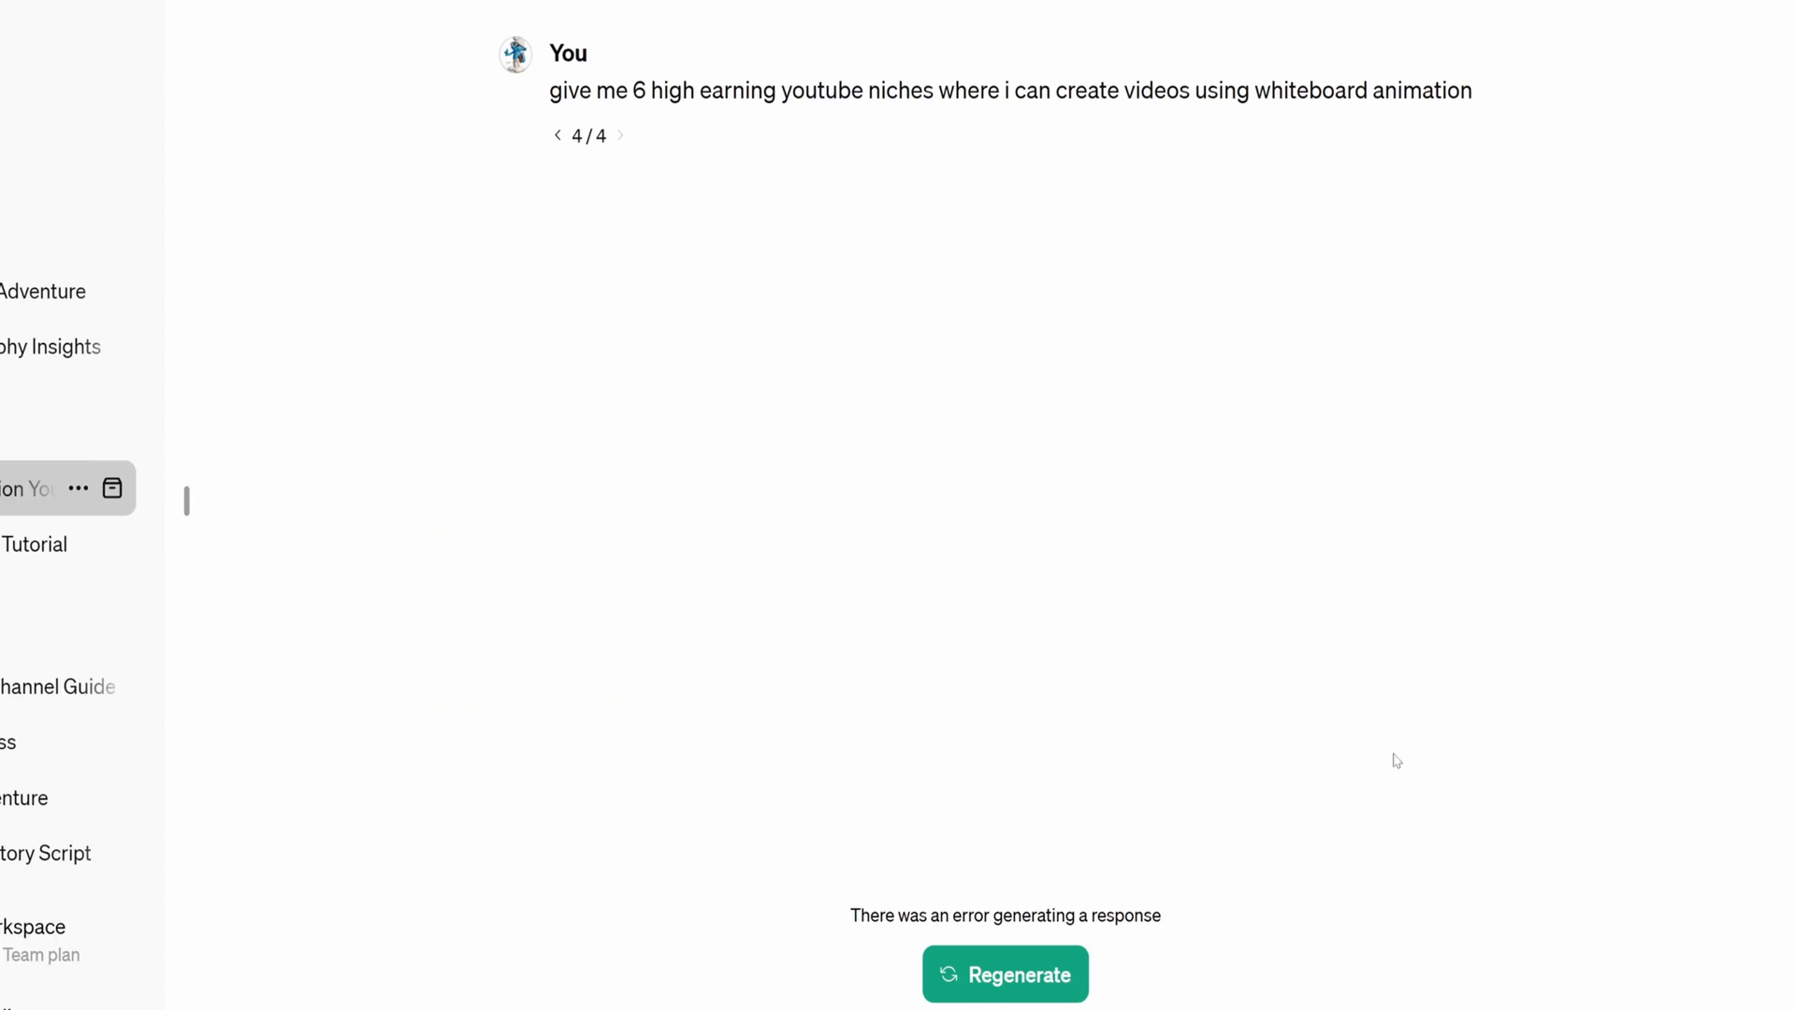
Regenerate ChatGPT's failed answer on high-earning whiteboard-animation YouTube niches and scroll through it.
{"action": "left_click", "coordinate": [1005, 974]}
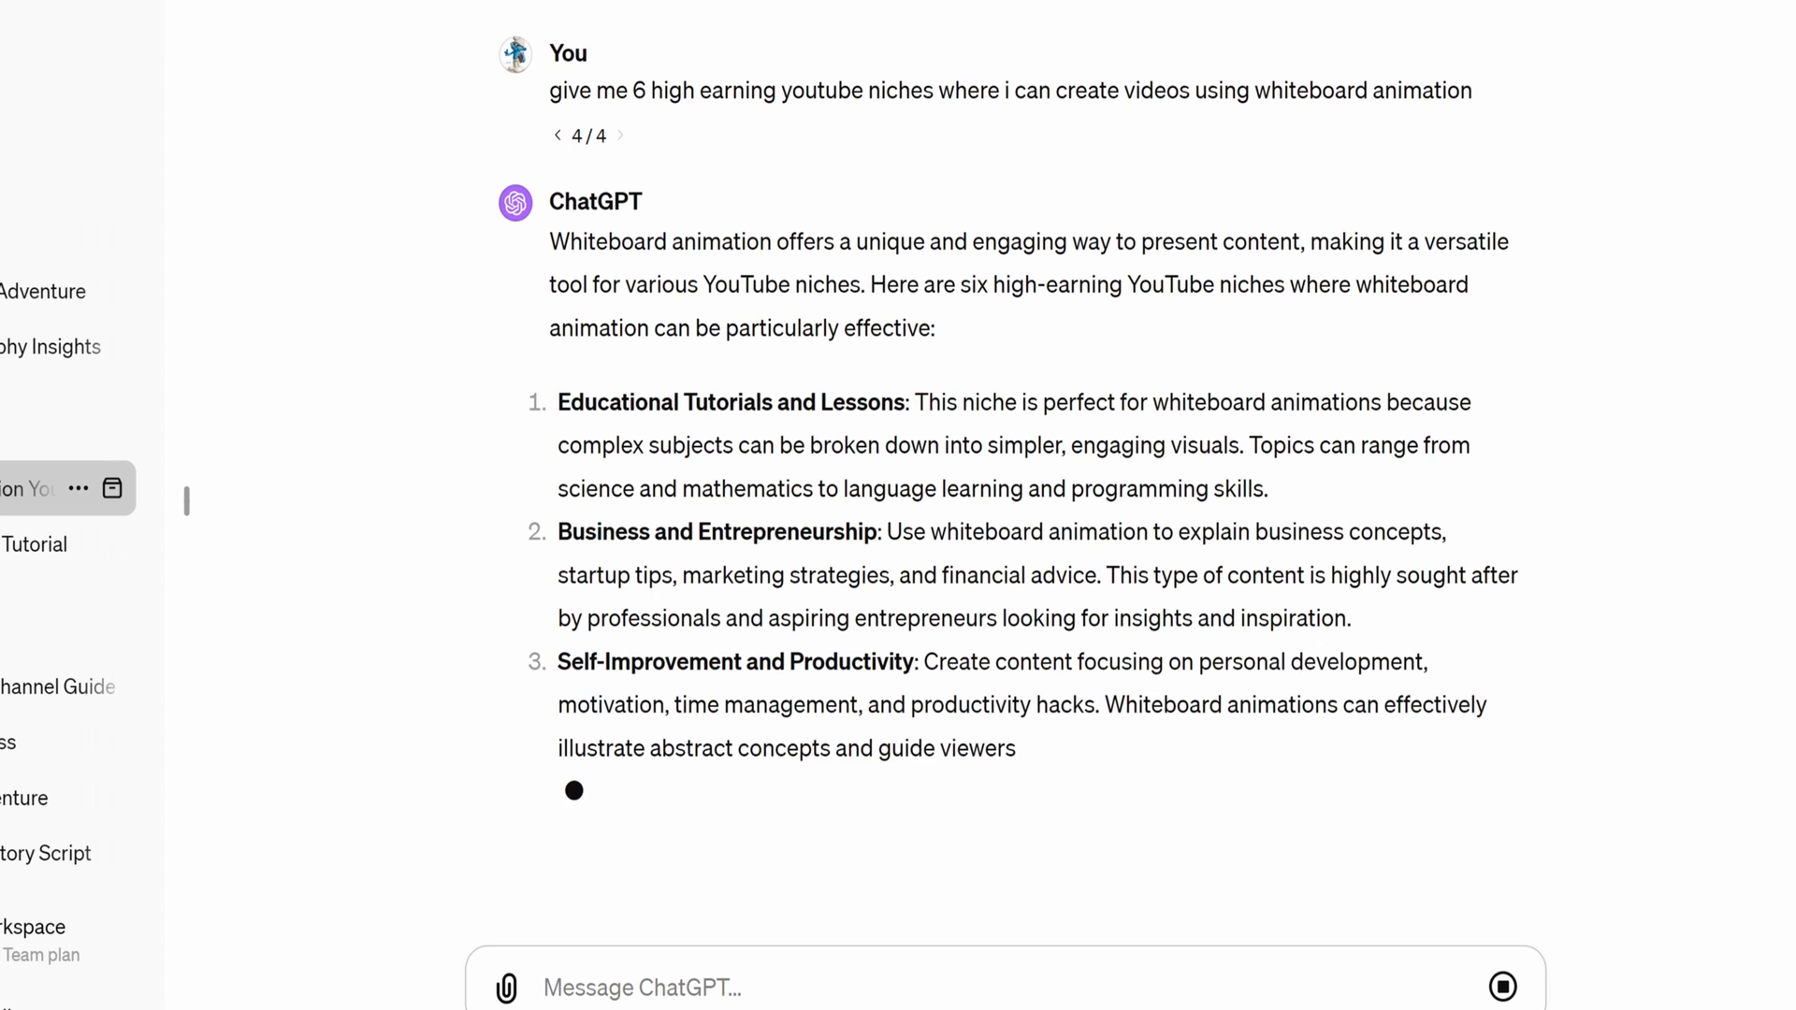
{"action": "scroll", "scroll_direction": "down", "scroll_amount": 3}
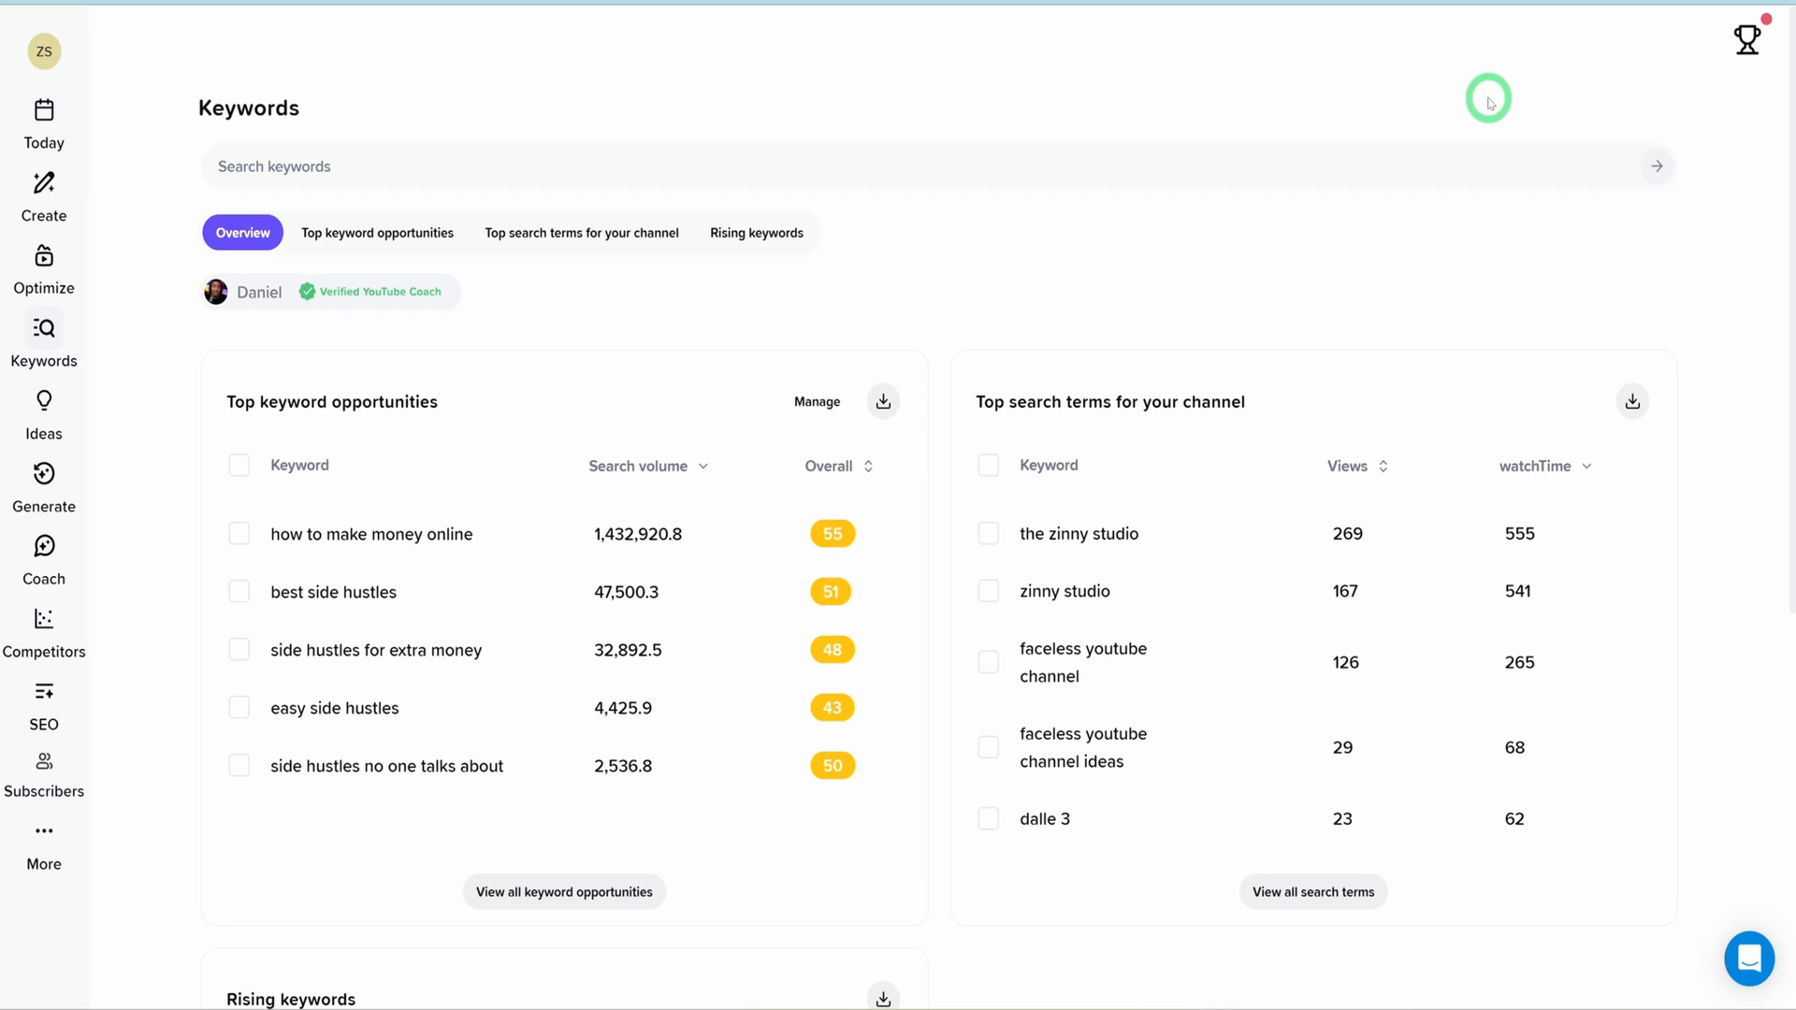
{"action": "mouse_move", "coordinate": [50, 87]}
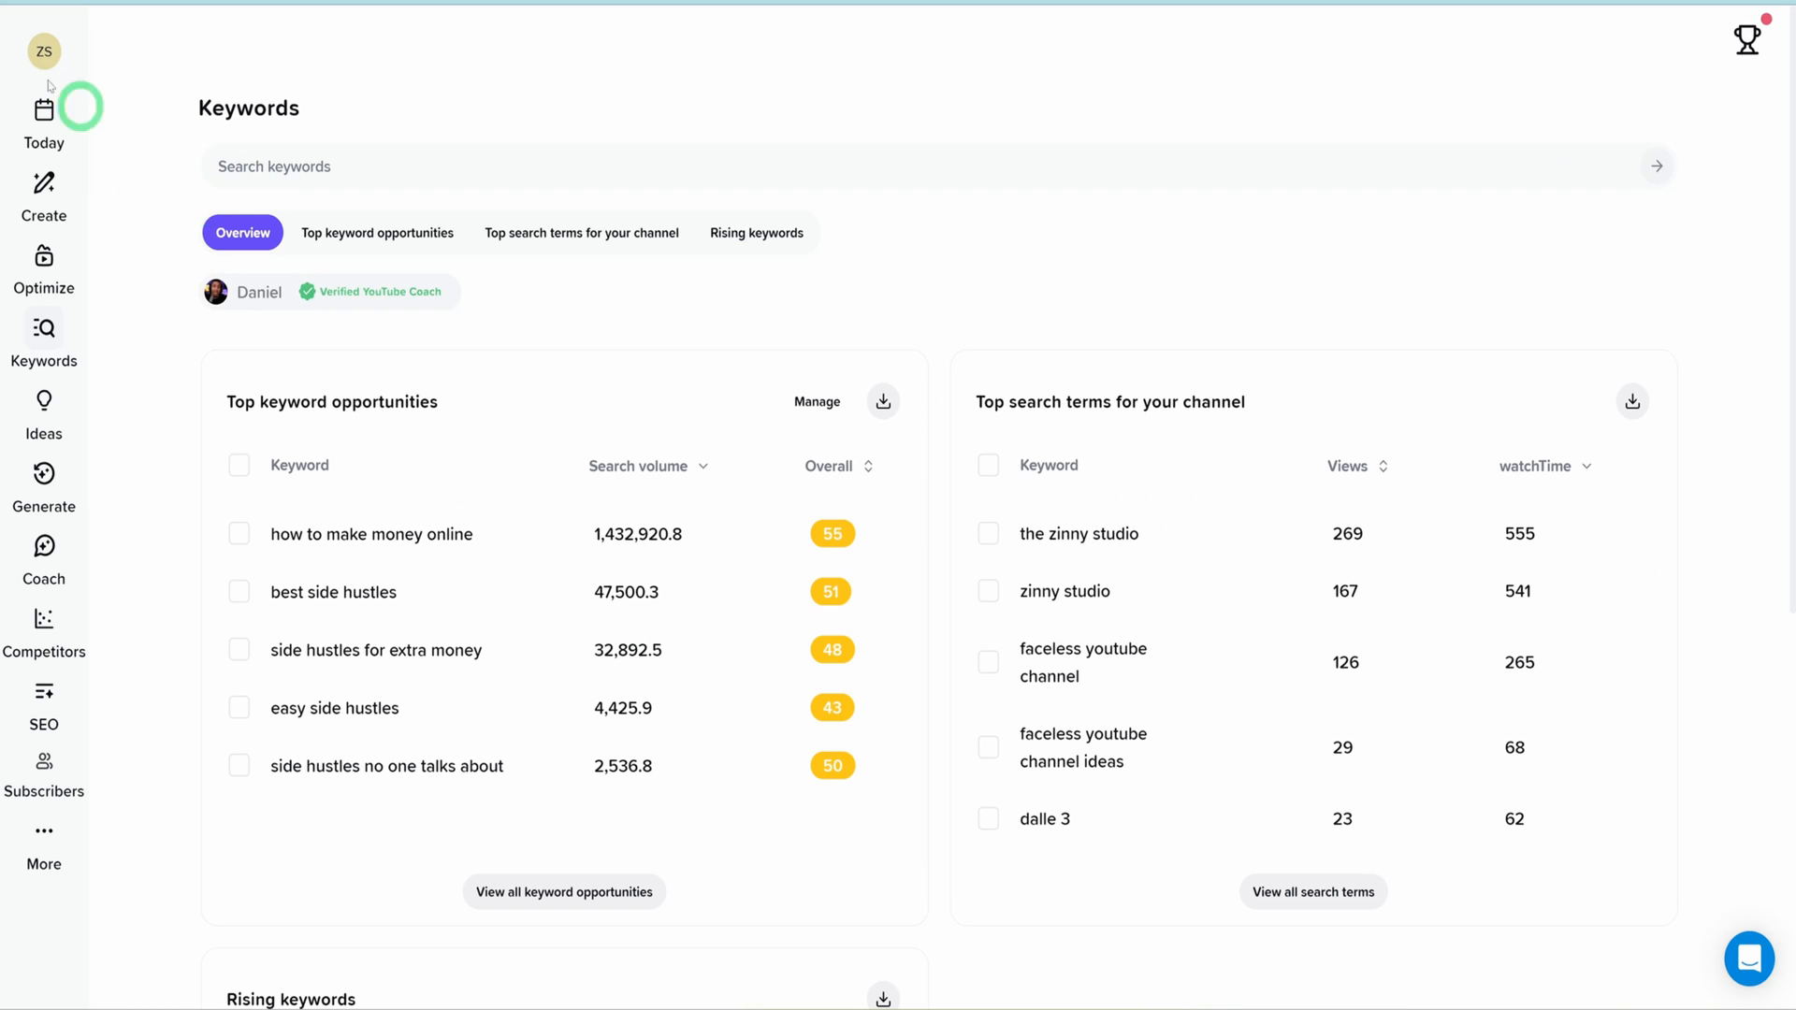
{"action": "mouse_move", "coordinate": [73, 725]}
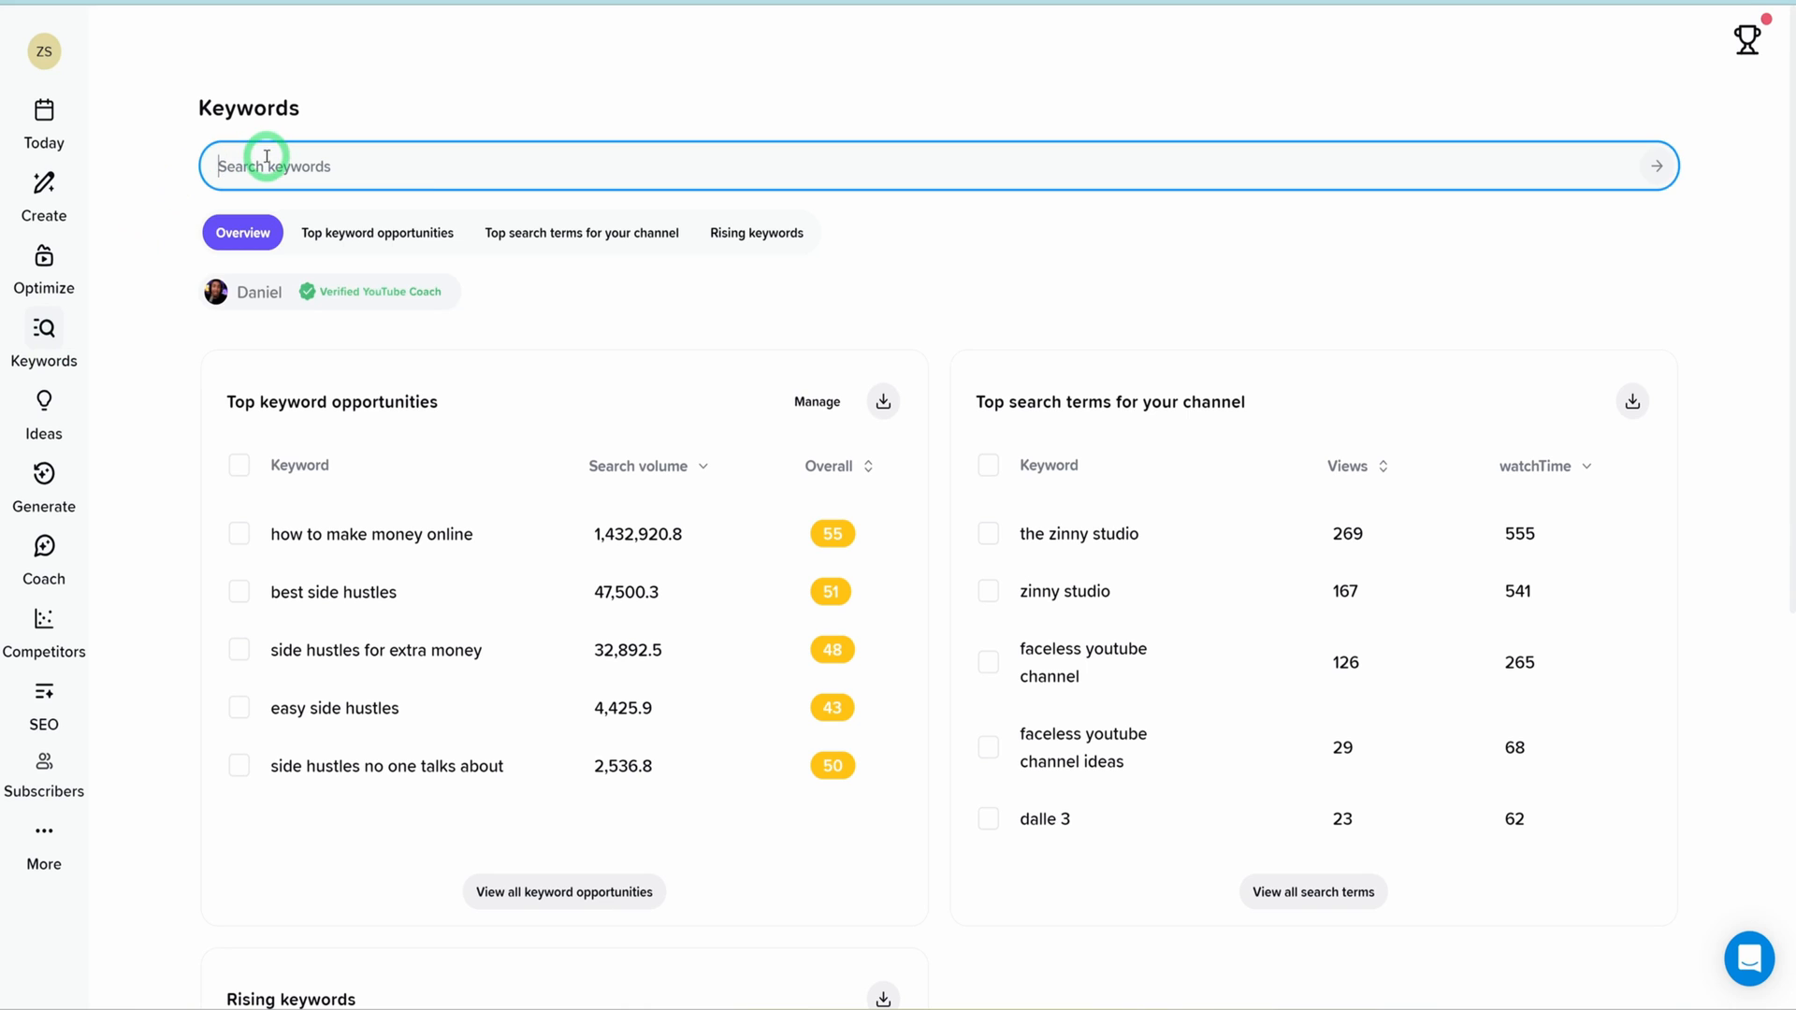
Search vidIQ Keywords for 'faceless youtube channel' to see its score 74 and low competition.
{"action": "type", "text": "faceless youtube channel"}
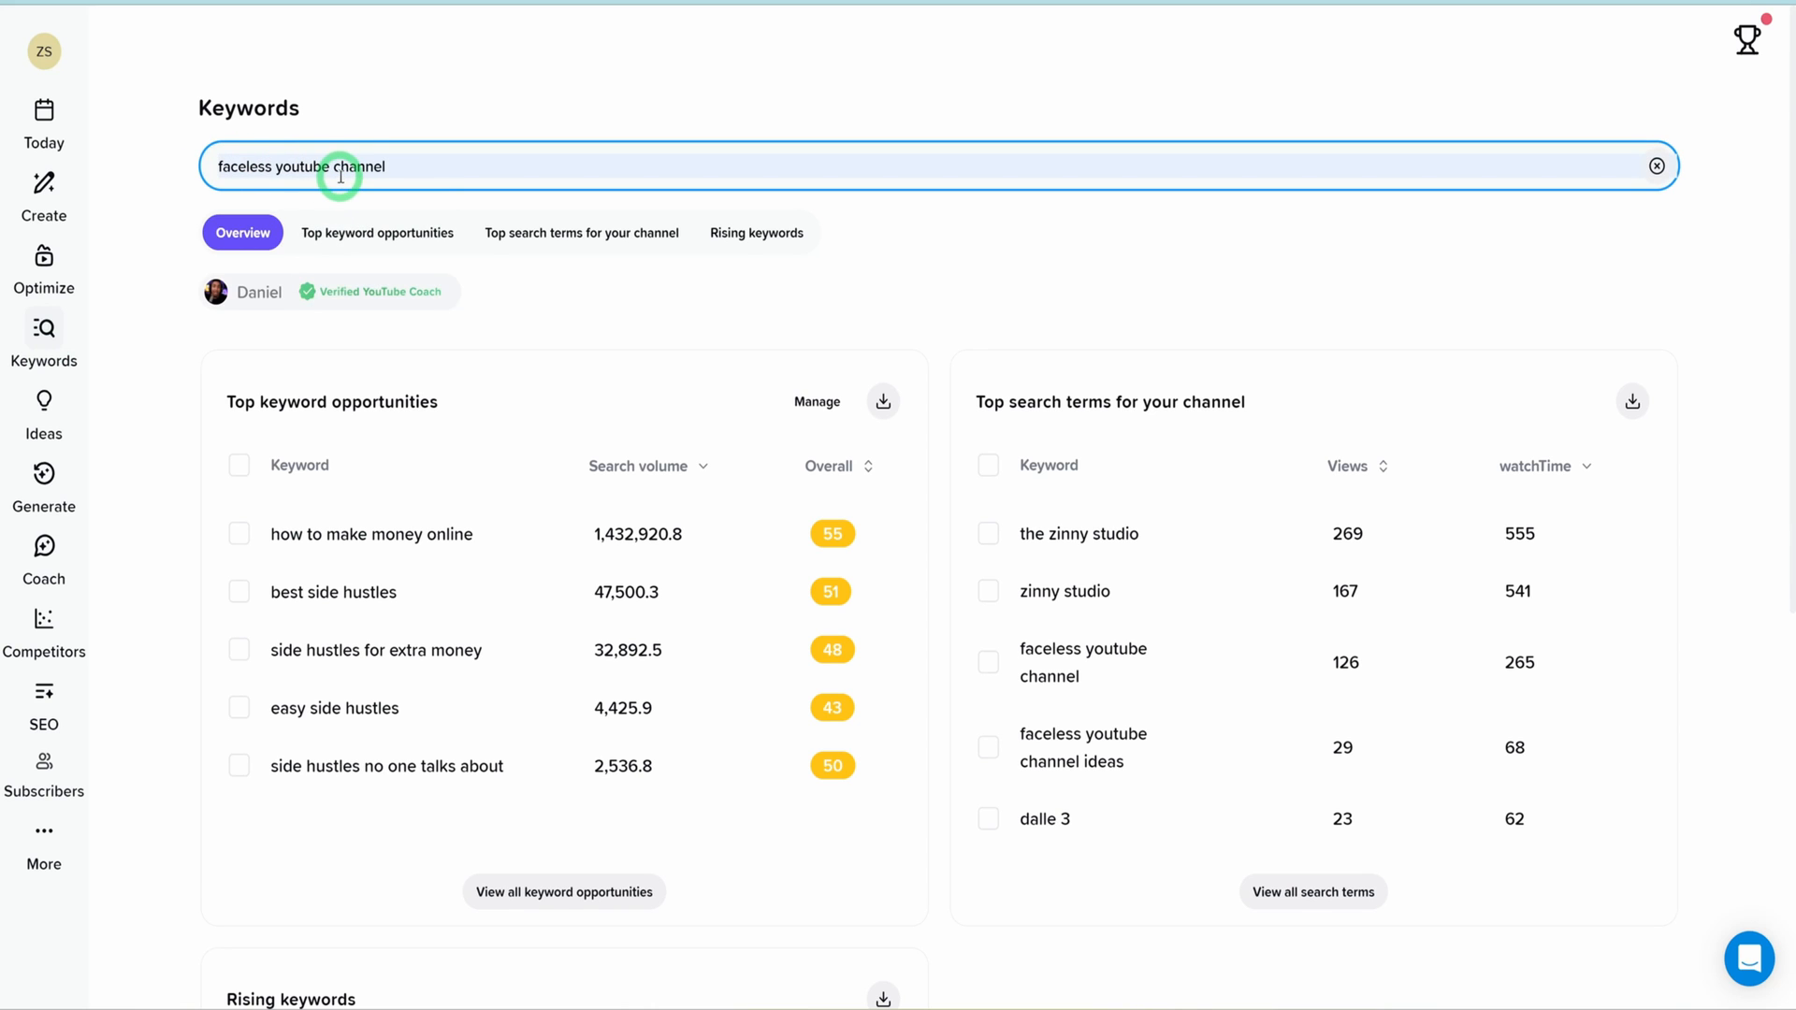
{"action": "key", "text": "Return"}
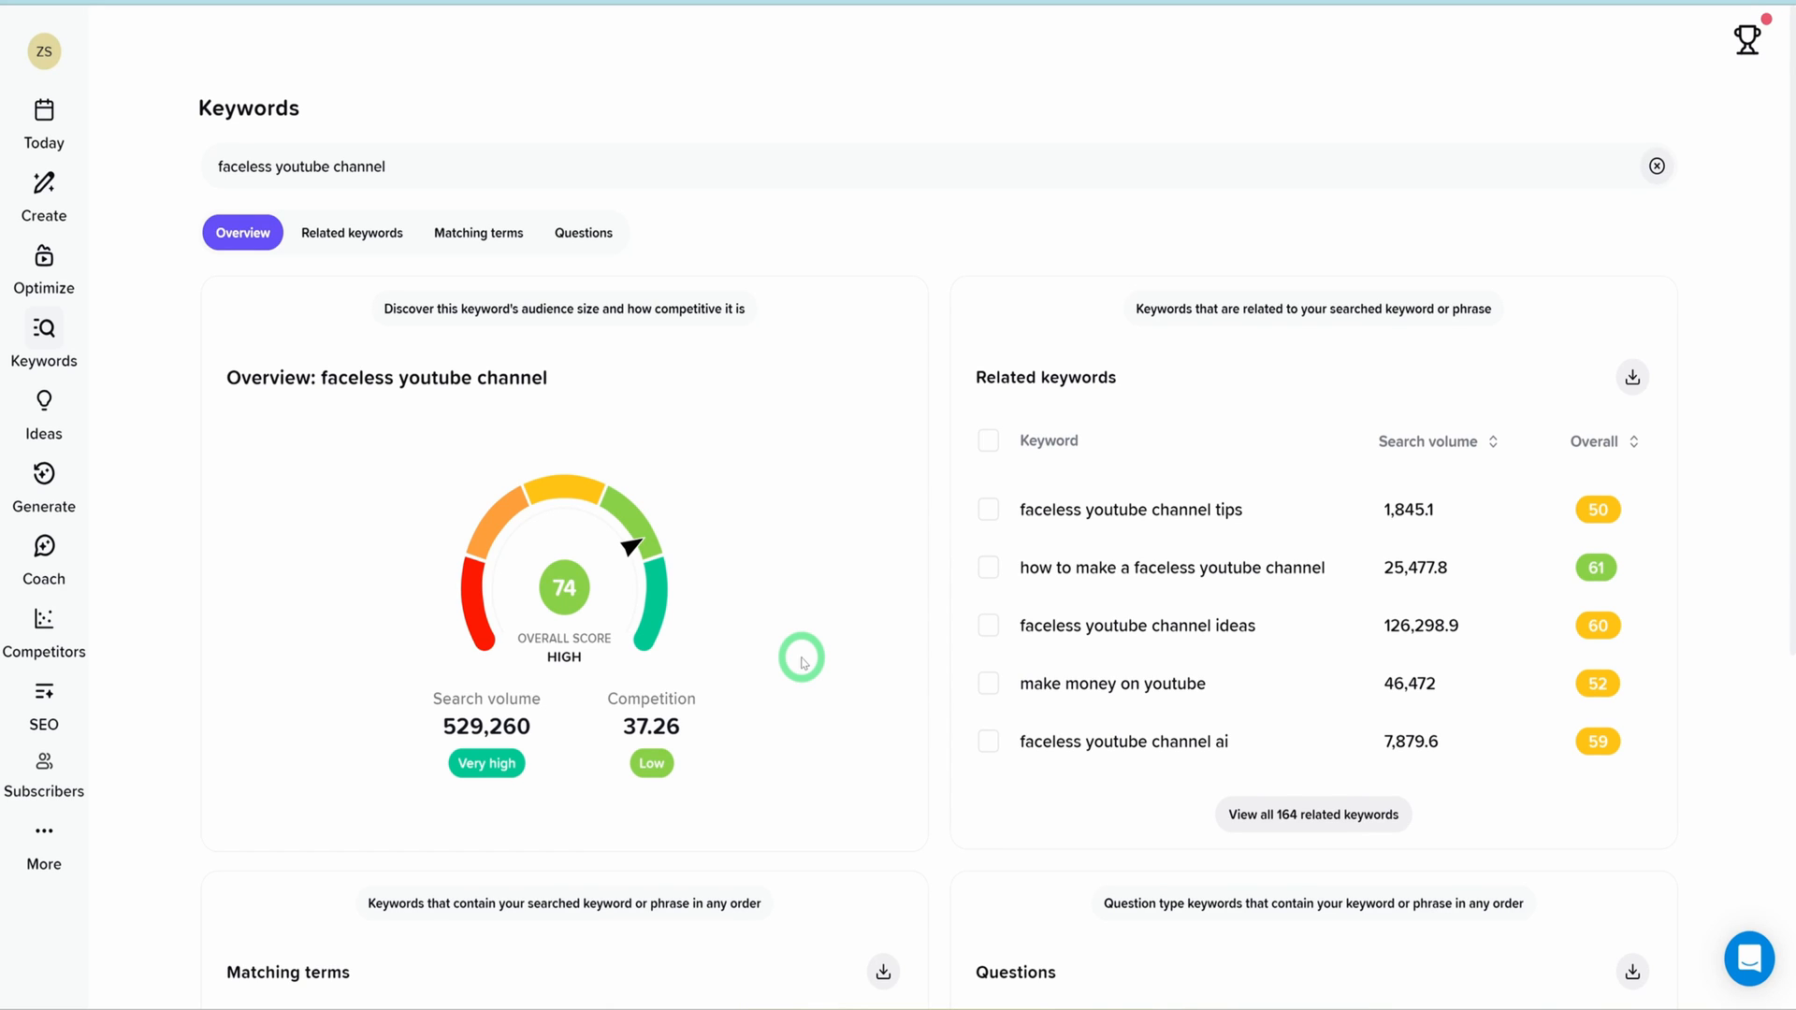
{"action": "mouse_move", "coordinate": [657, 516]}
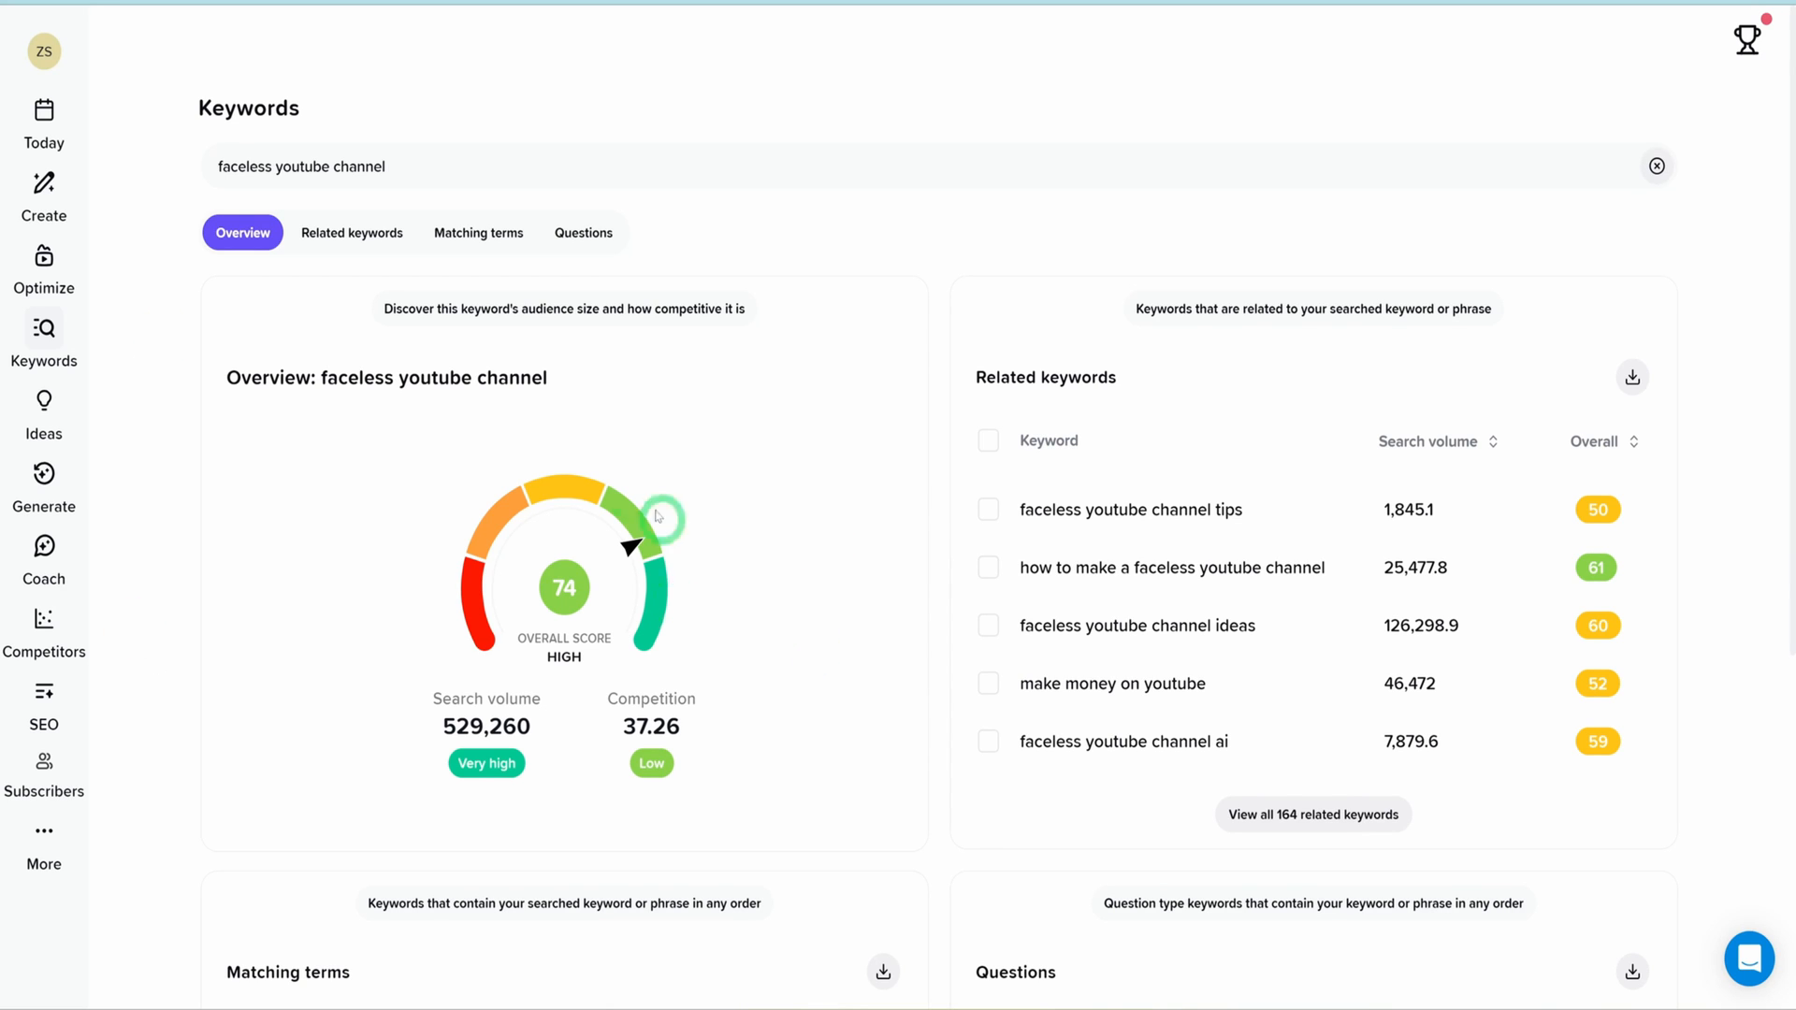
{"action": "mouse_move", "coordinate": [383, 314]}
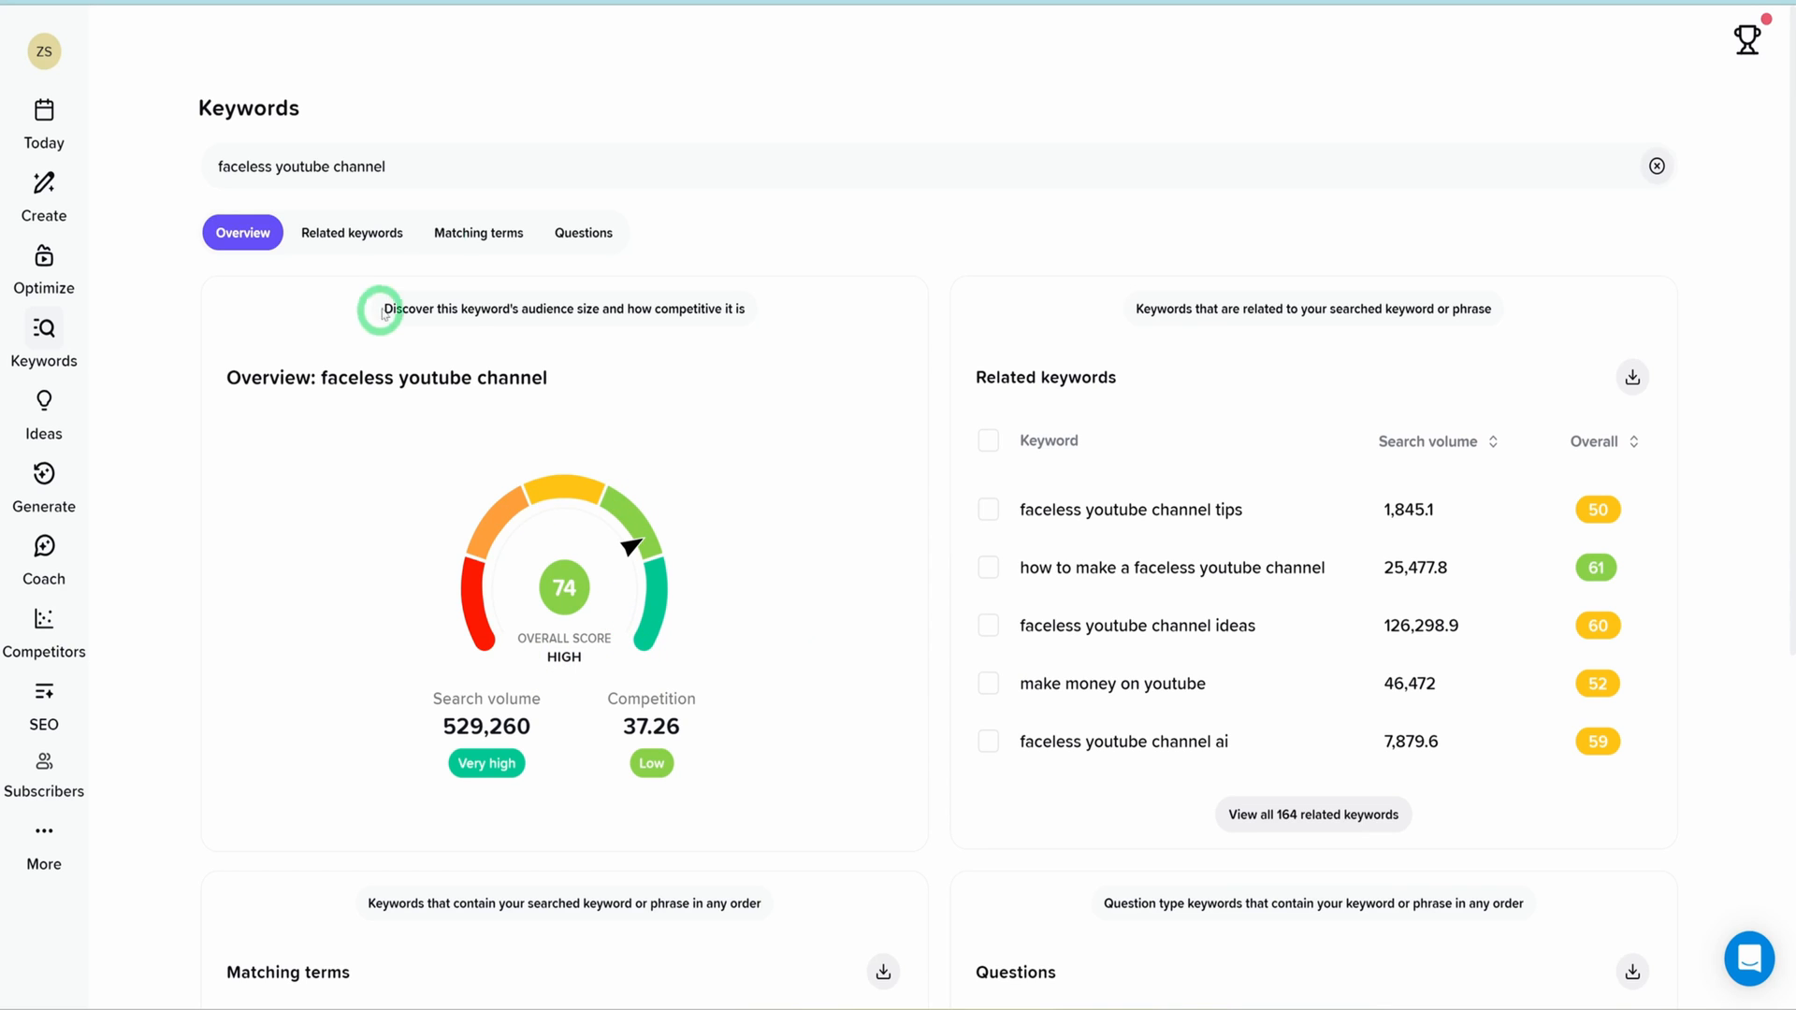
Clear the previous keyword and search 'make money online' from the vidIQ suggestions.
{"action": "triple_click", "coordinate": [301, 167]}
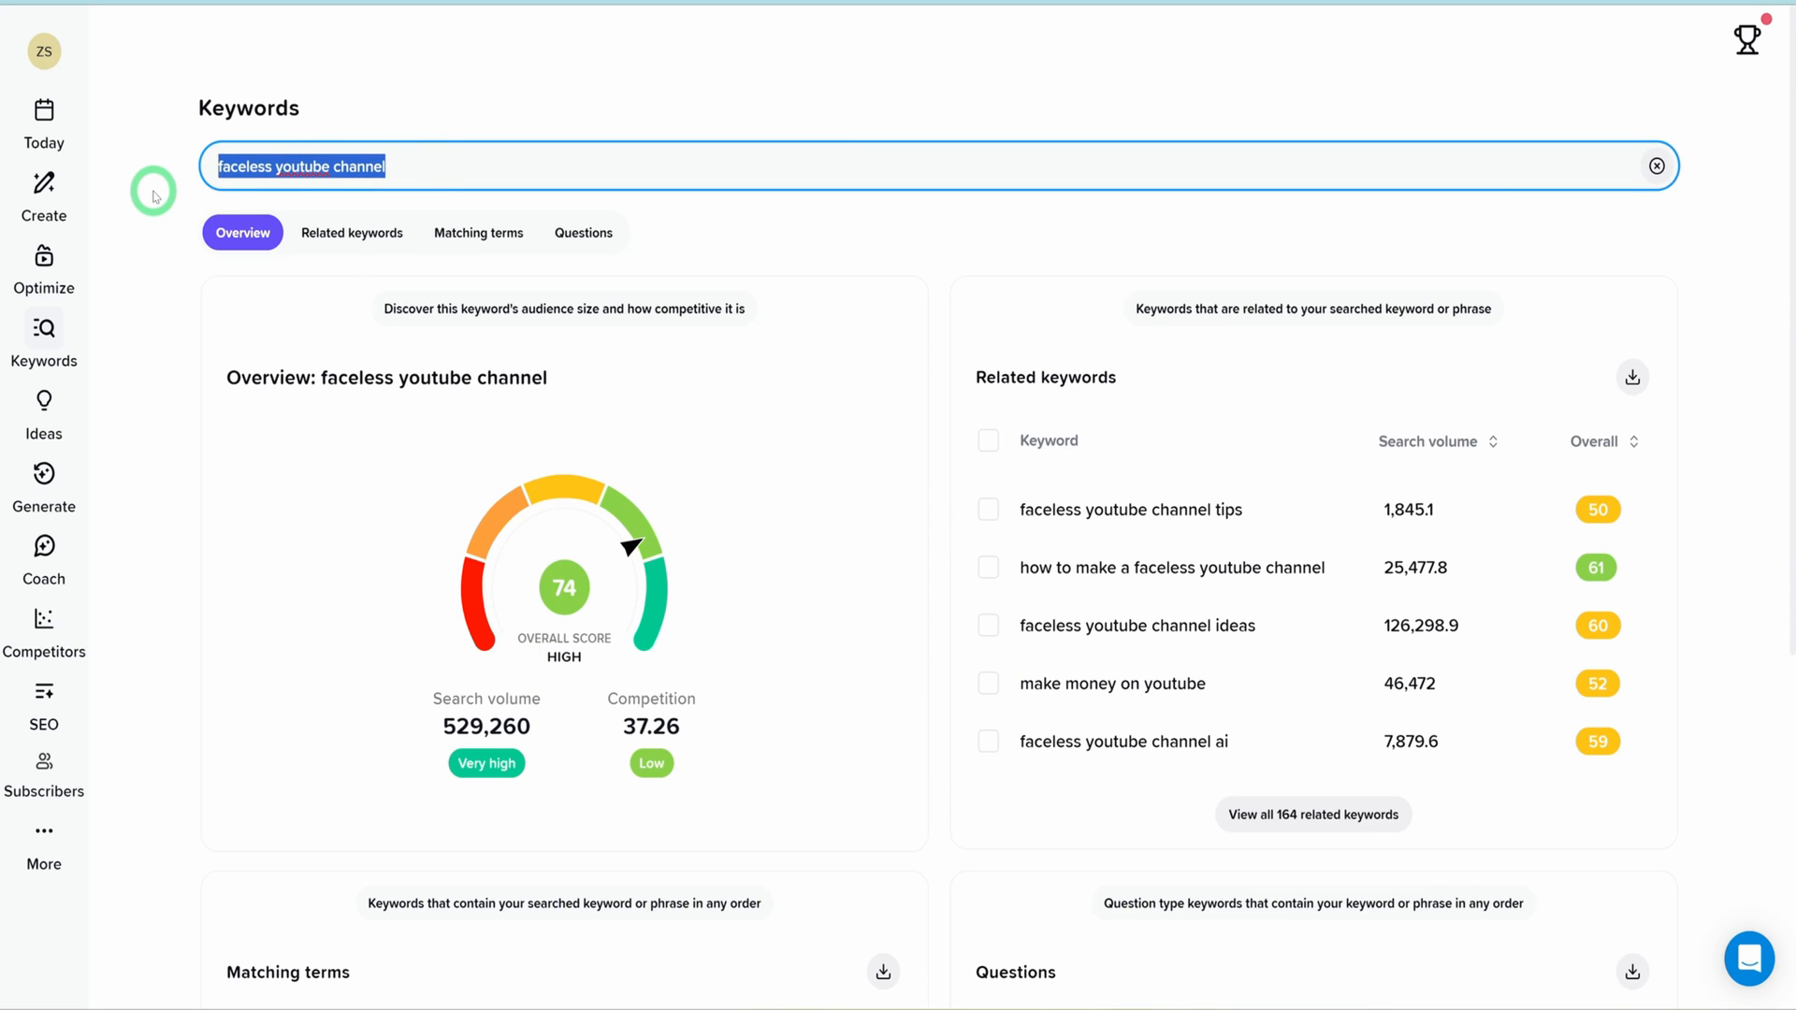
{"action": "left_click", "coordinate": [1657, 164]}
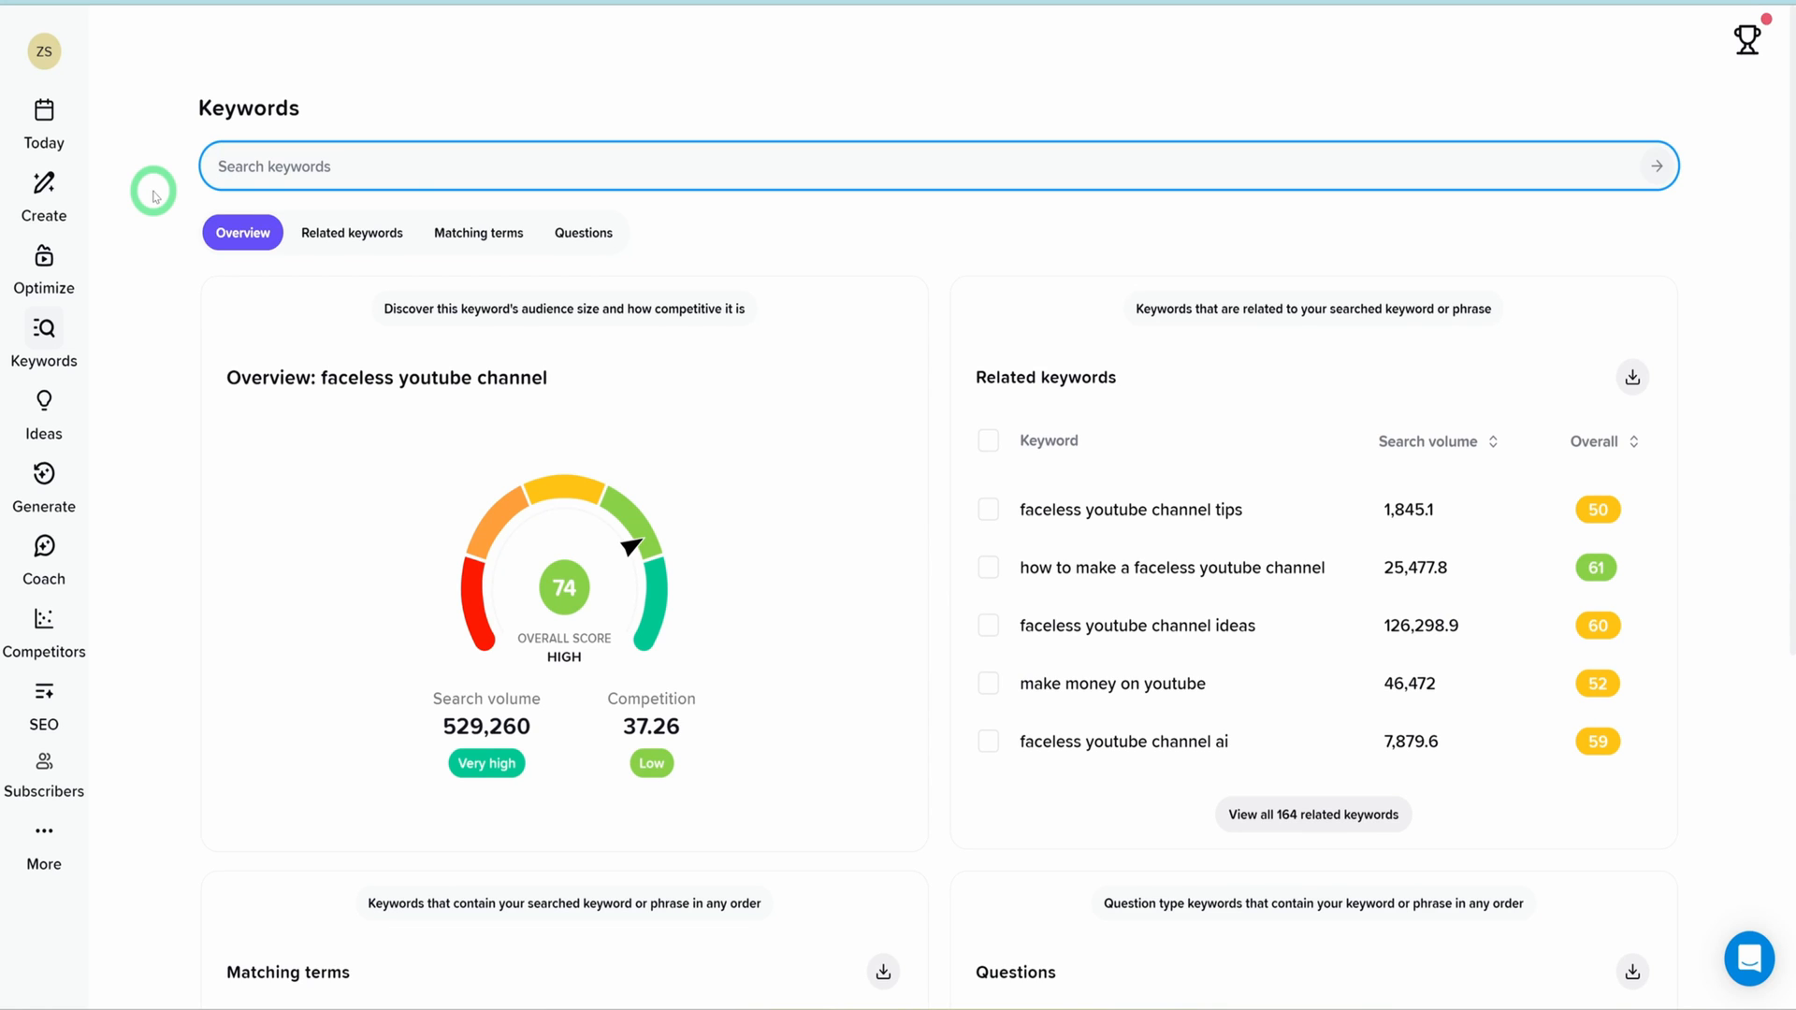
{"action": "type", "text": "ma"}
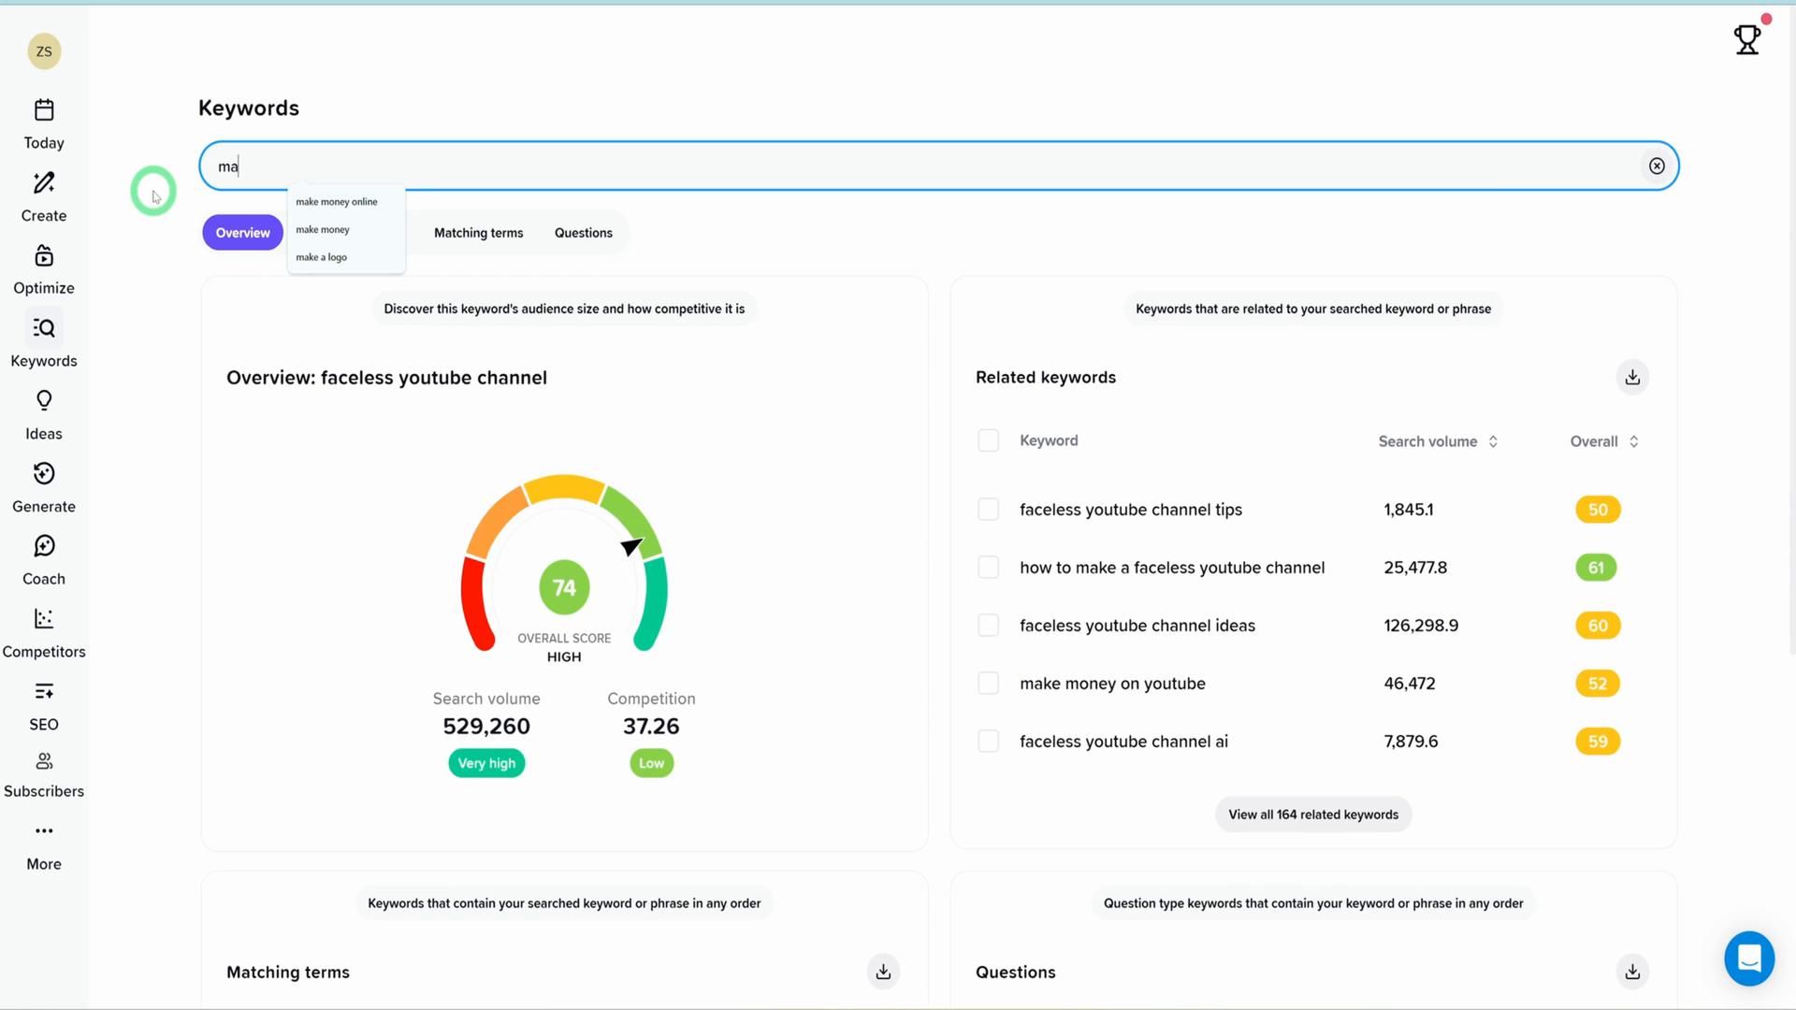
{"action": "left_click", "coordinate": [337, 202]}
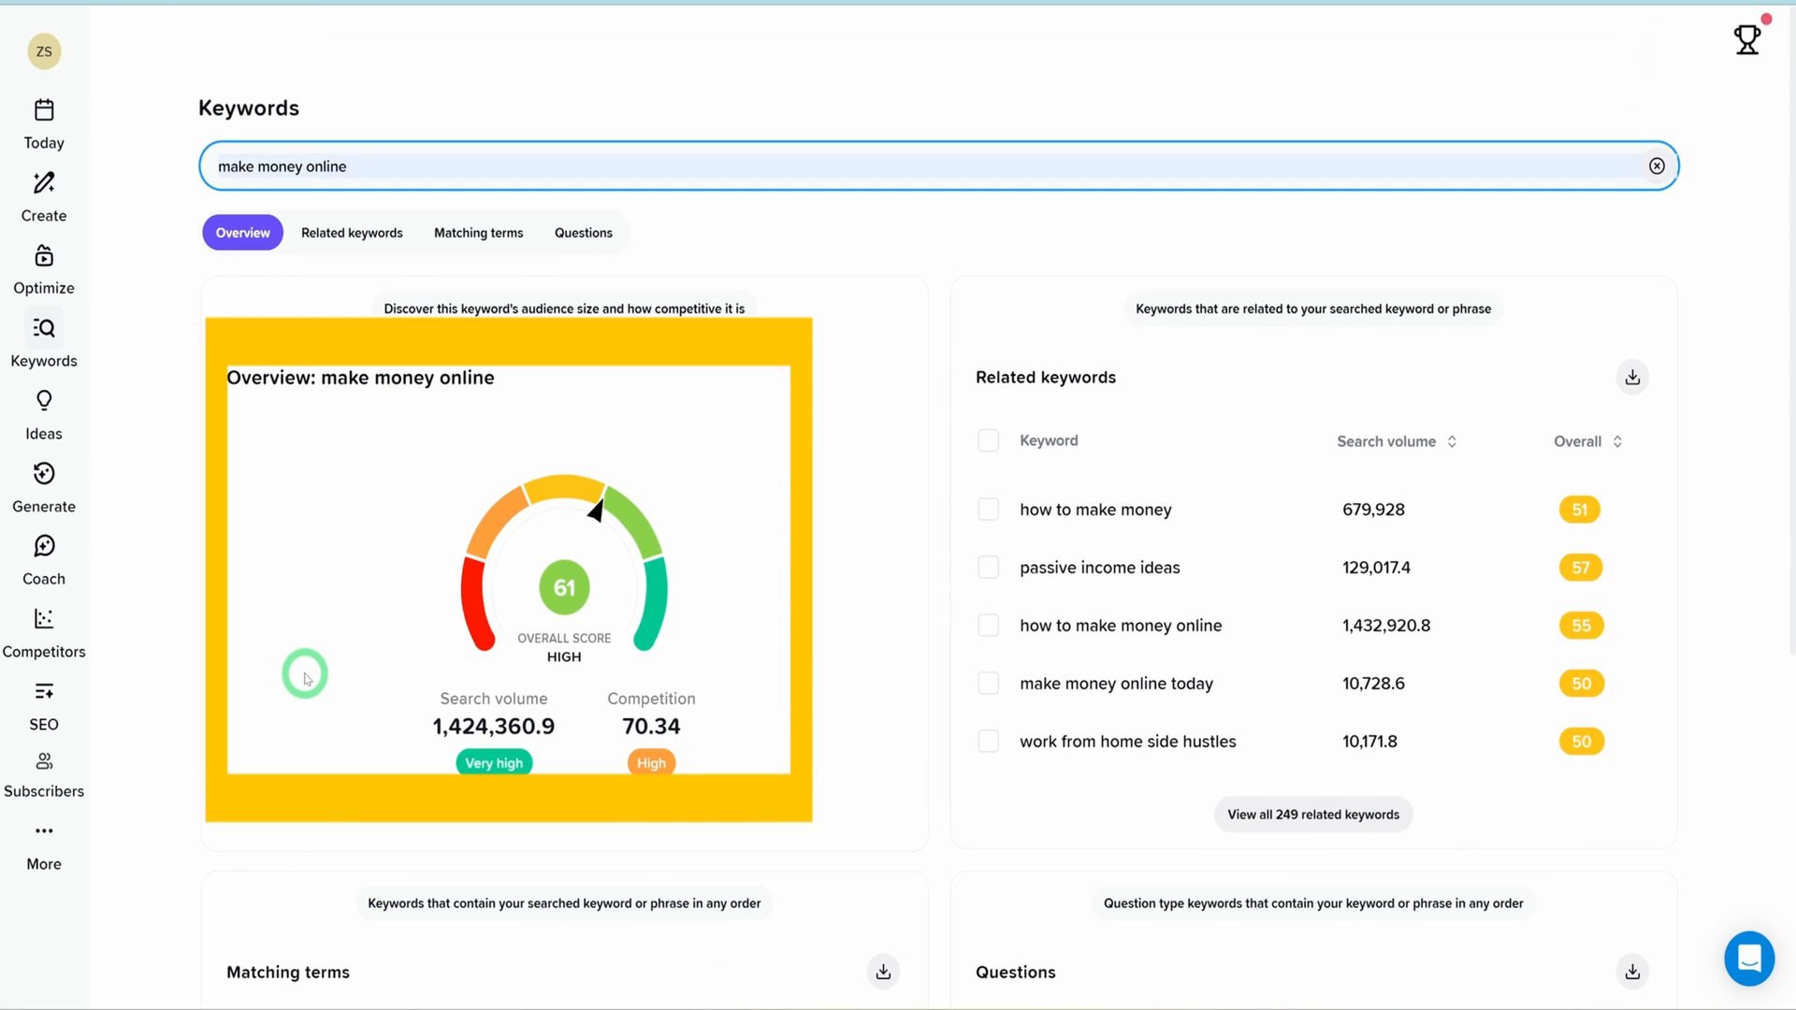
{"action": "mouse_move", "coordinate": [765, 607]}
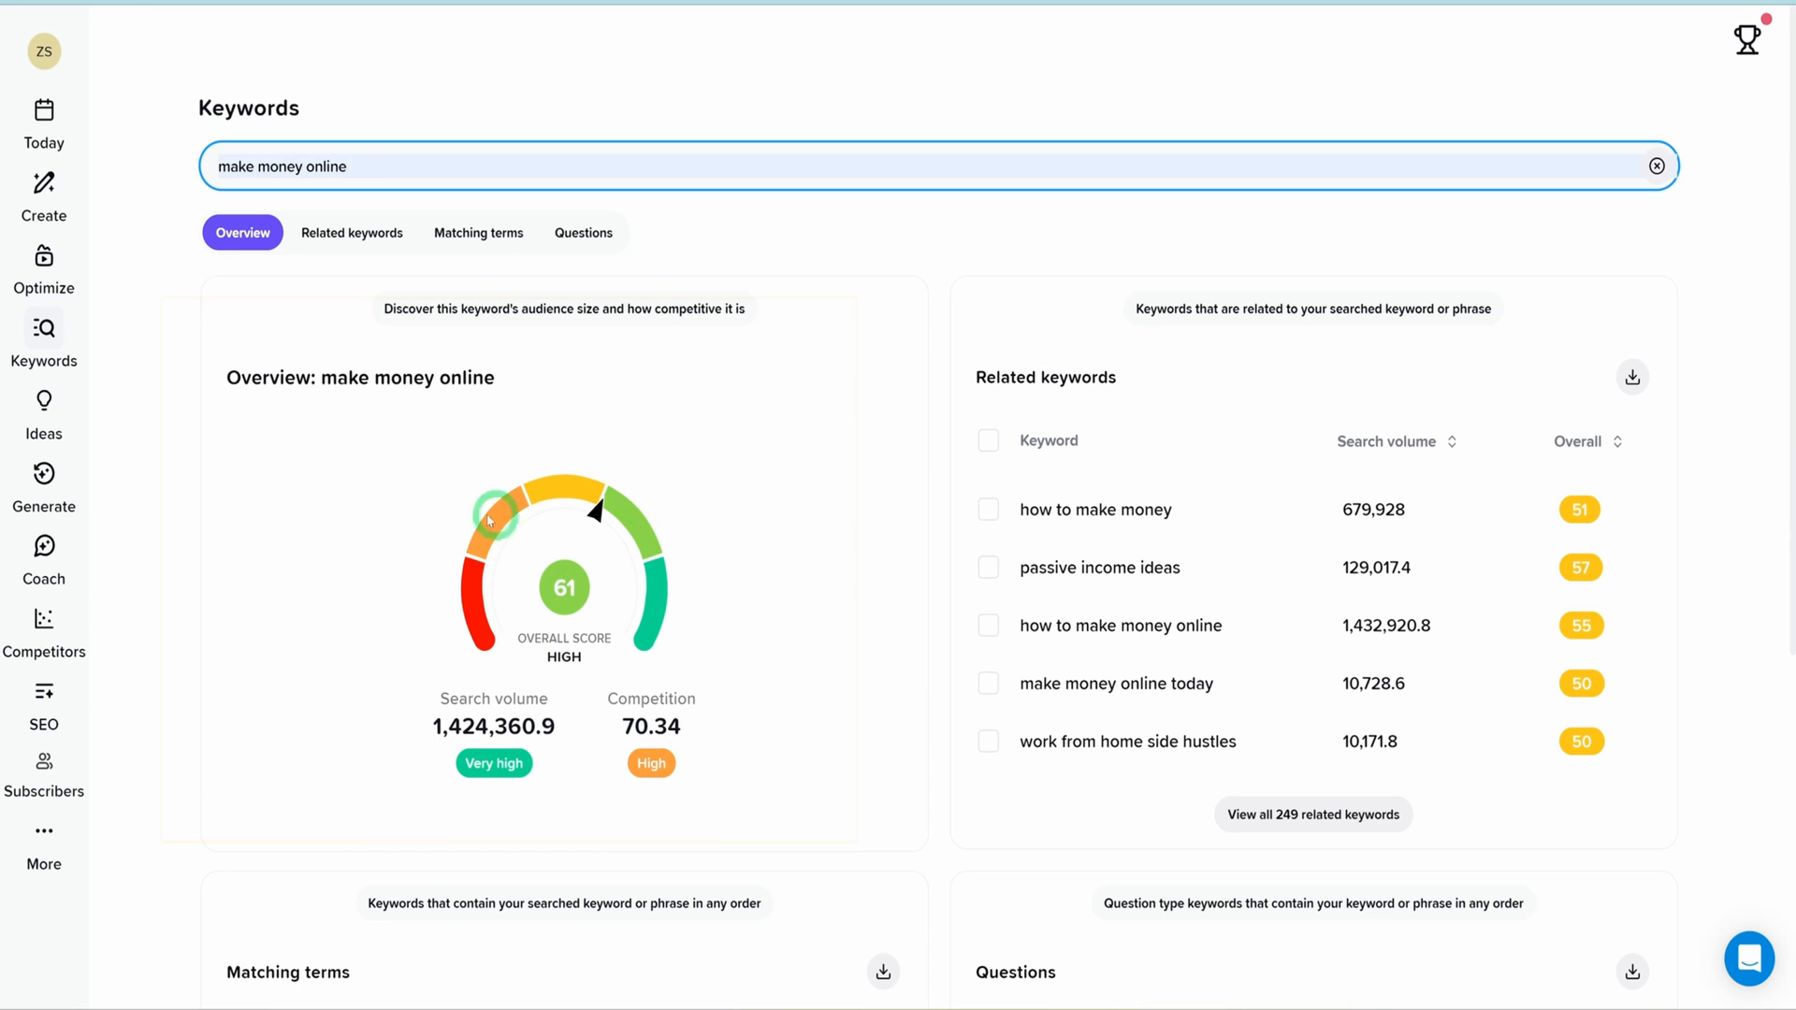
{"action": "mouse_move", "coordinate": [417, 547]}
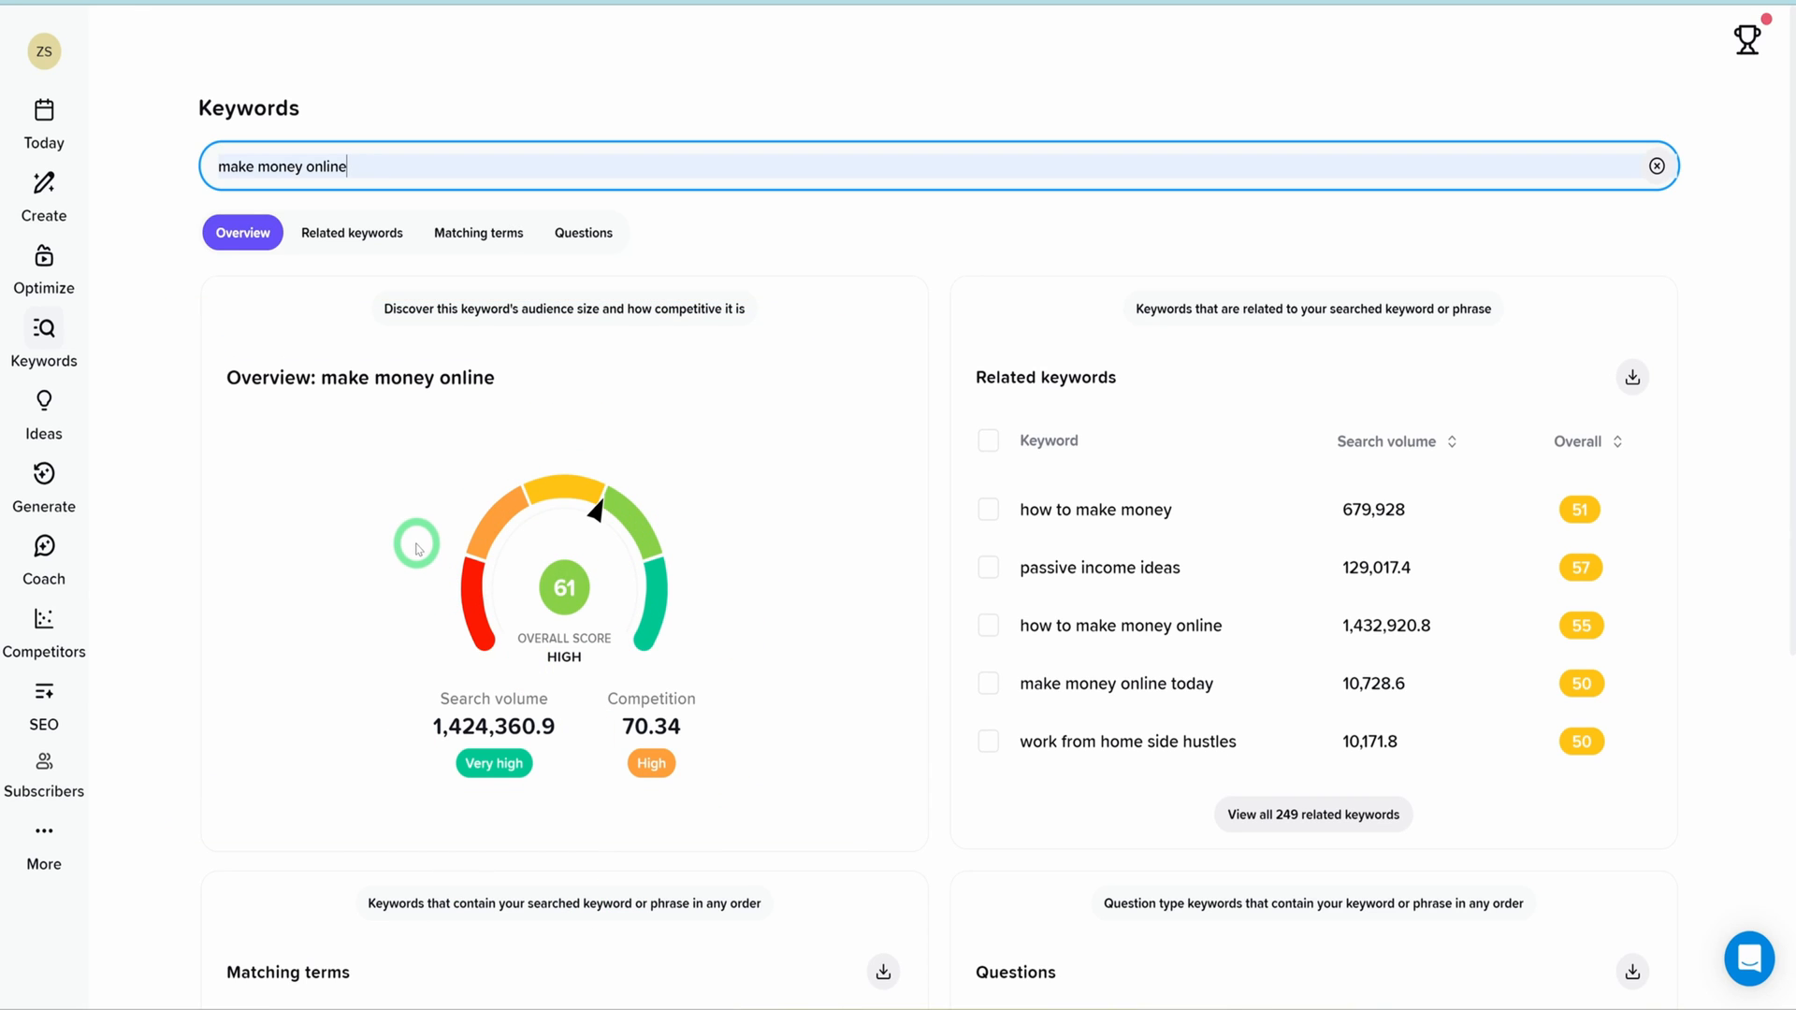
{"action": "mouse_move", "coordinate": [1420, 688]}
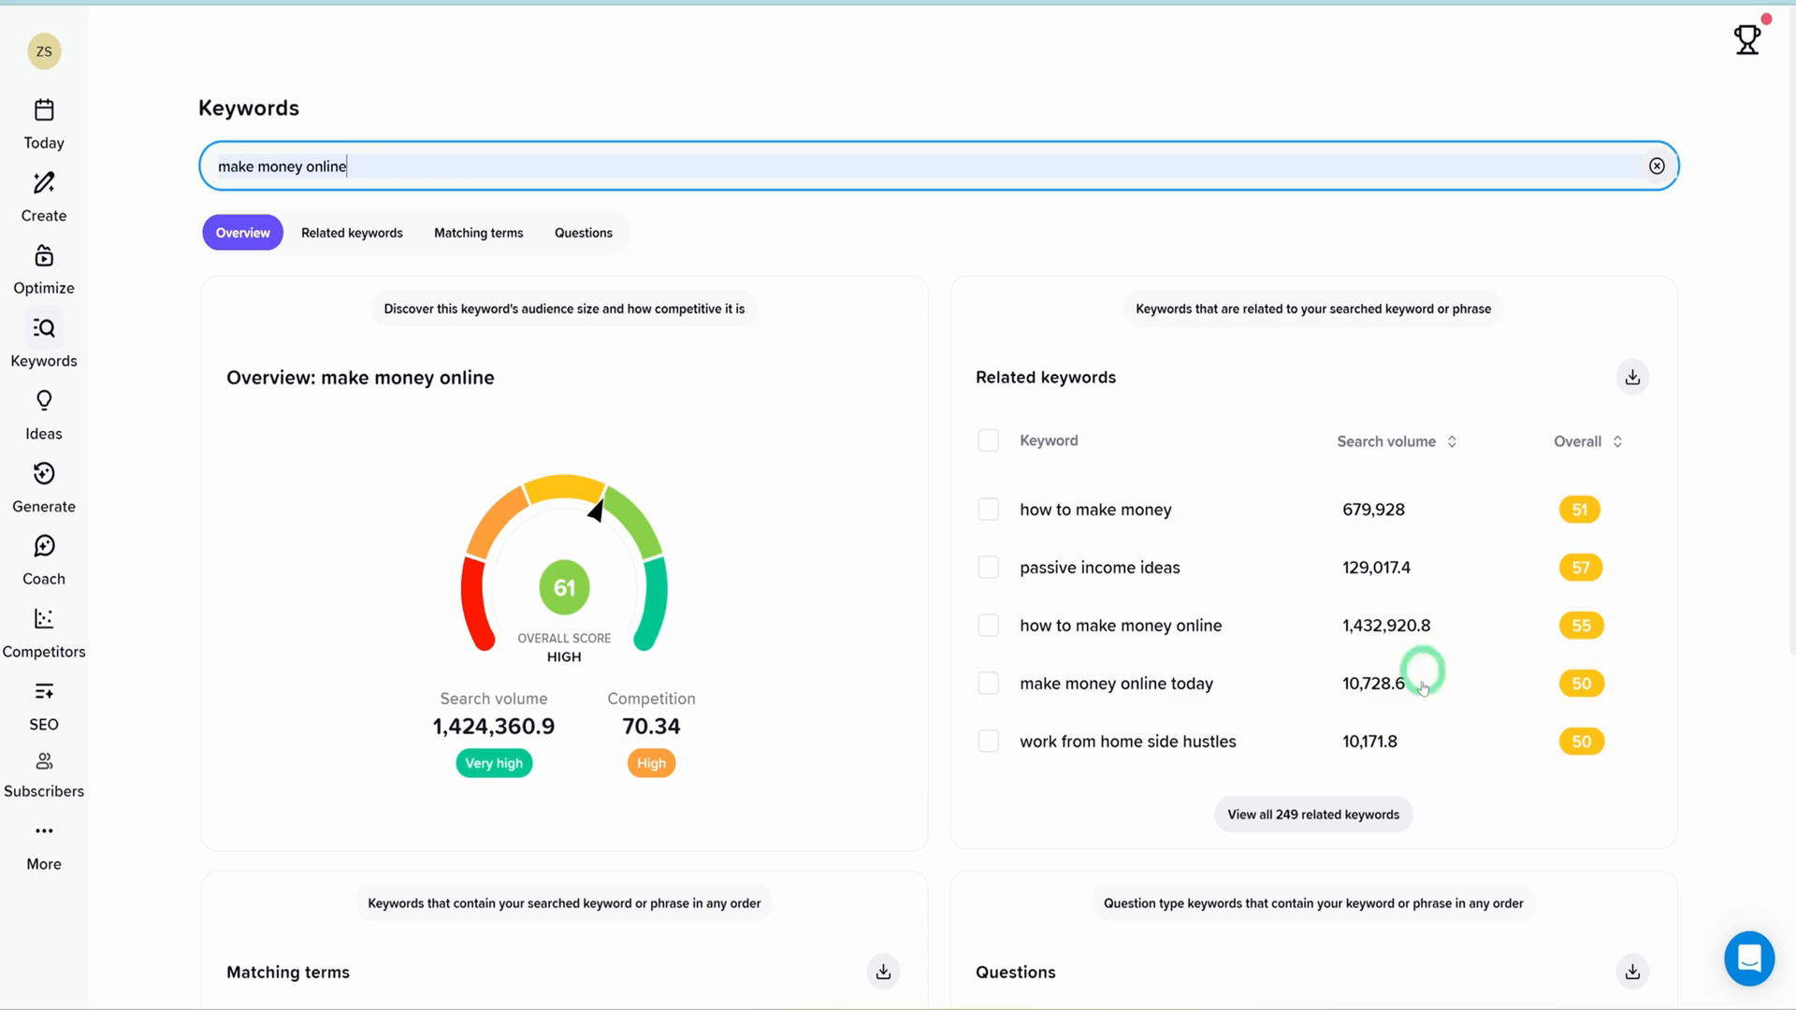
{"action": "mouse_move", "coordinate": [745, 702]}
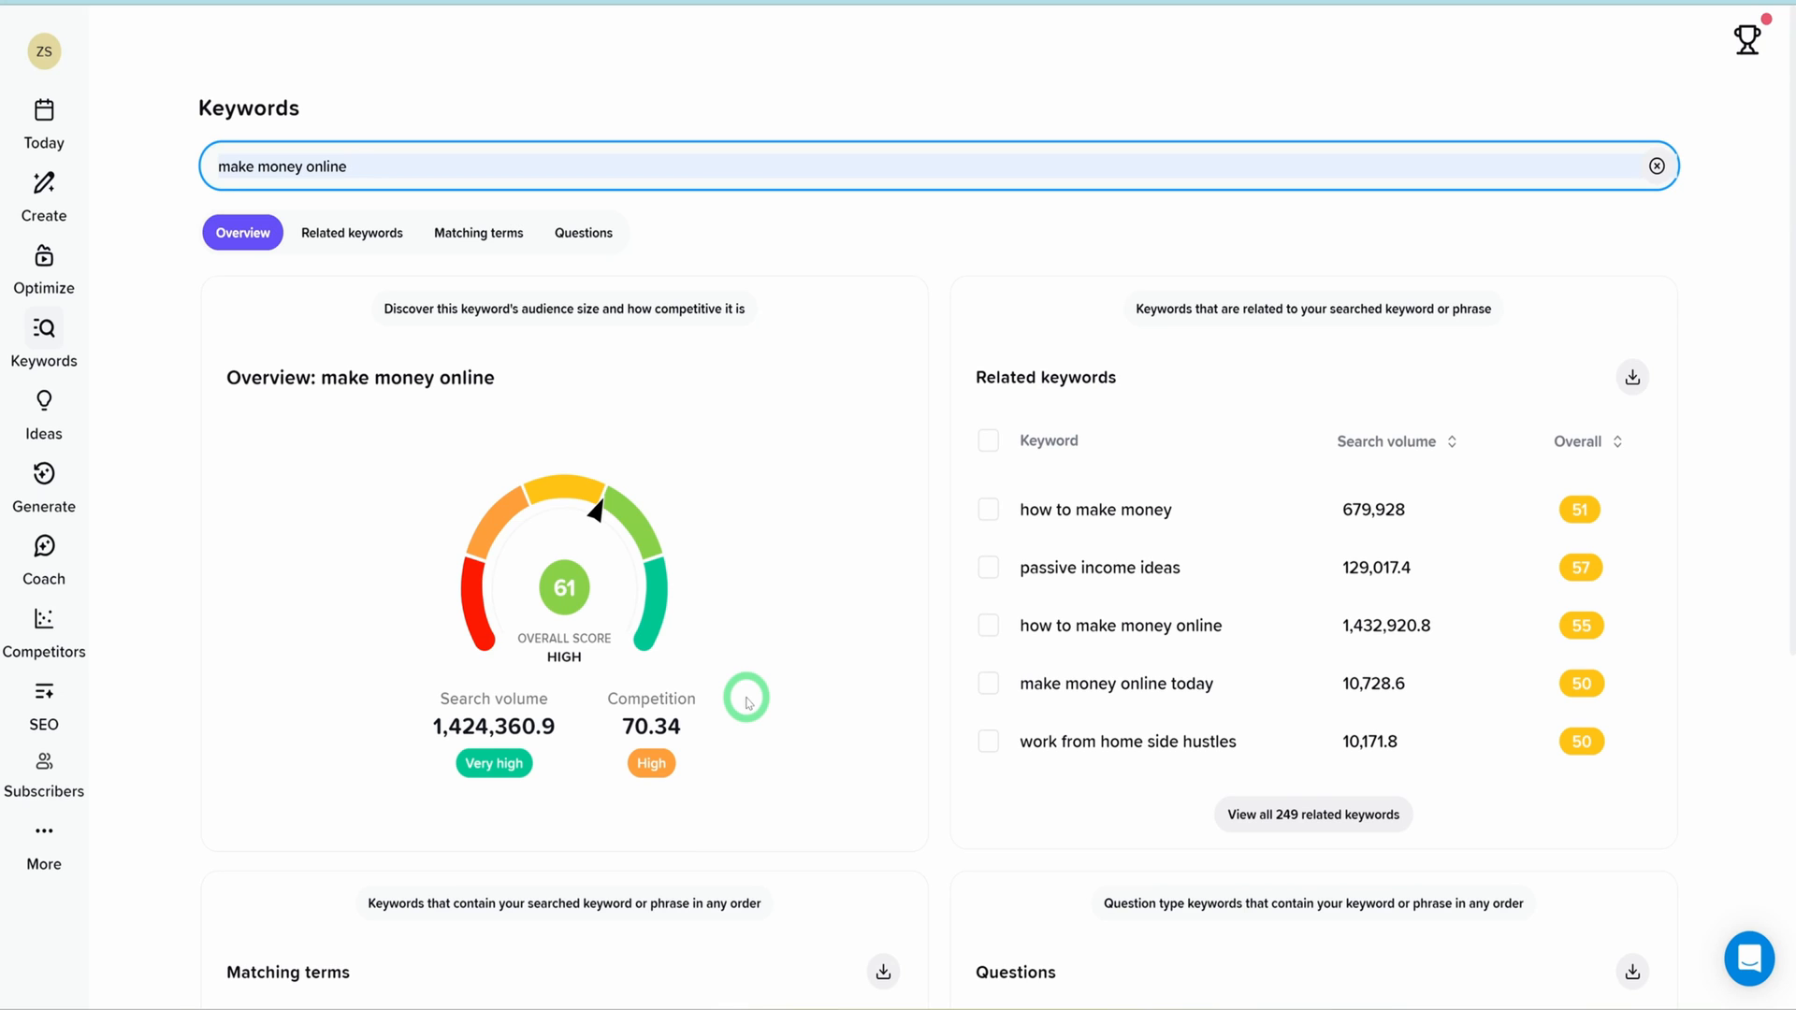
{"action": "mouse_move", "coordinate": [423, 246]}
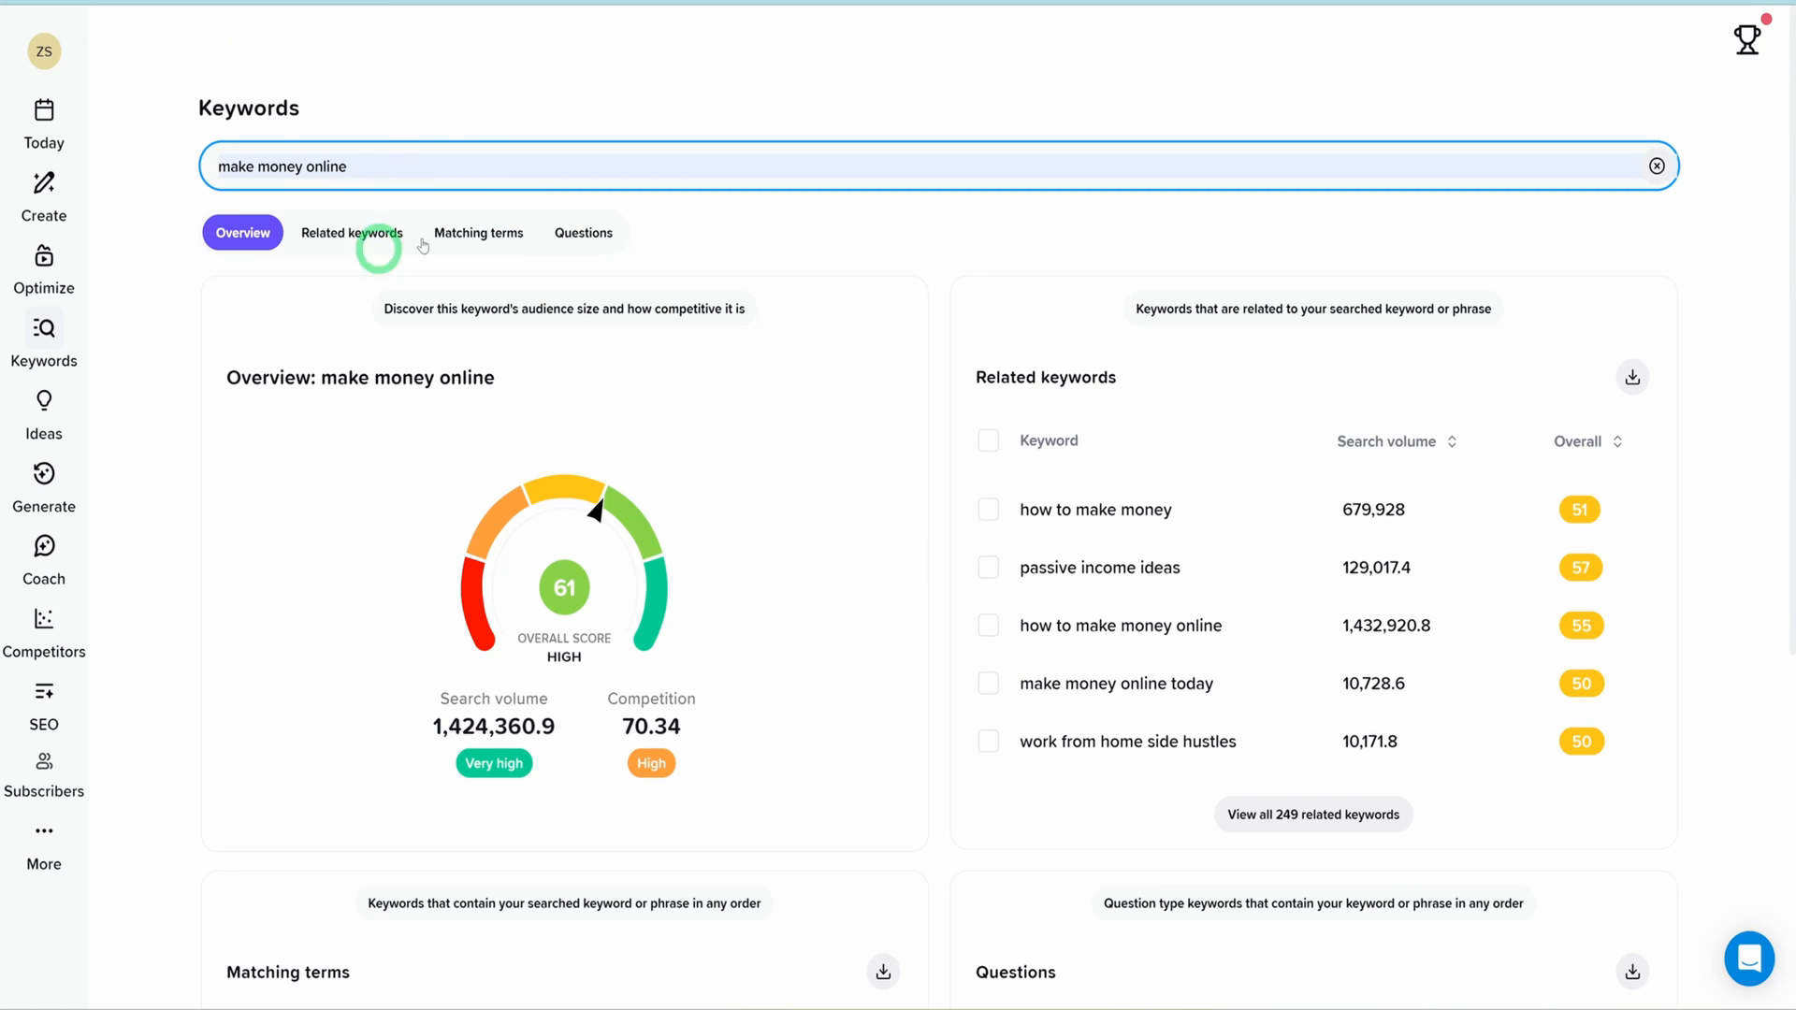
{"action": "mouse_move", "coordinate": [439, 154]}
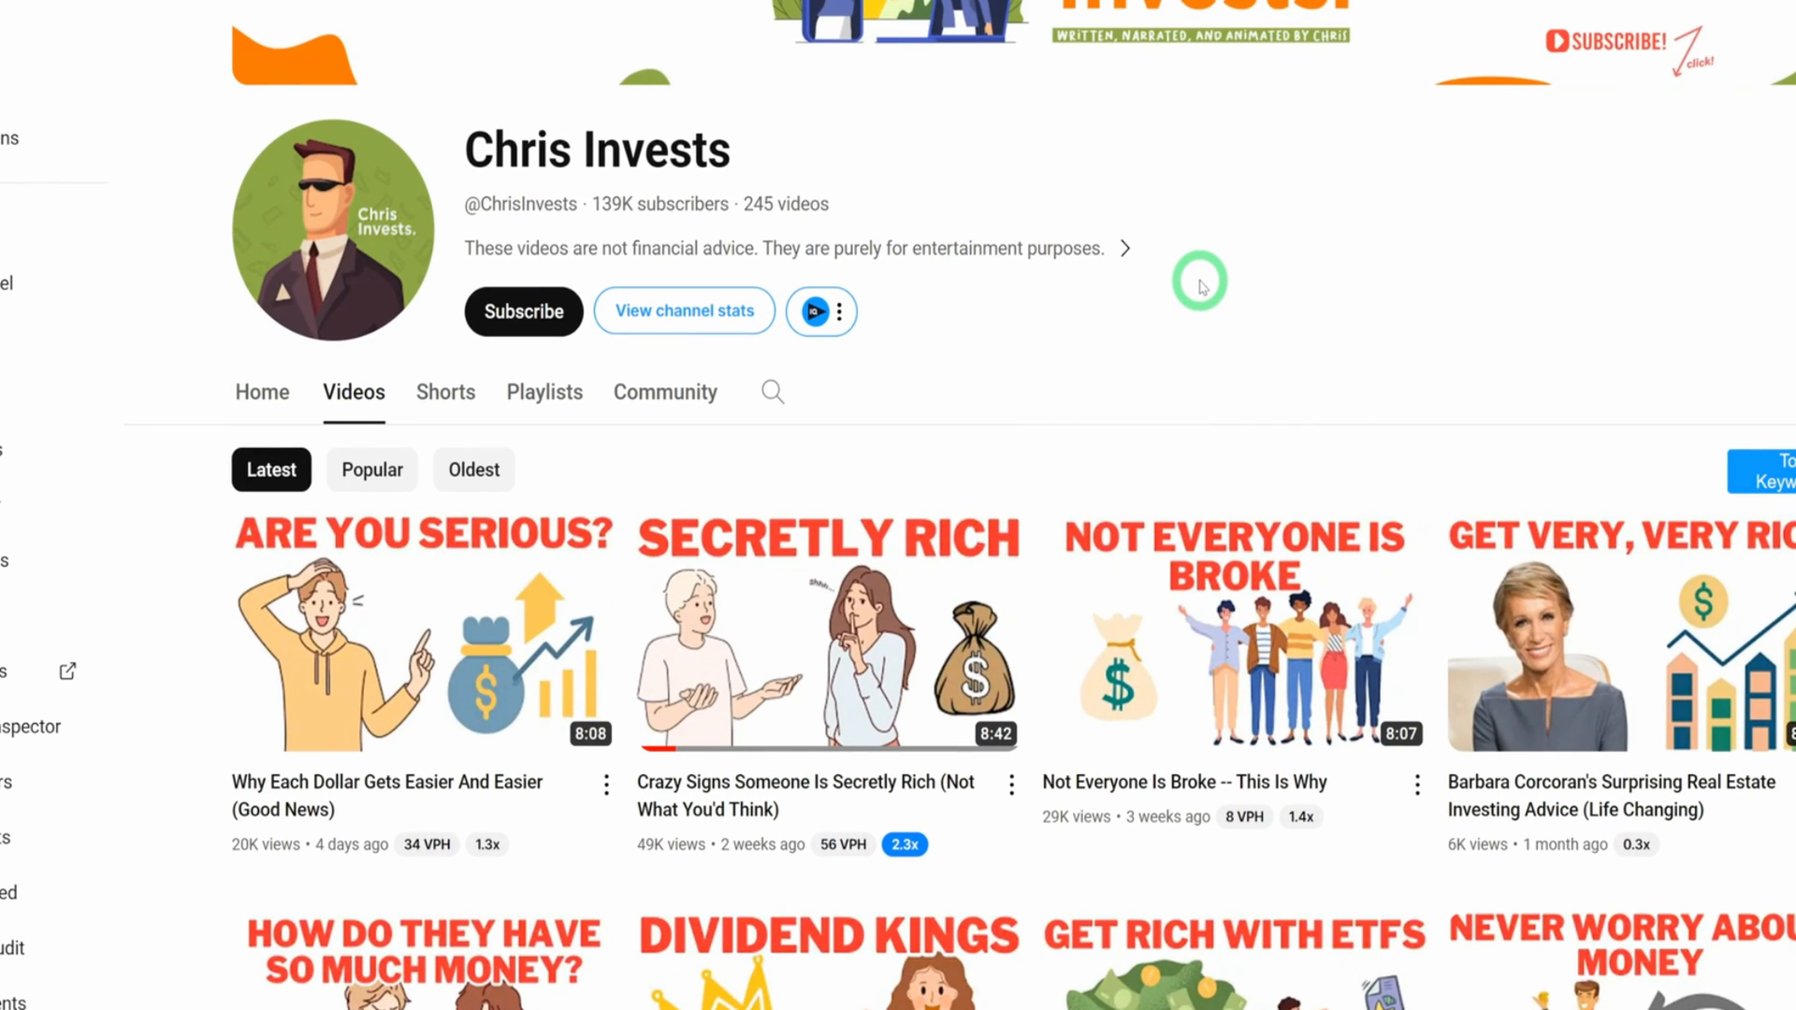
{"action": "mouse_move", "coordinate": [424, 634]}
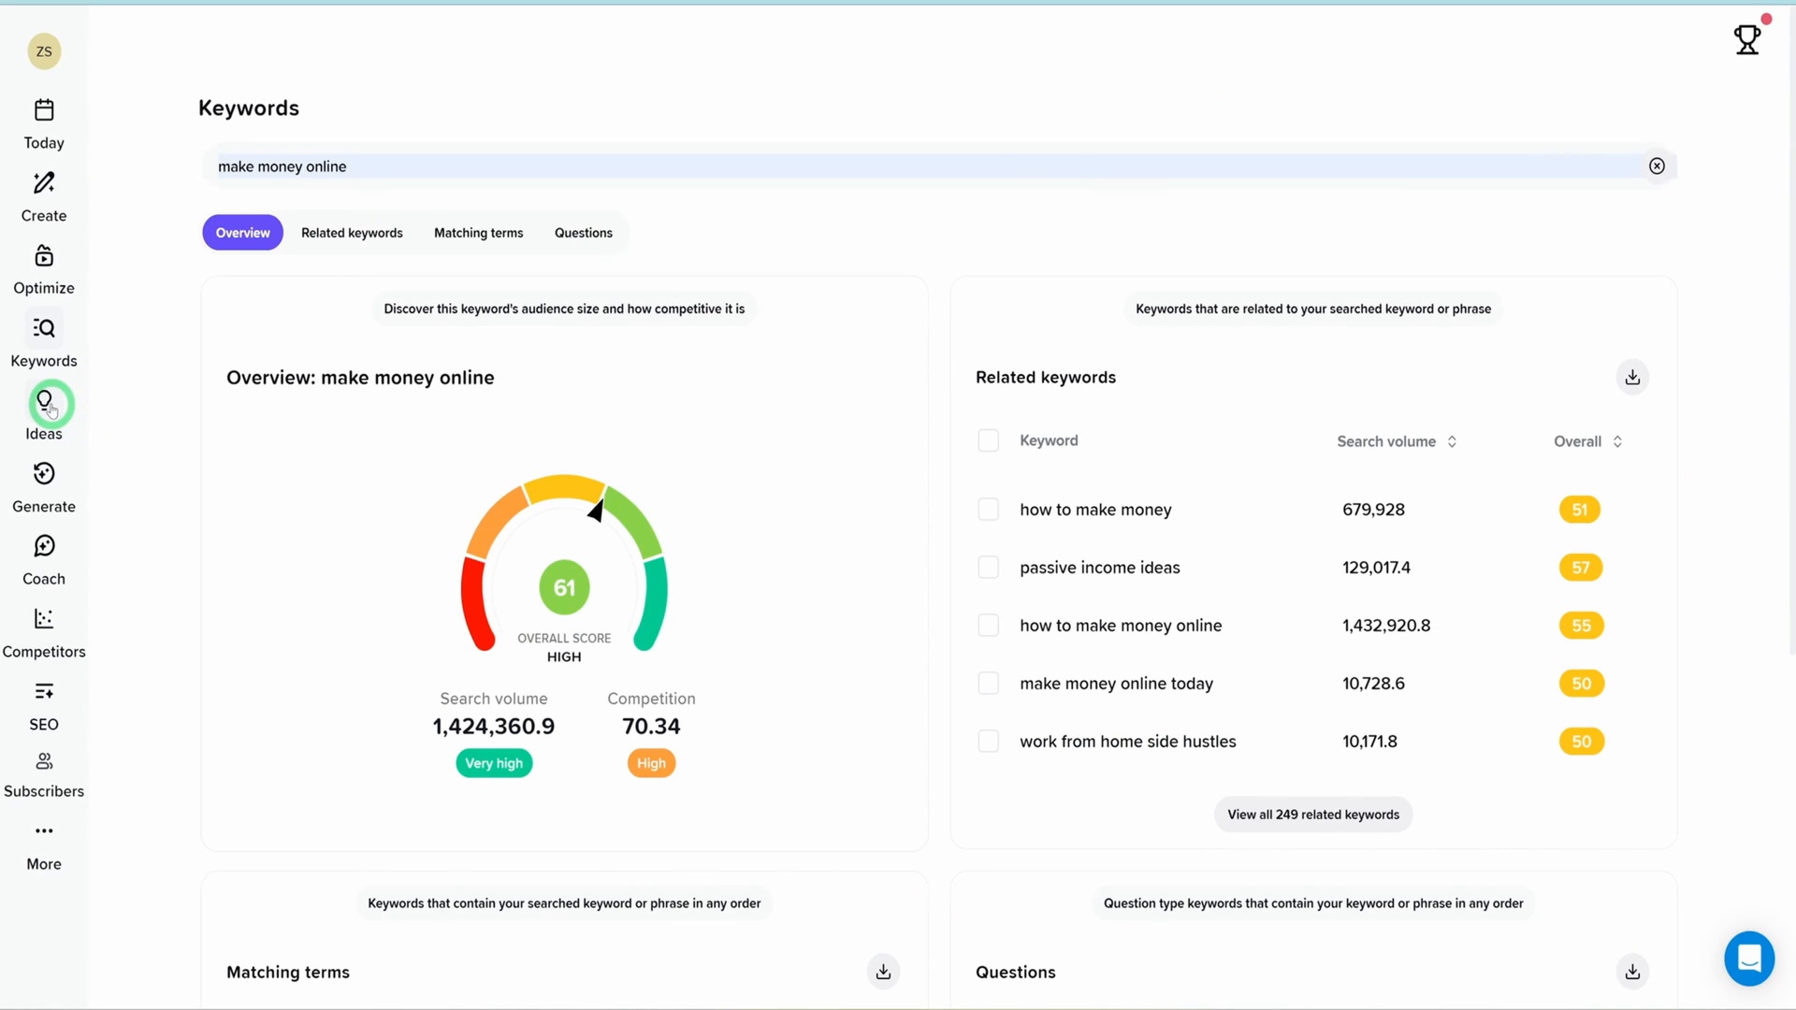
Open vidIQ's Daily ideas page and scroll through the personalized video ideas.
{"action": "left_click", "coordinate": [44, 404]}
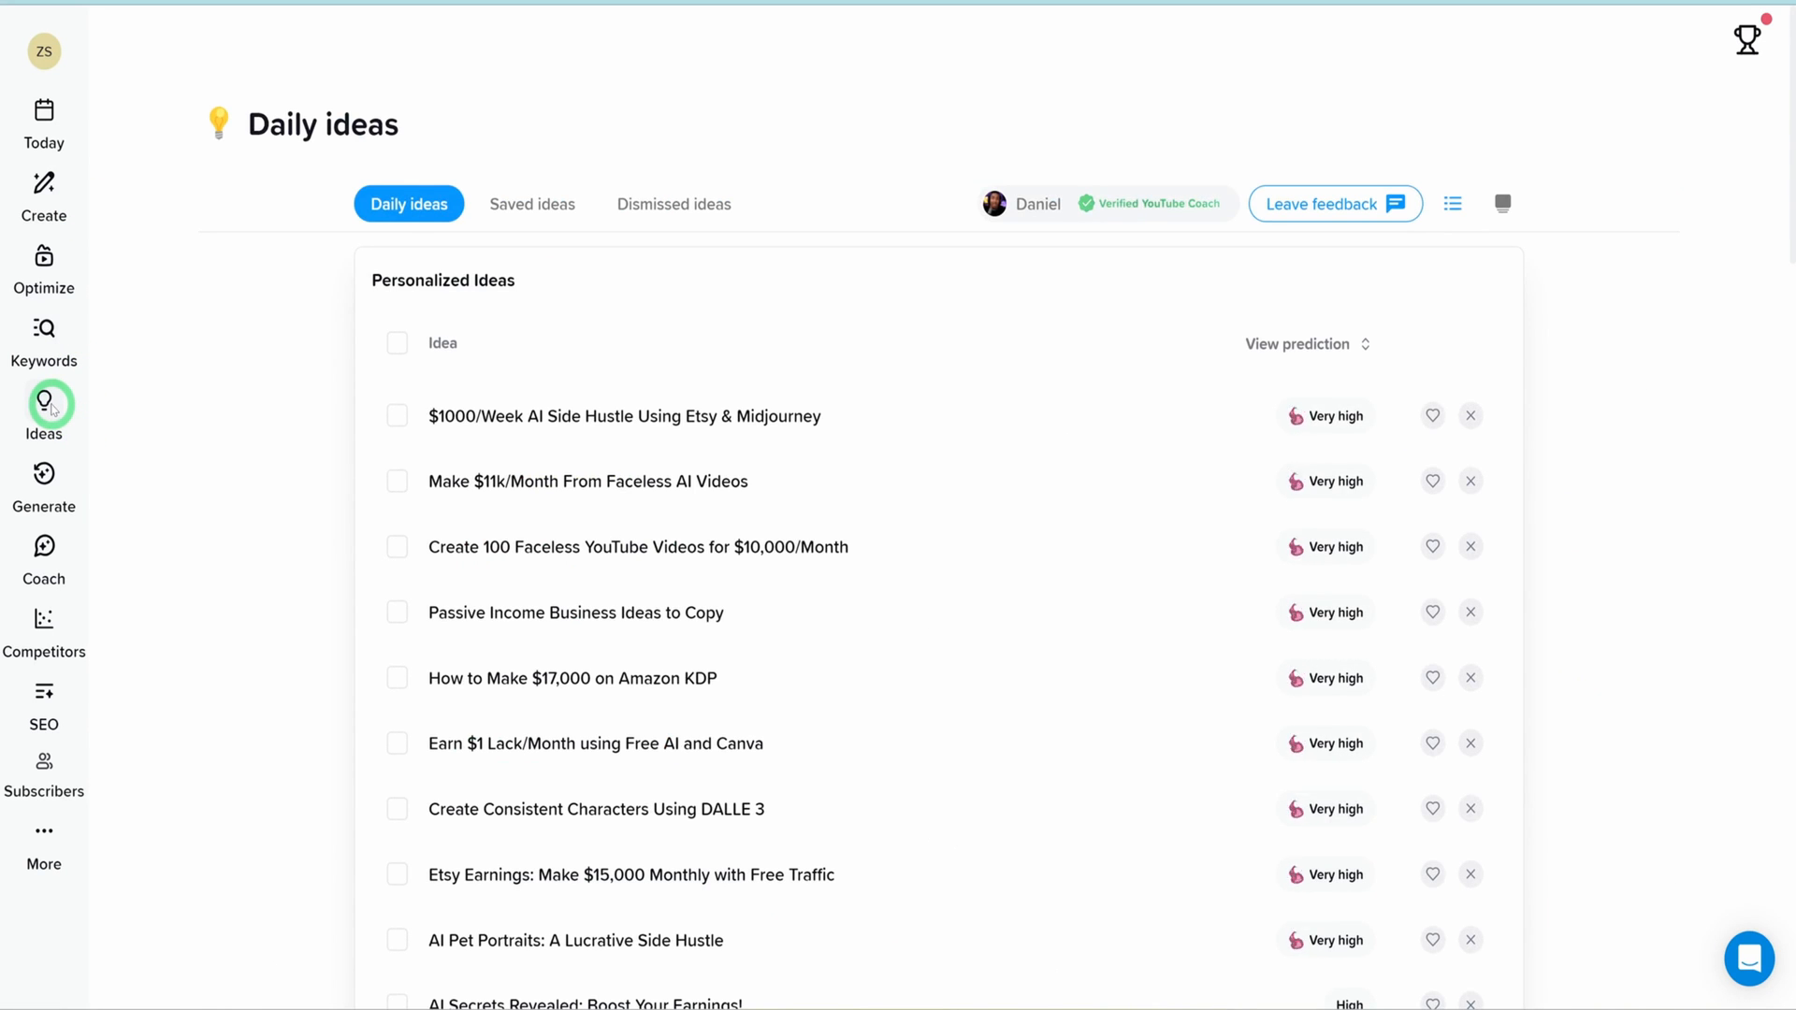
{"action": "mouse_move", "coordinate": [206, 522]}
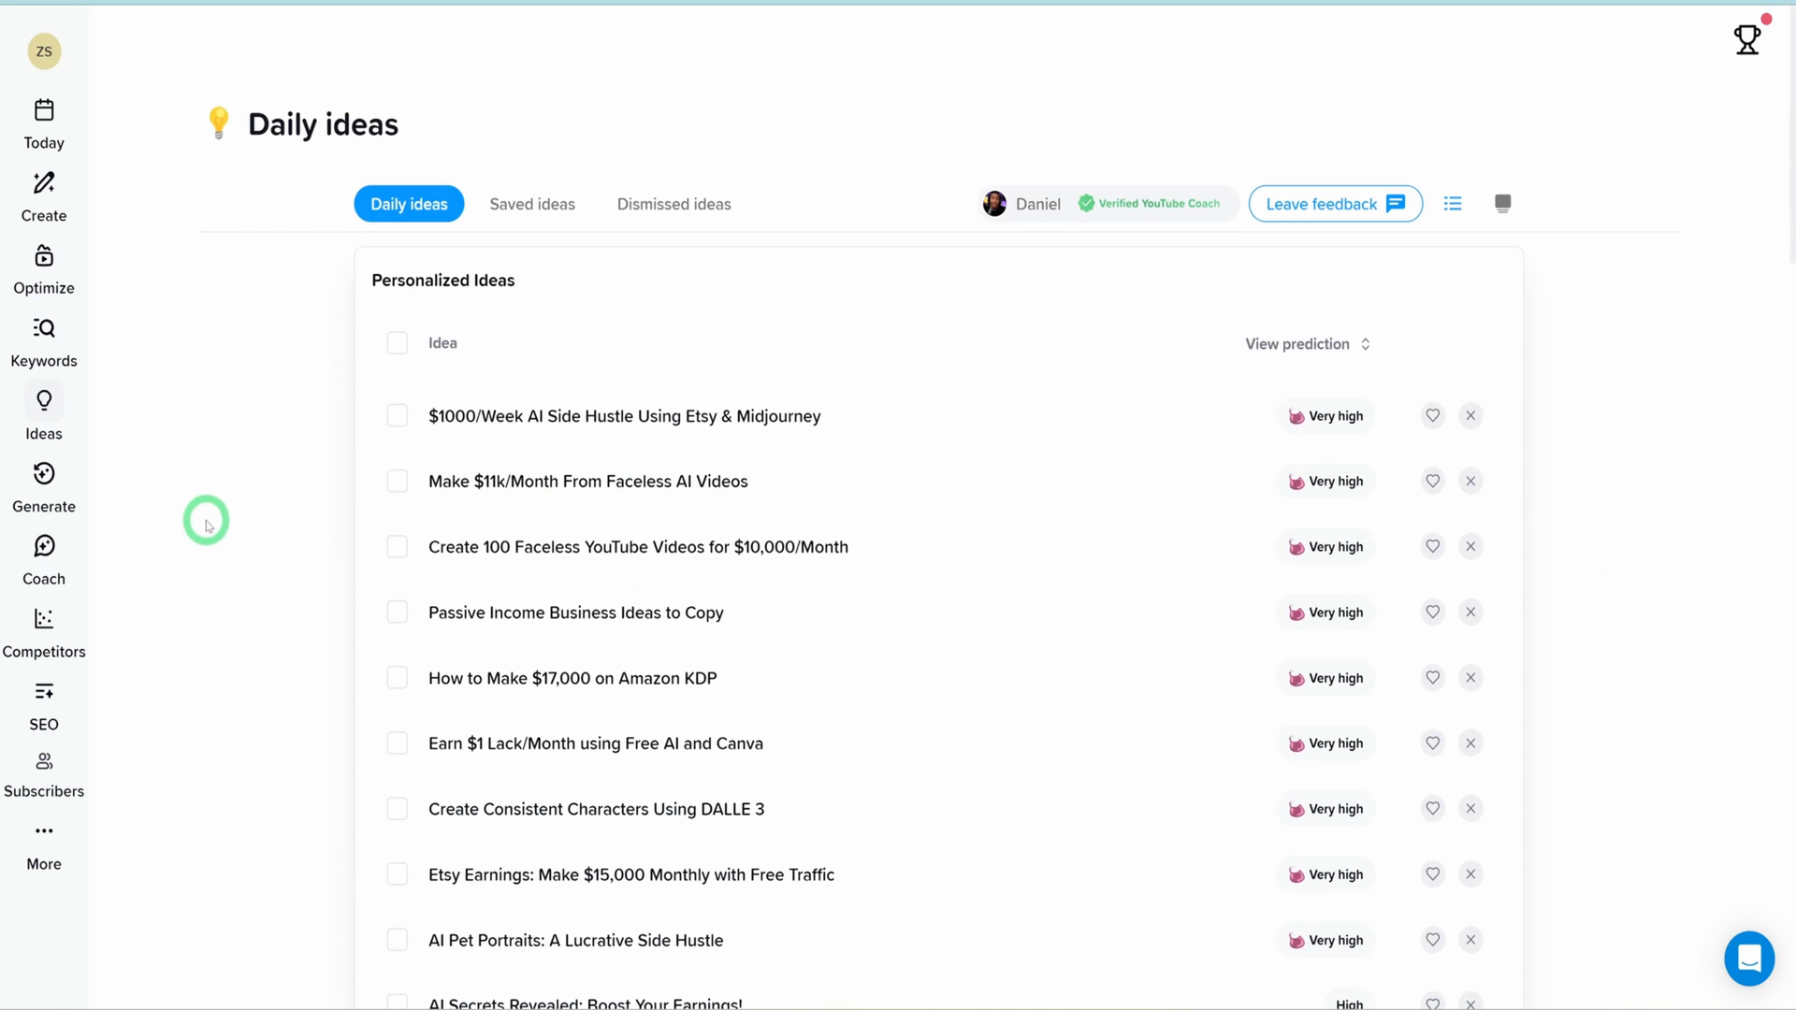
{"action": "scroll", "scroll_direction": "down", "scroll_amount": 3}
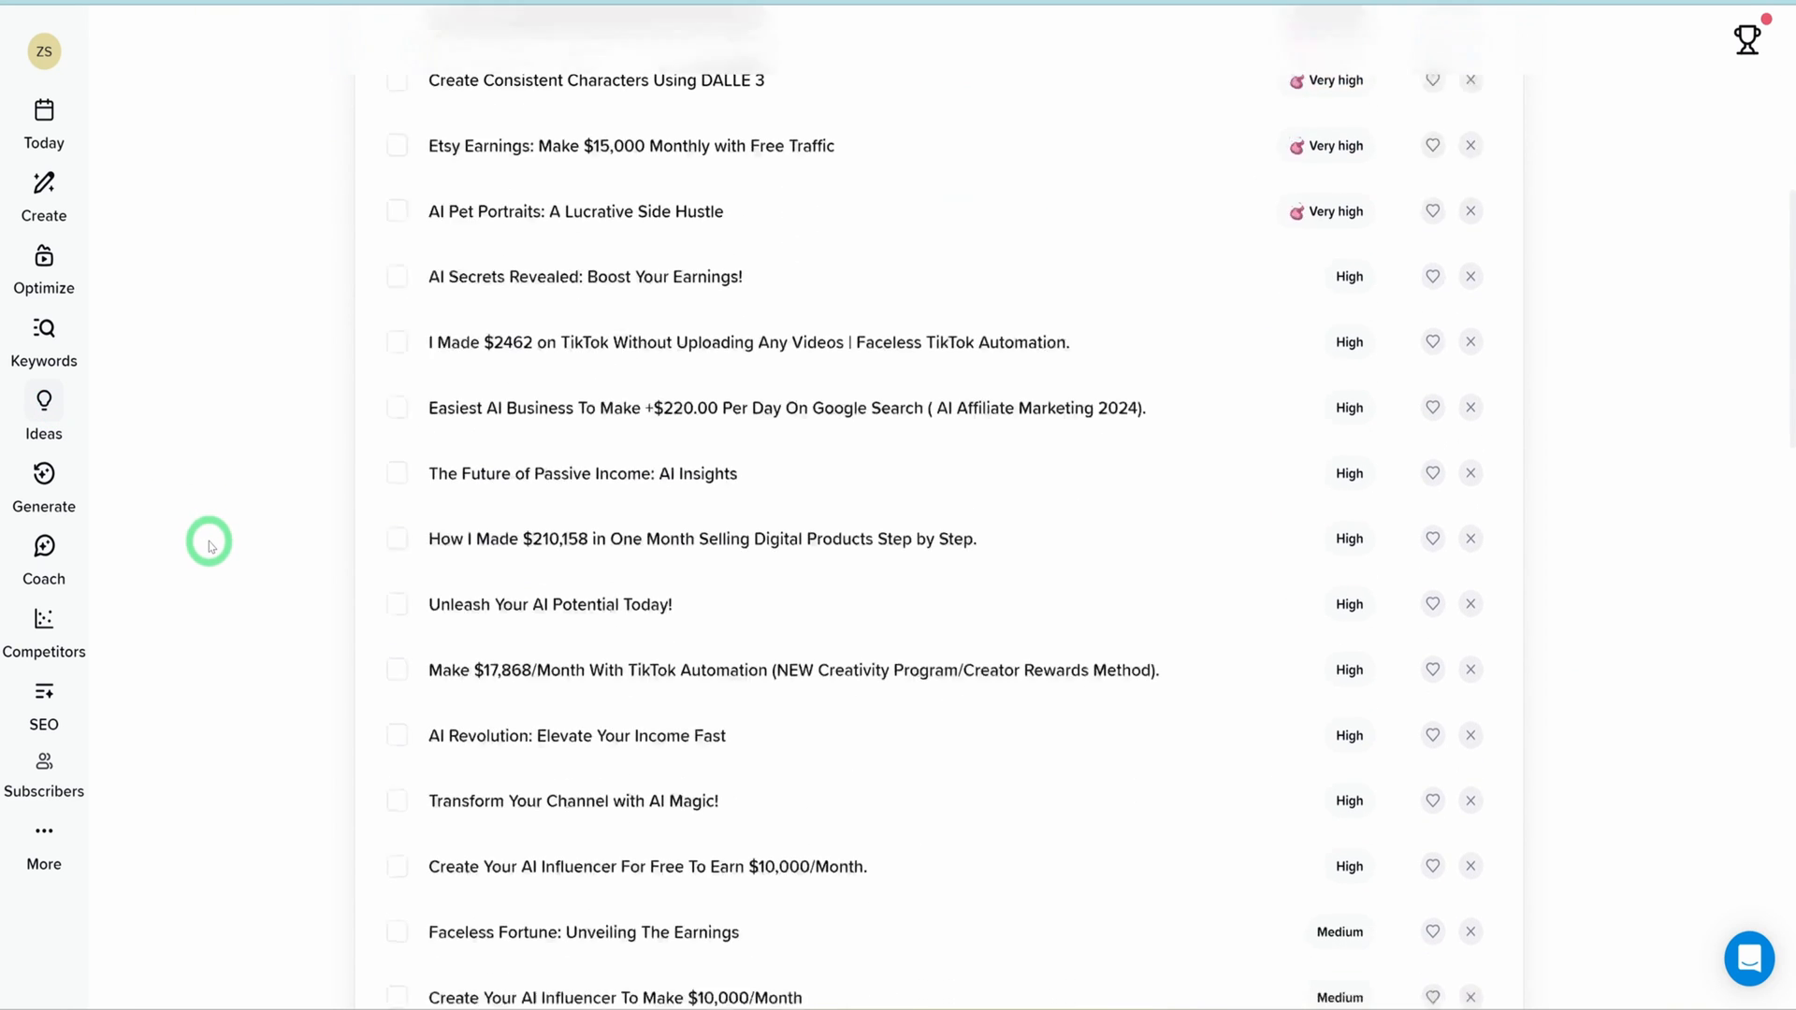
{"action": "scroll", "scroll_direction": "up", "scroll_amount": 3}
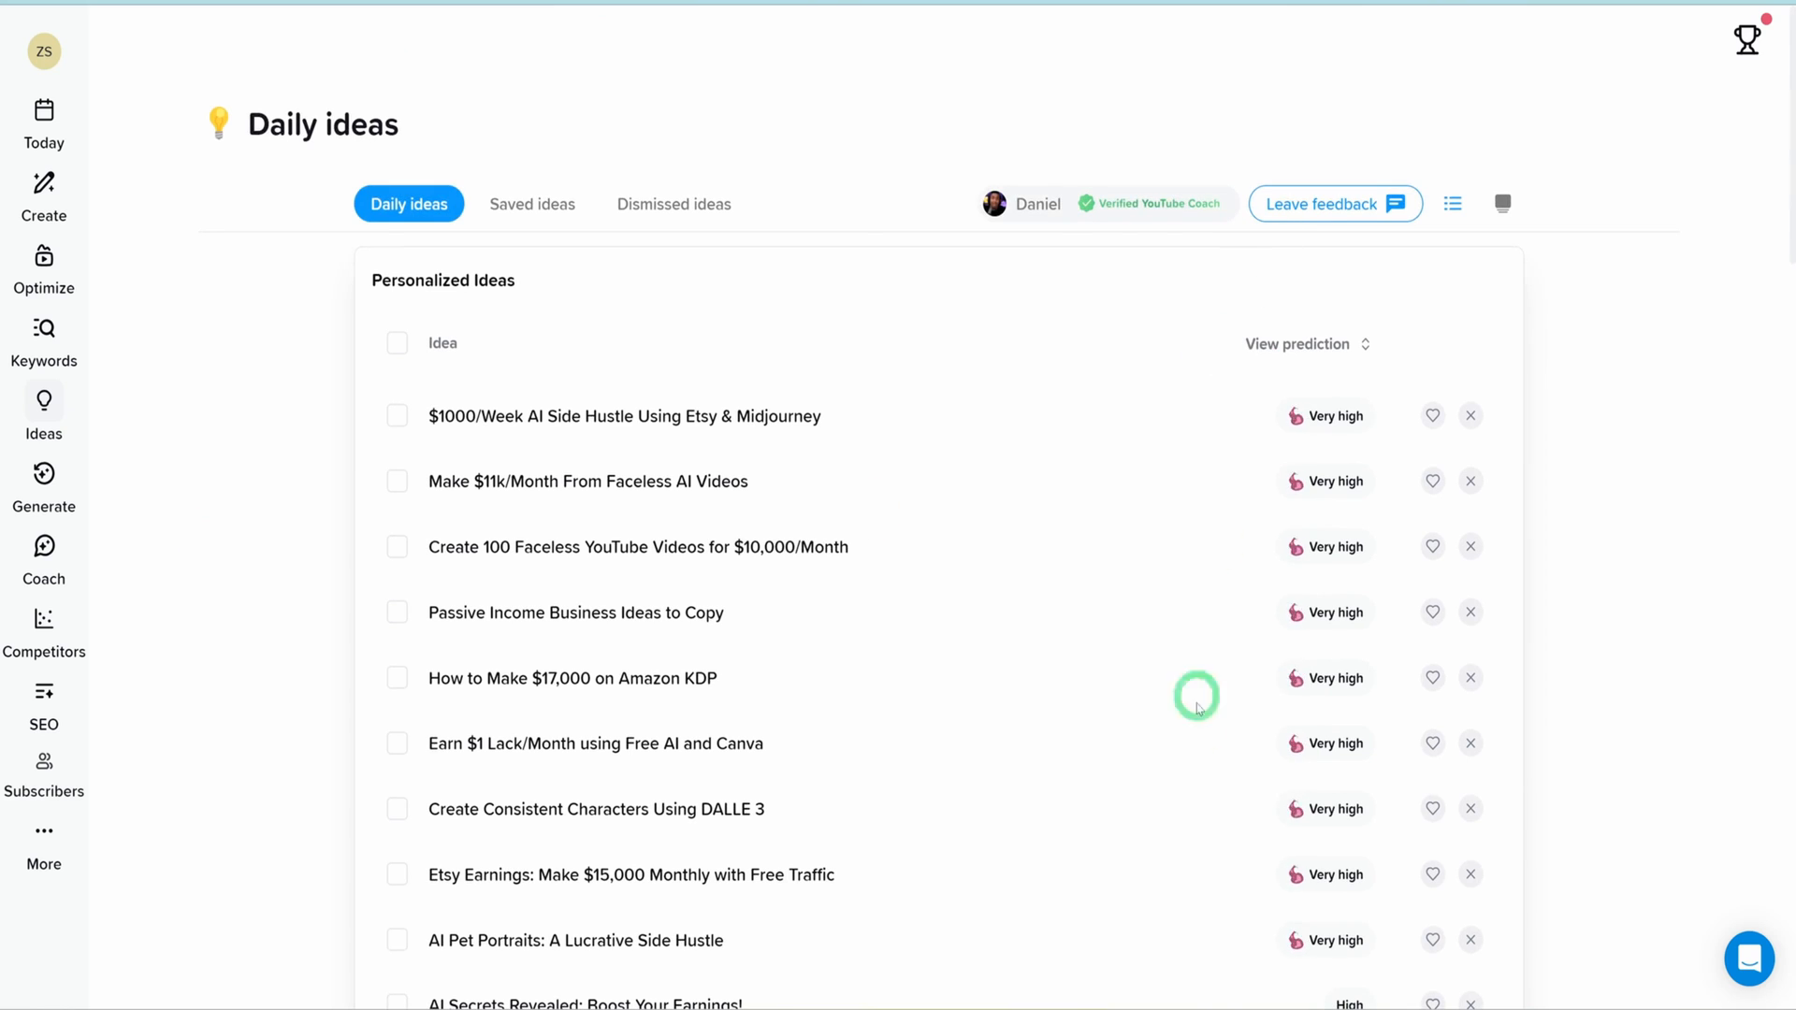
{"action": "mouse_move", "coordinate": [1148, 787]}
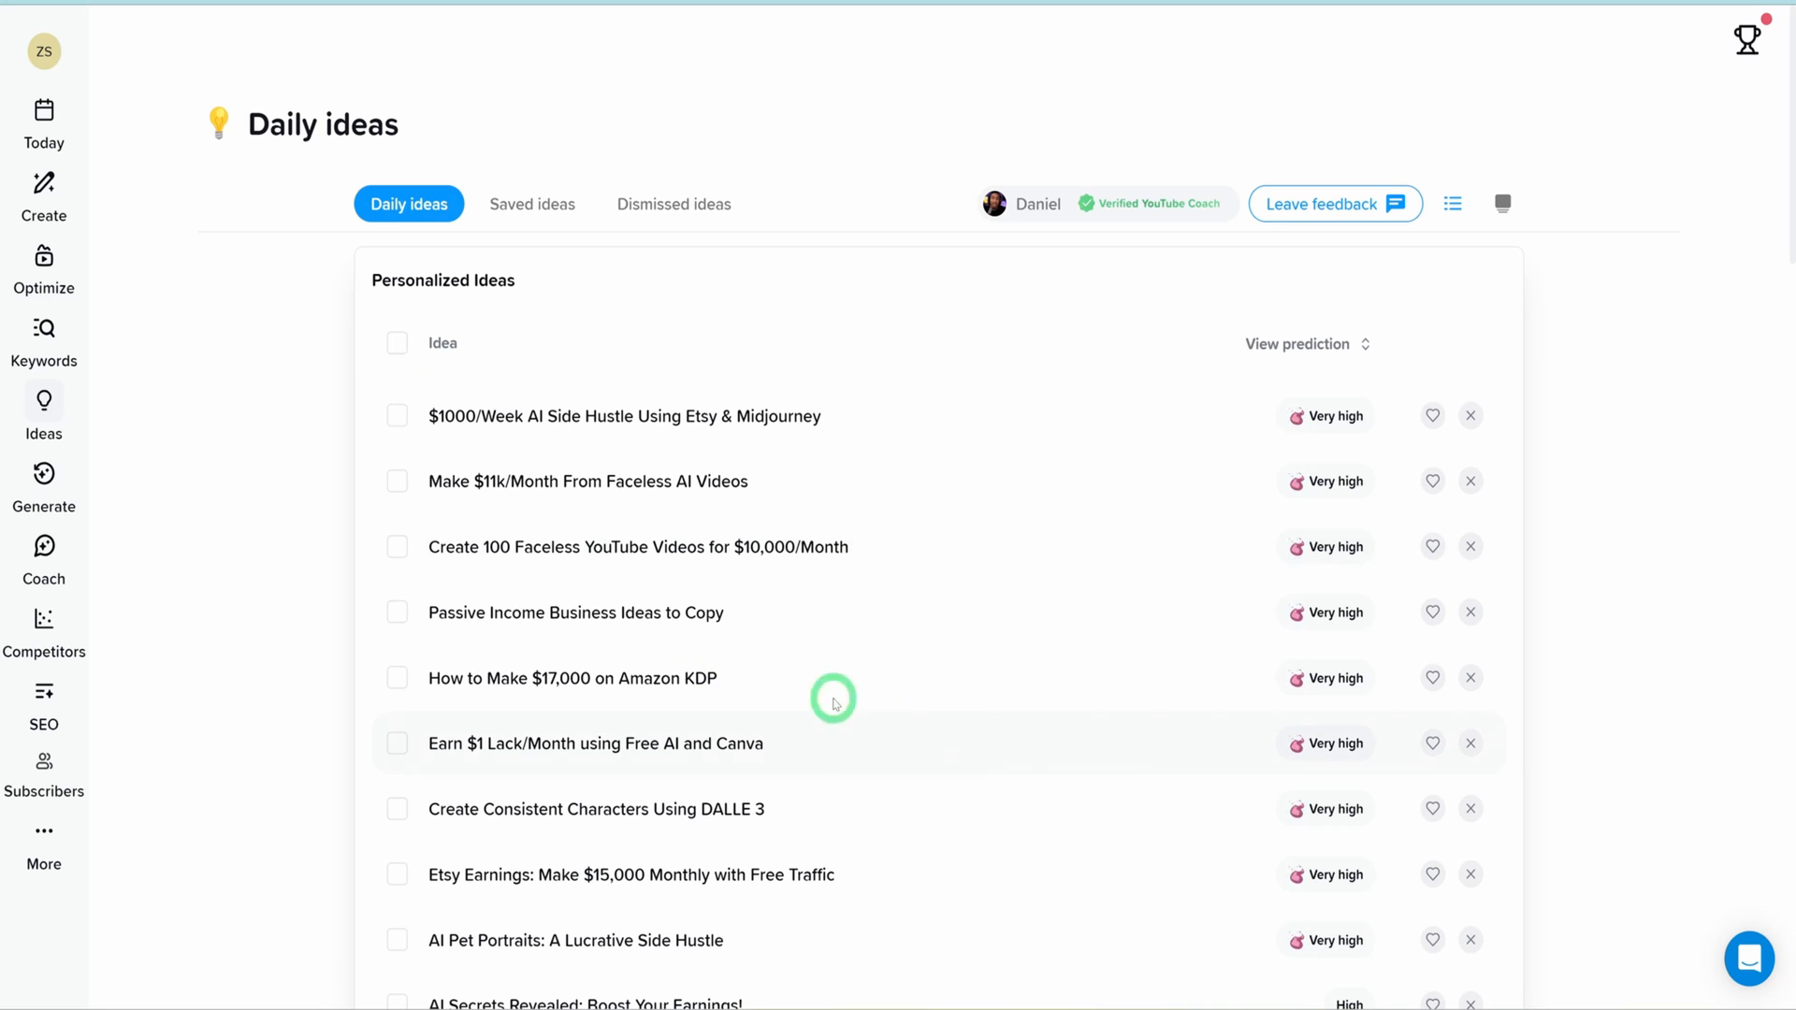
{"action": "mouse_move", "coordinate": [965, 455]}
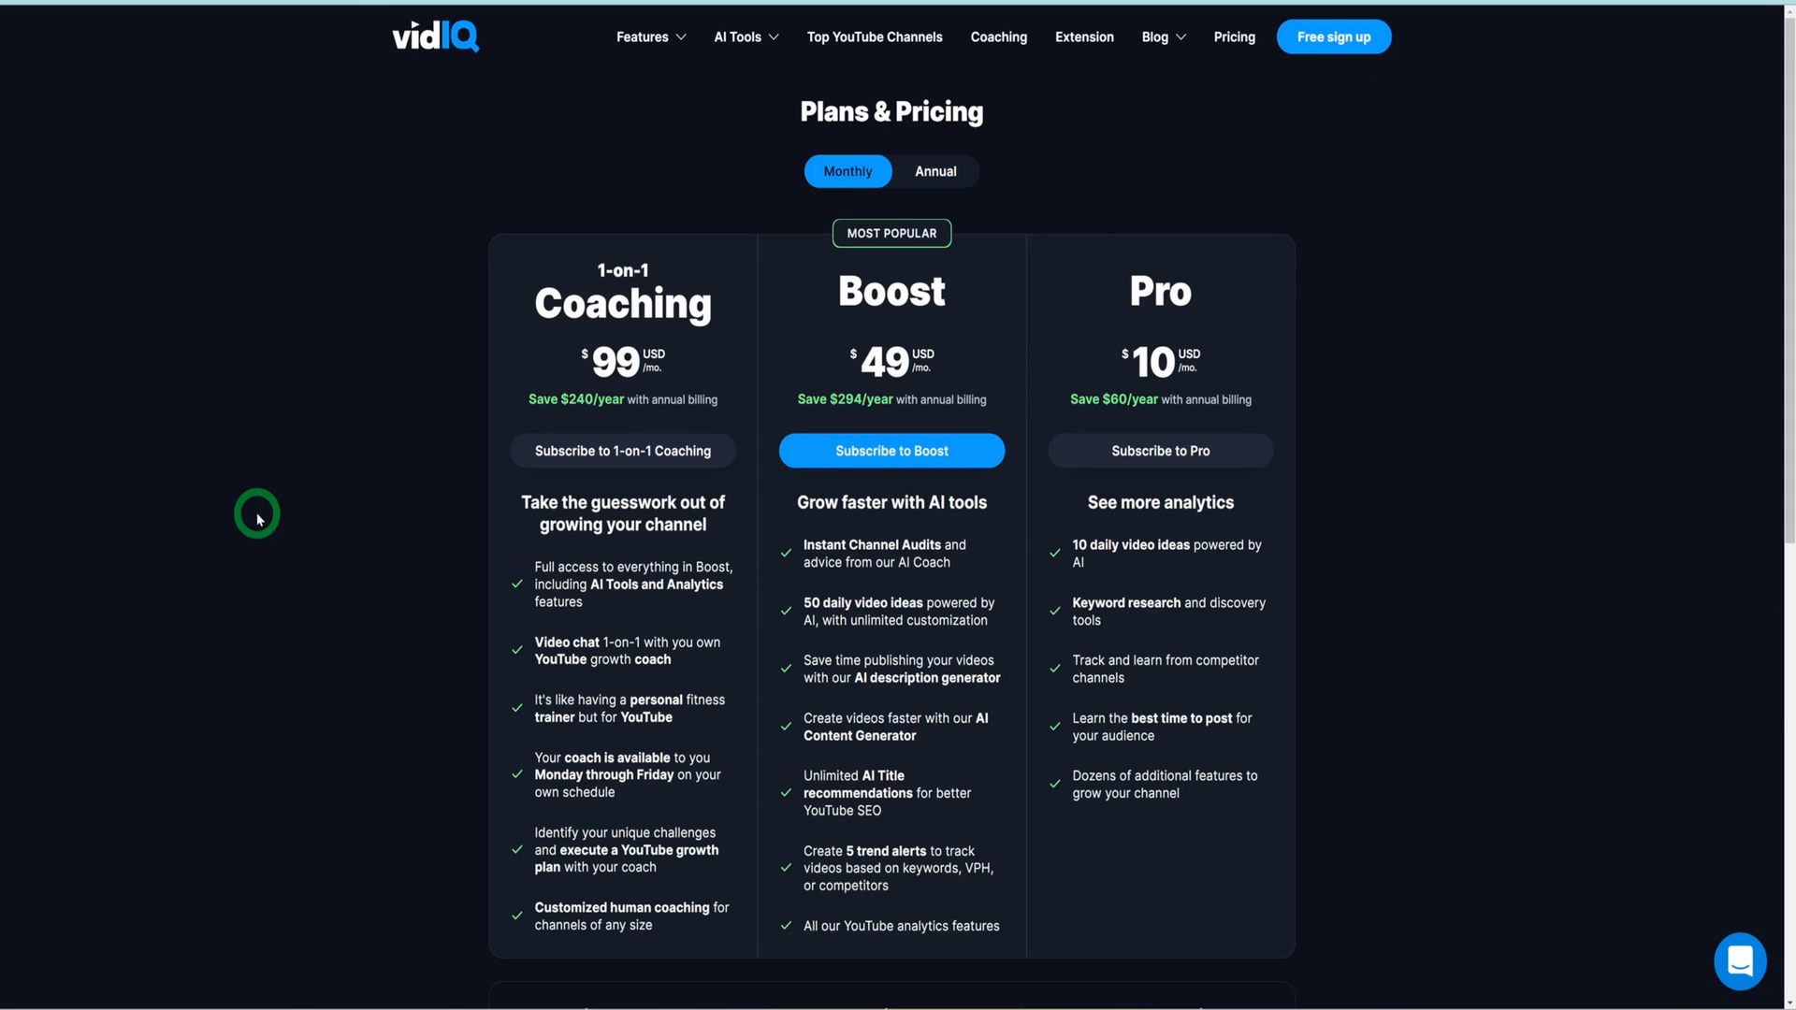
{"action": "mouse_move", "coordinate": [1324, 729]}
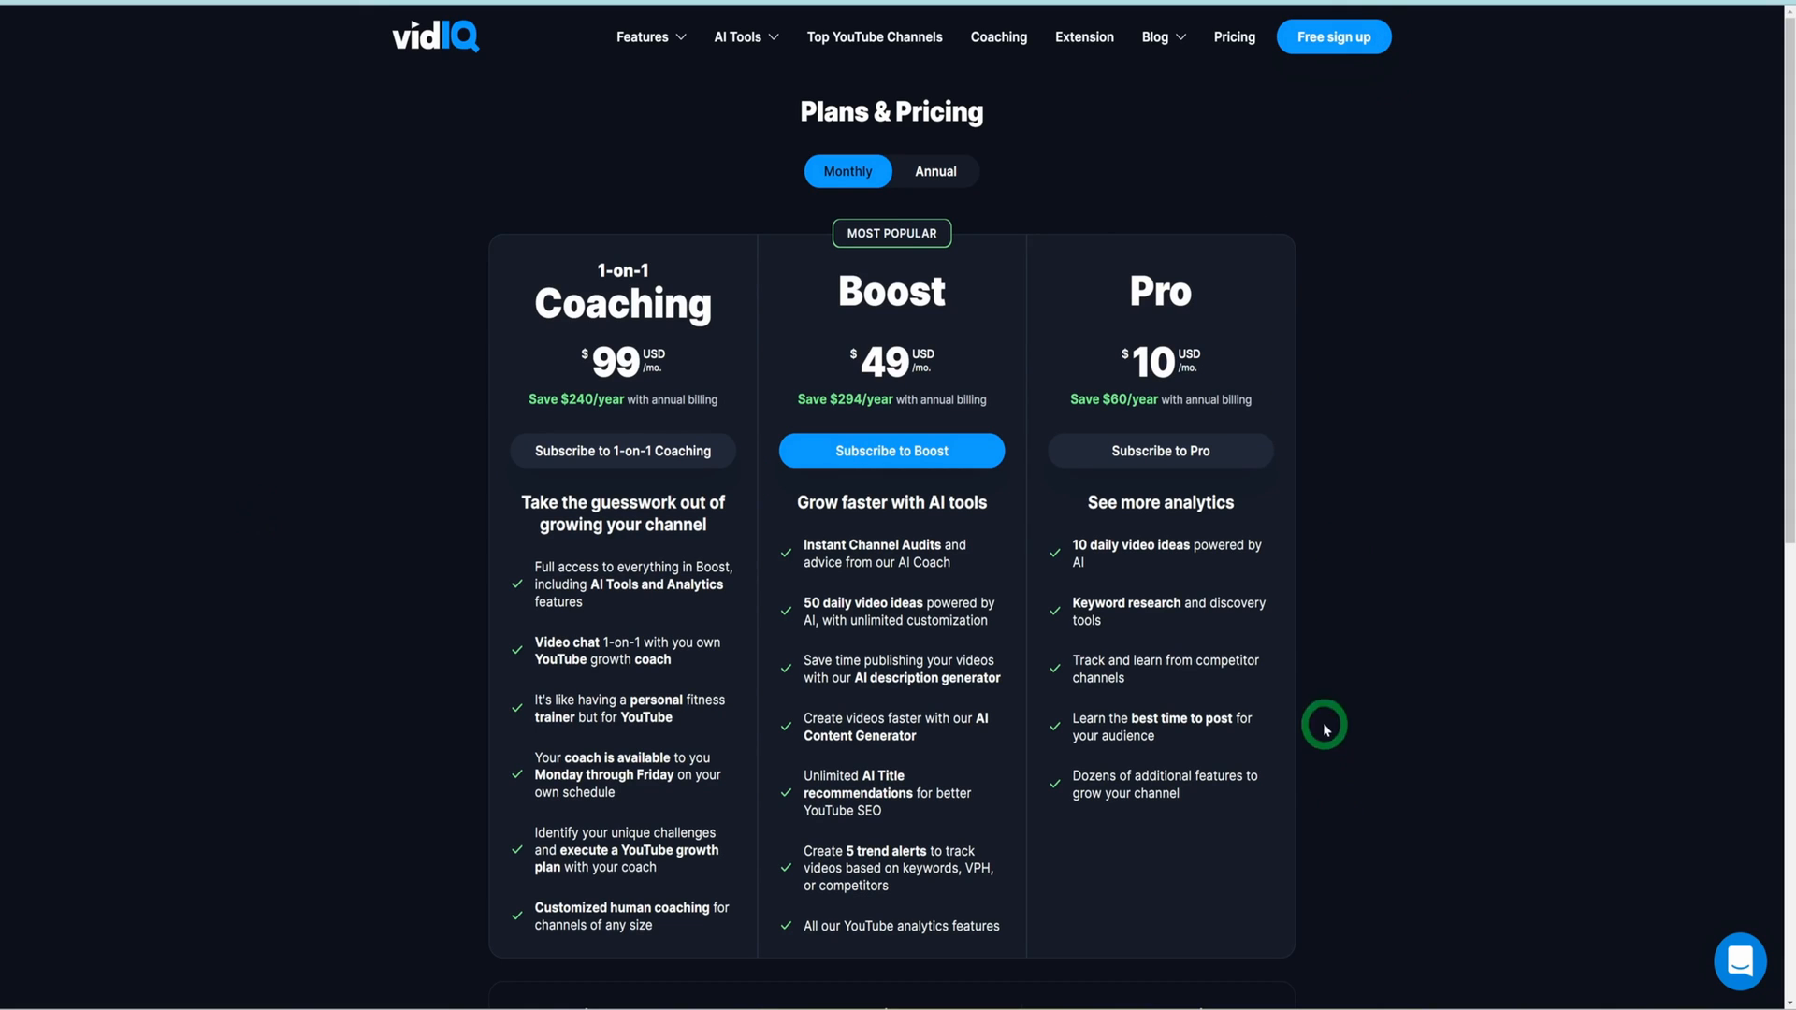
{"action": "mouse_move", "coordinate": [1335, 721]}
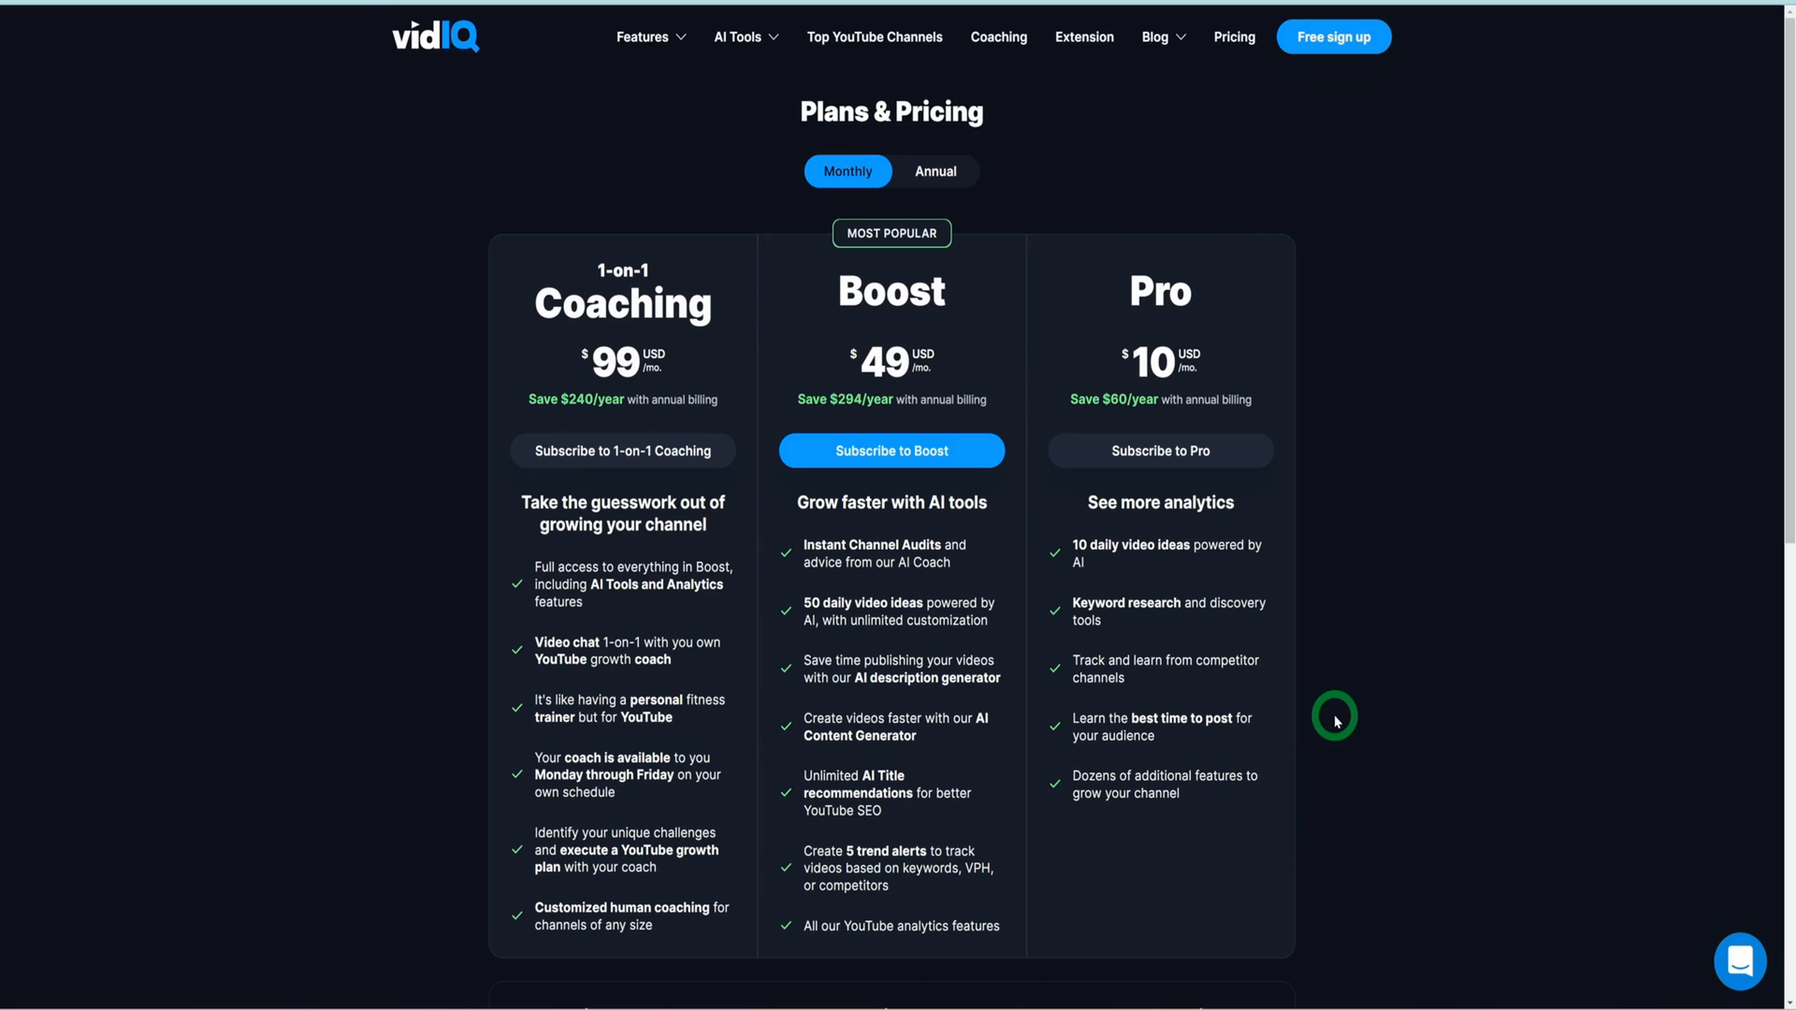
{"action": "mouse_move", "coordinate": [917, 795]}
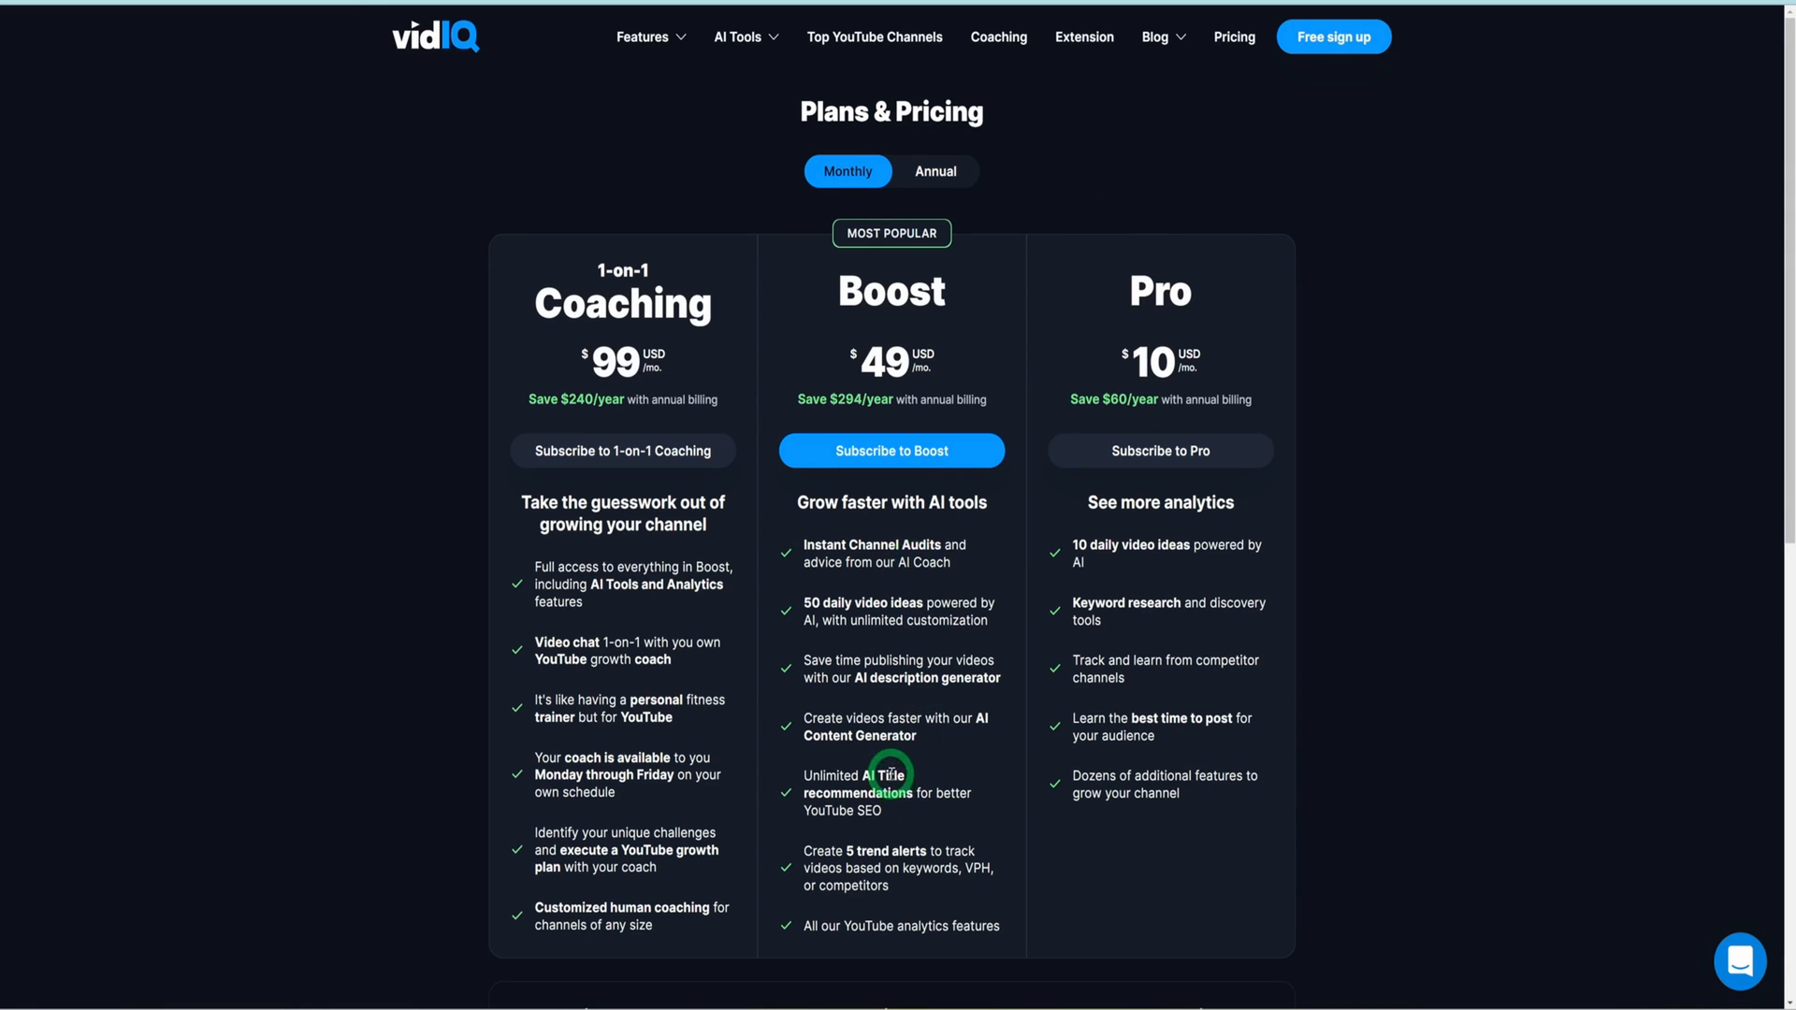
{"action": "mouse_move", "coordinate": [882, 733]}
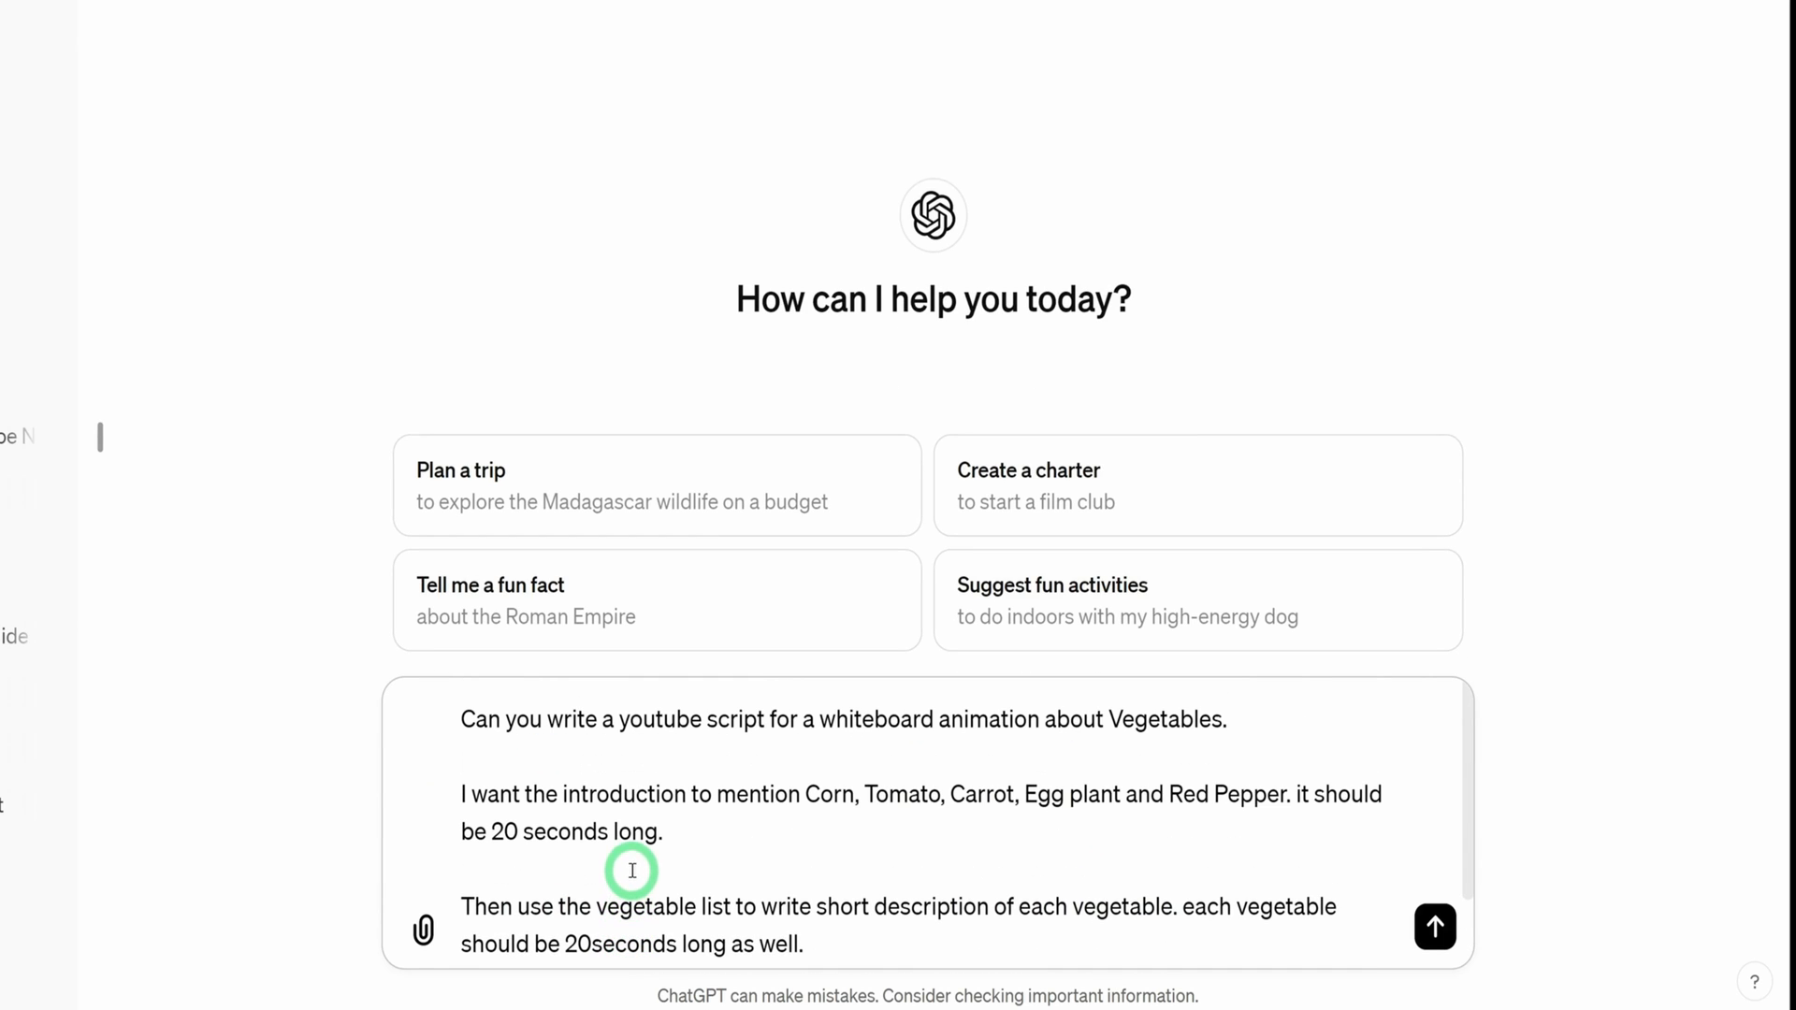
{"action": "mouse_move", "coordinate": [709, 748]}
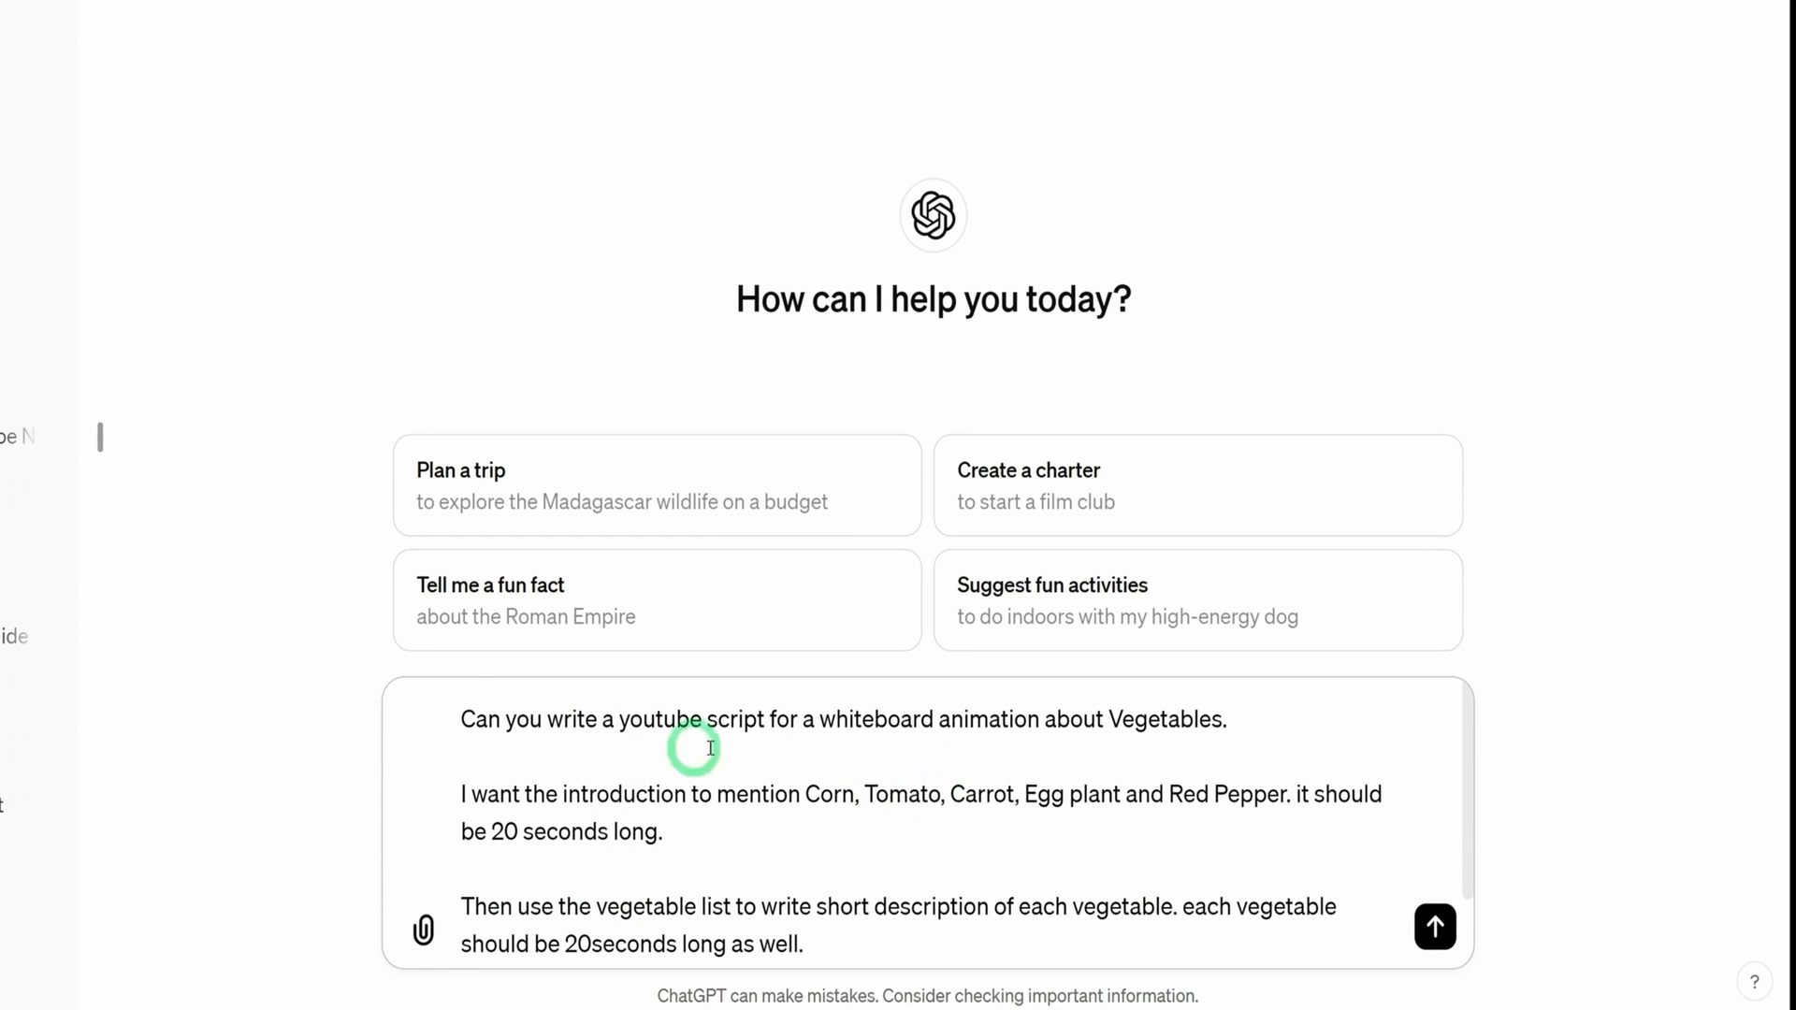
{"action": "mouse_move", "coordinate": [963, 775]}
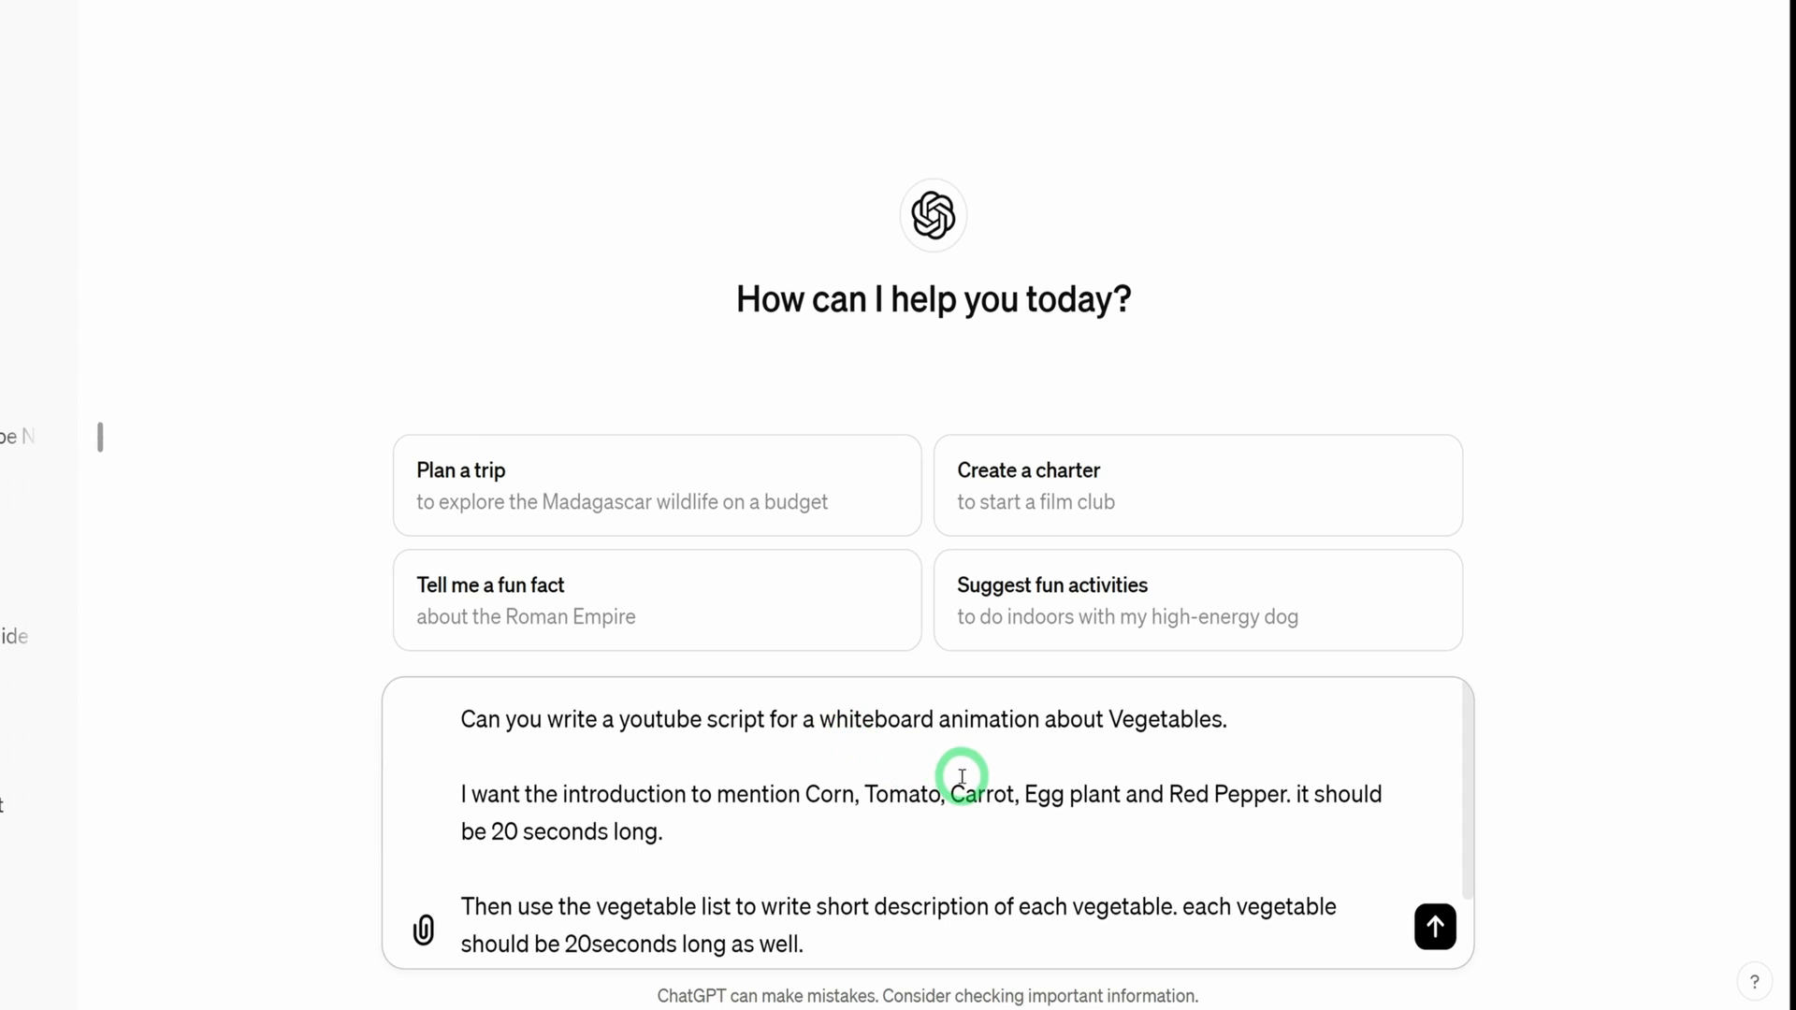
{"action": "mouse_move", "coordinate": [978, 754]}
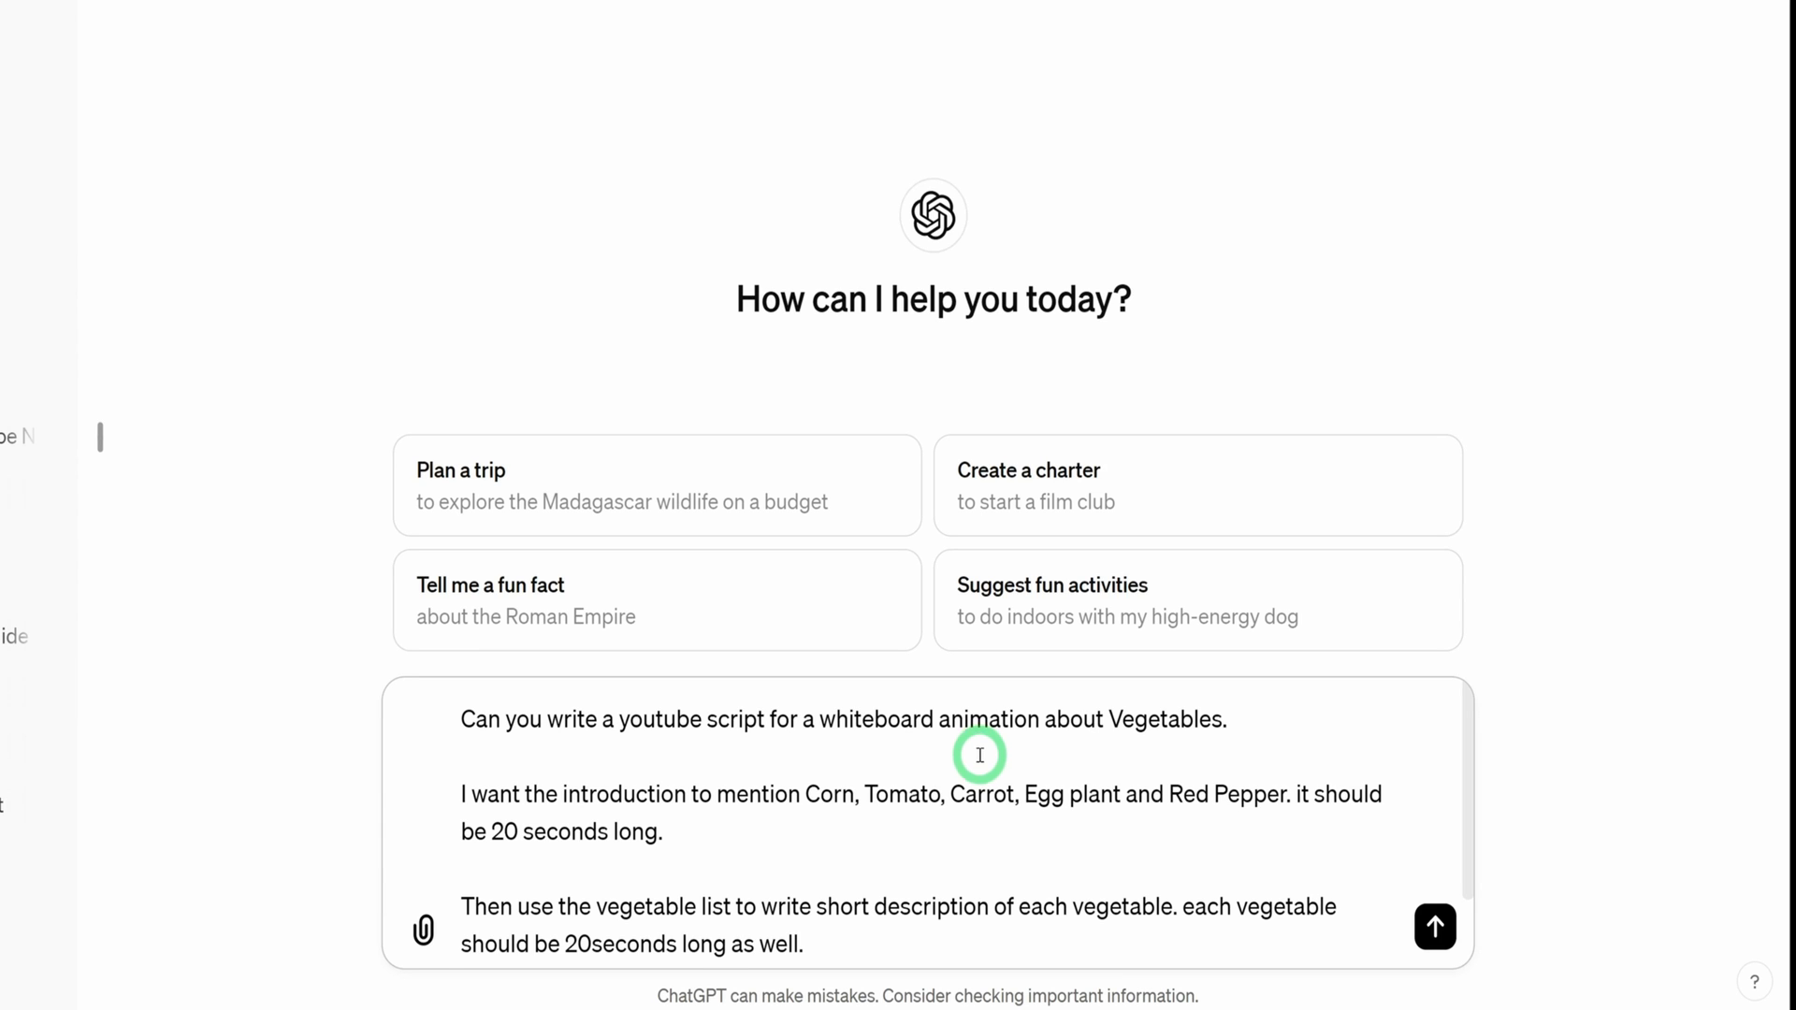
{"action": "mouse_move", "coordinate": [482, 851]}
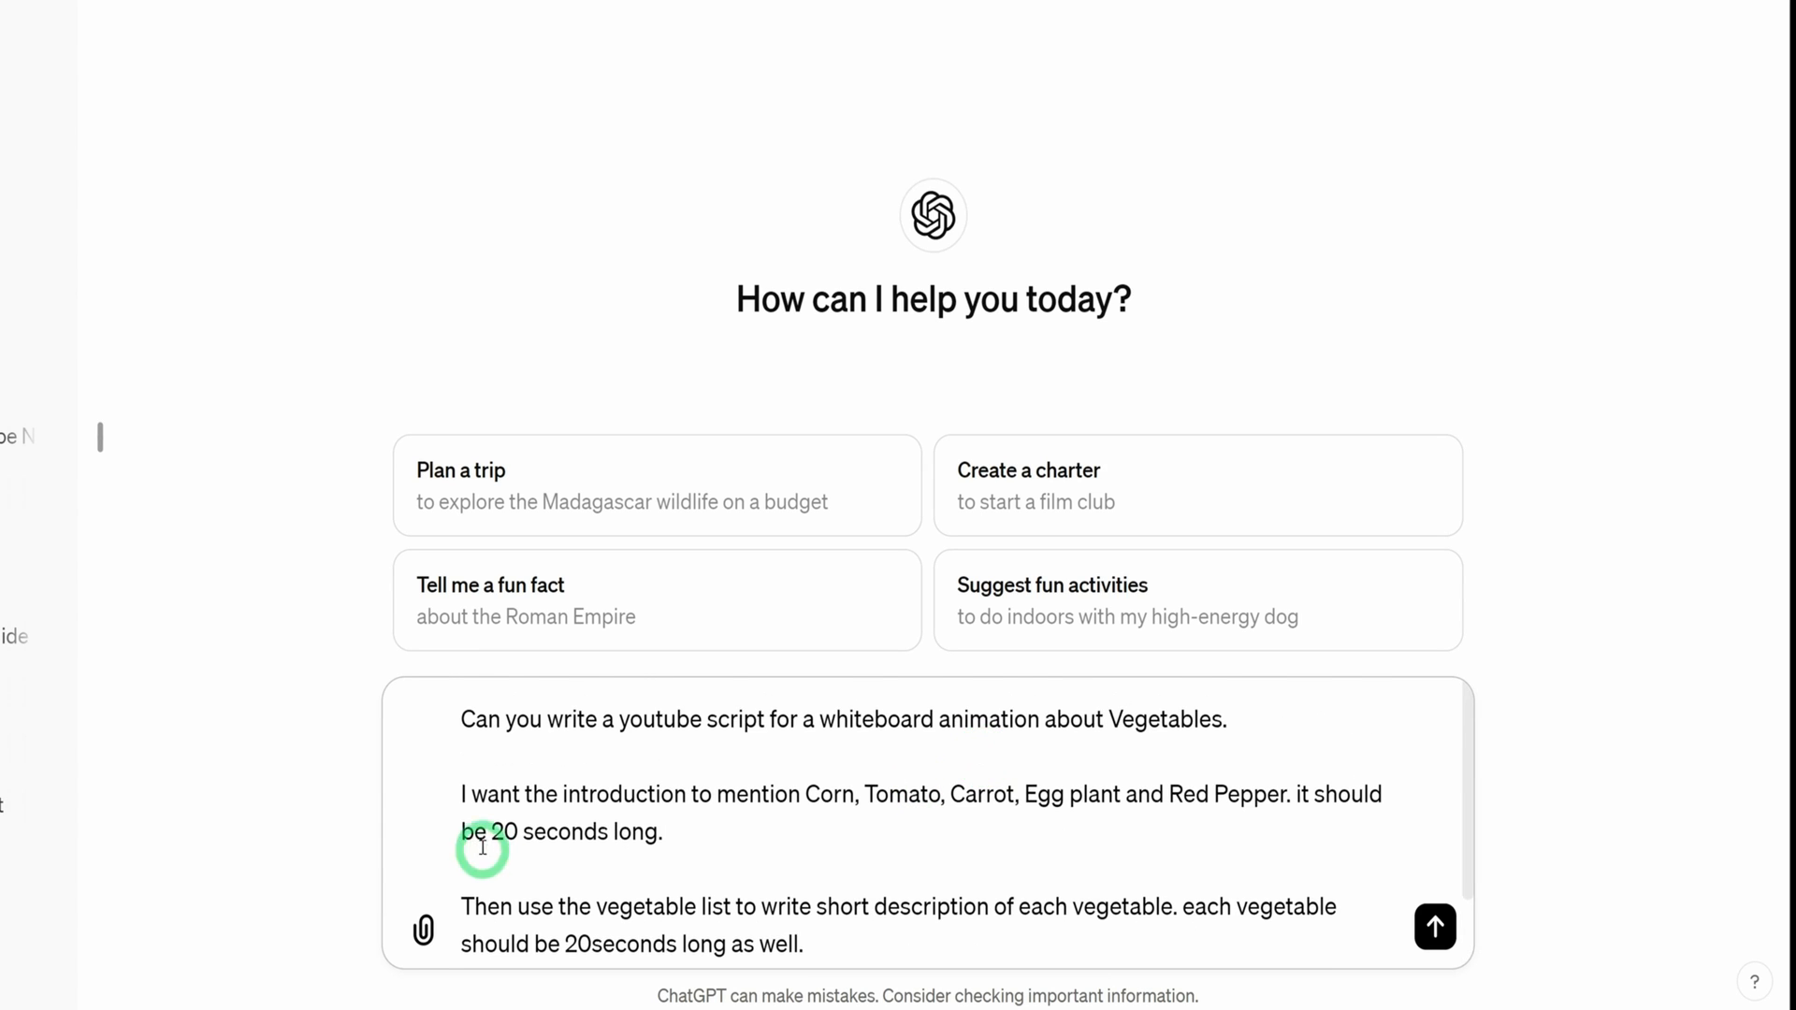
{"action": "mouse_move", "coordinate": [765, 816]}
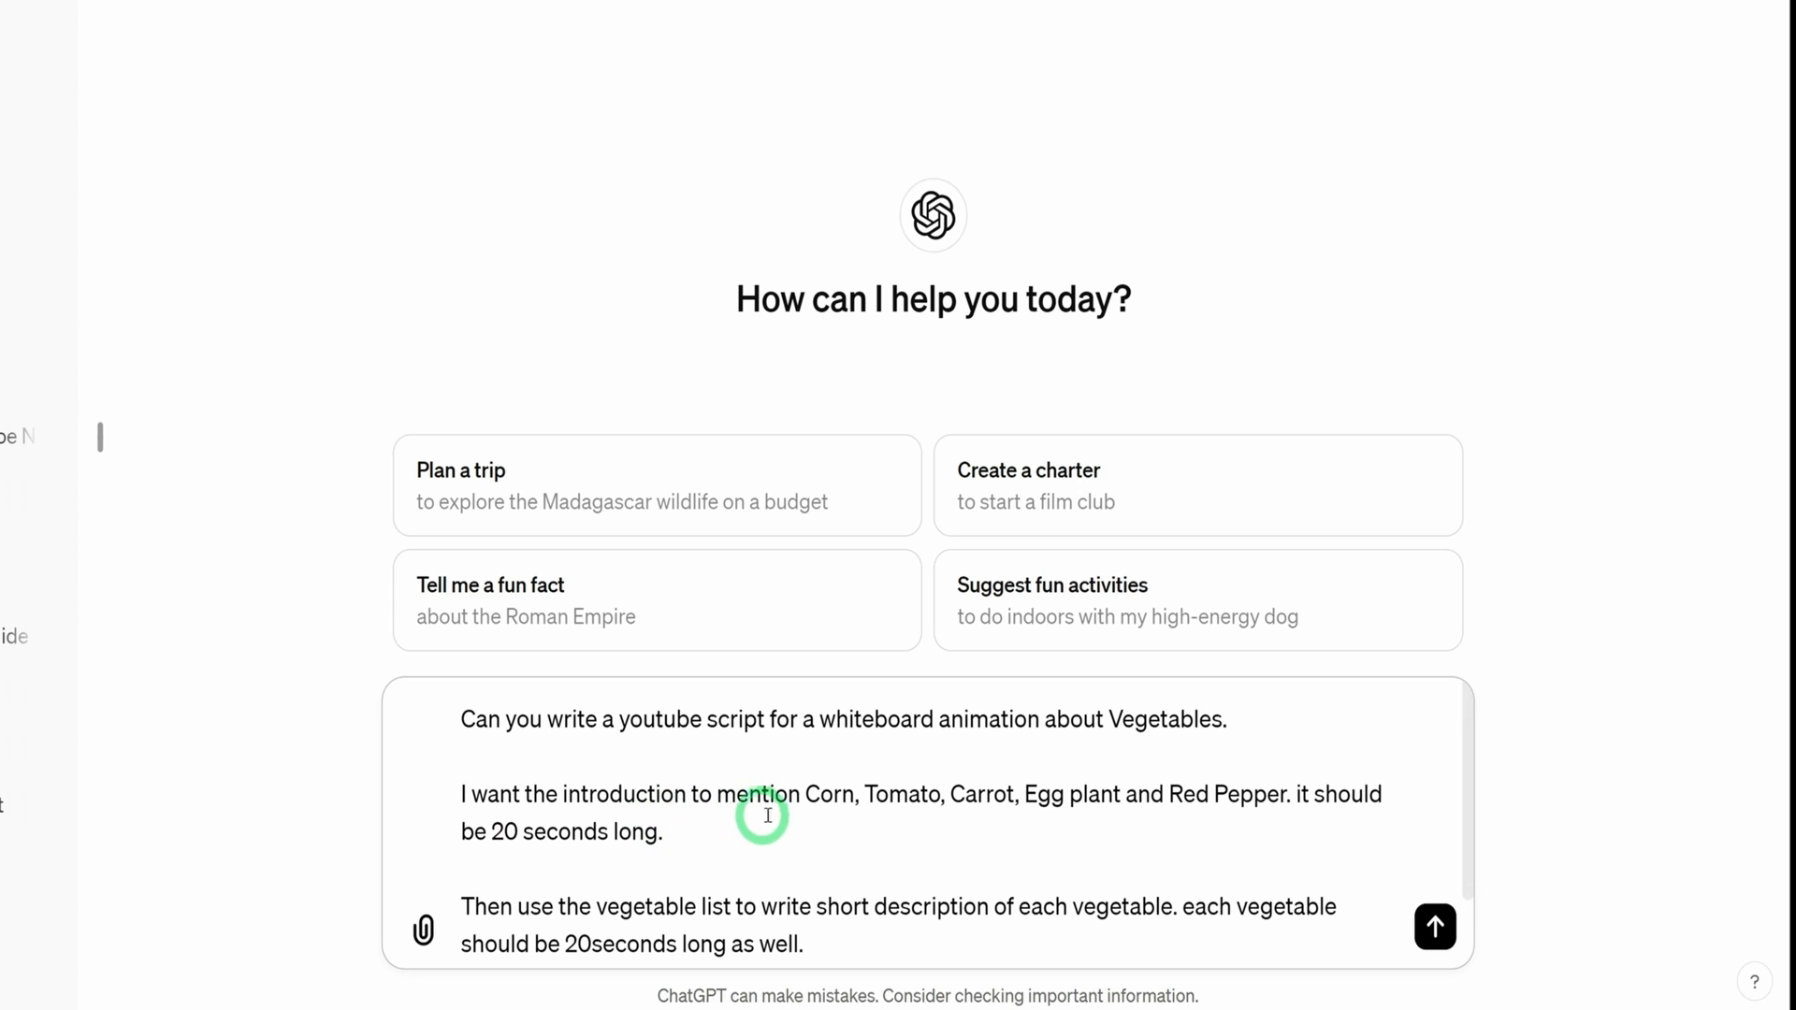
Submit the Corn, Tomato, Carrot, Eggplant and Red Pepper script prompt and review the result.
{"action": "scroll", "scroll_direction": "down", "scroll_amount": 3}
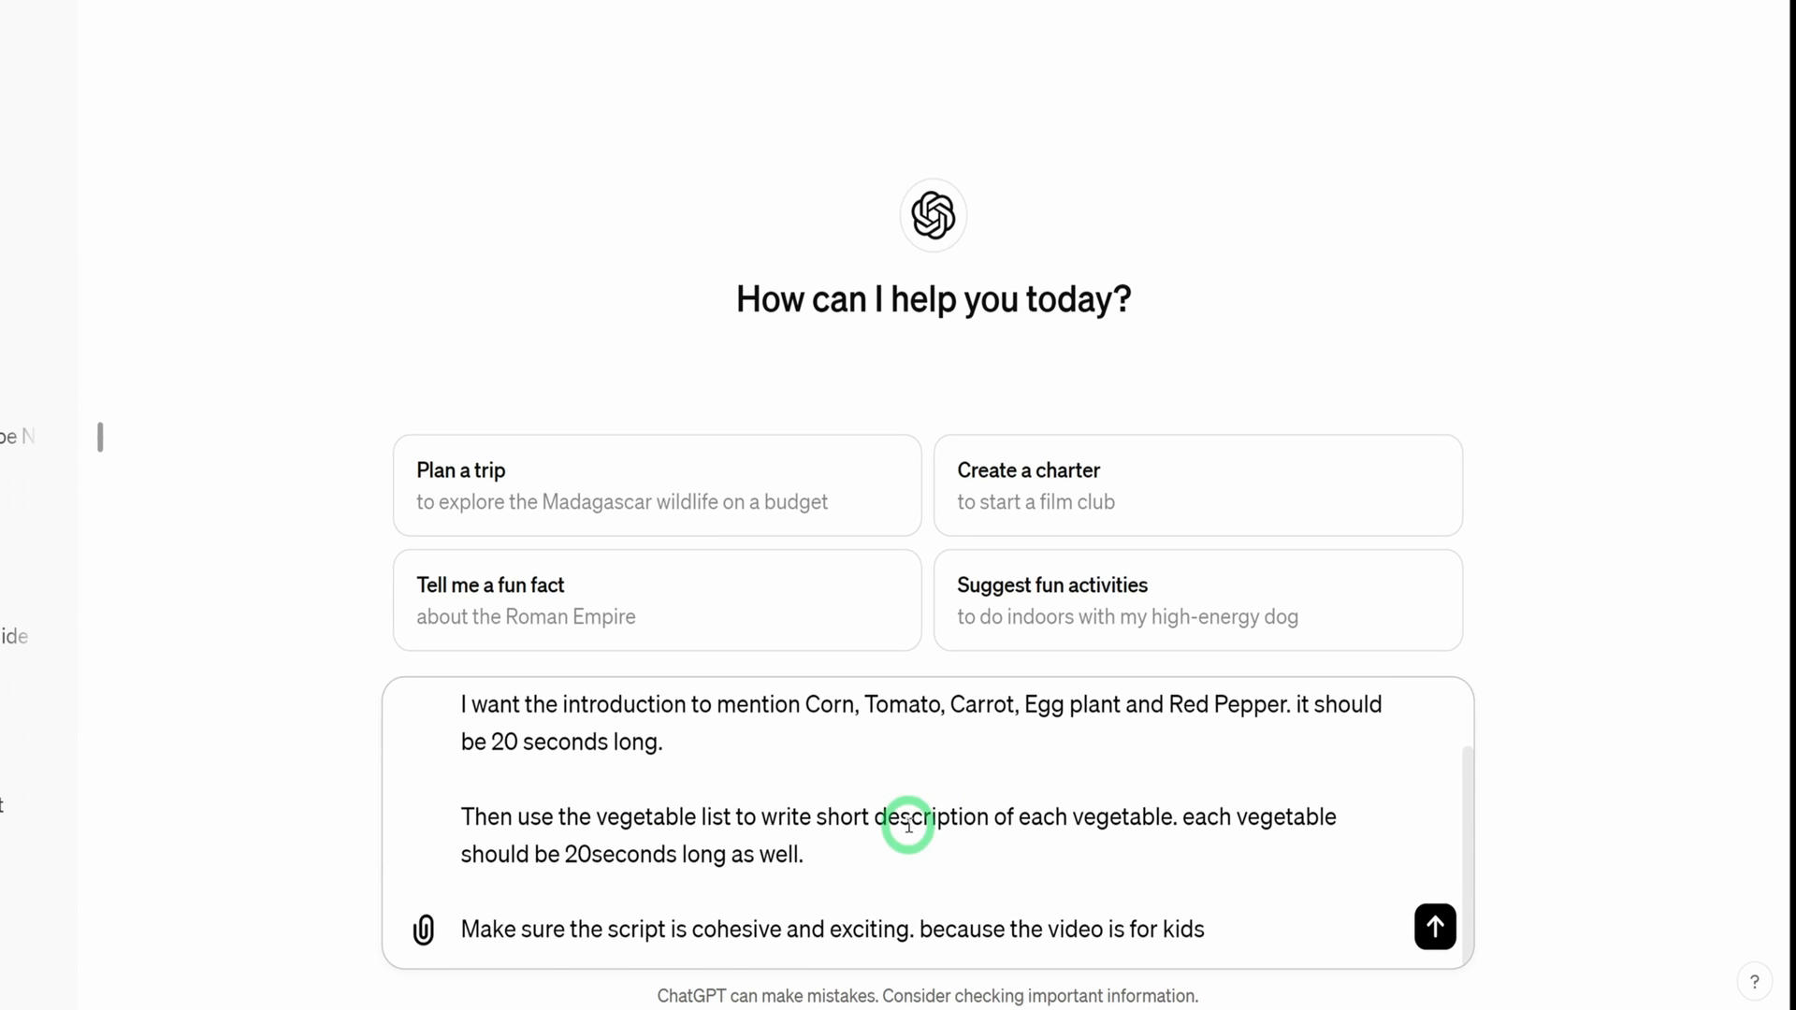
{"action": "mouse_move", "coordinate": [889, 774]}
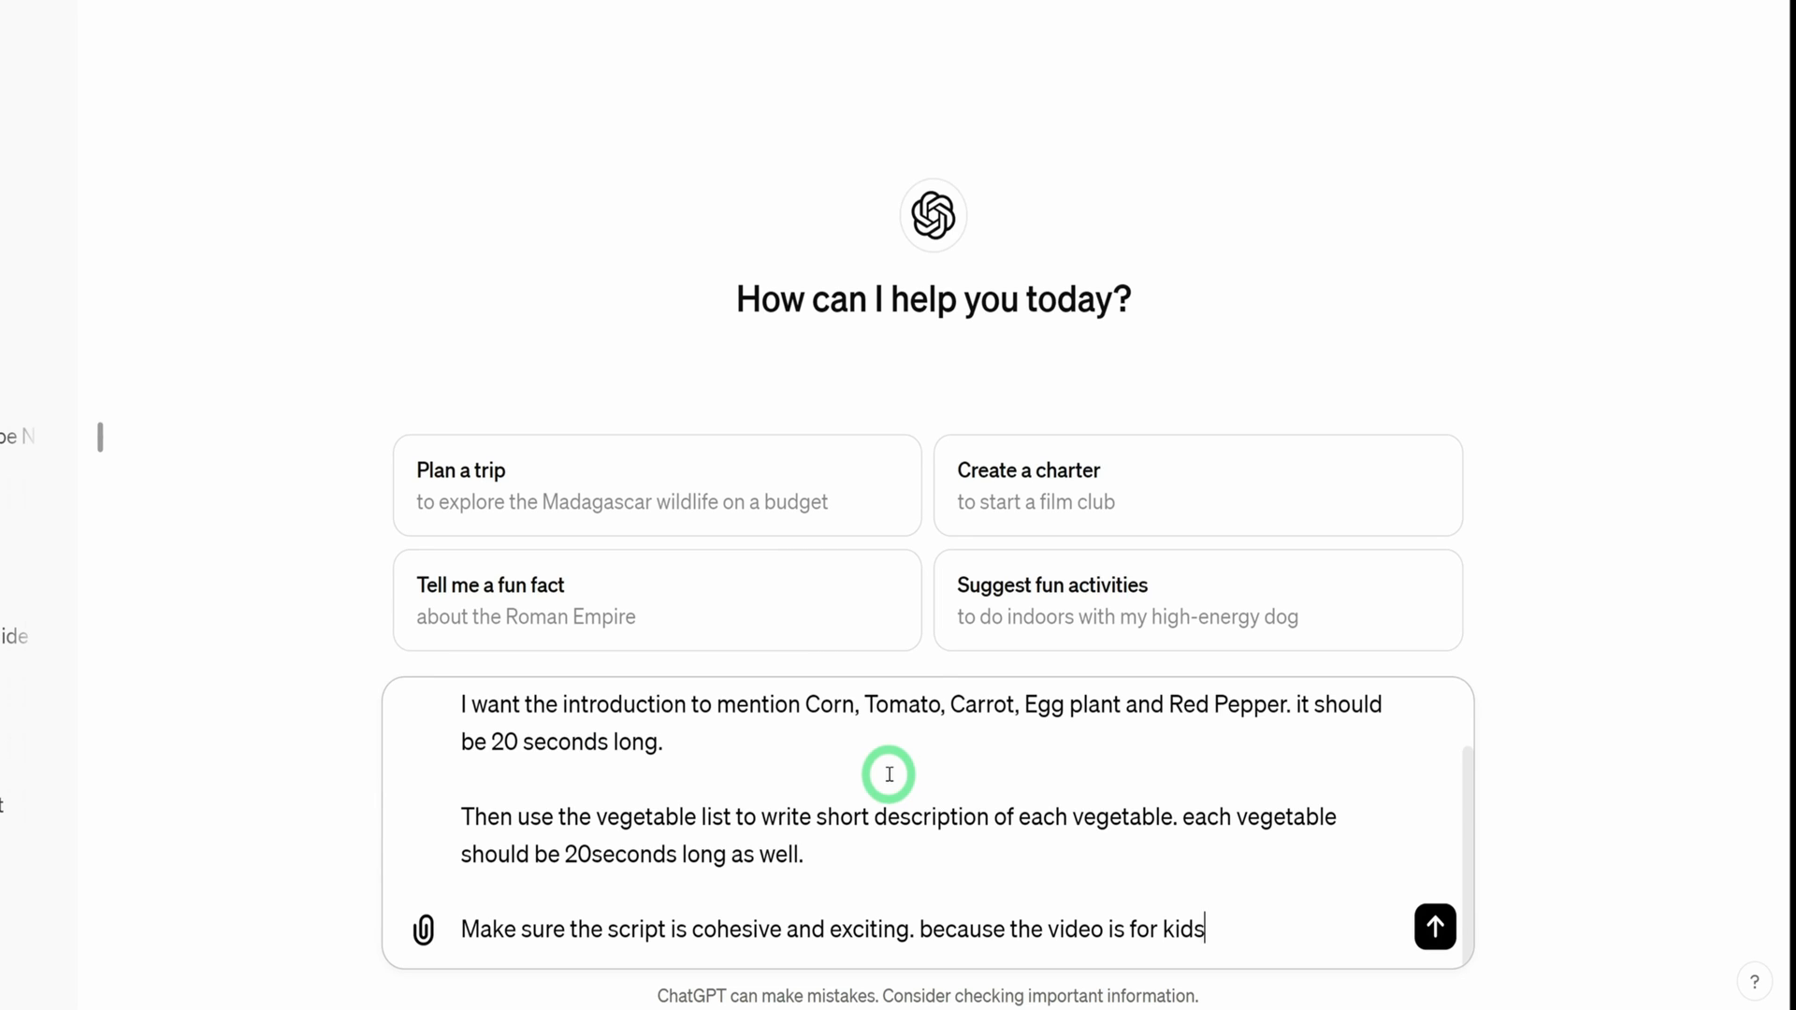
{"action": "mouse_move", "coordinate": [1366, 877]}
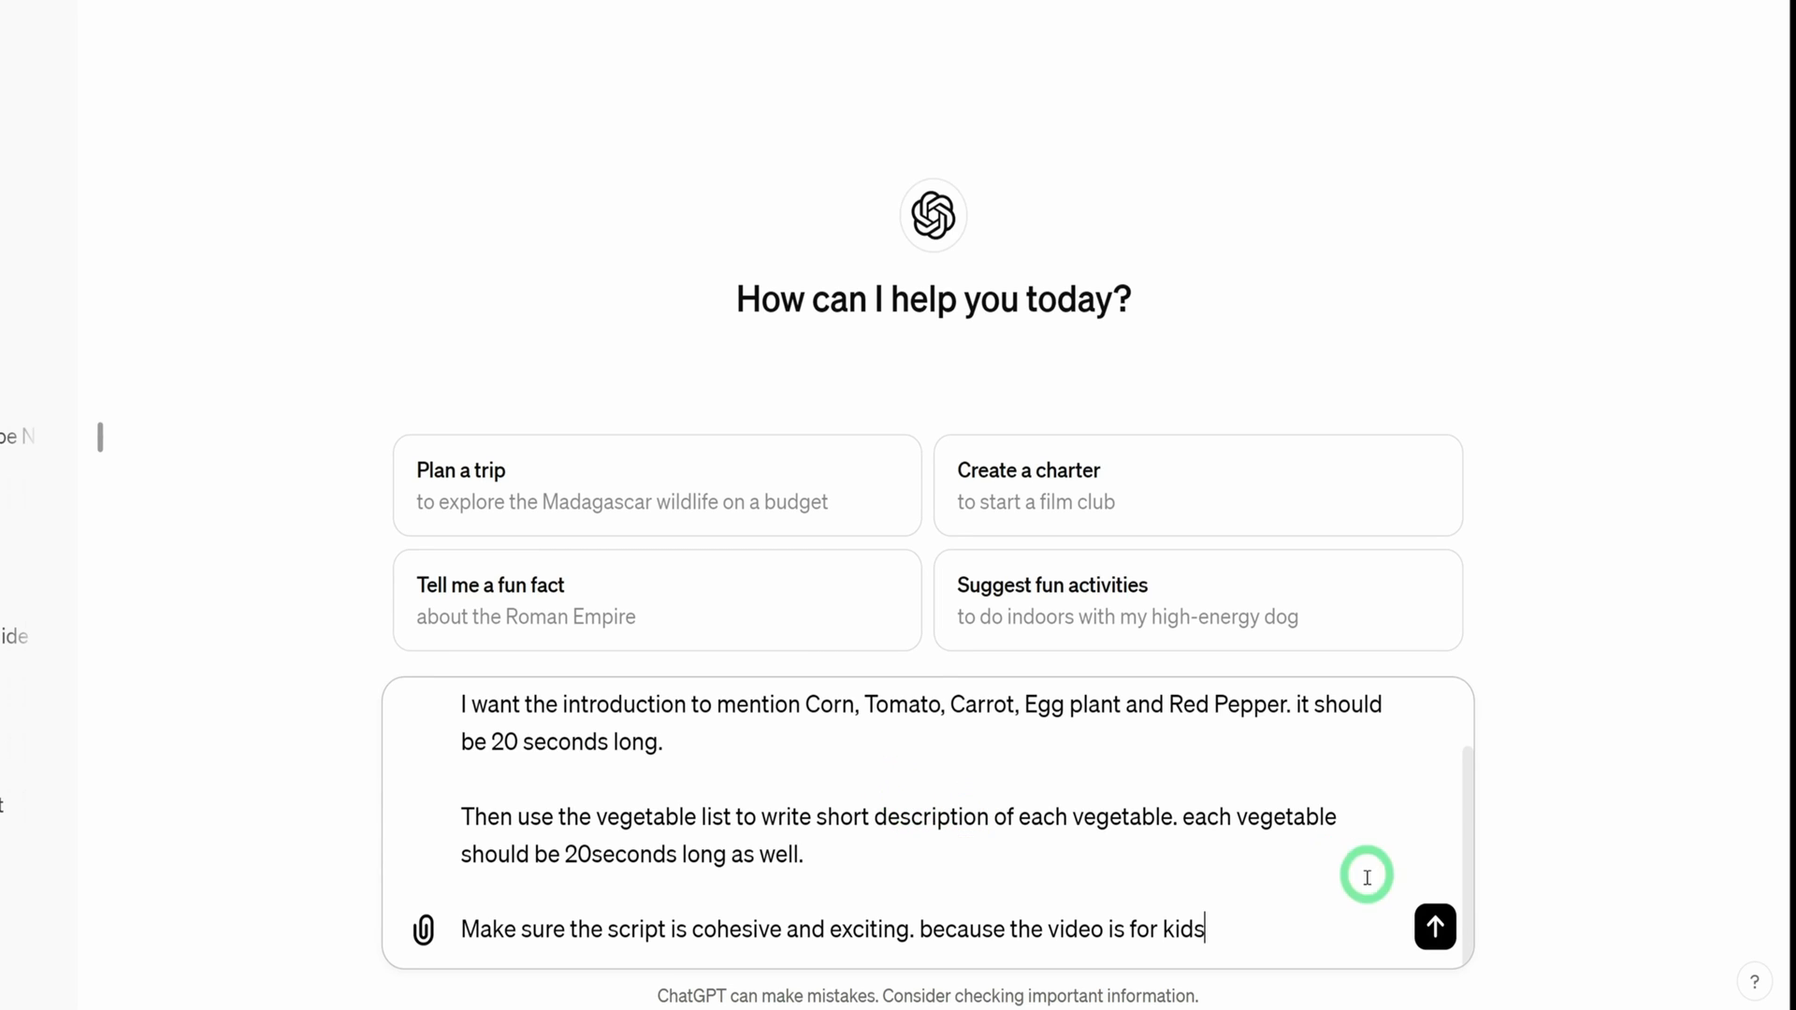
{"action": "left_click", "coordinate": [1434, 928]}
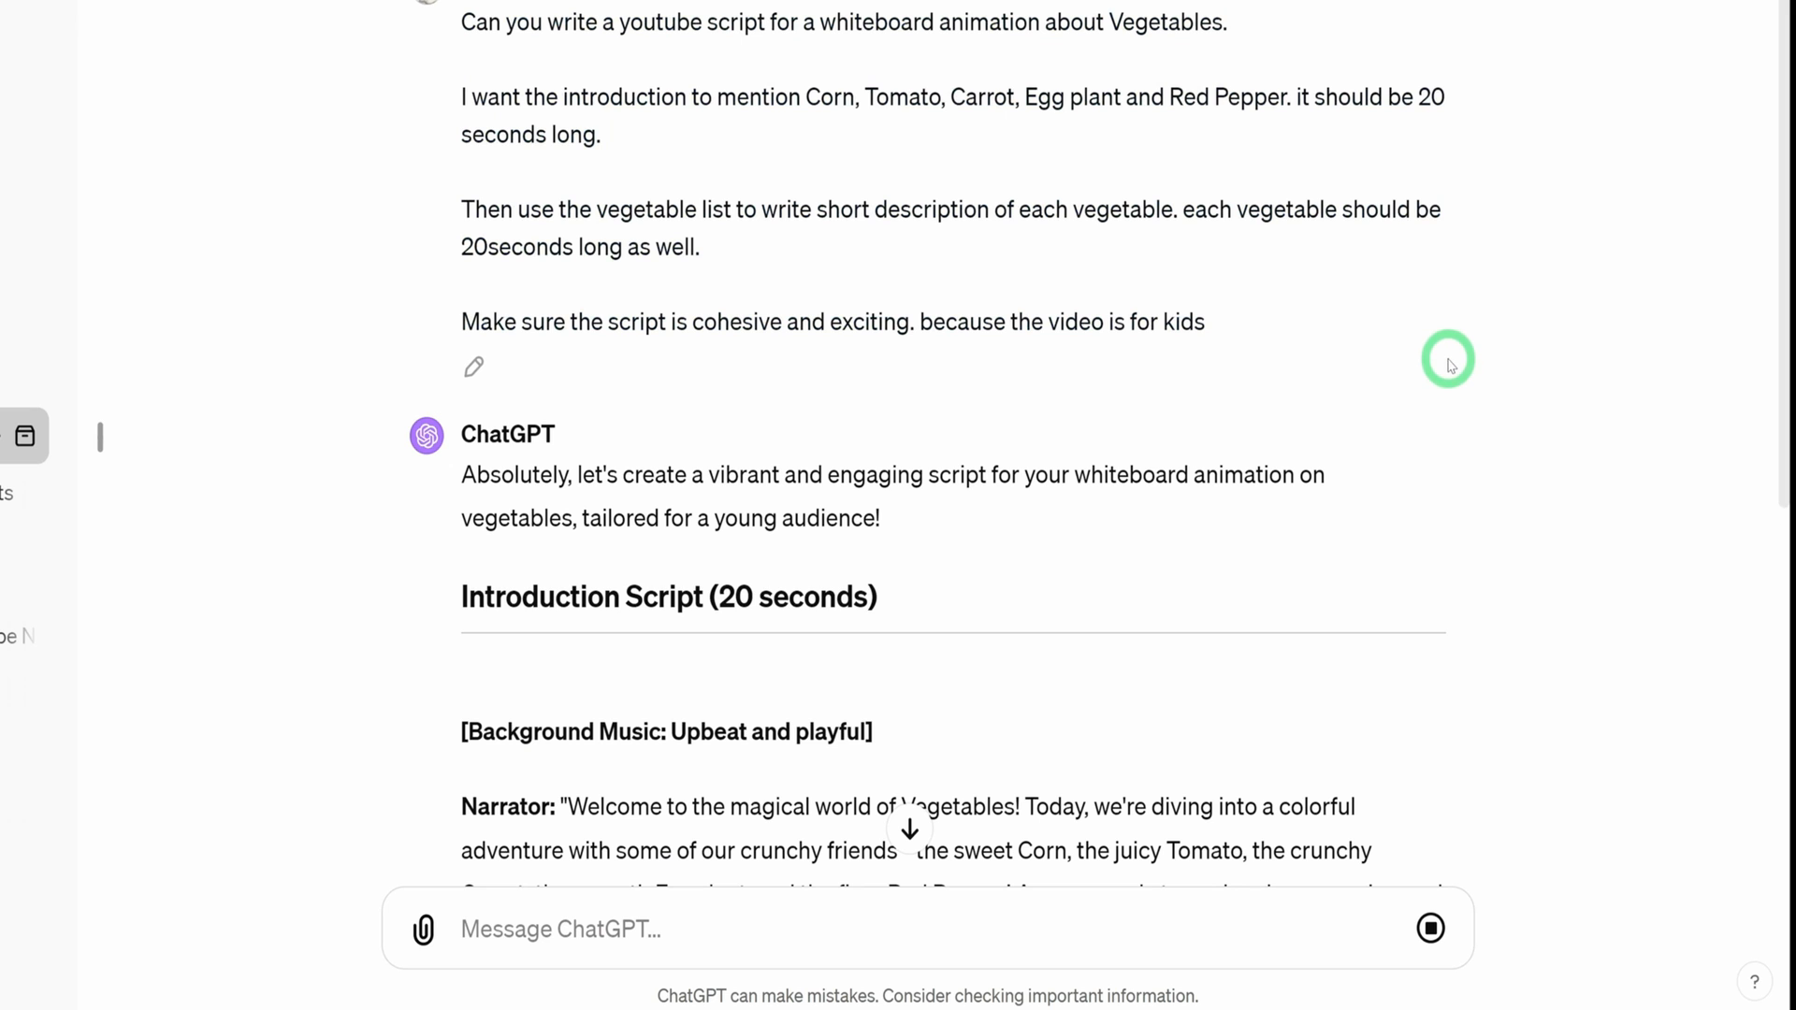
{"action": "scroll", "scroll_direction": "down", "scroll_amount": 3}
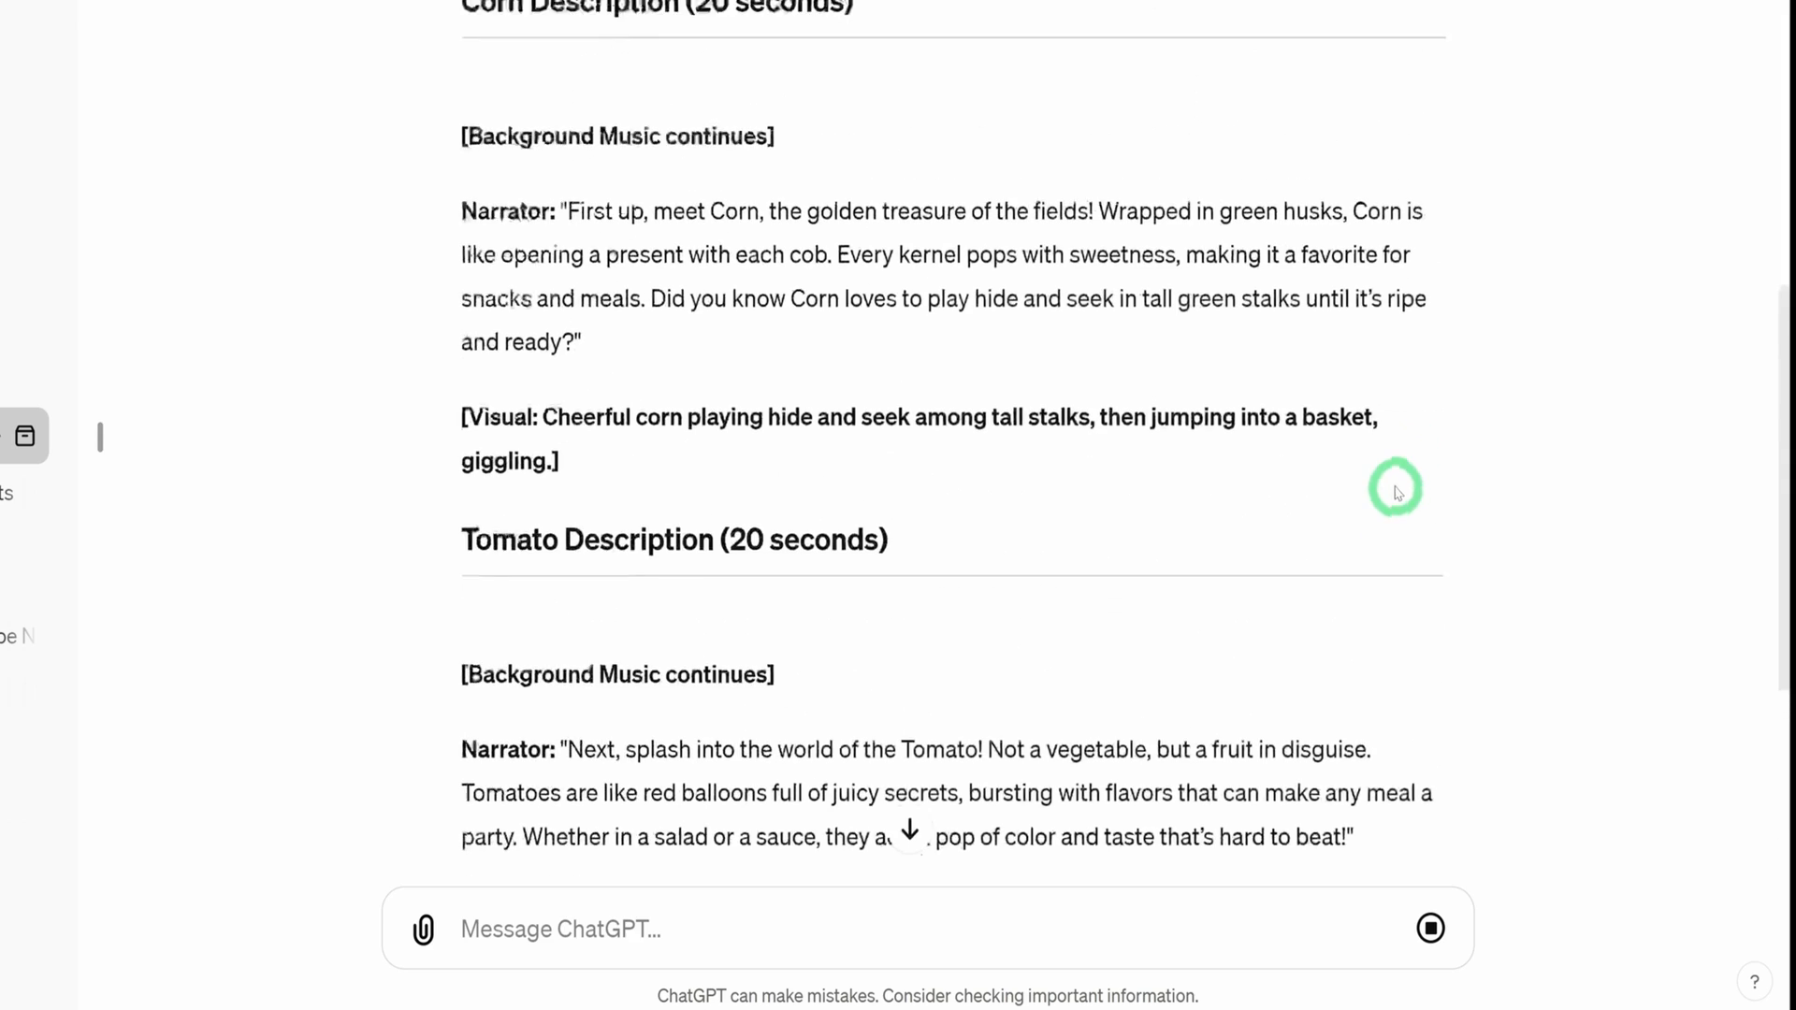
{"action": "scroll", "scroll_direction": "up", "scroll_amount": 3}
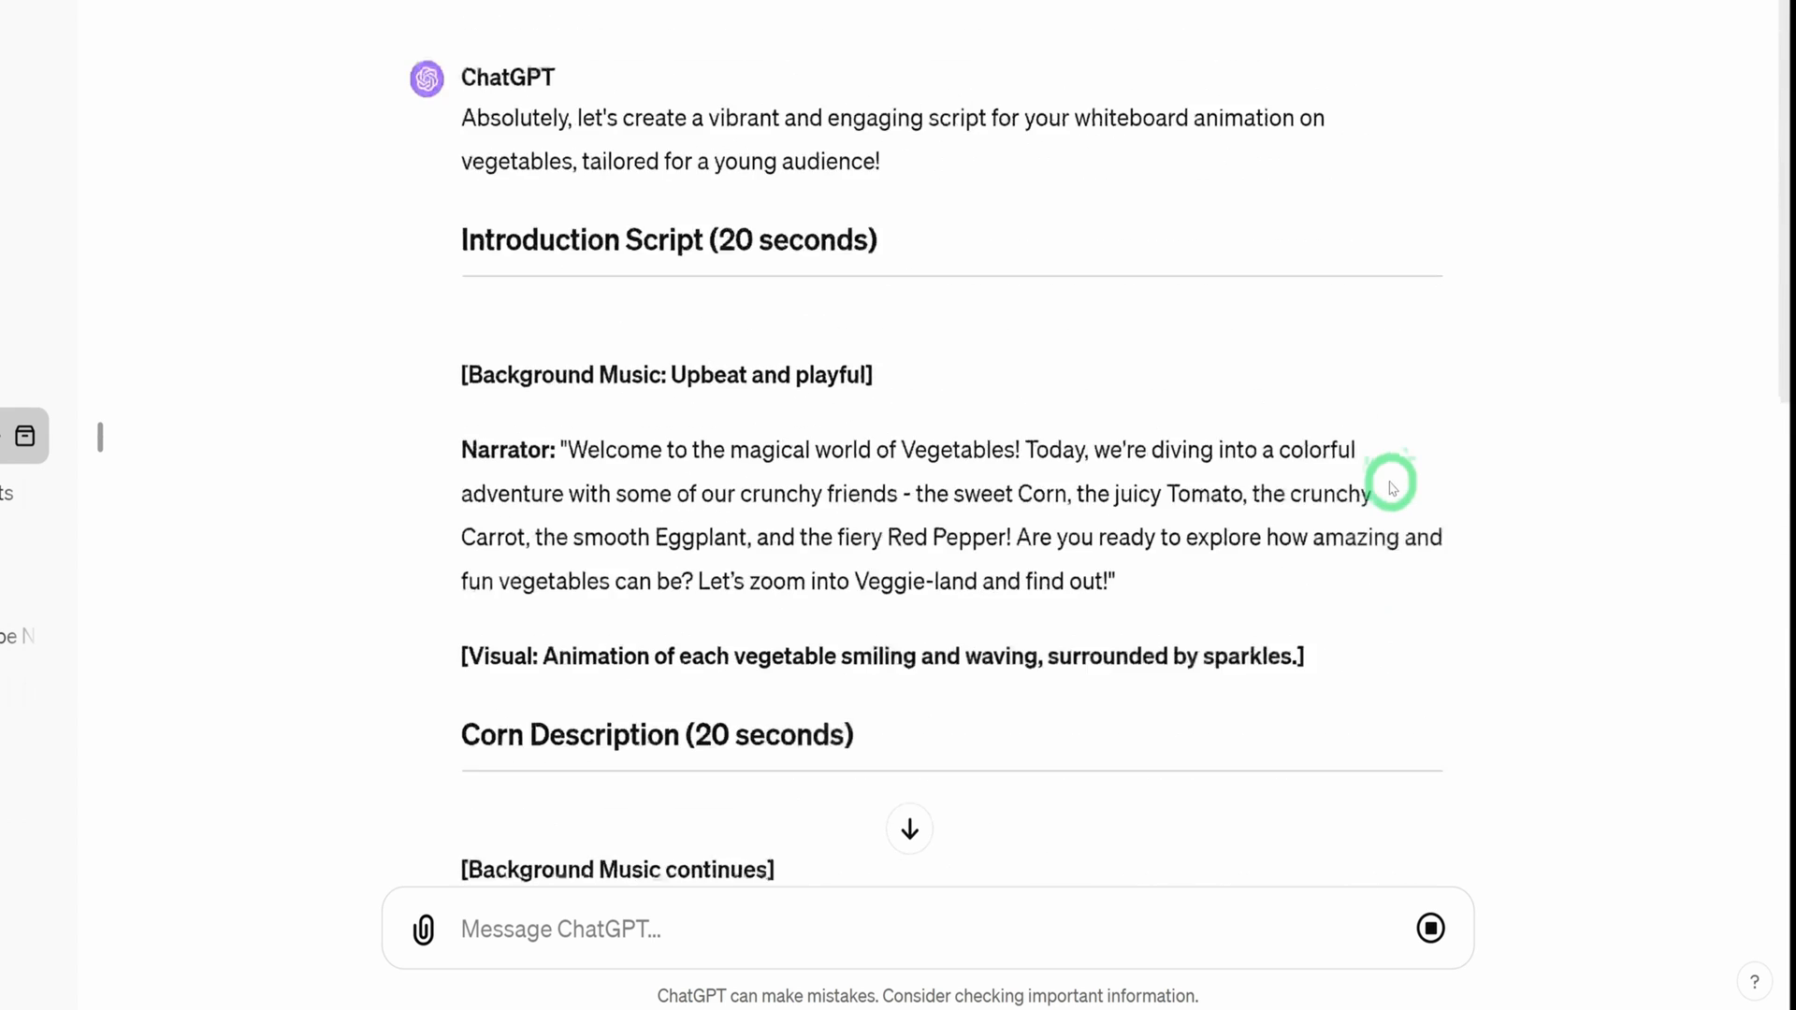
{"action": "scroll", "scroll_direction": "up", "scroll_amount": 3}
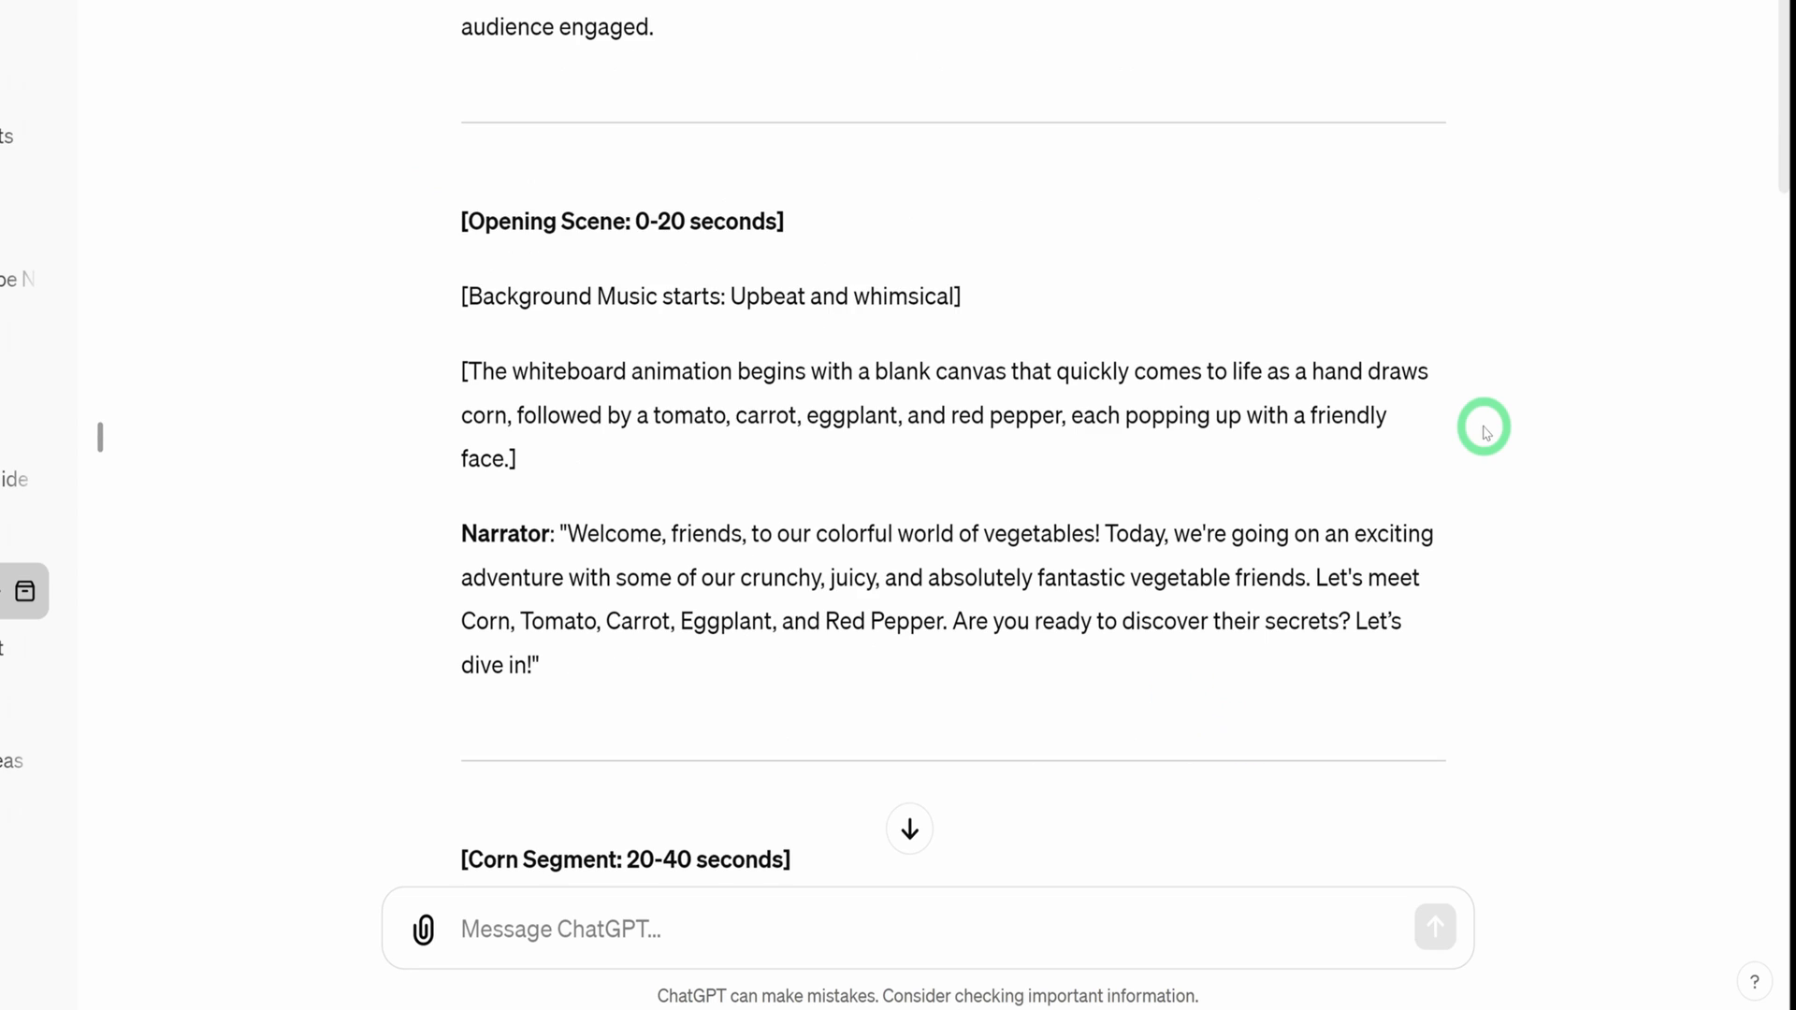
{"action": "mouse_move", "coordinate": [1343, 422]}
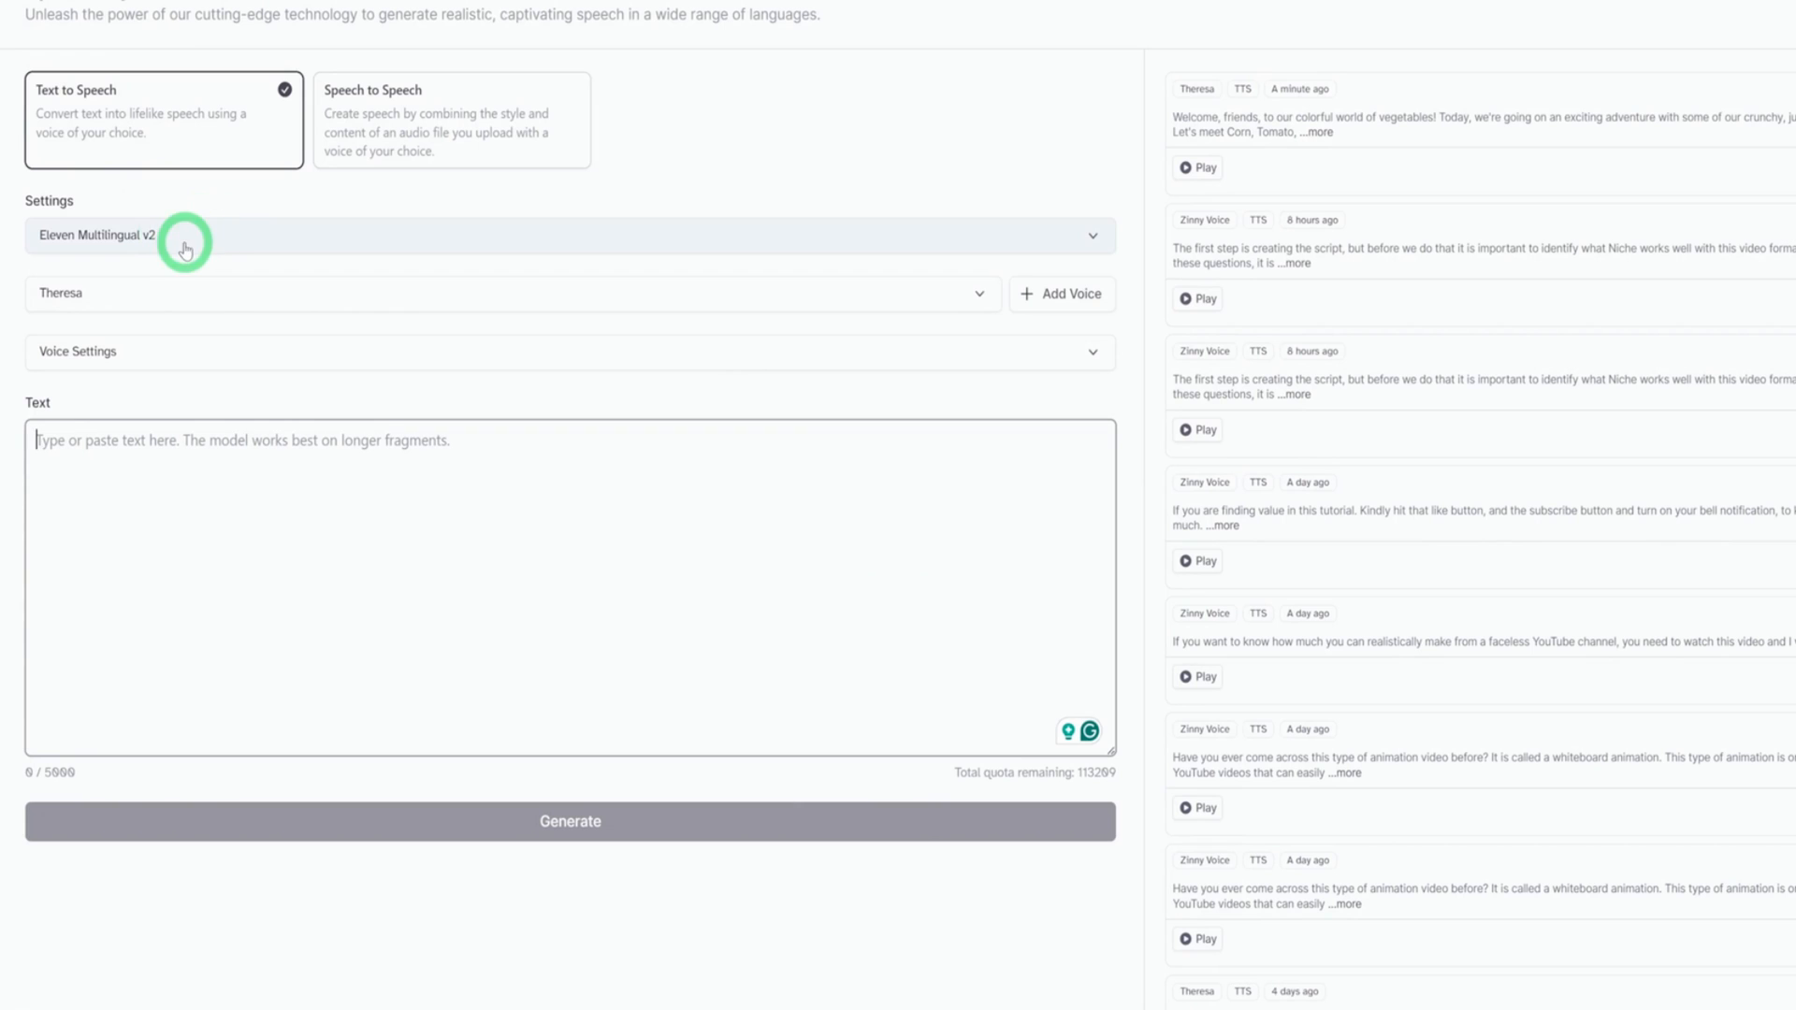
Select the Theresa voice and generate speech for the opening vegetable narration.
{"action": "left_click", "coordinate": [510, 293]}
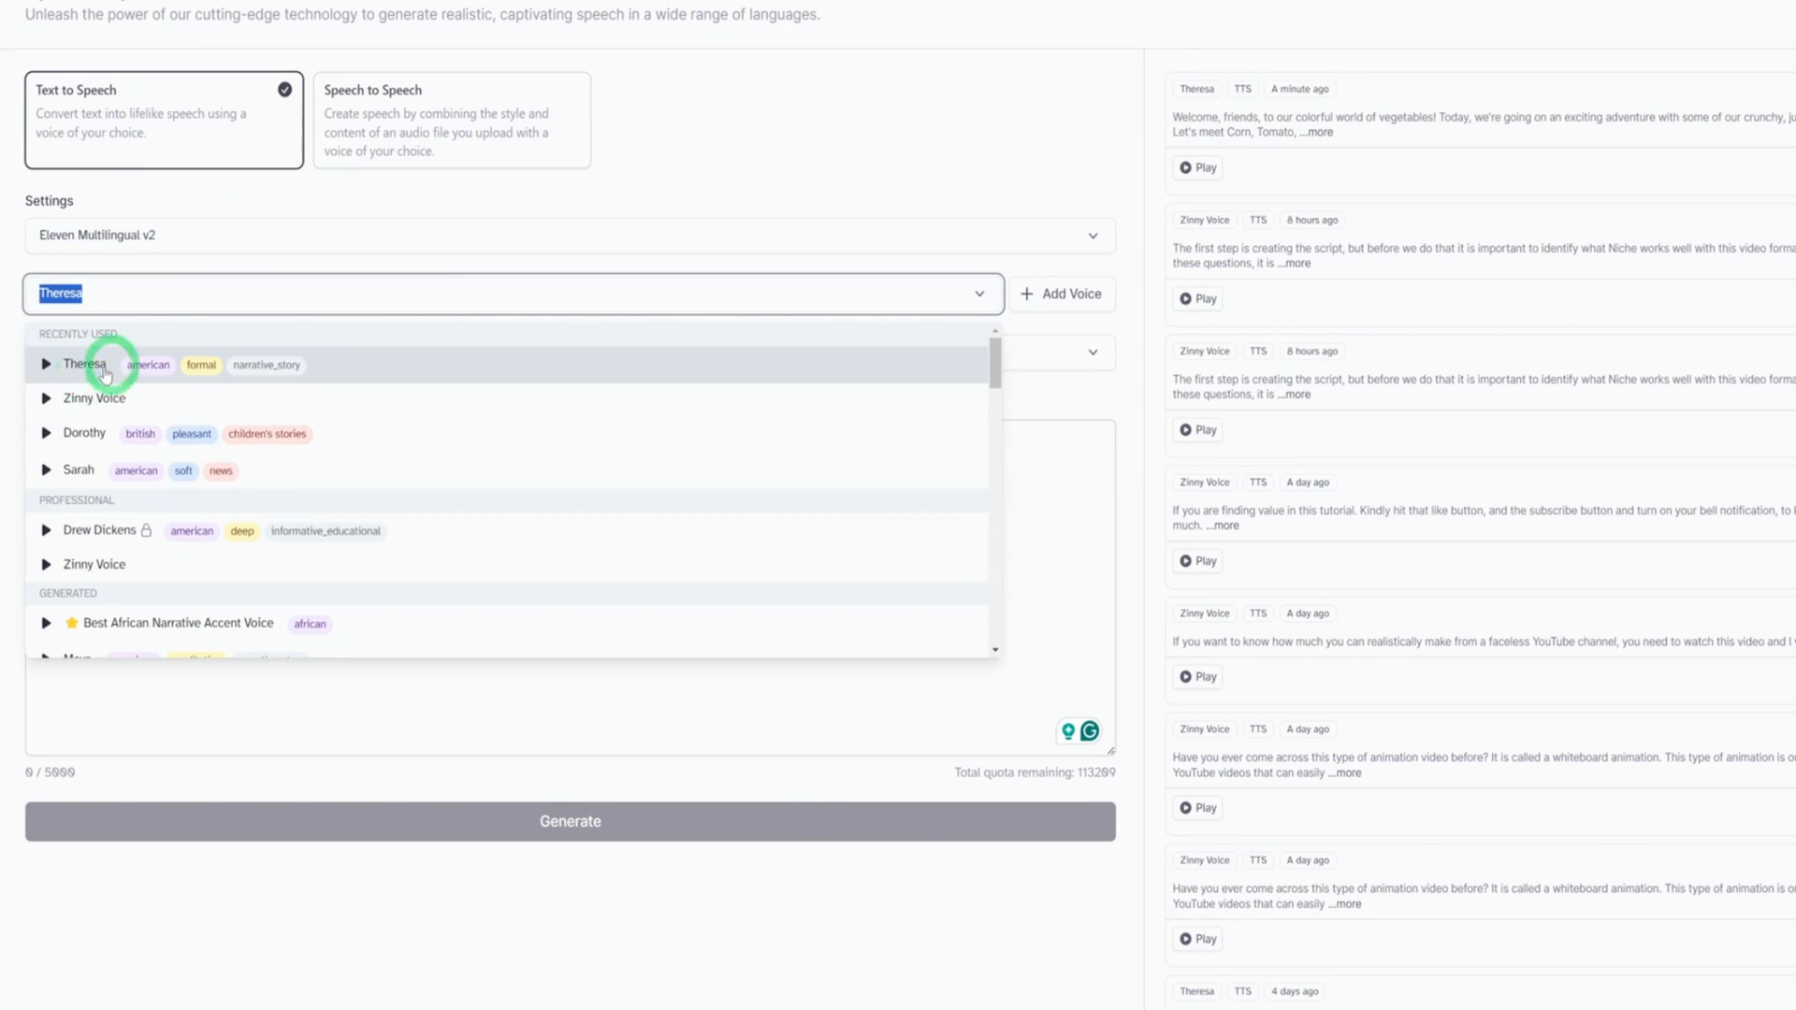
{"action": "left_click", "coordinate": [83, 364]}
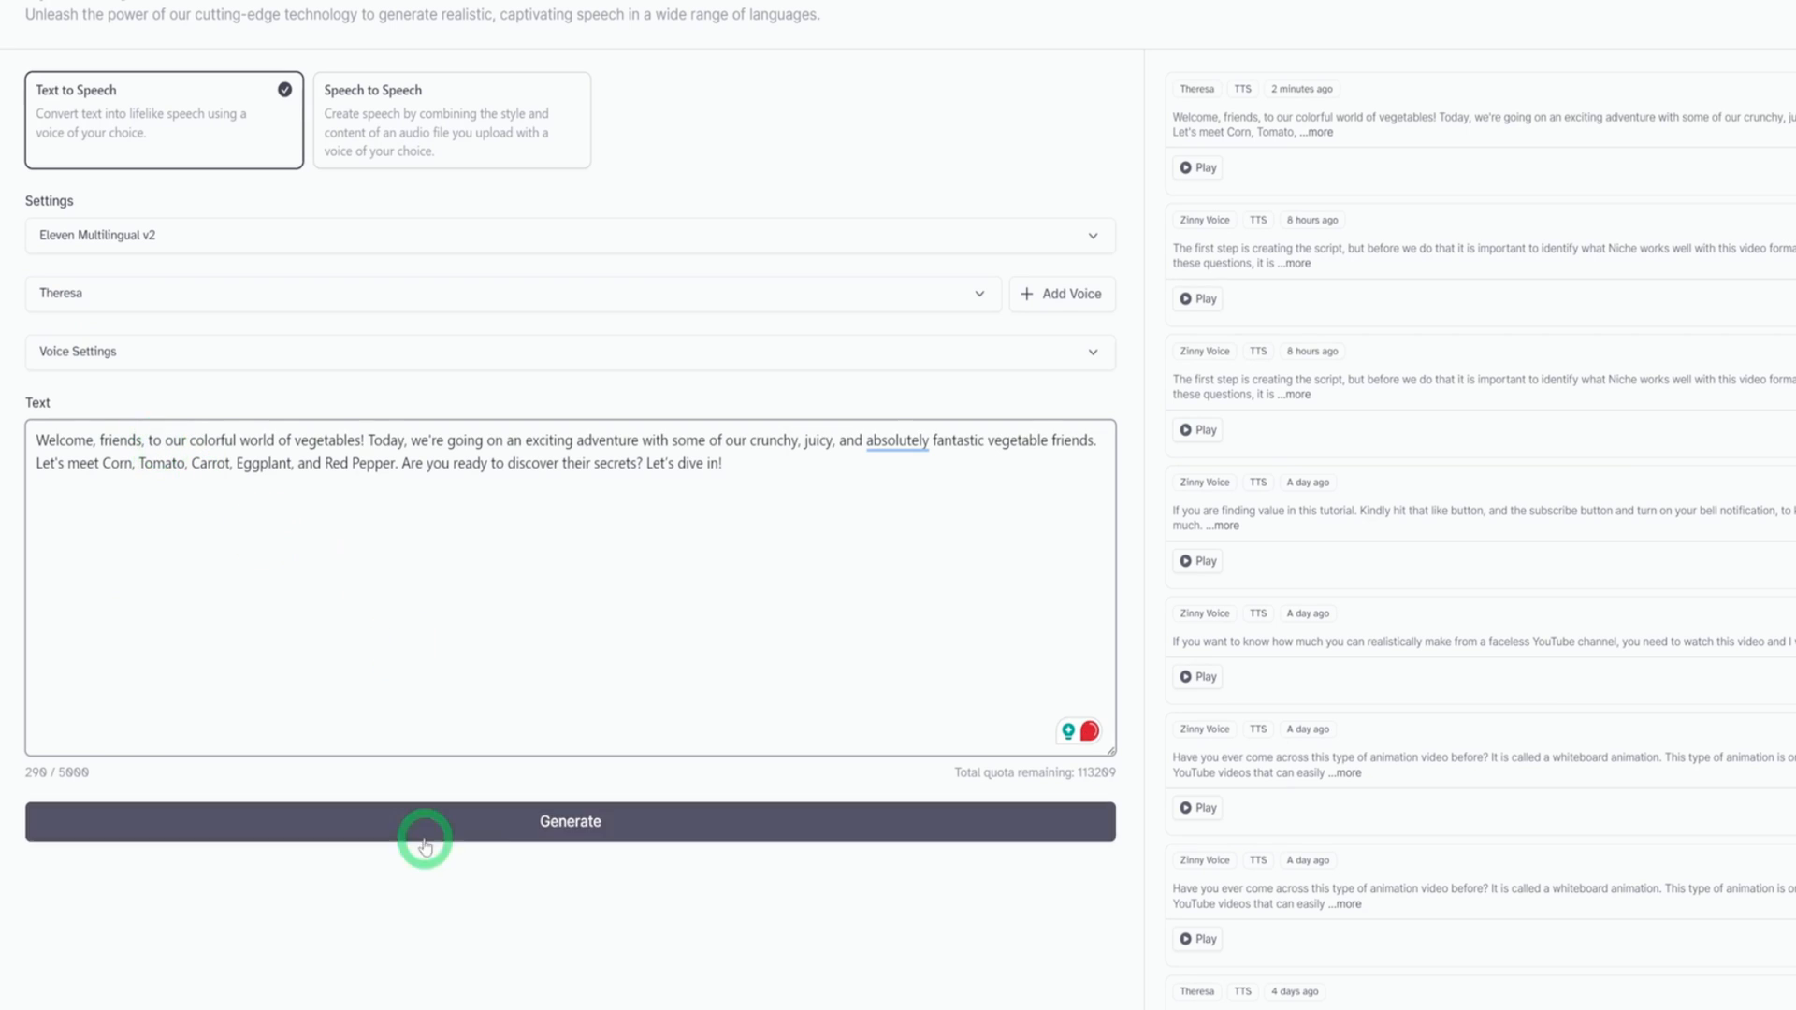
{"action": "left_click", "coordinate": [570, 821]}
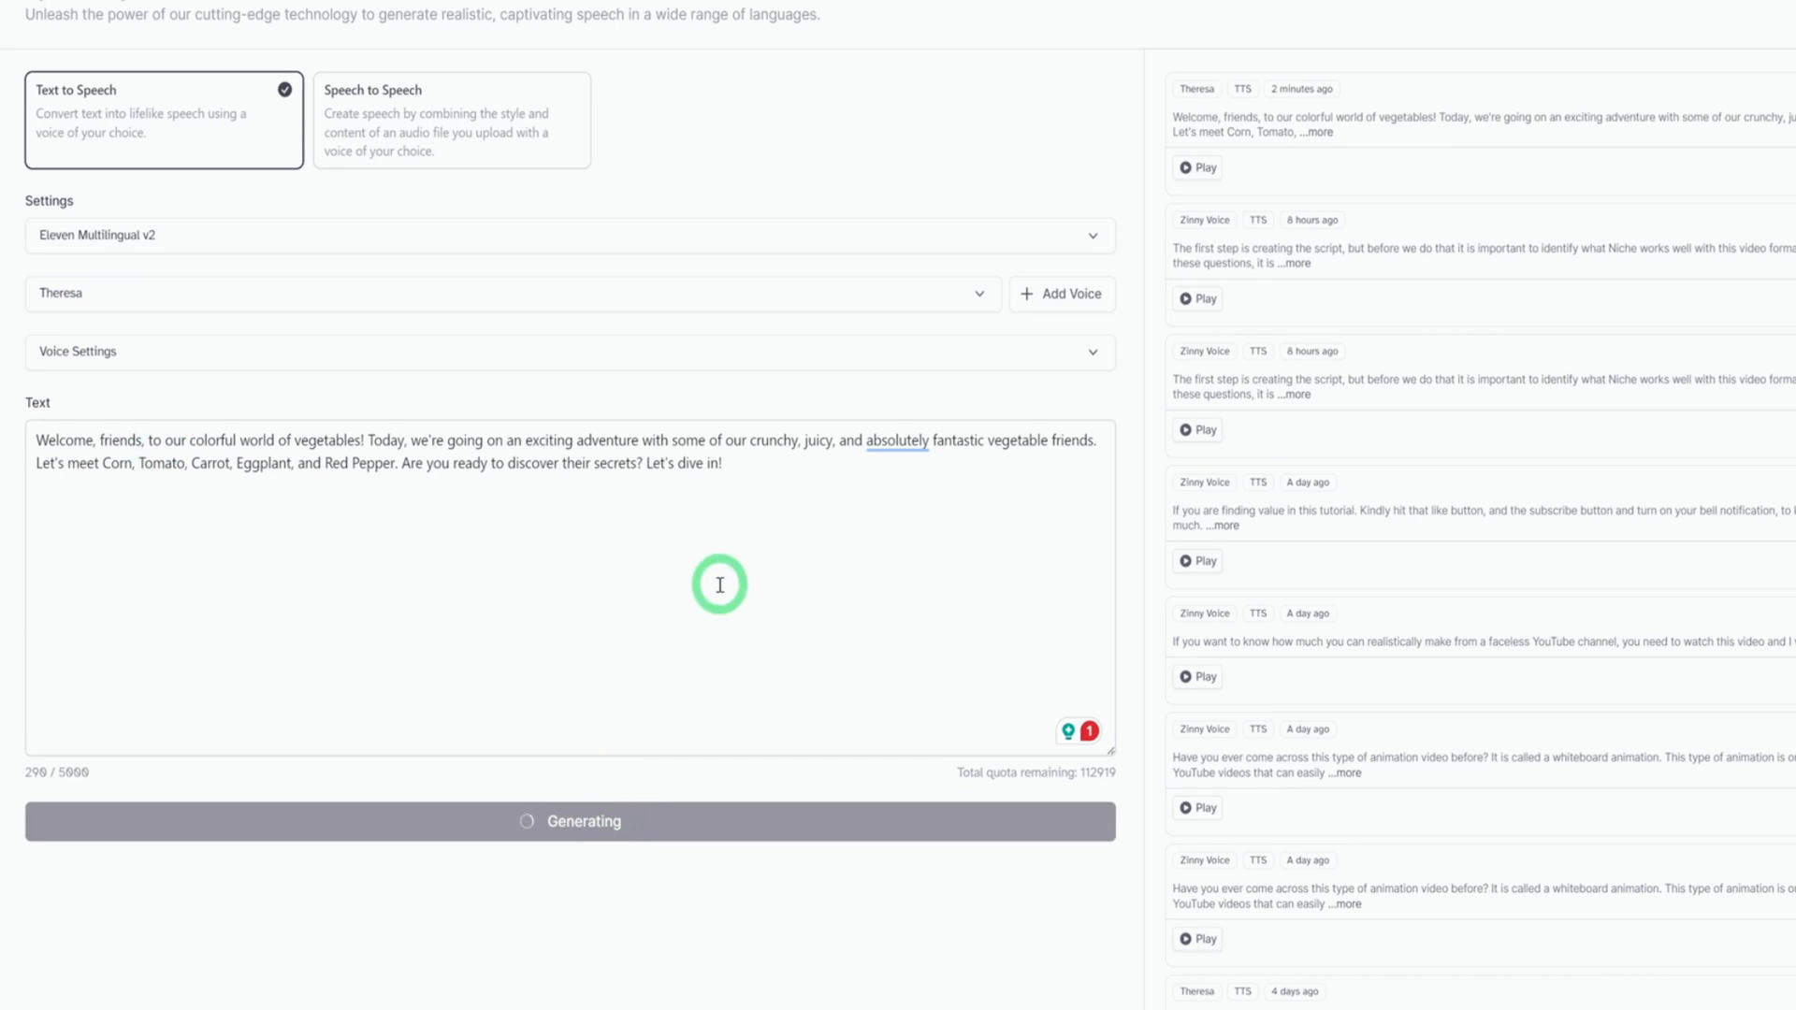
{"action": "mouse_move", "coordinate": [756, 530]}
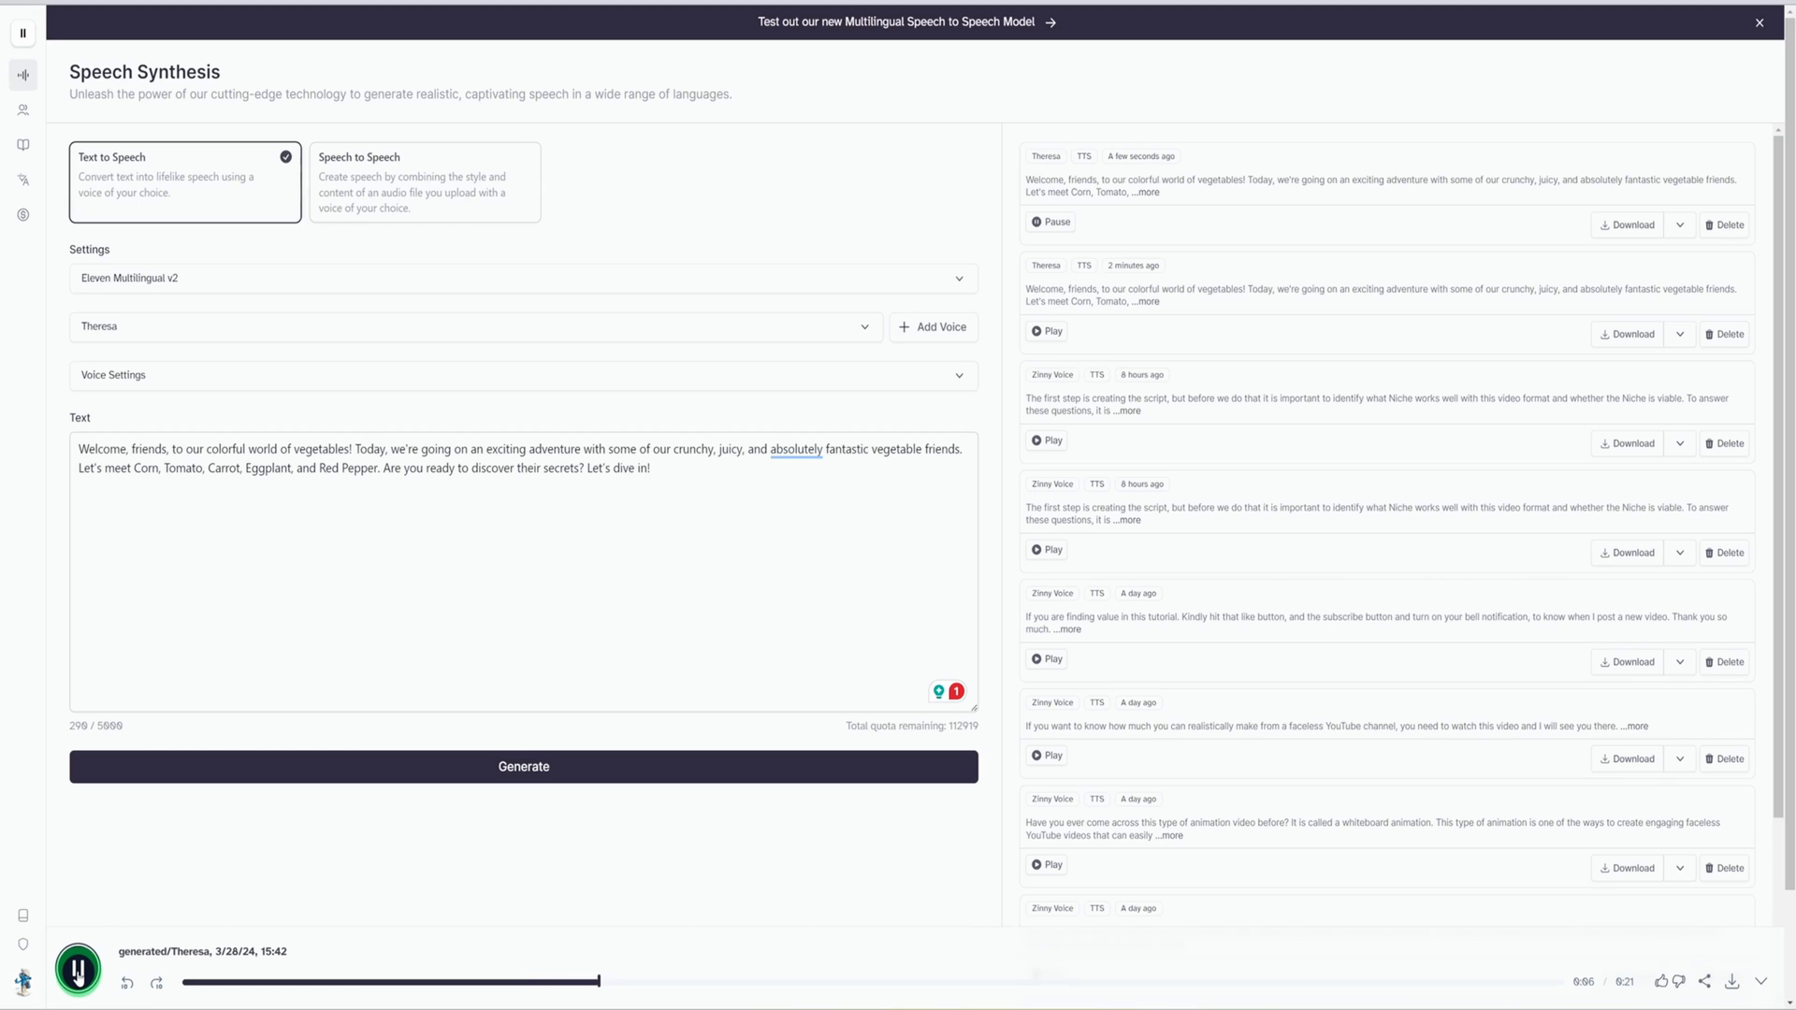
{"action": "left_click", "coordinate": [77, 971]}
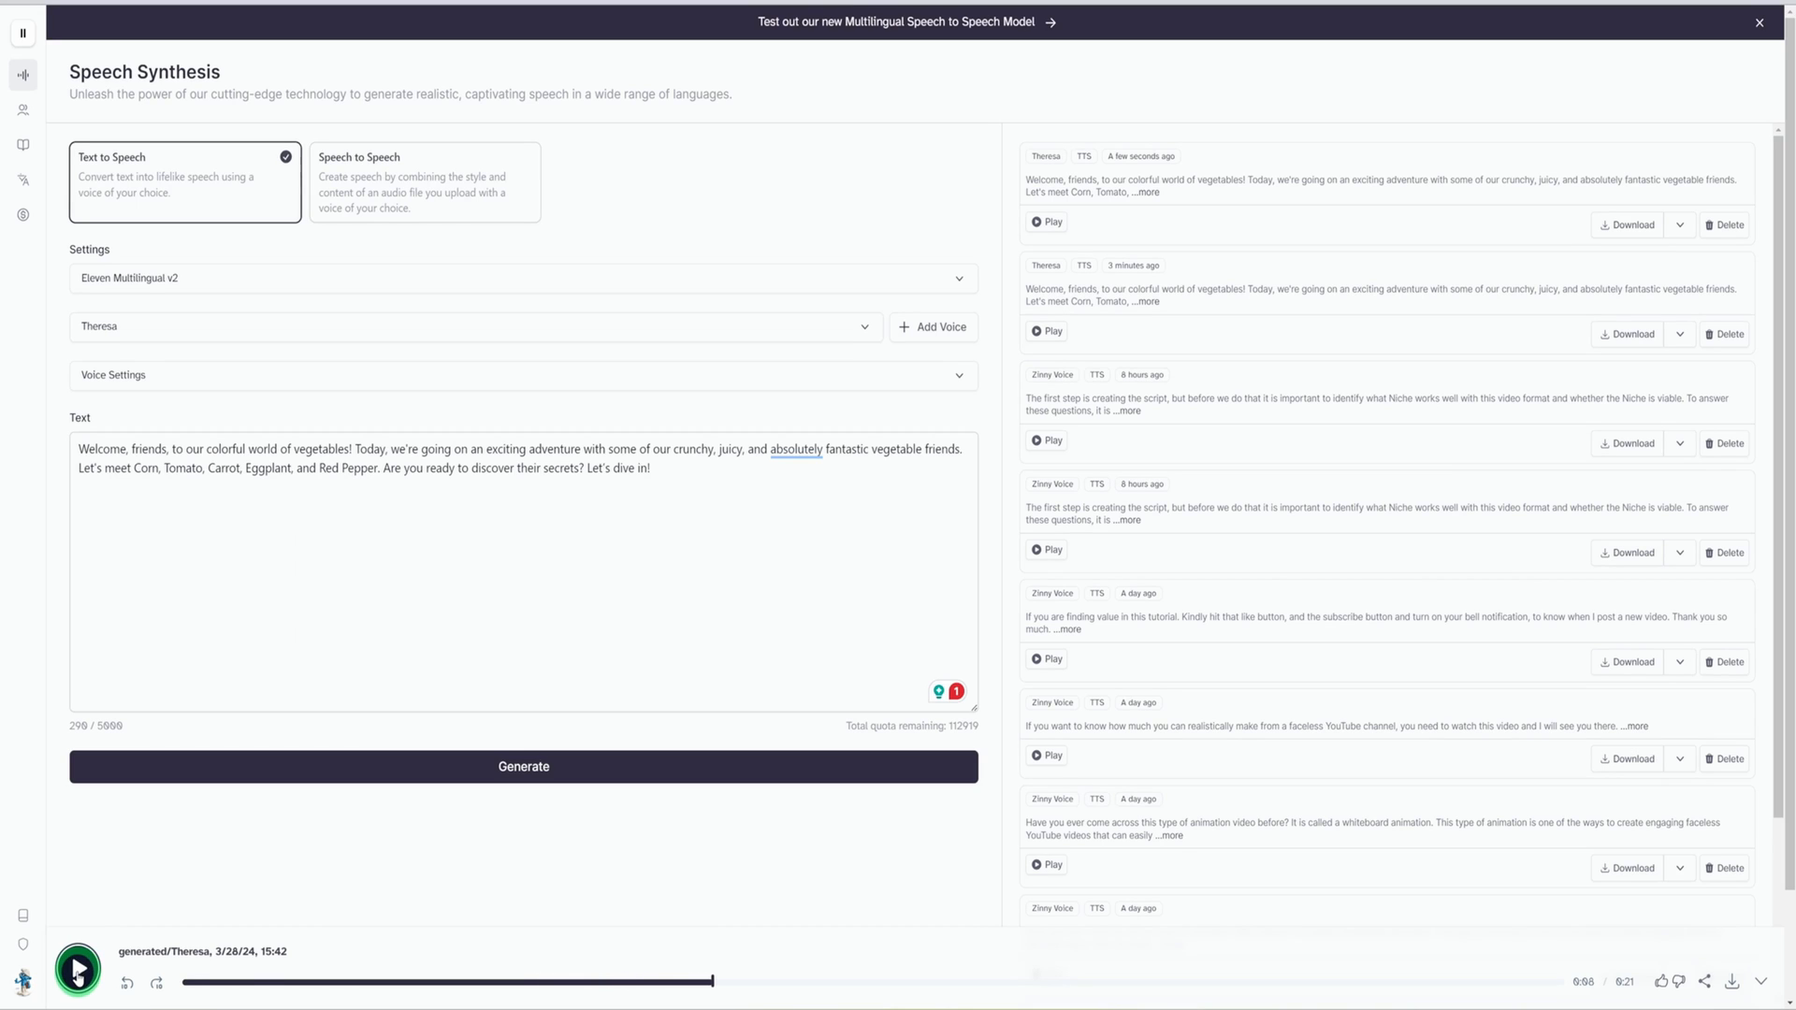
{"action": "left_click", "coordinate": [76, 968]}
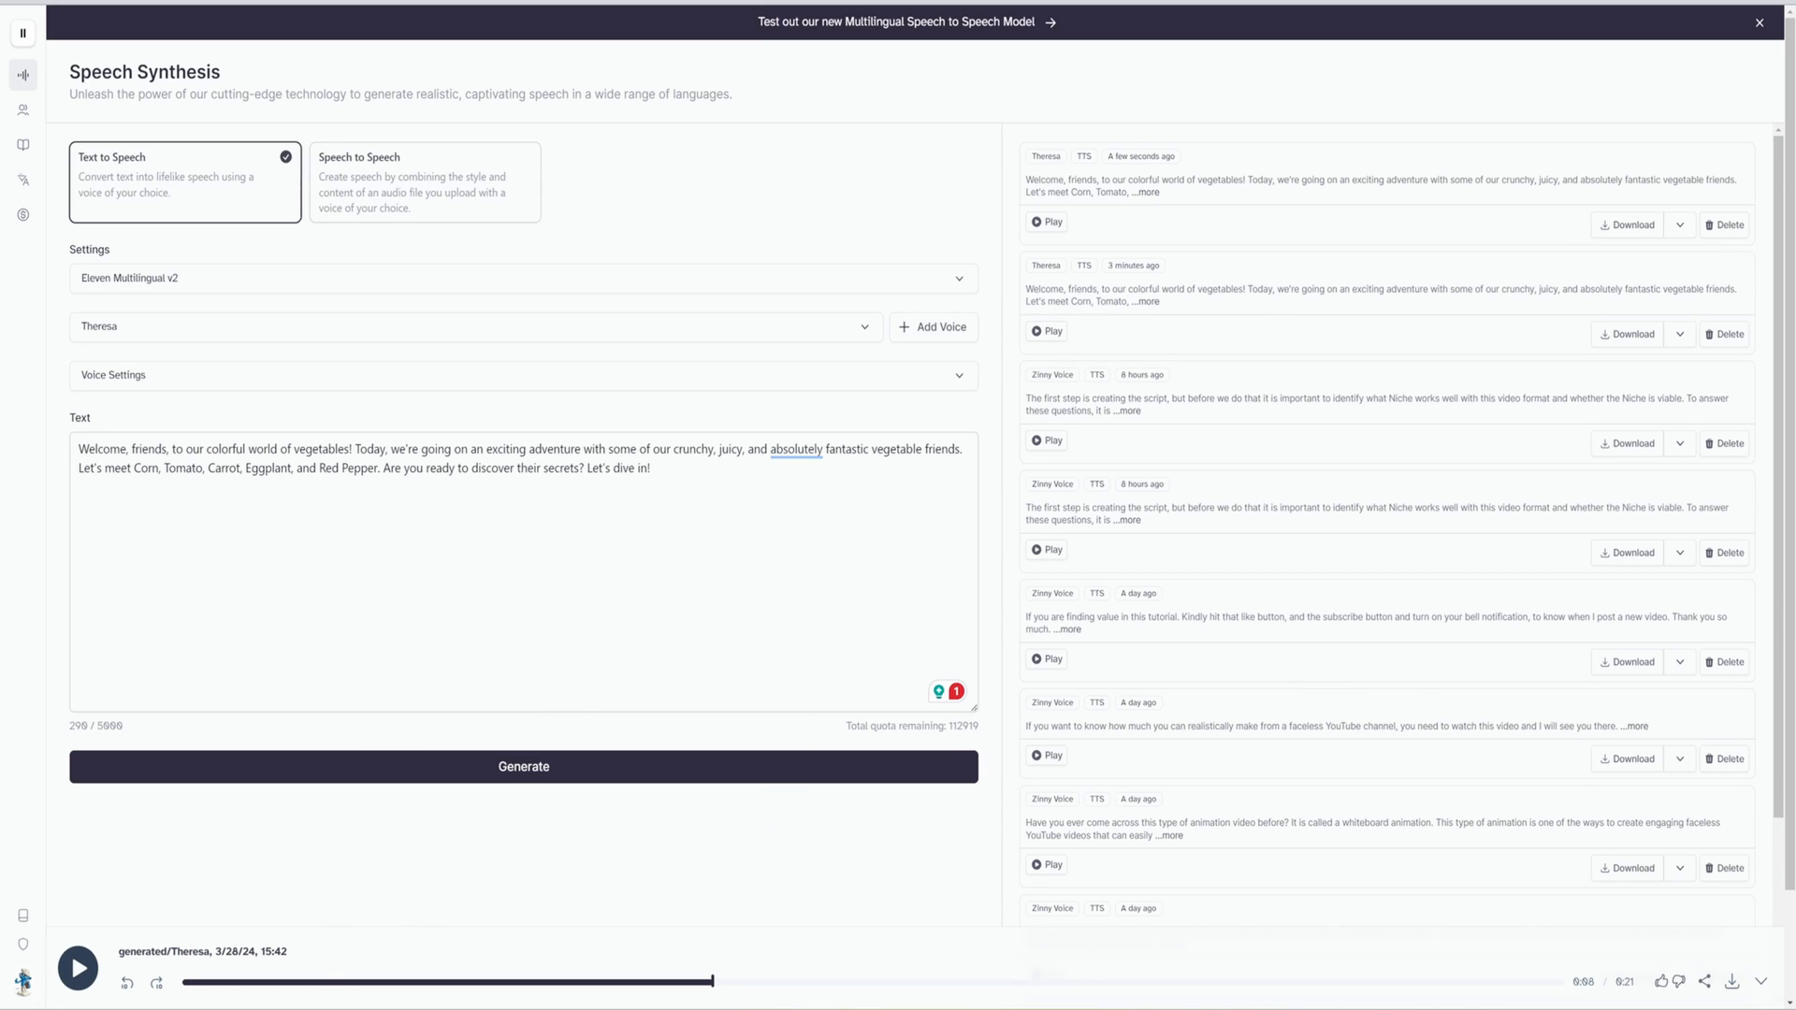
{"action": "mouse_move", "coordinate": [1637, 137]}
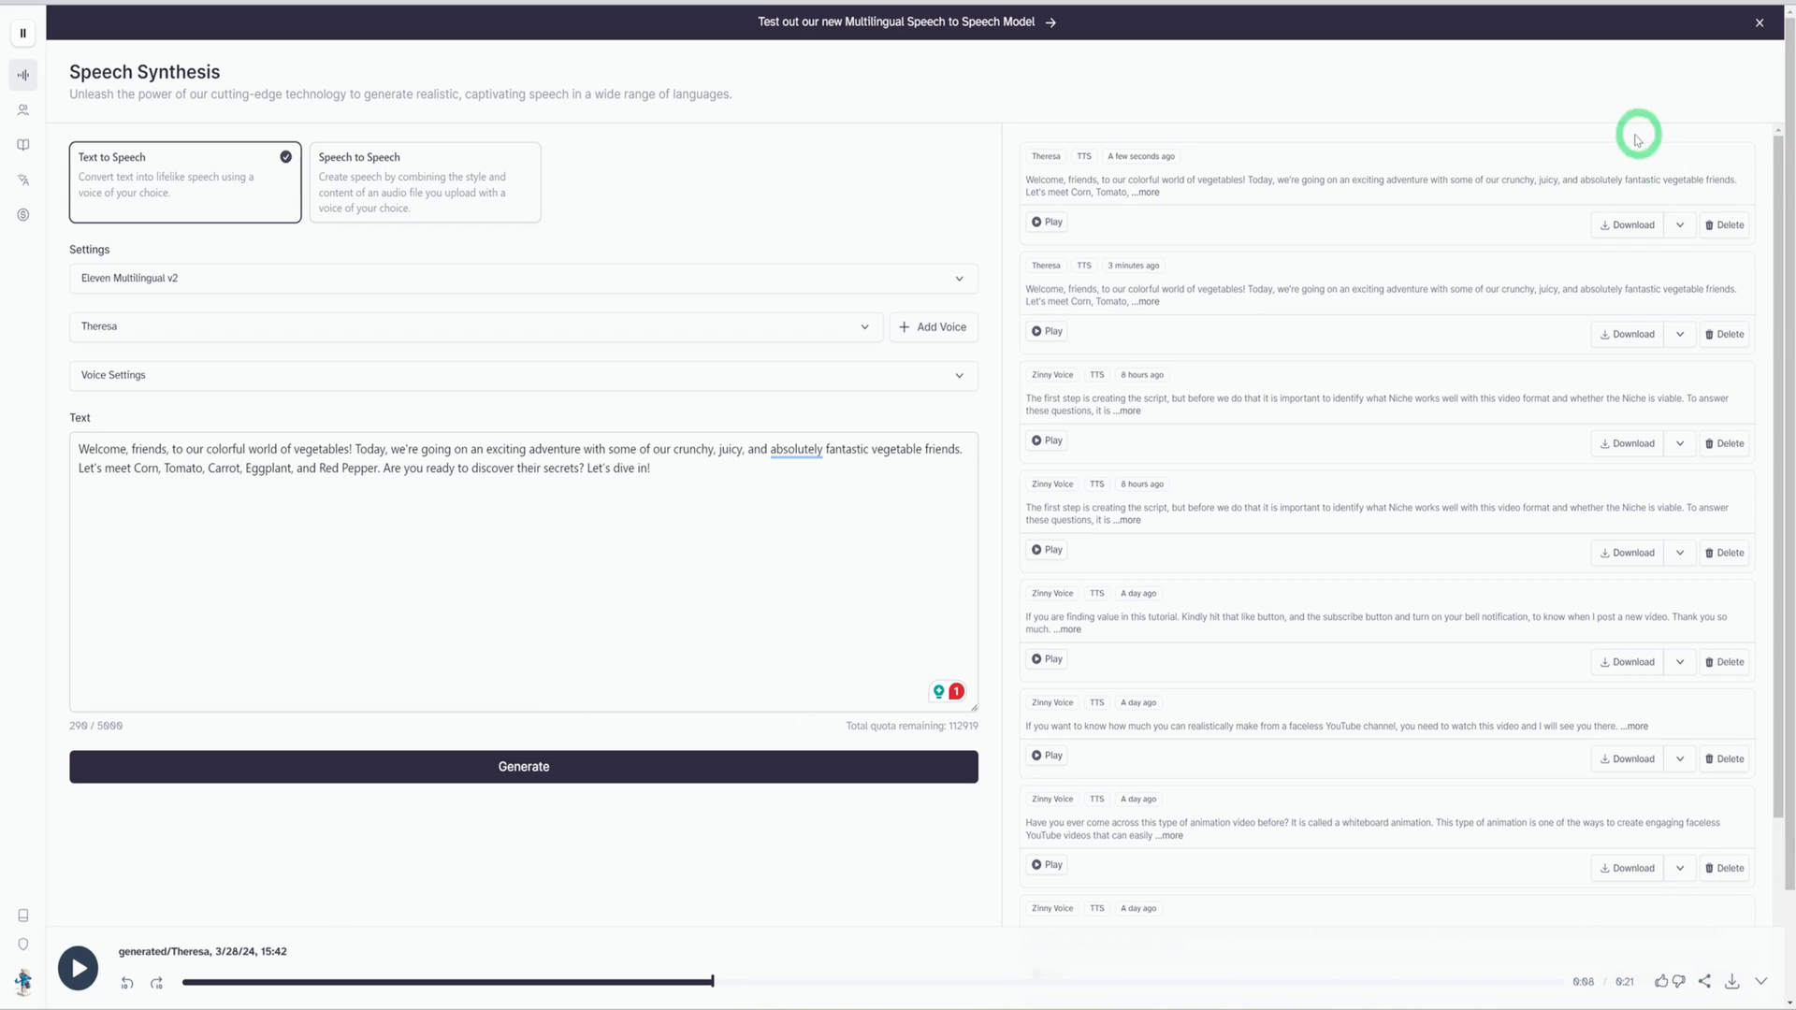
{"action": "mouse_move", "coordinate": [1133, 177]}
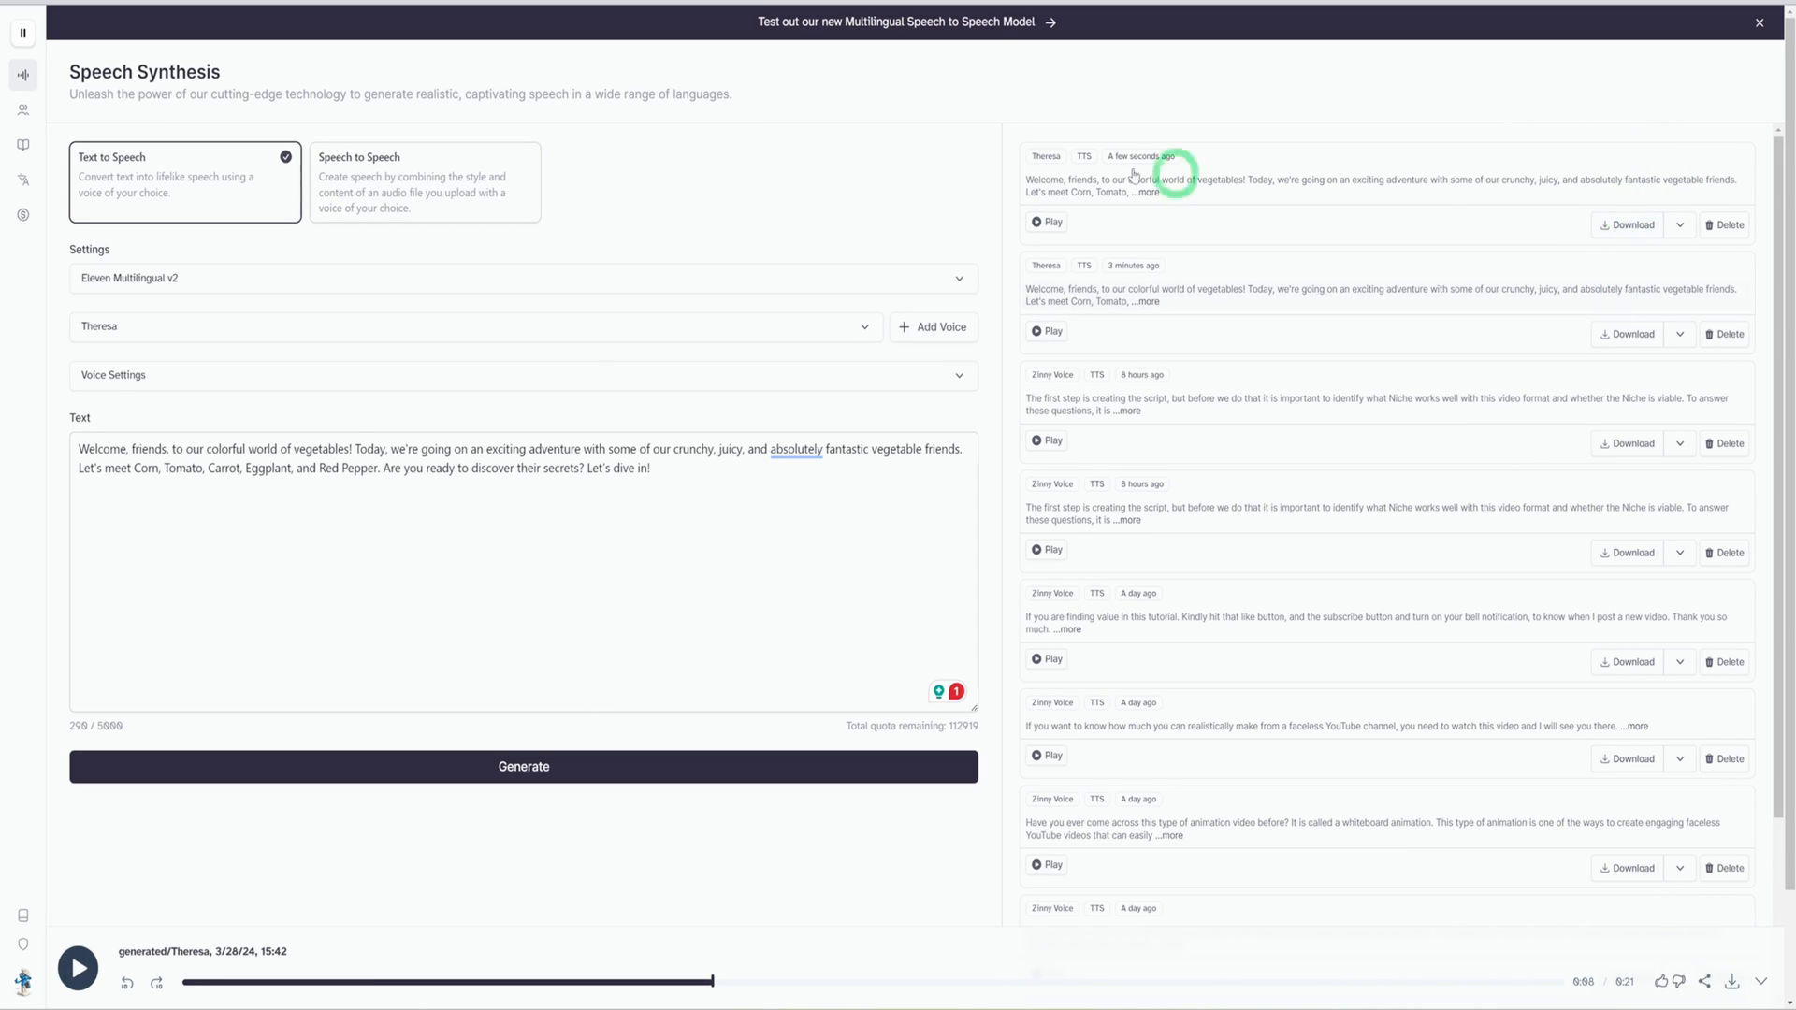
{"action": "mouse_move", "coordinate": [769, 449]}
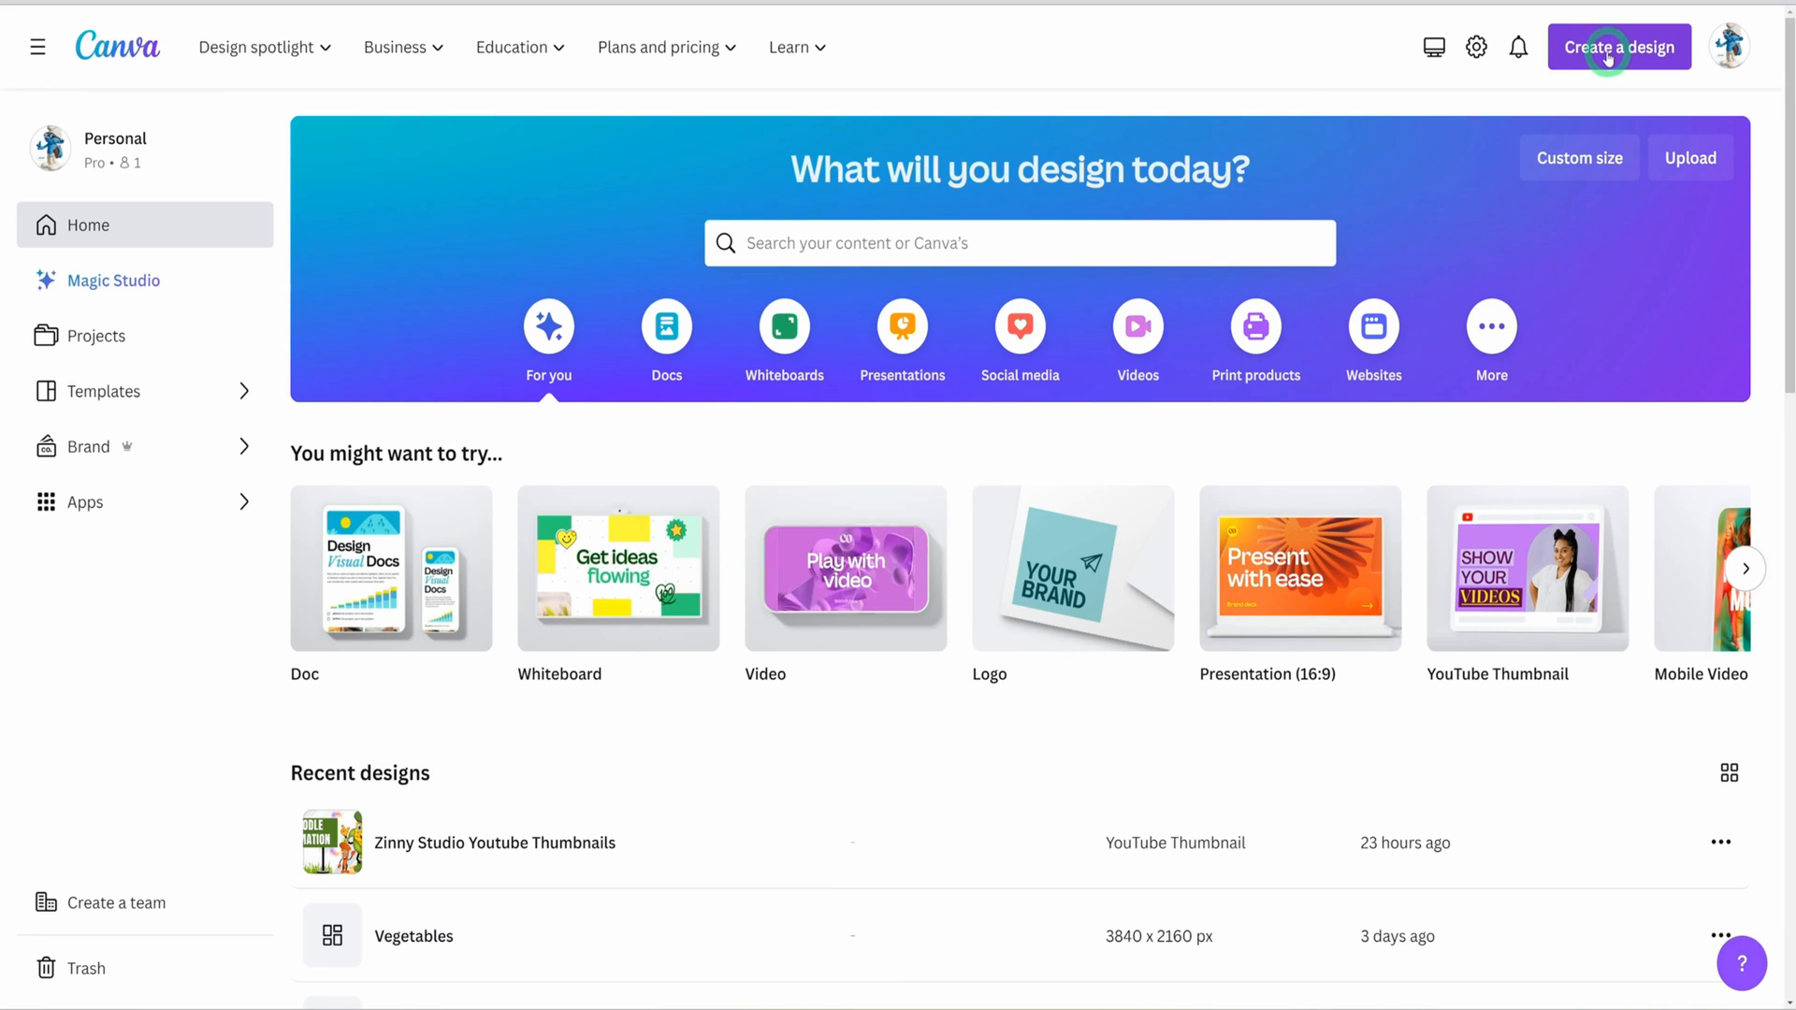
Create a new 1920 × 1080 px Video design from Create a design.
{"action": "left_click", "coordinate": [1620, 47]}
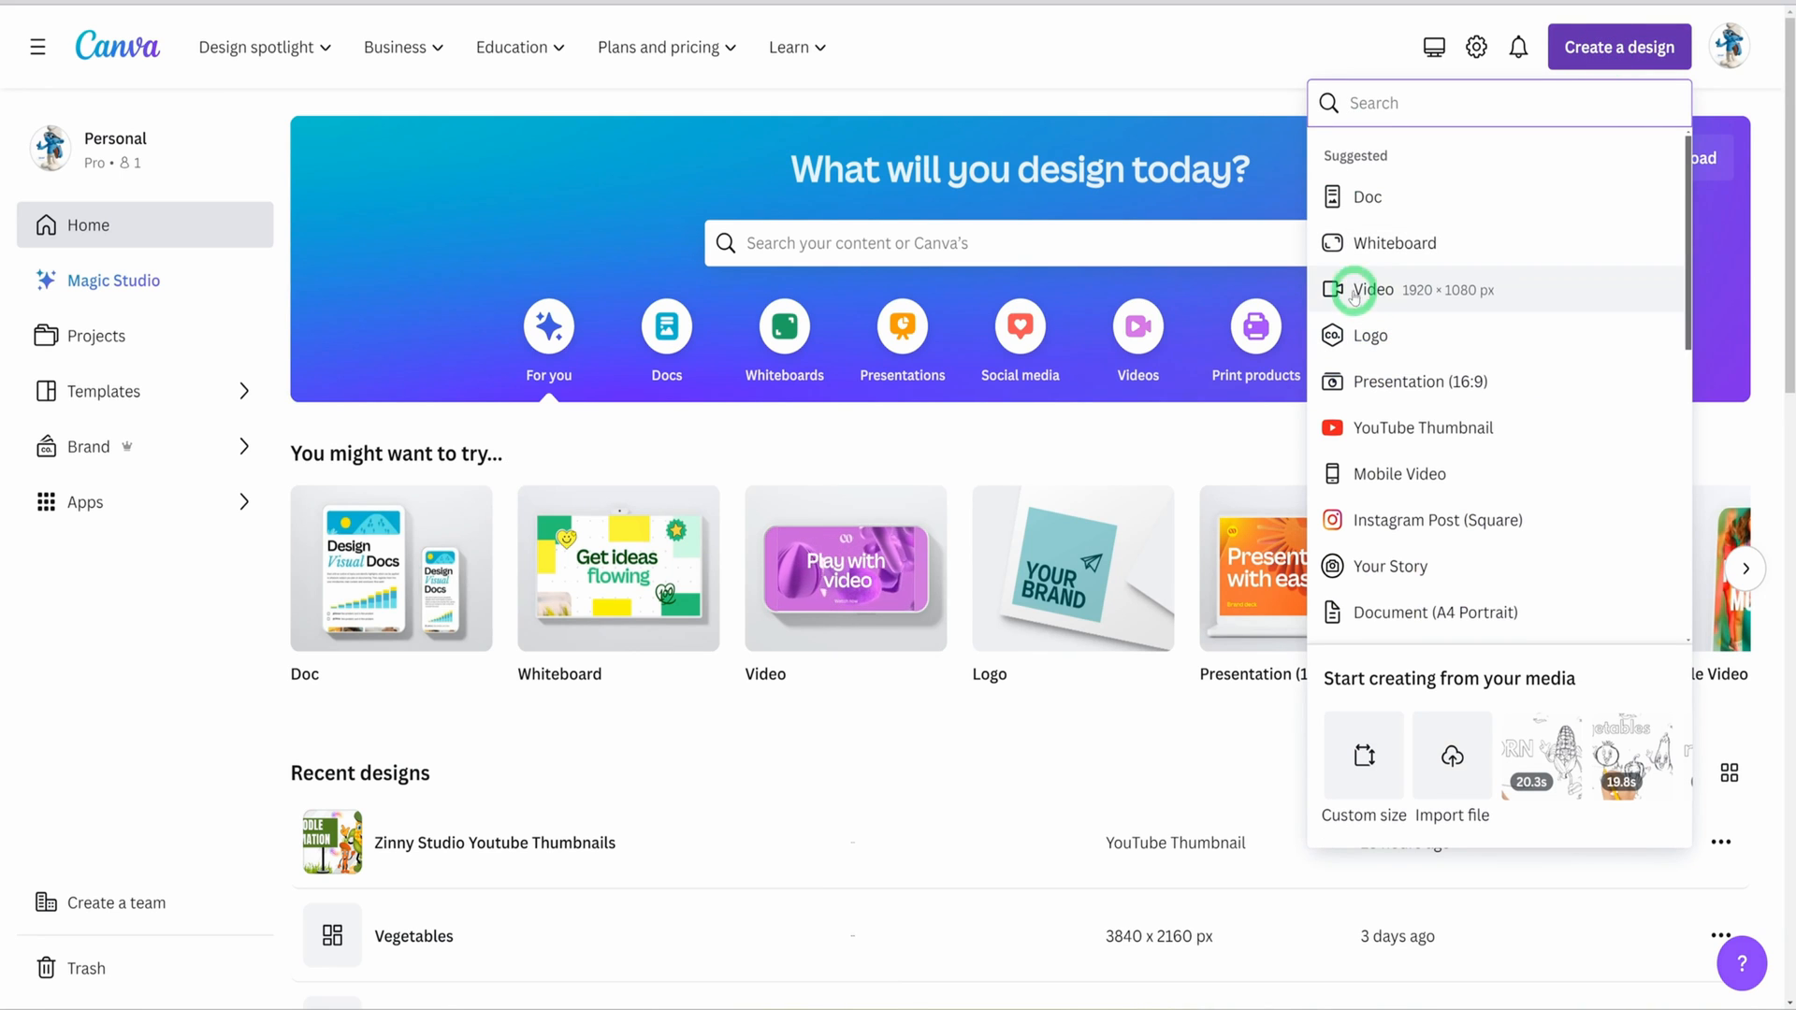
{"action": "left_click", "coordinate": [1370, 290]}
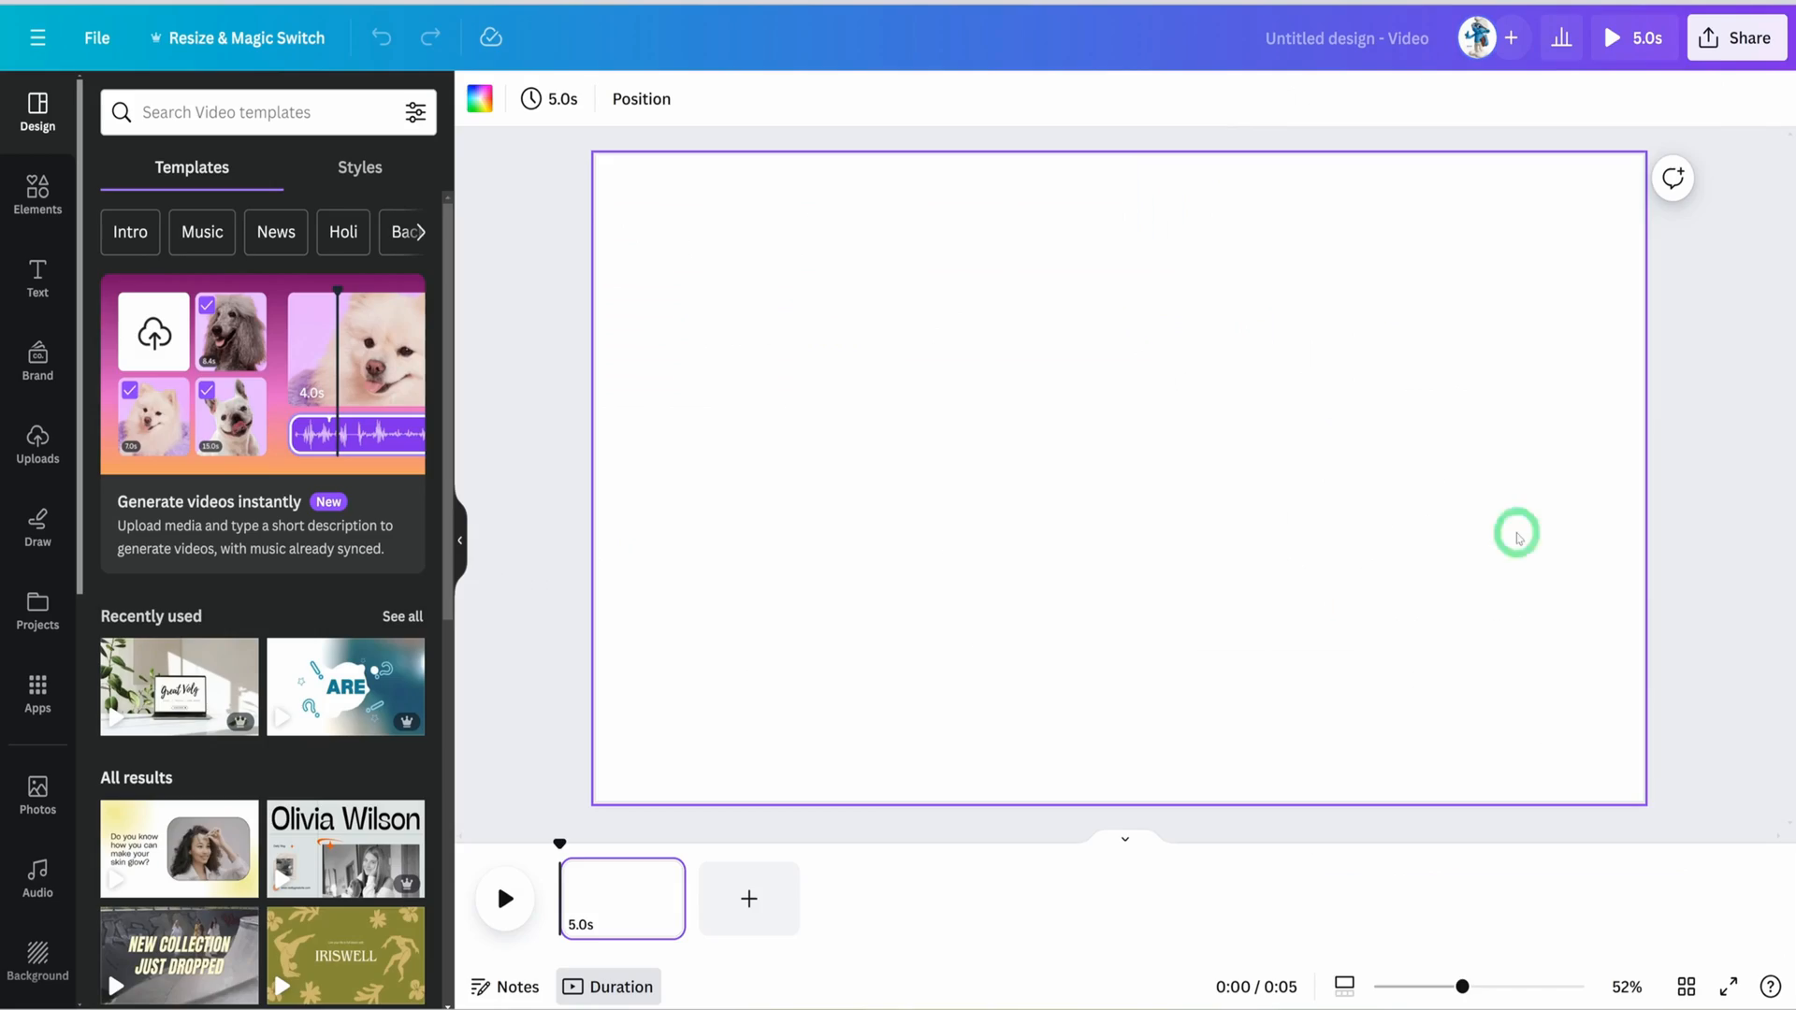
{"action": "mouse_move", "coordinate": [1201, 437]}
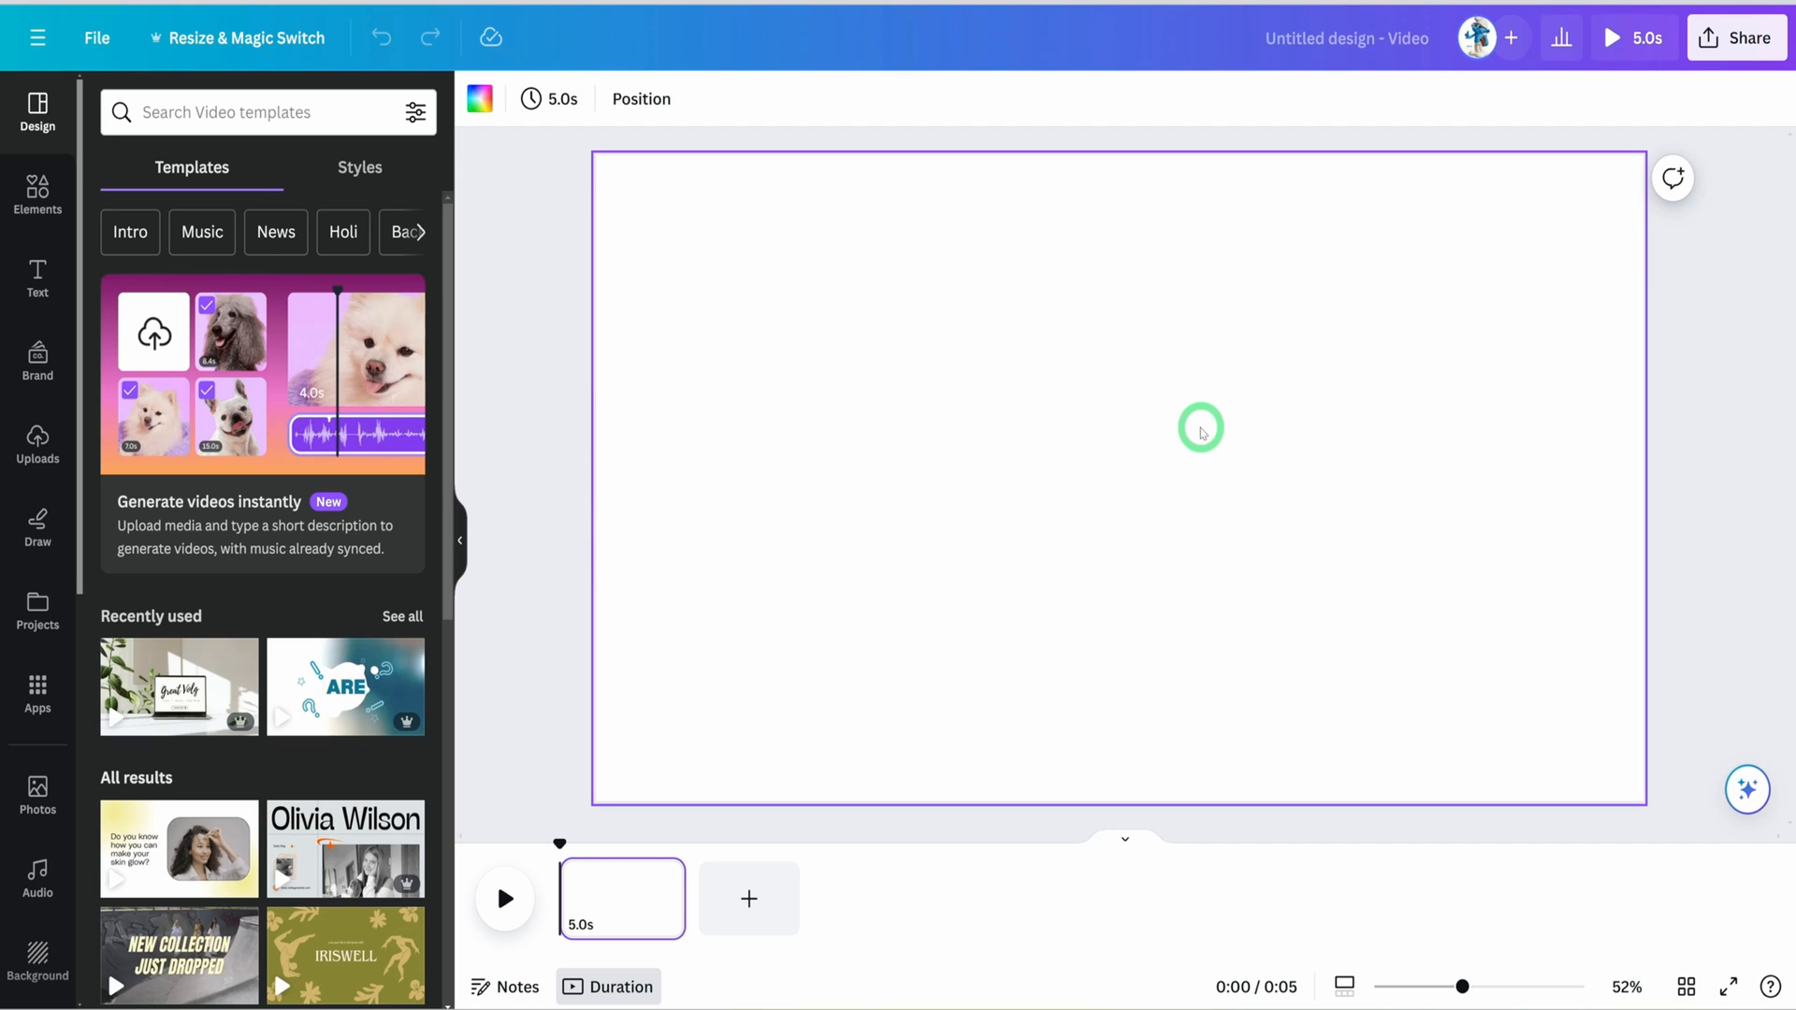
{"action": "mouse_move", "coordinate": [617, 200]}
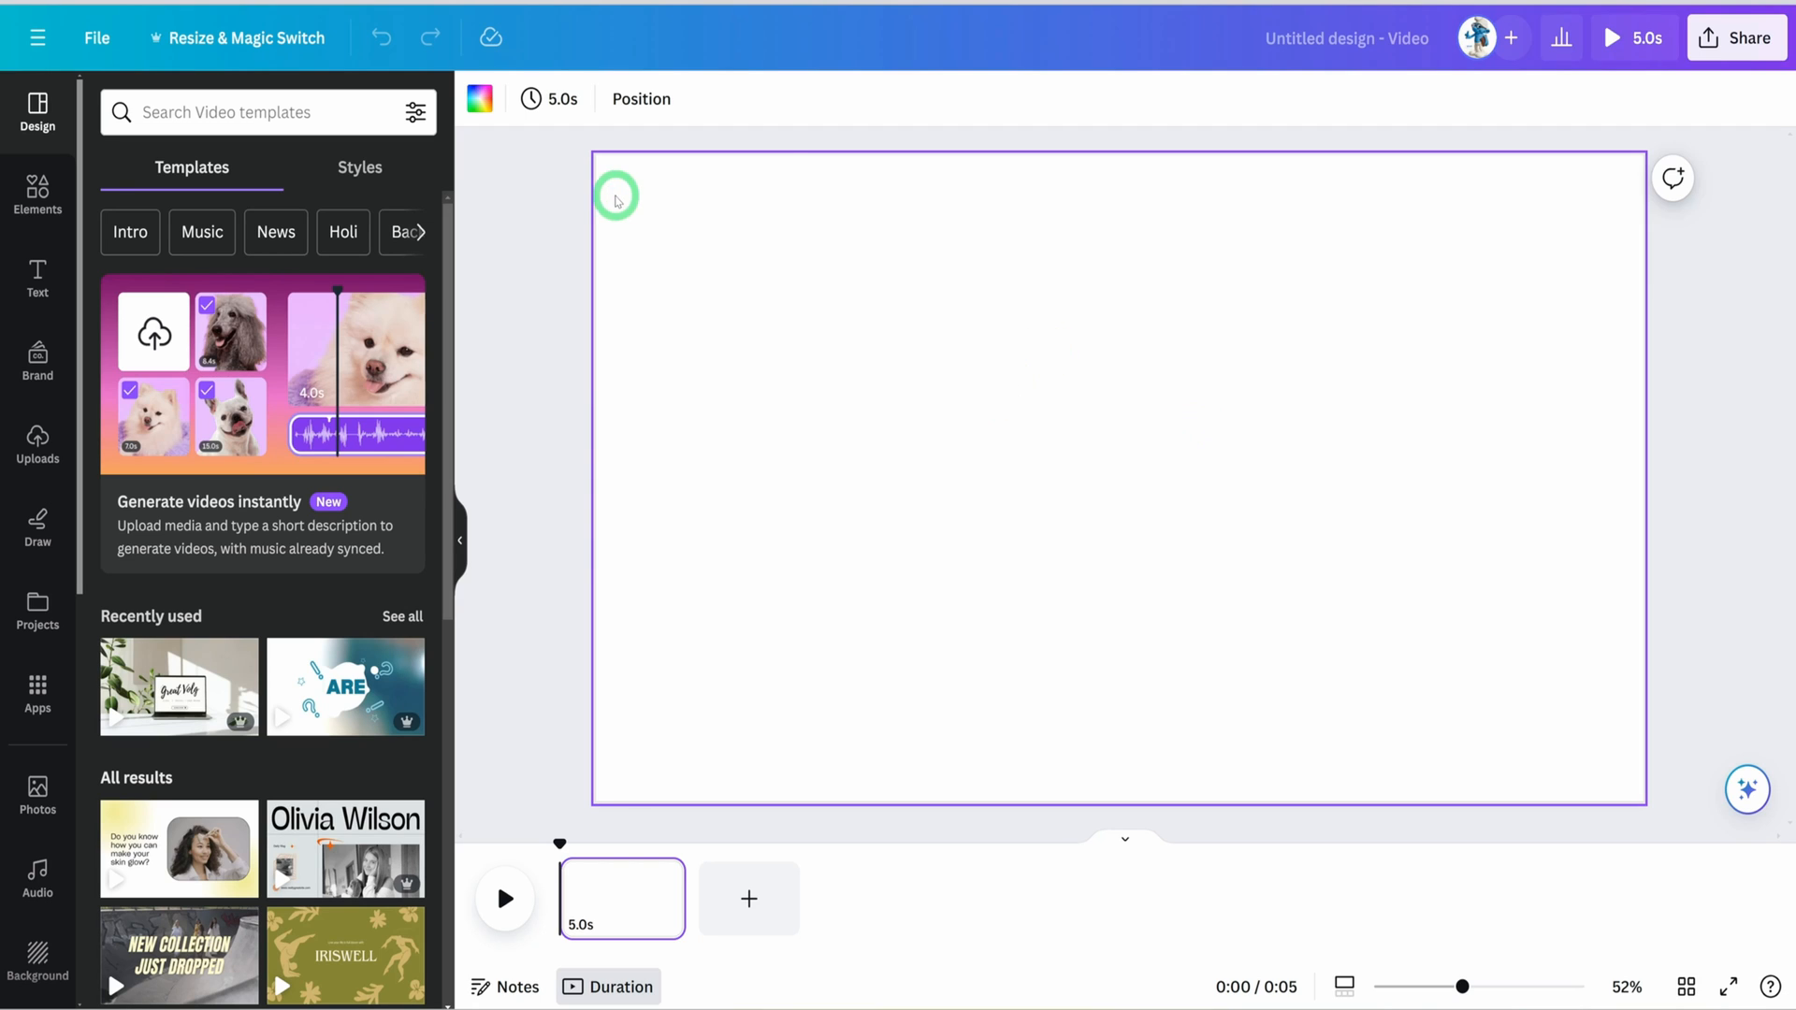
{"action": "mouse_move", "coordinate": [1198, 428]}
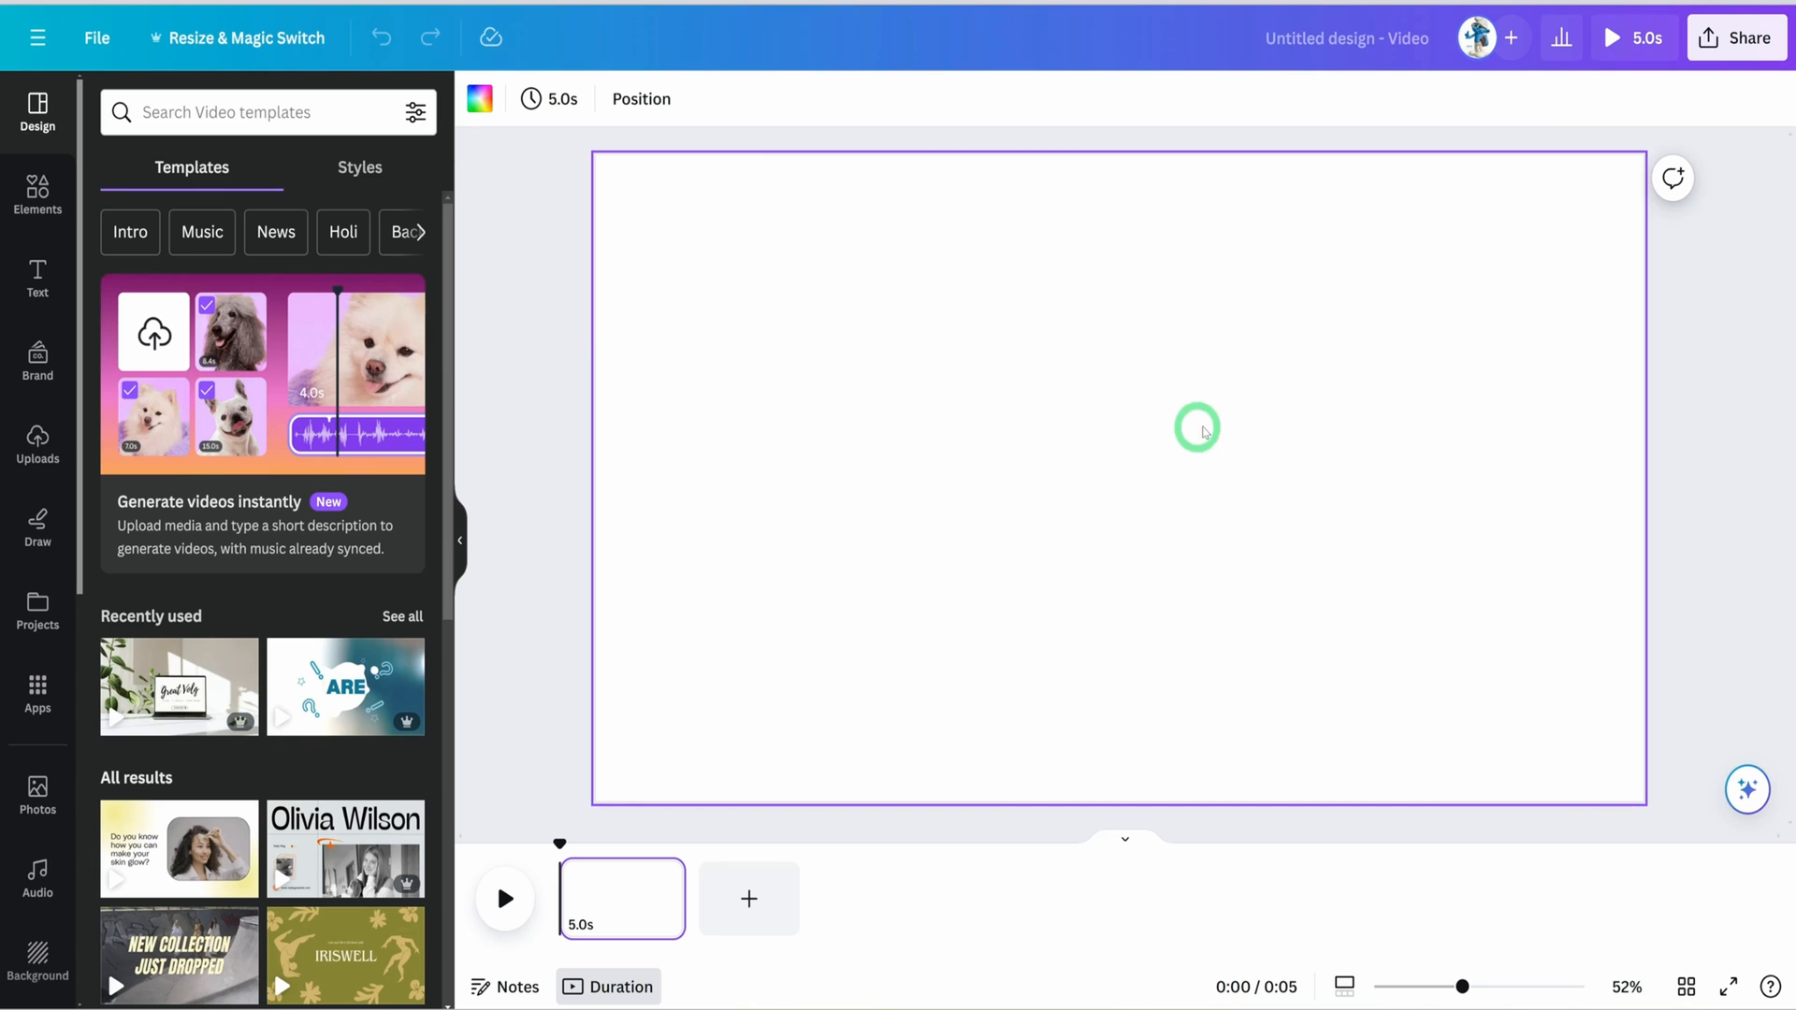
Add a grassy hills and cloudy sky background graphic from Elements to the page.
{"action": "left_click", "coordinate": [37, 194]}
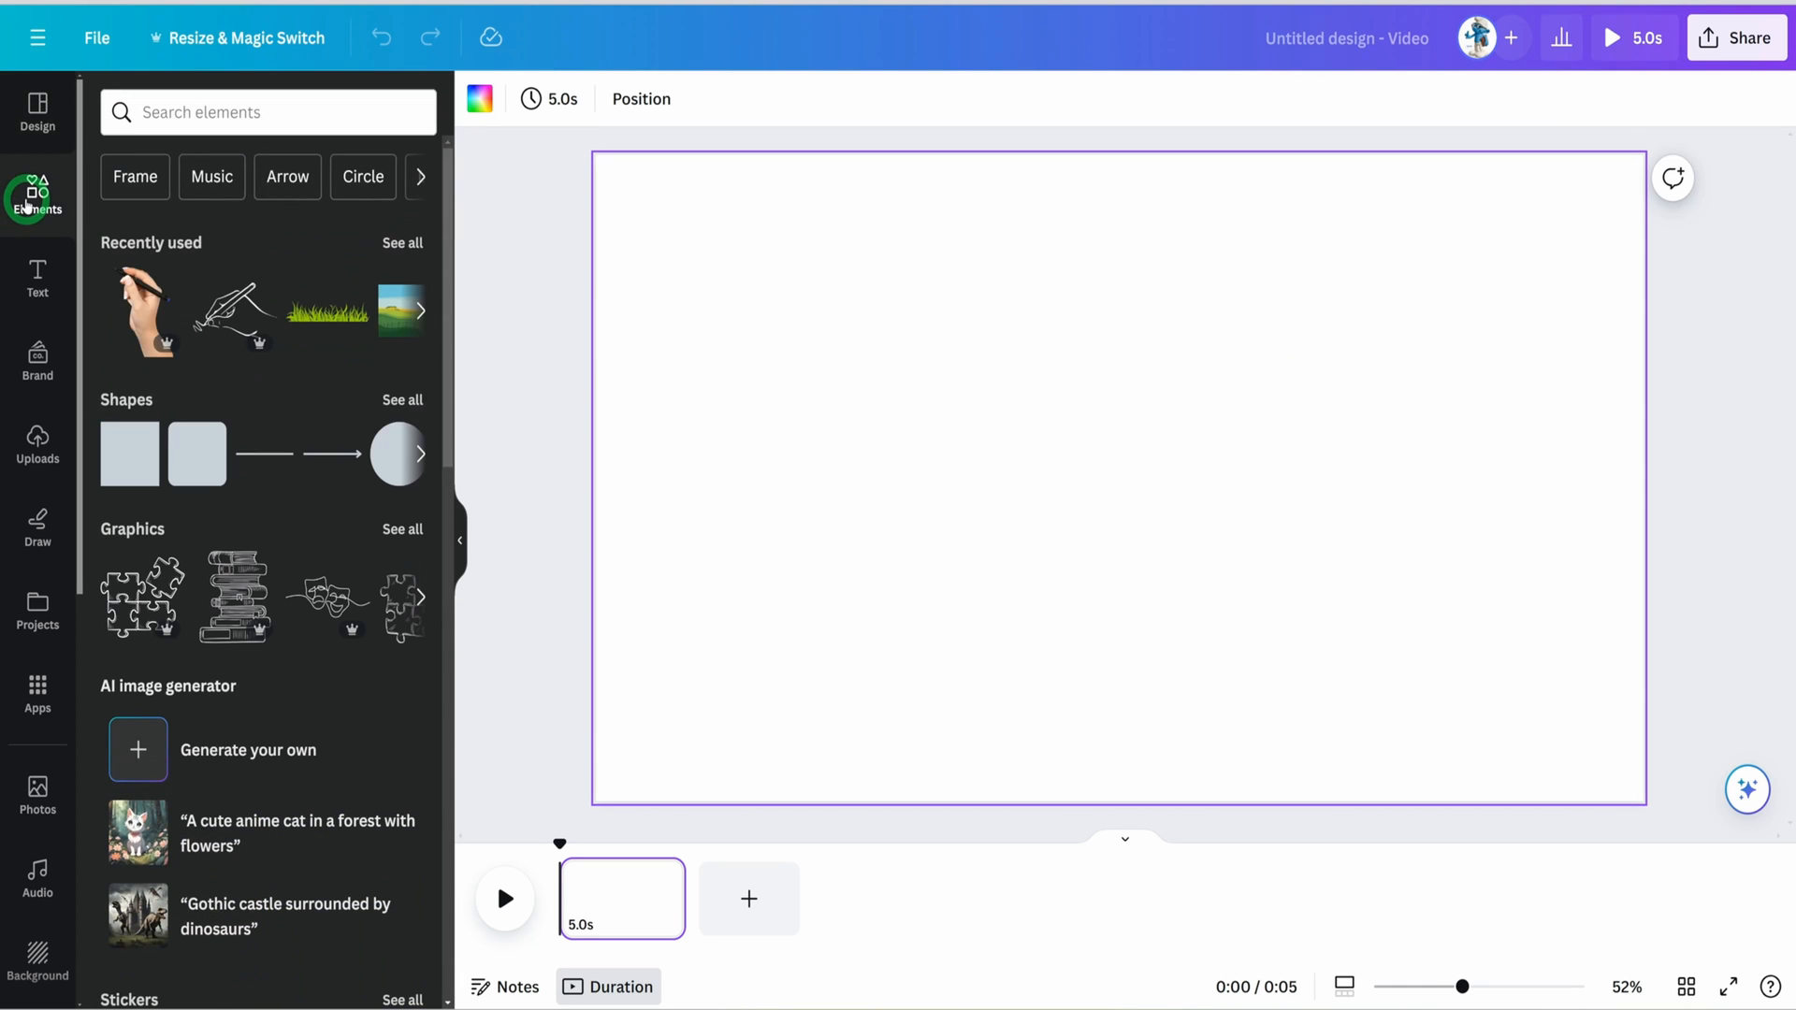
{"action": "mouse_move", "coordinate": [463, 189]}
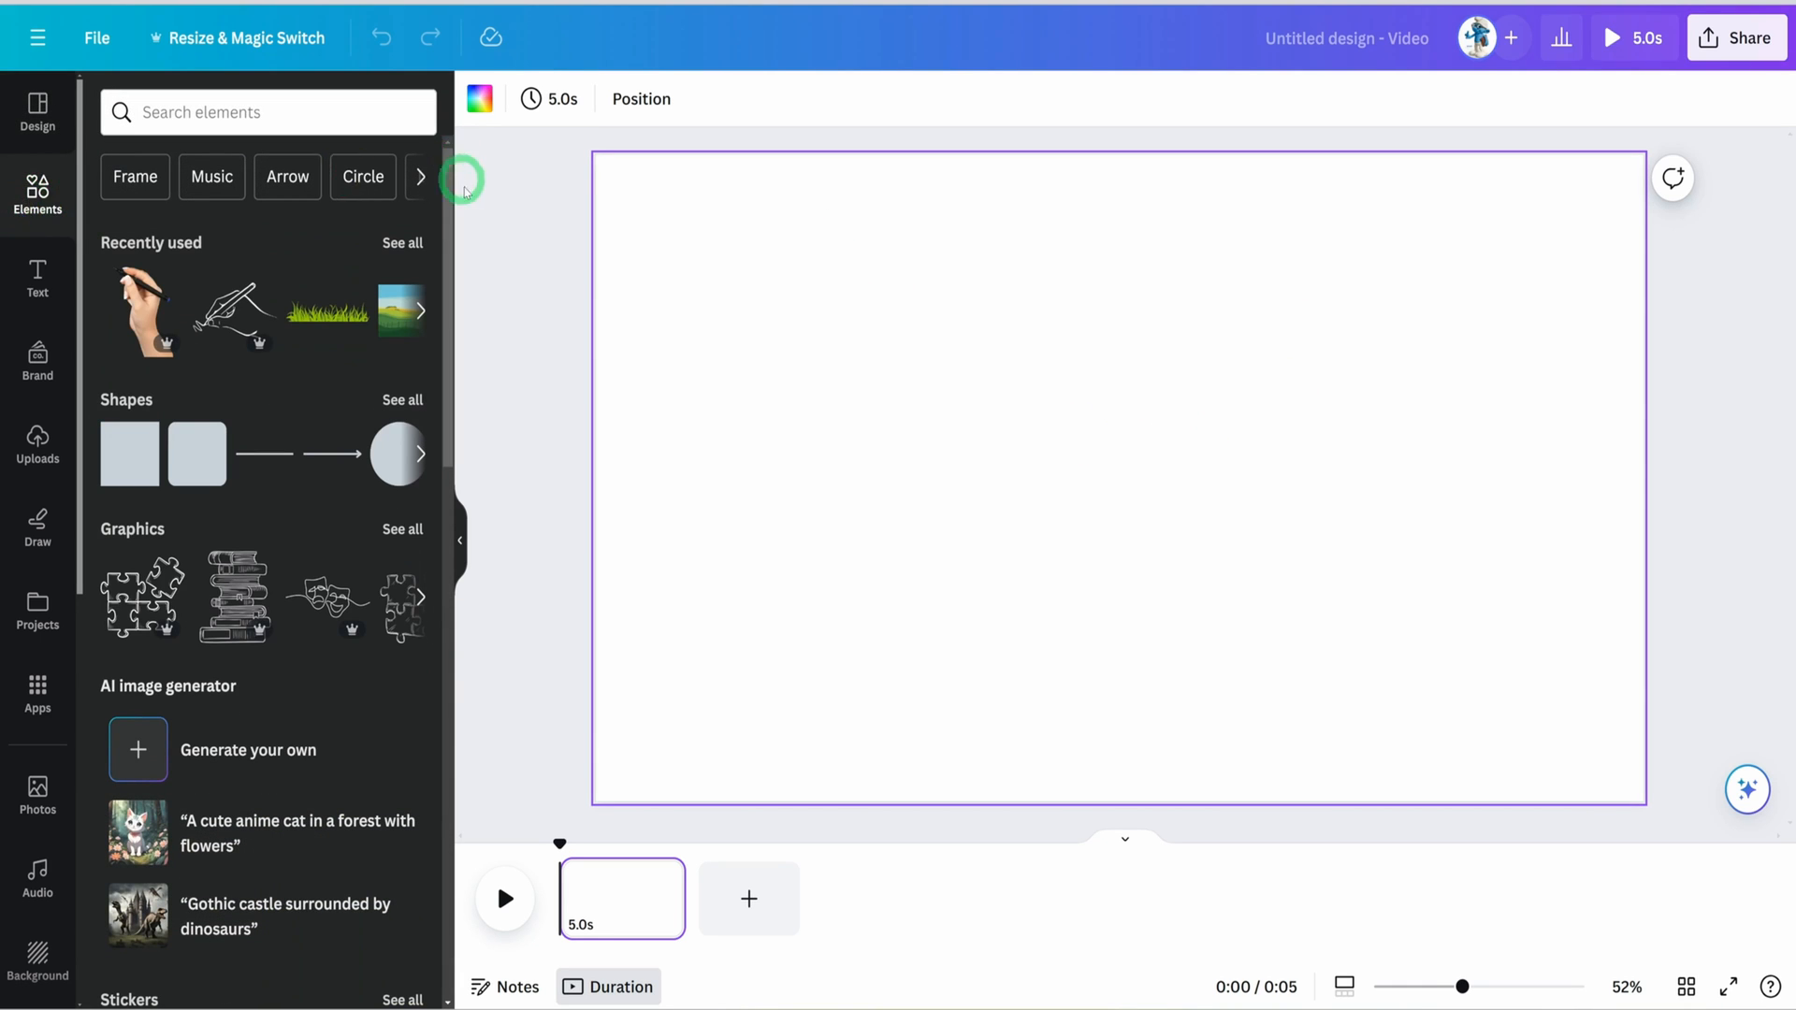
{"action": "left_click", "coordinate": [402, 243]}
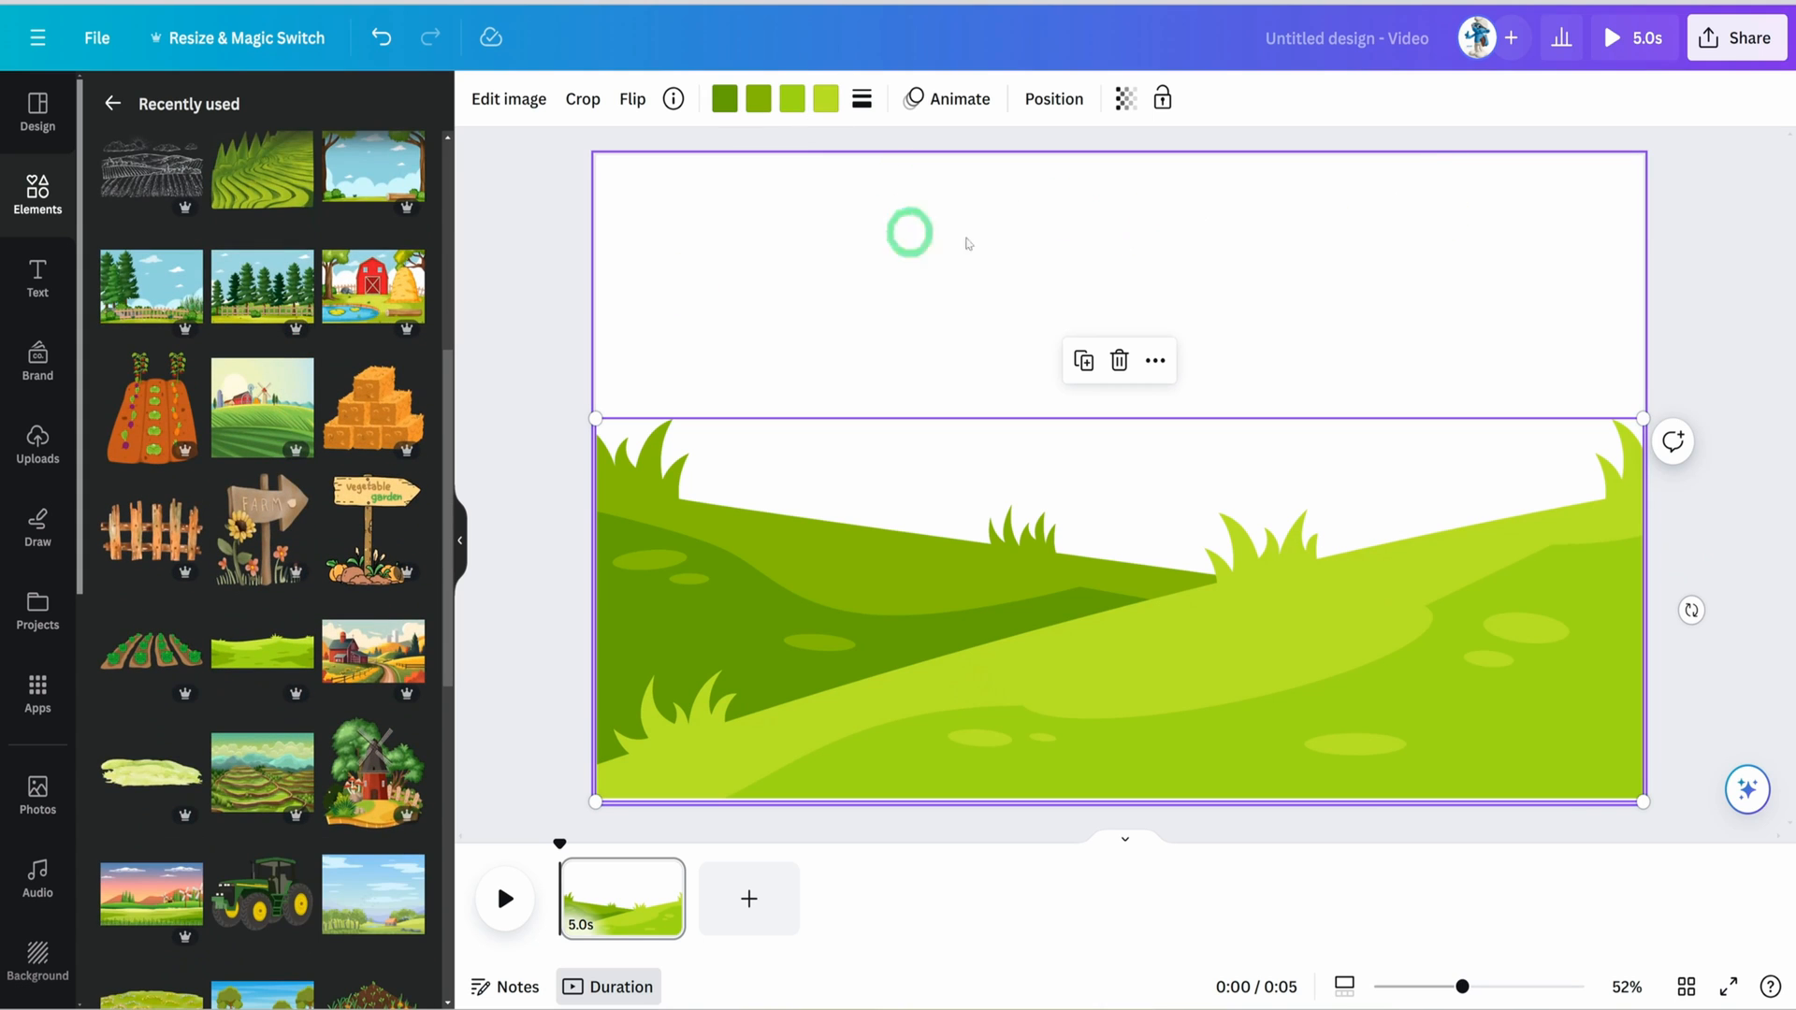
{"action": "scroll", "scroll_direction": "down", "scroll_amount": 3}
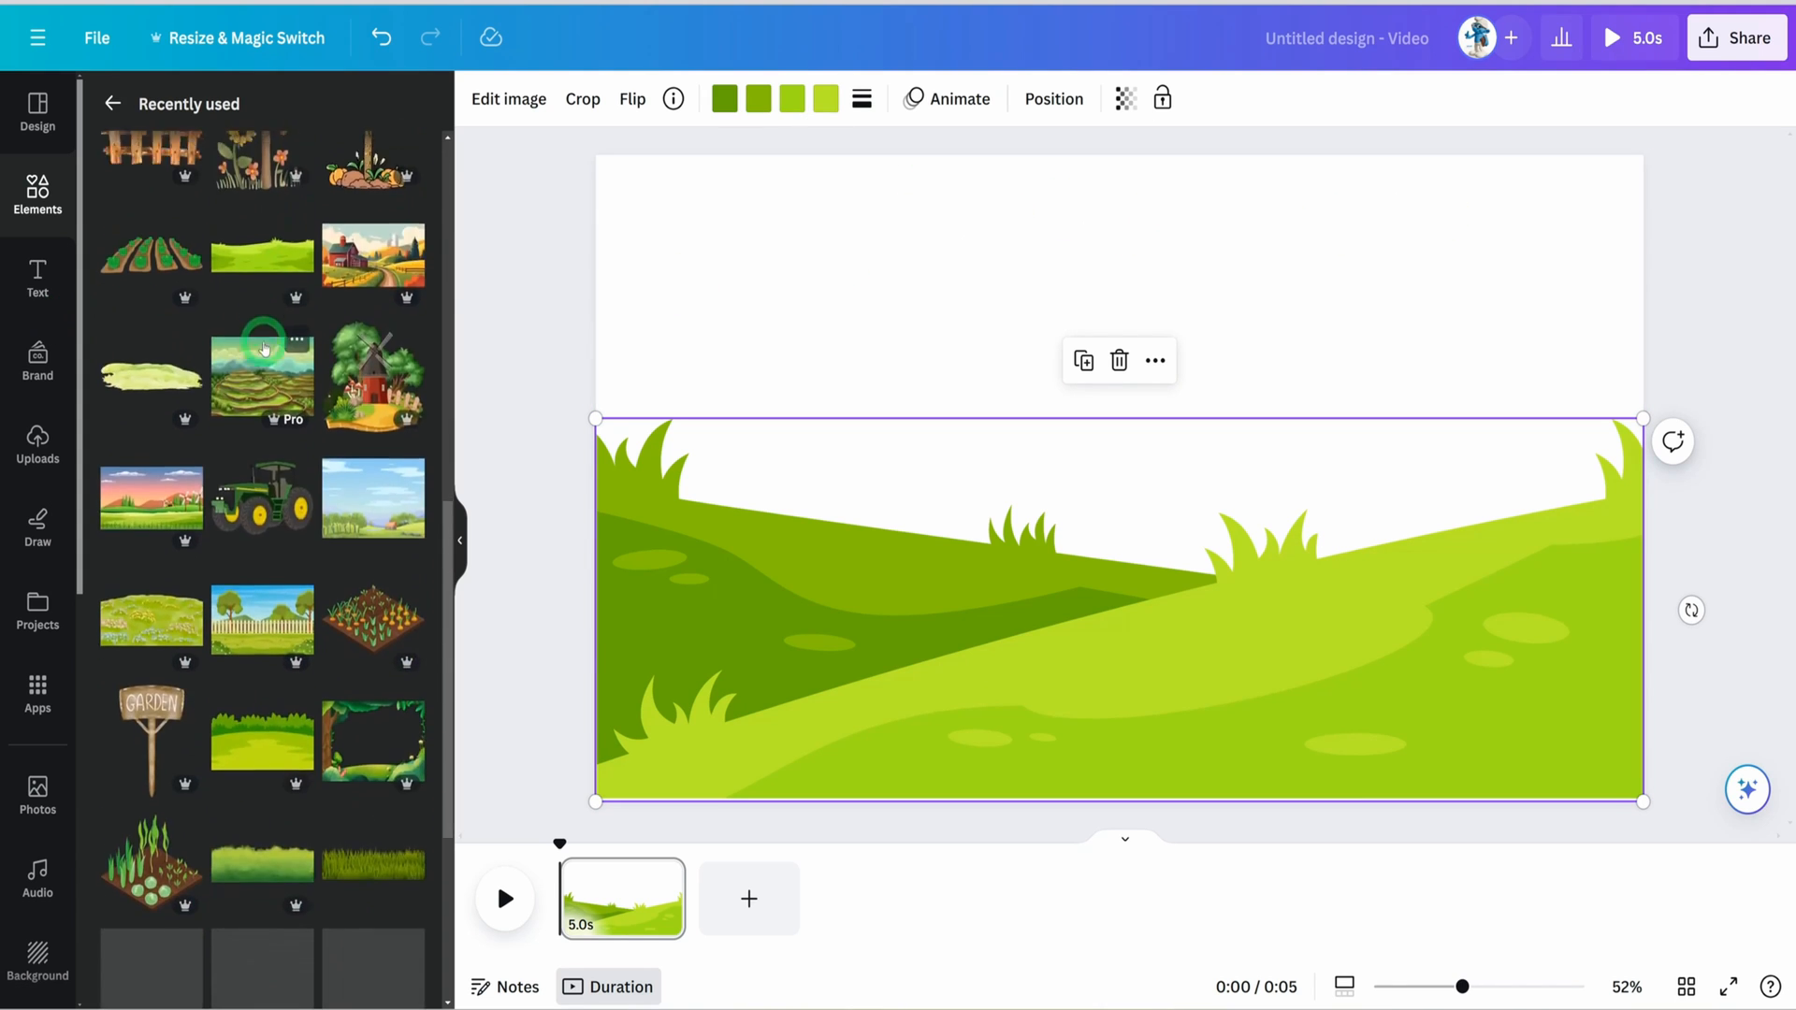
{"action": "scroll", "scroll_direction": "down", "scroll_amount": 3}
{"action": "type", "text": "clouds"}
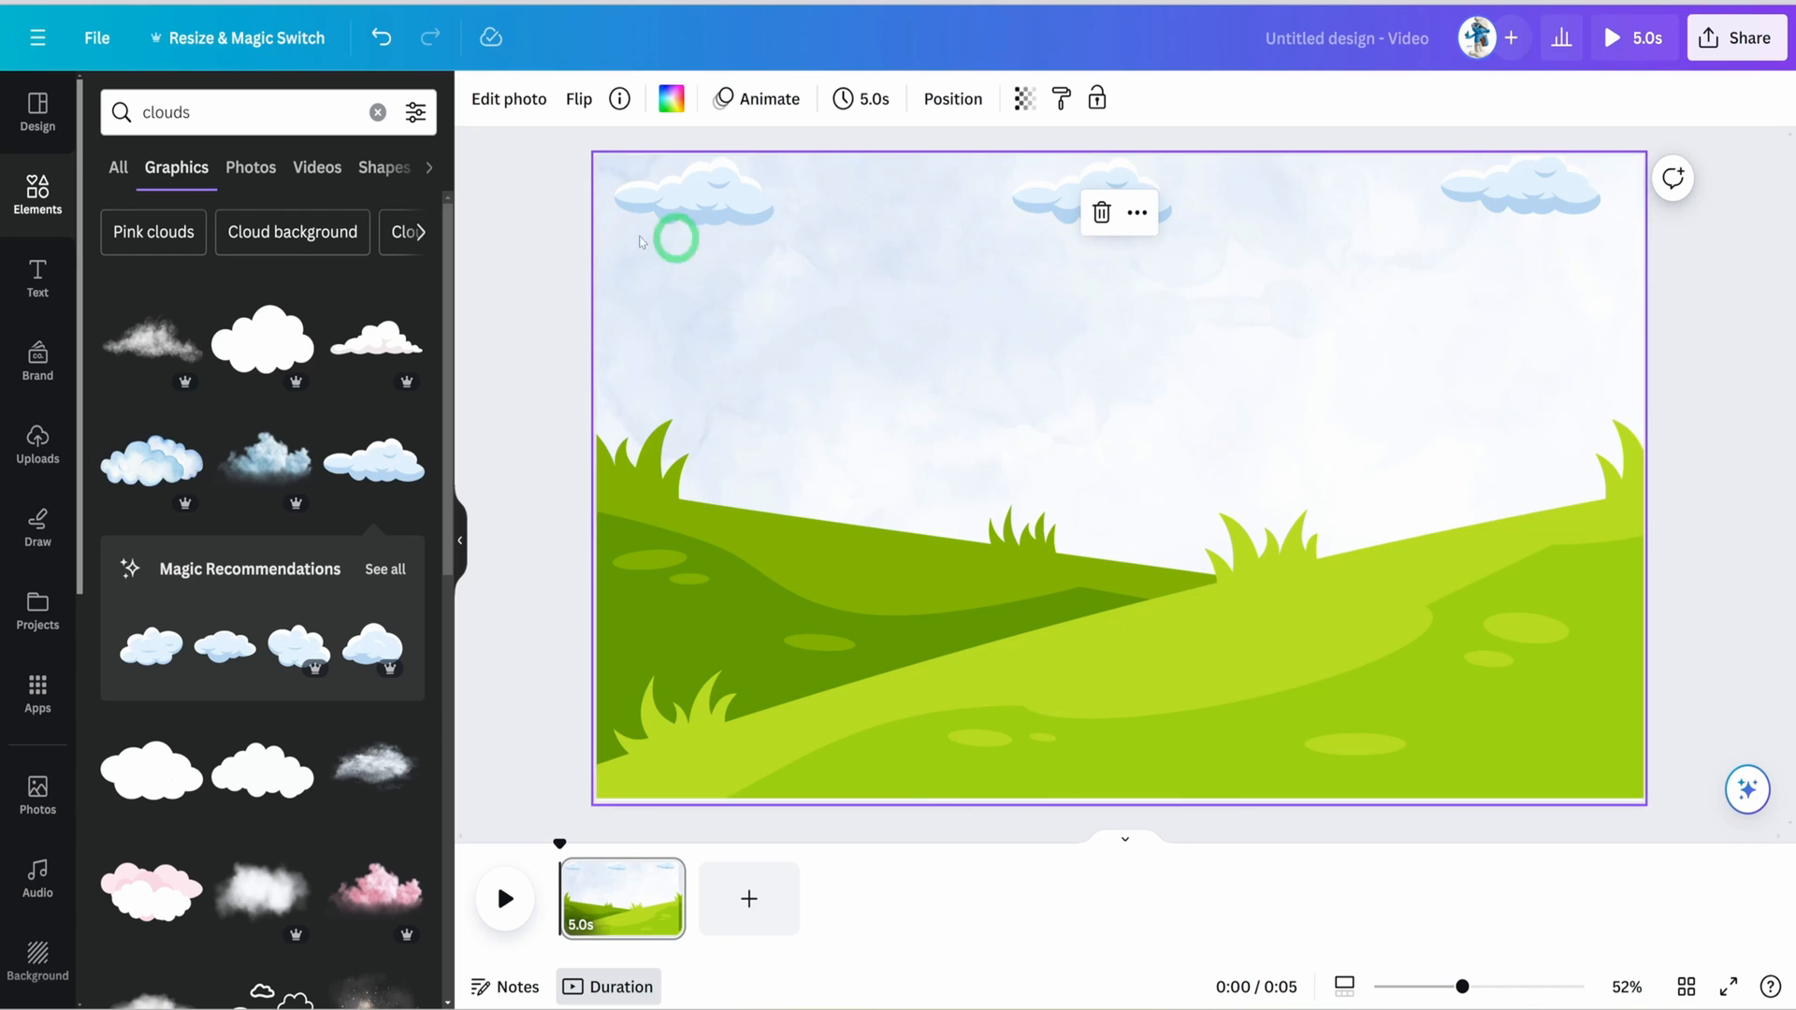
{"action": "left_click", "coordinate": [378, 112]}
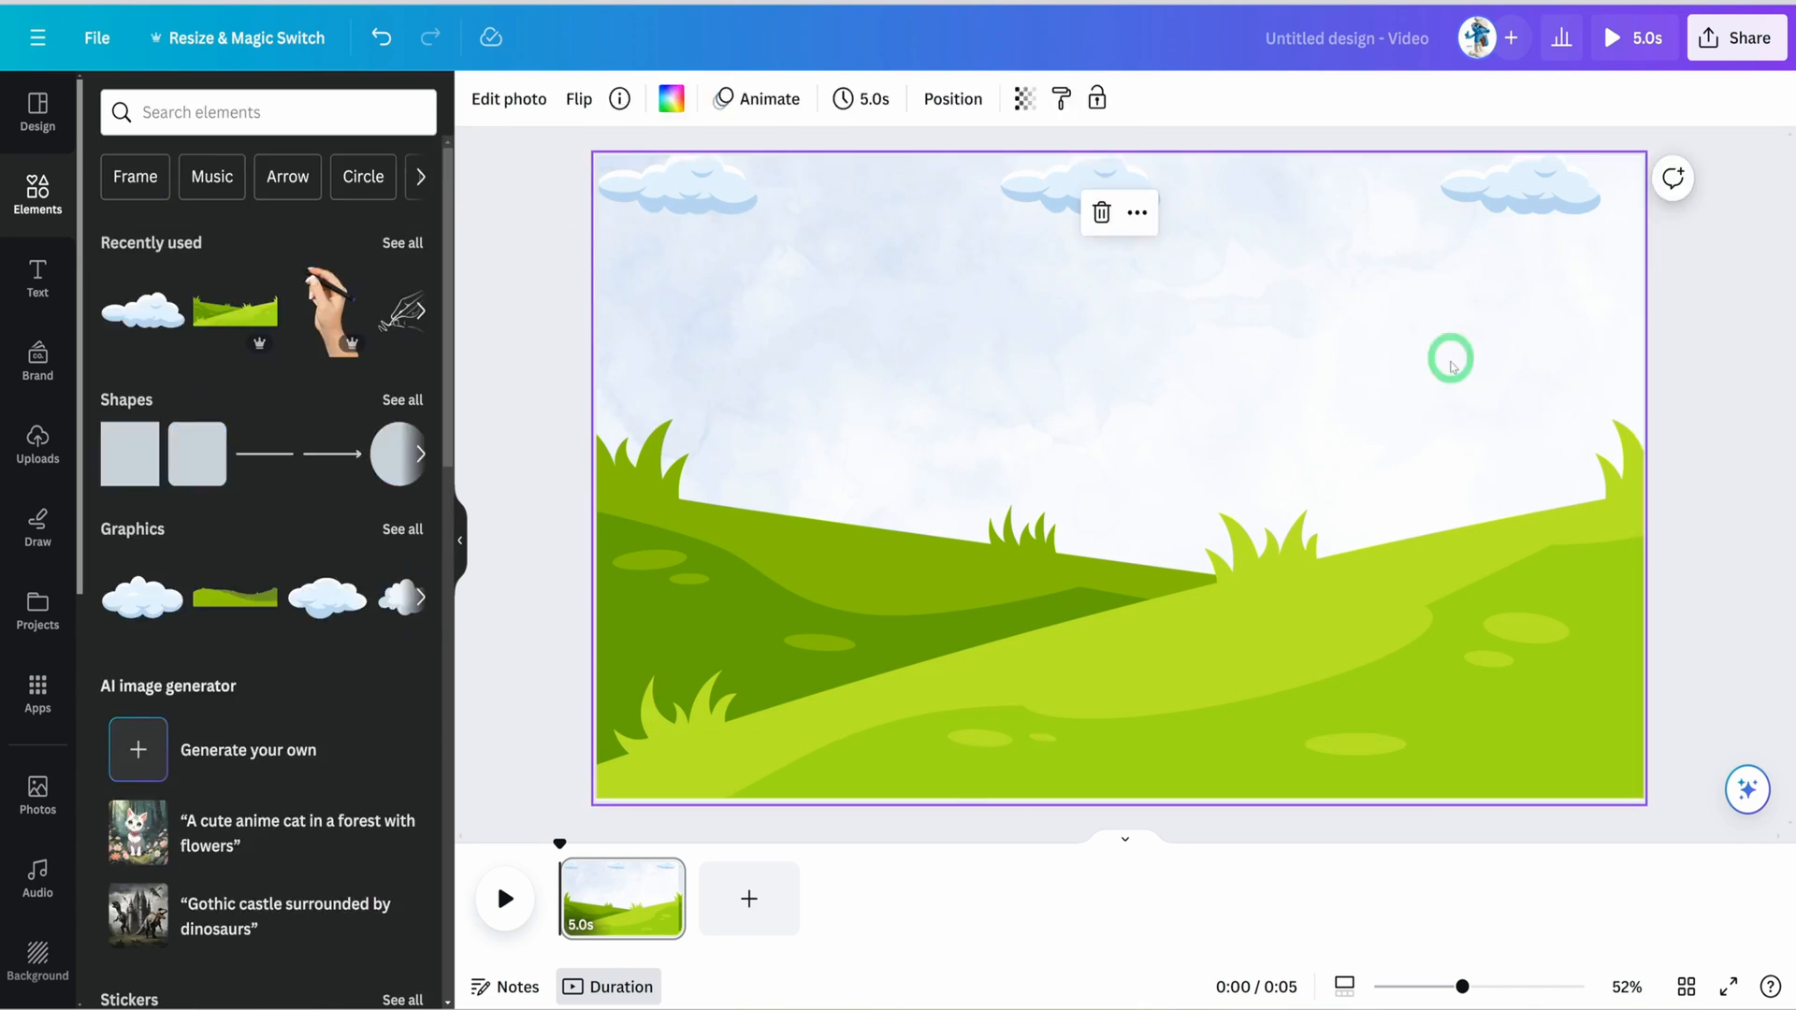
{"action": "mouse_move", "coordinate": [831, 313]}
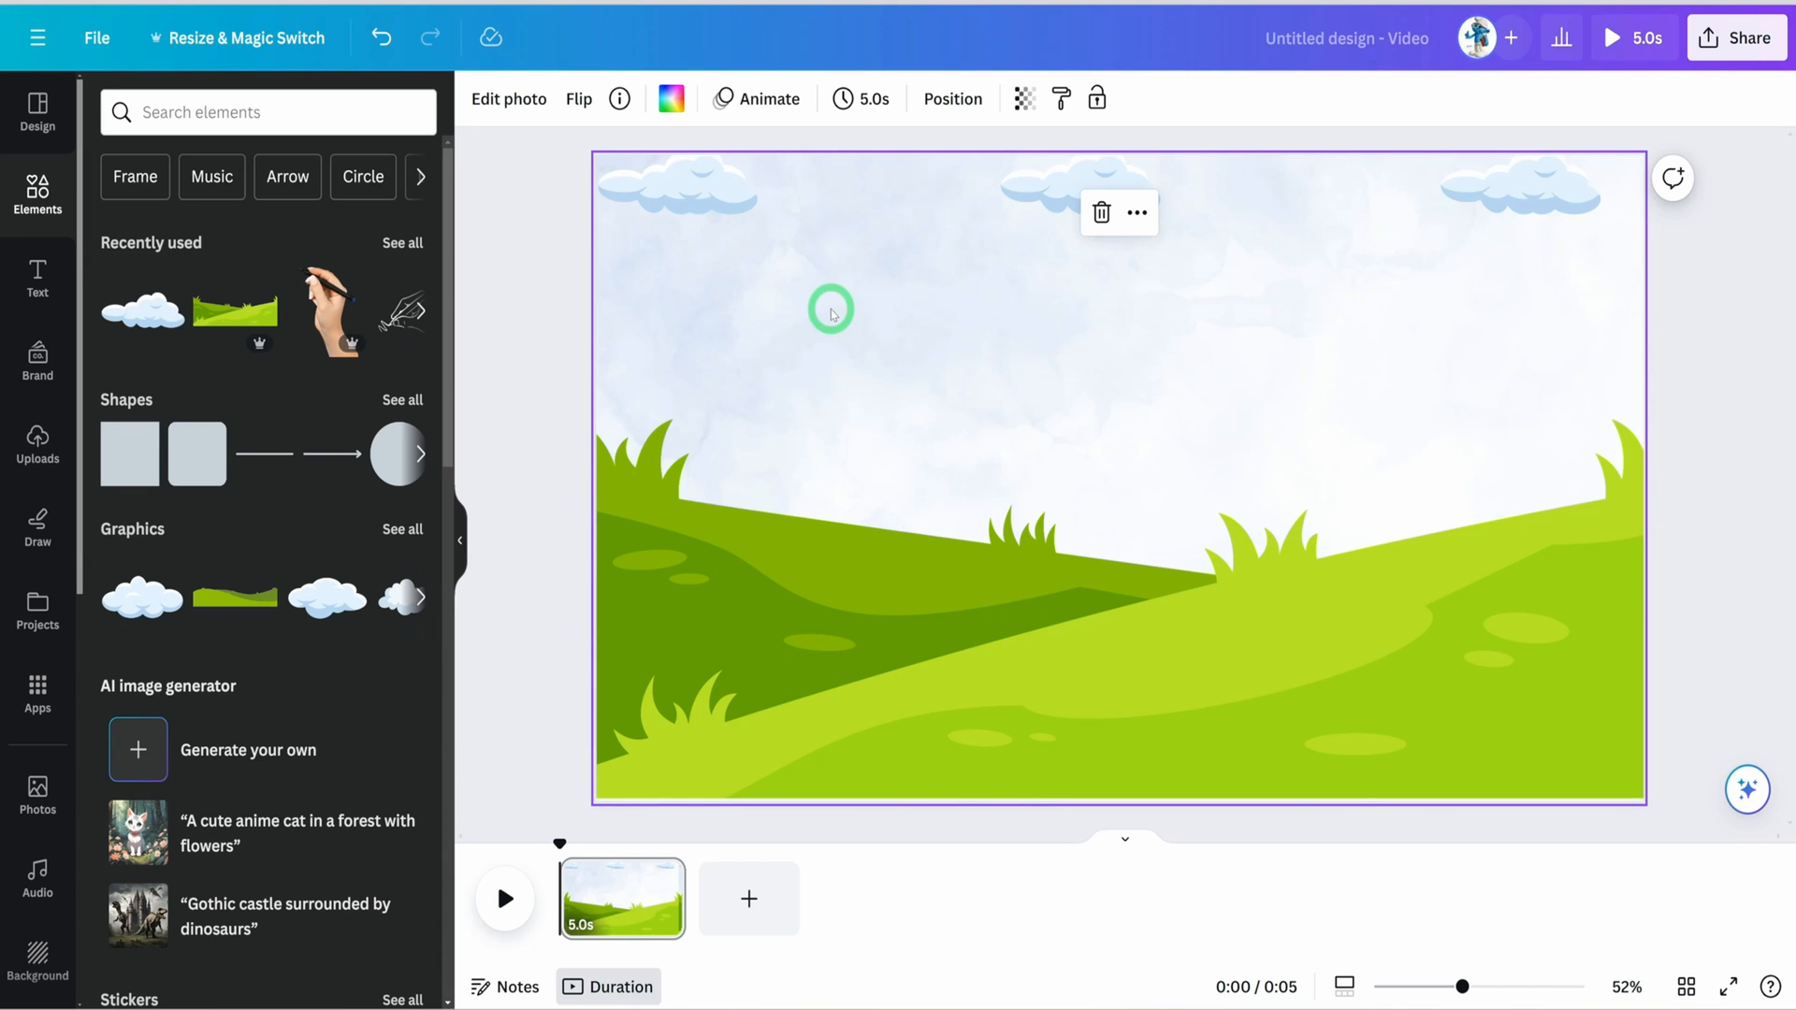
{"action": "mouse_move", "coordinate": [1382, 272]}
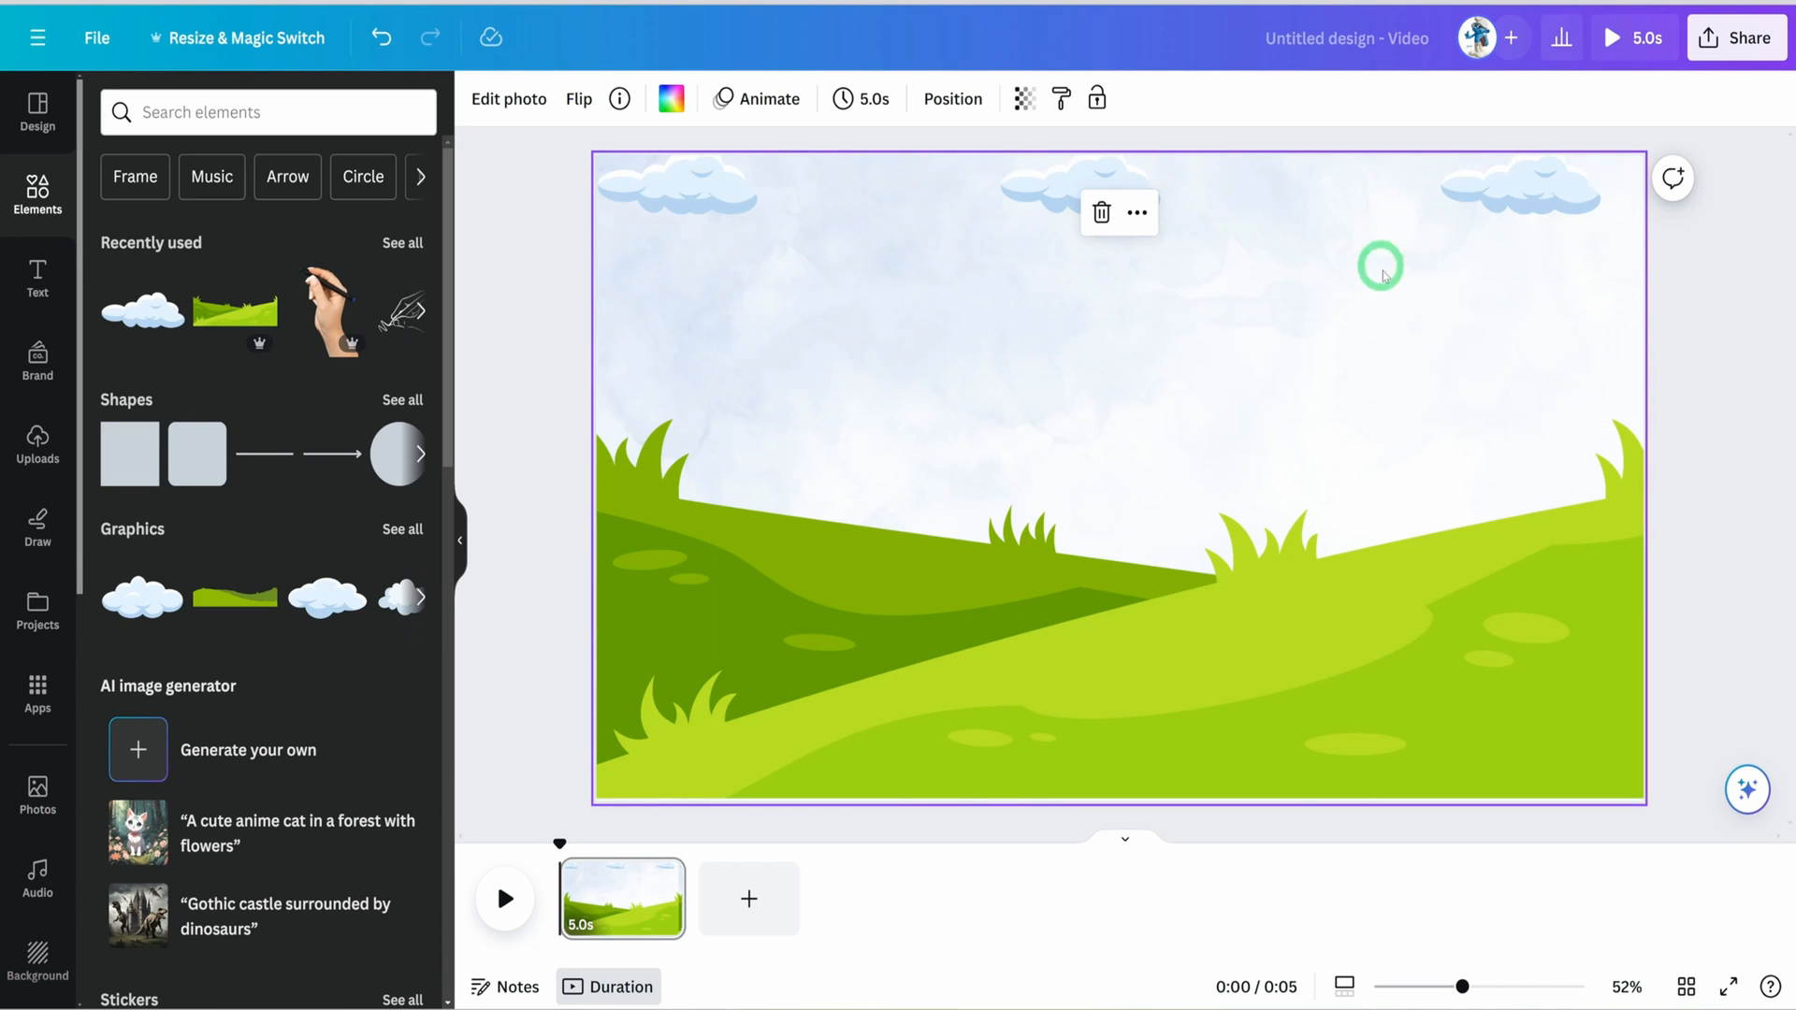
{"action": "mouse_move", "coordinate": [1329, 350]}
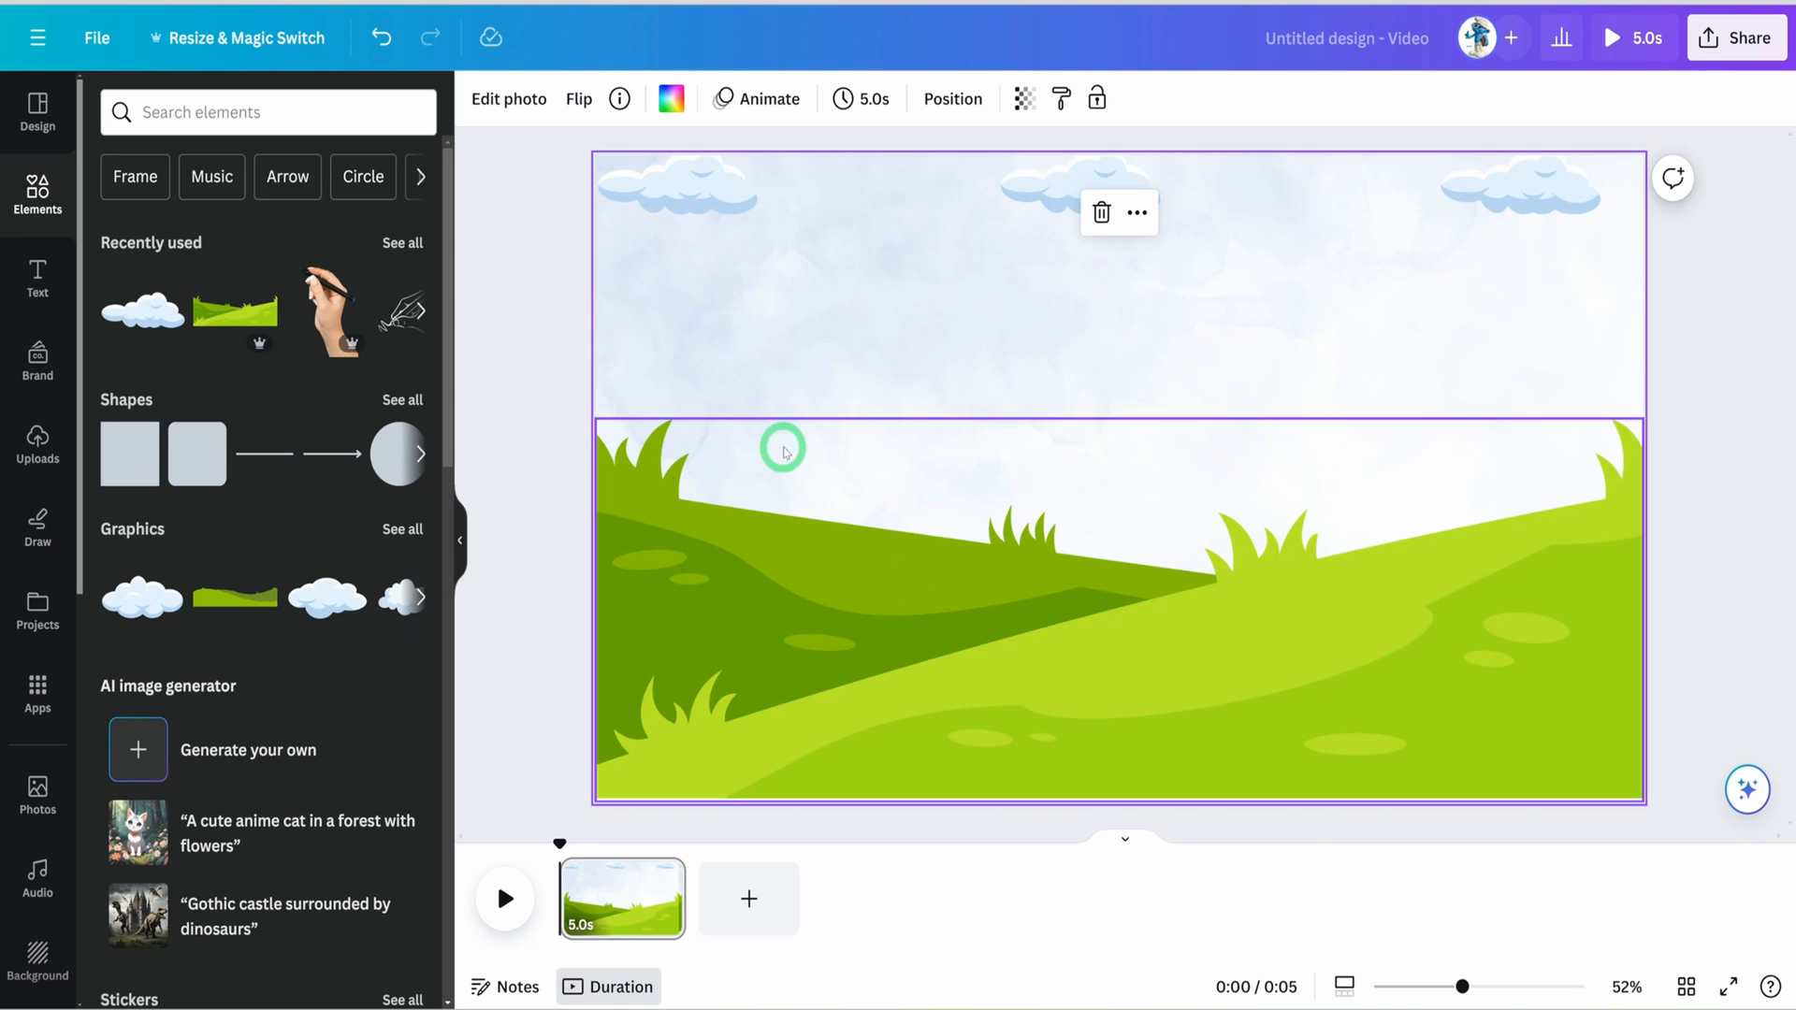
{"action": "mouse_move", "coordinate": [792, 439]}
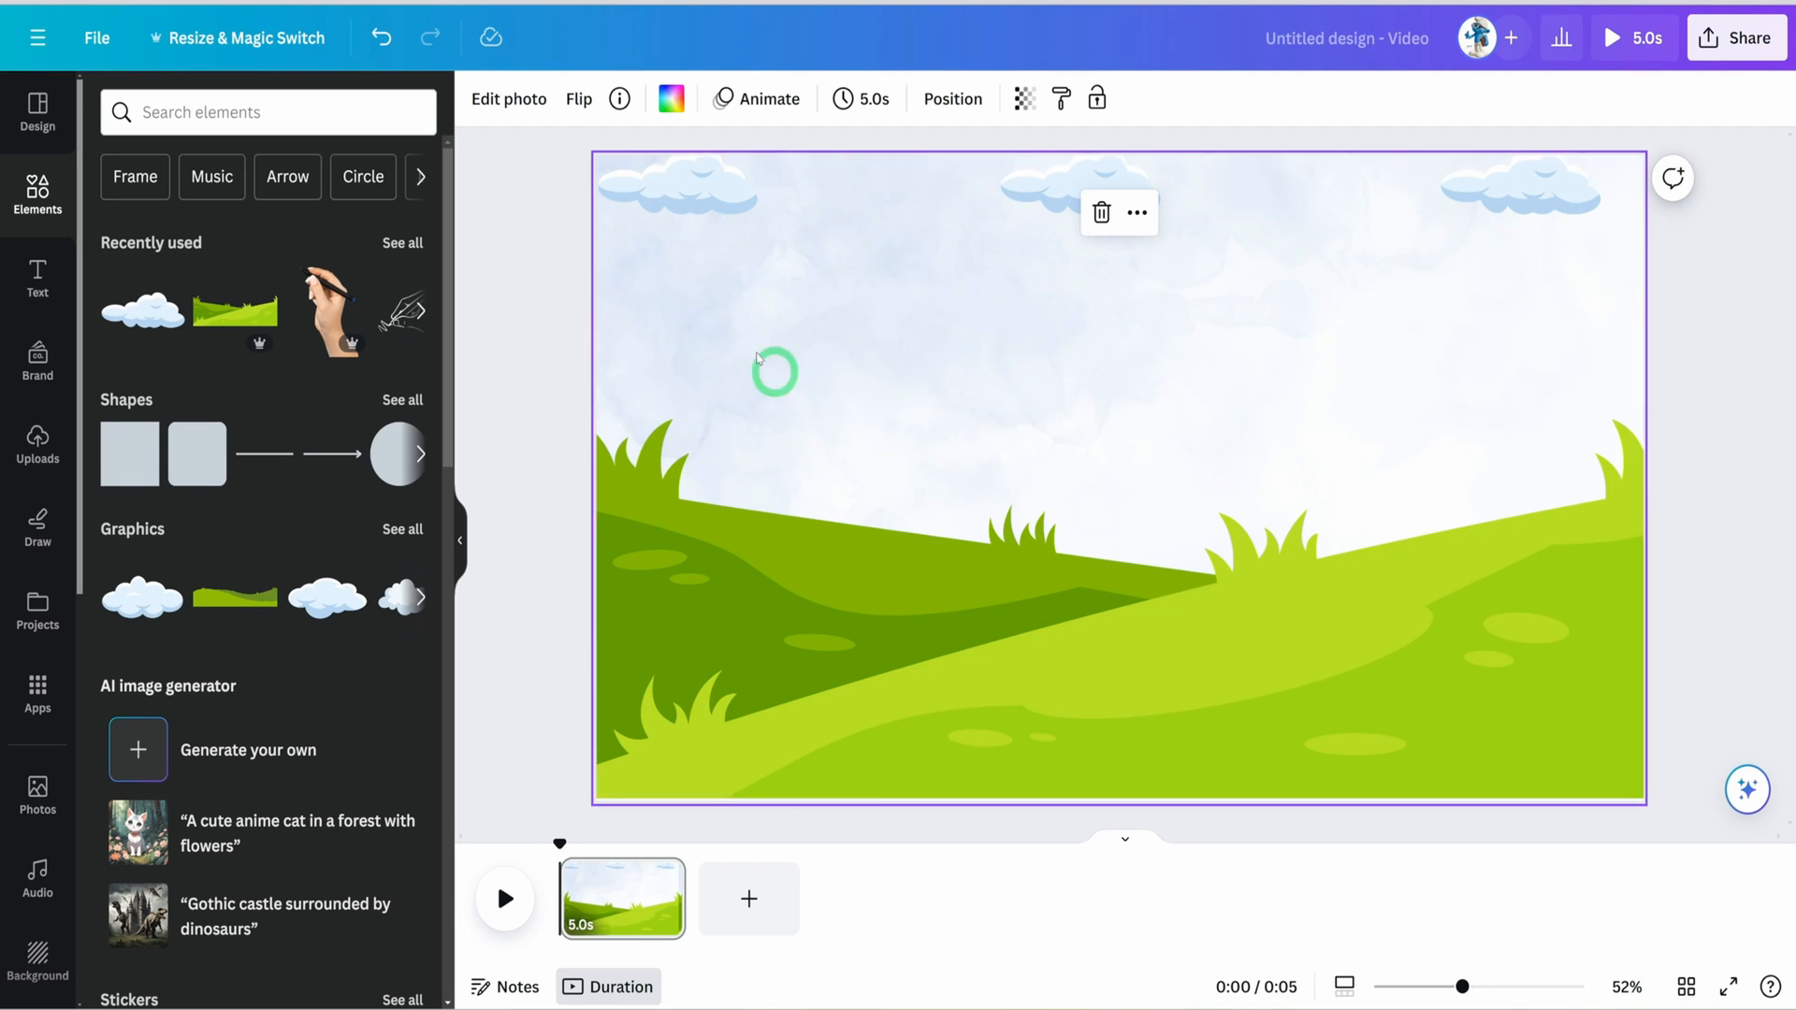
Browse corn graphics in Elements, then switch to the uploaded vegetable images.
{"action": "type", "text": "corn"}
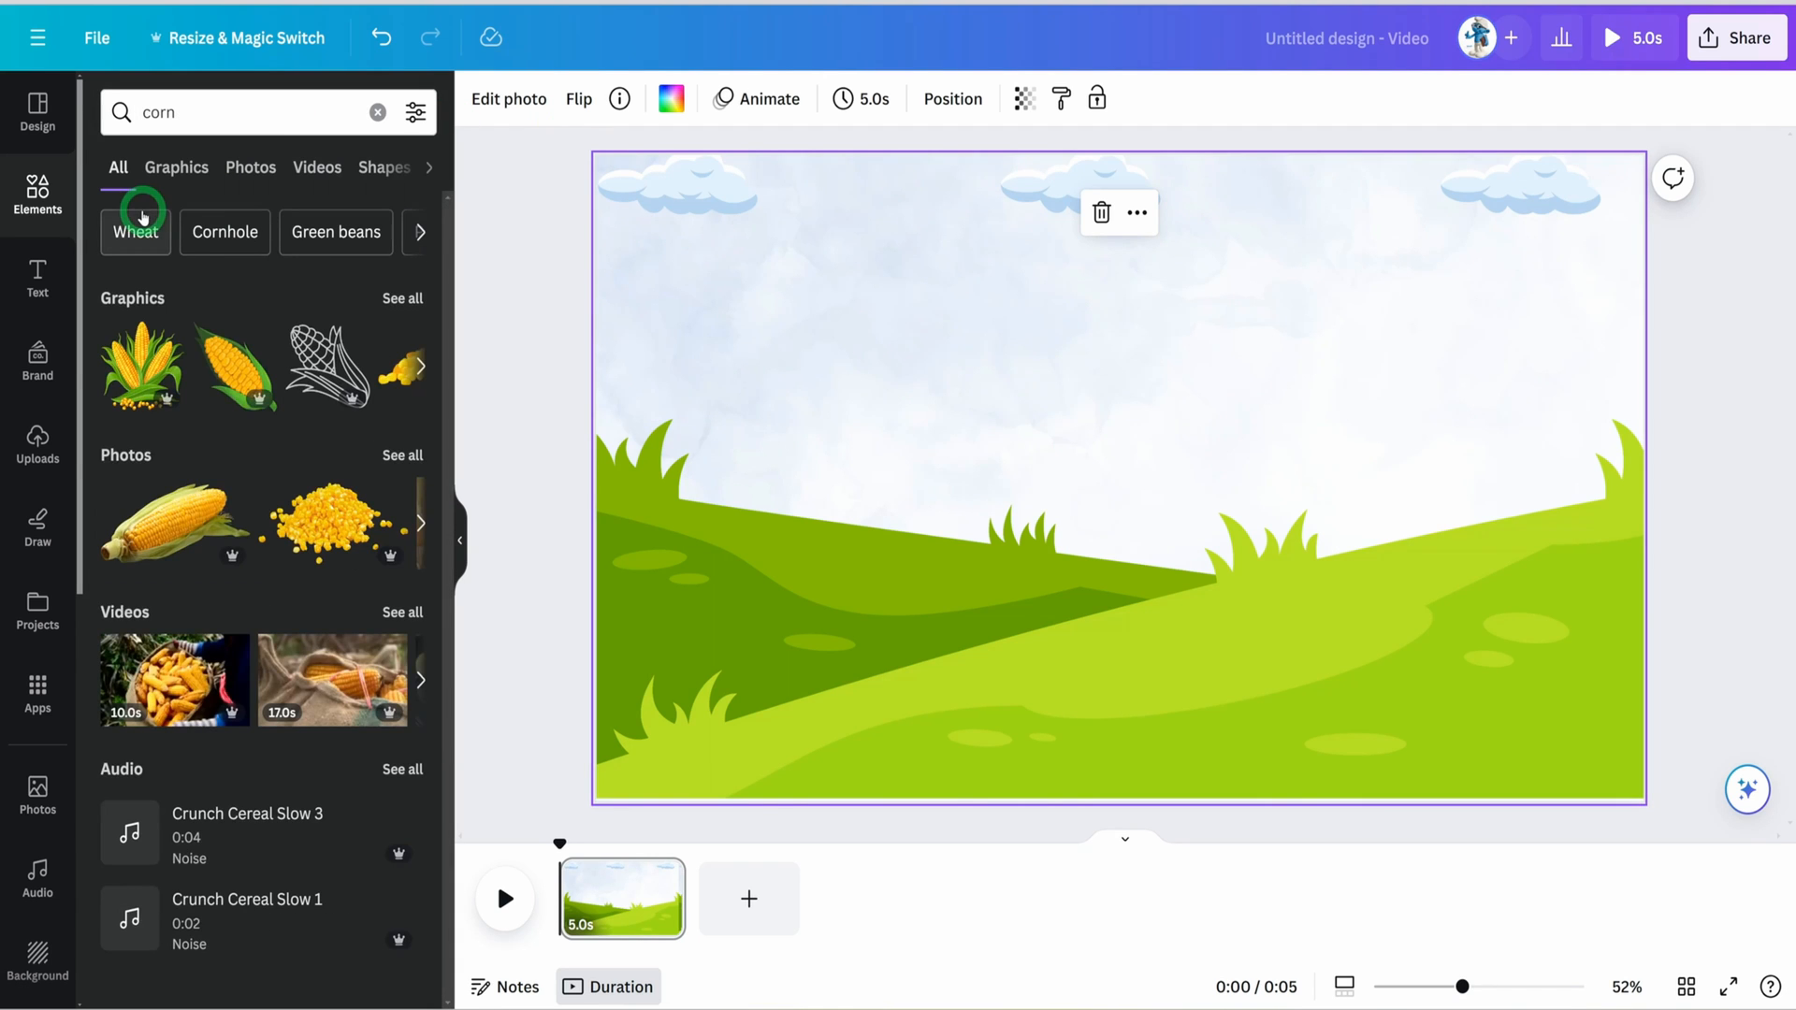
{"action": "left_click", "coordinate": [177, 167]}
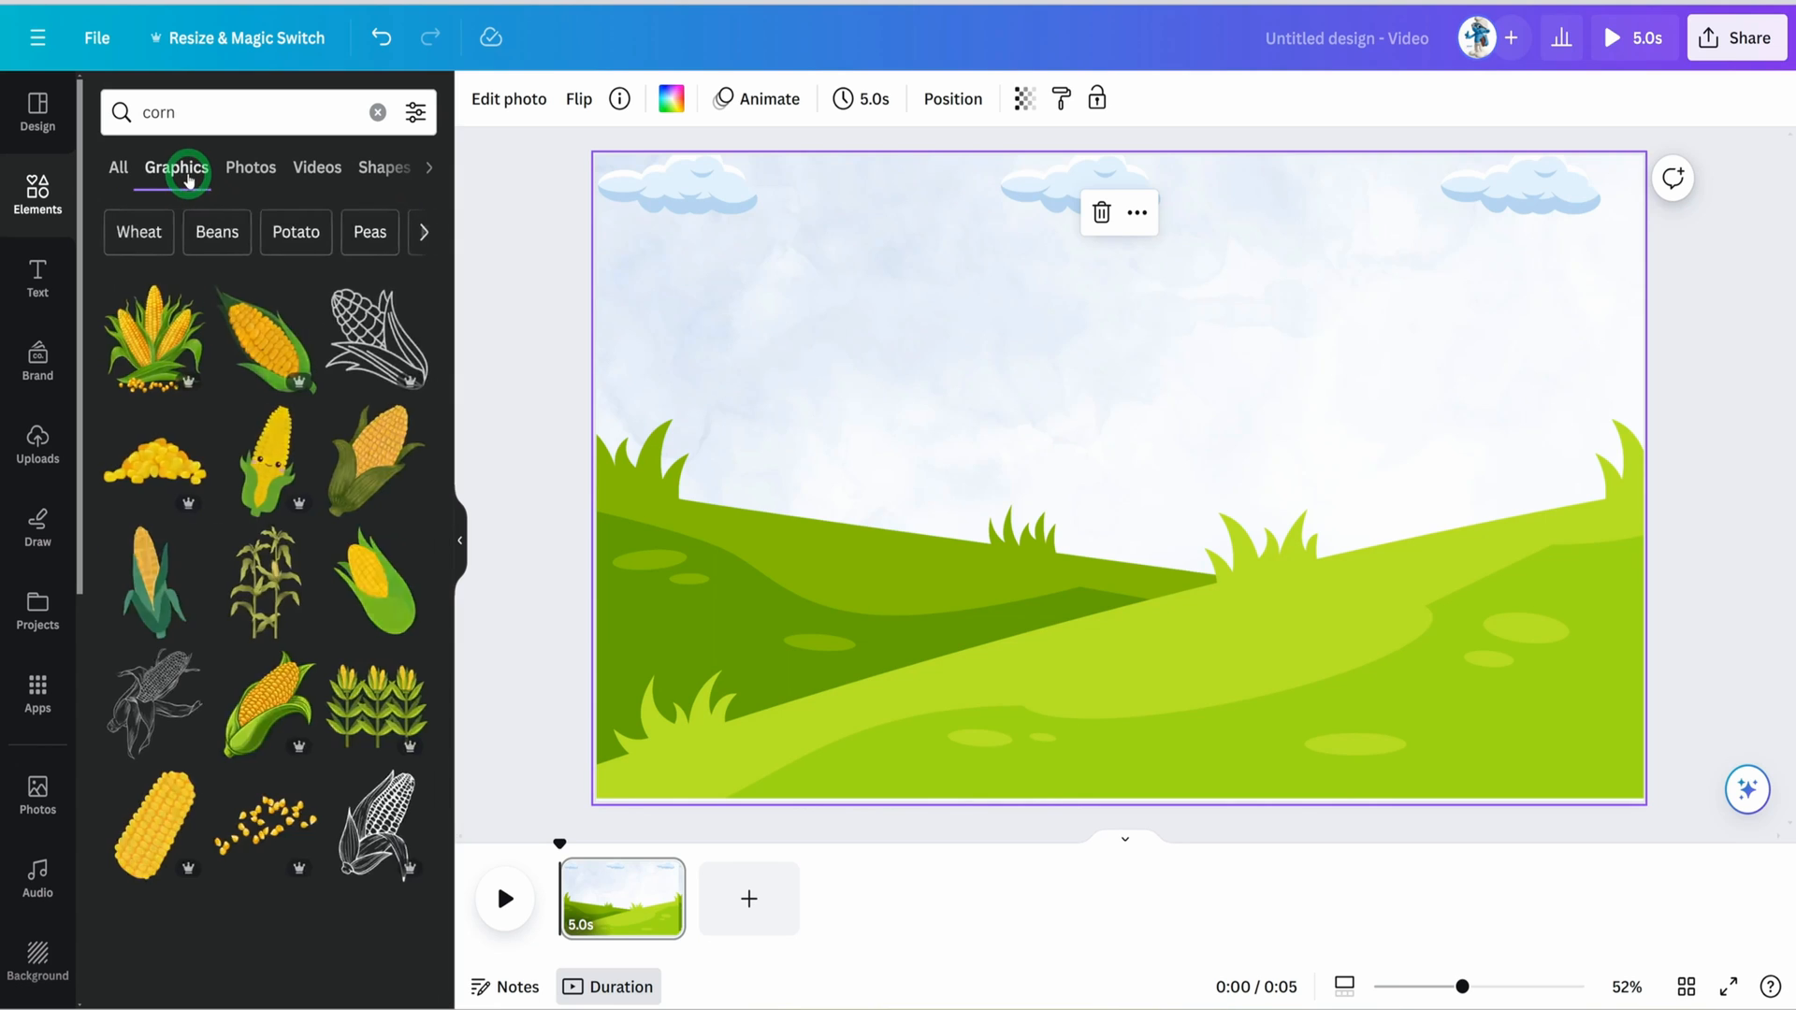
{"action": "scroll", "scroll_direction": "down", "scroll_amount": 3}
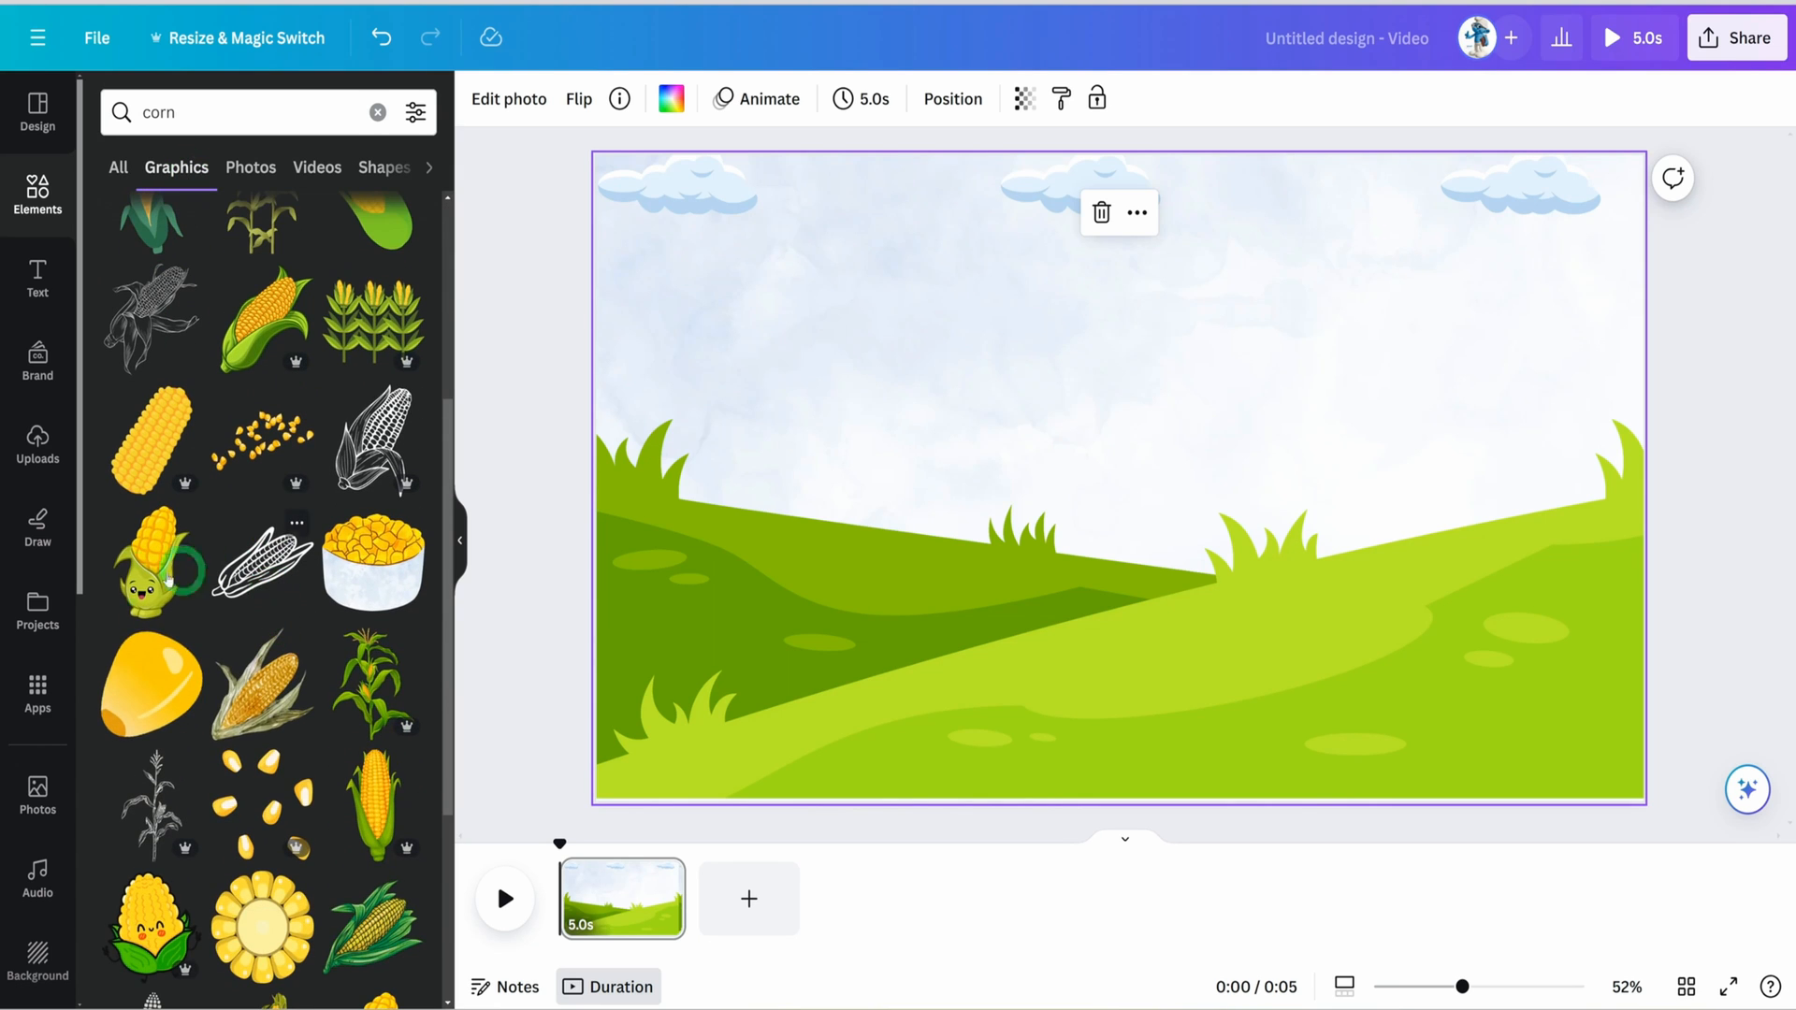
{"action": "scroll", "scroll_direction": "down", "scroll_amount": 3}
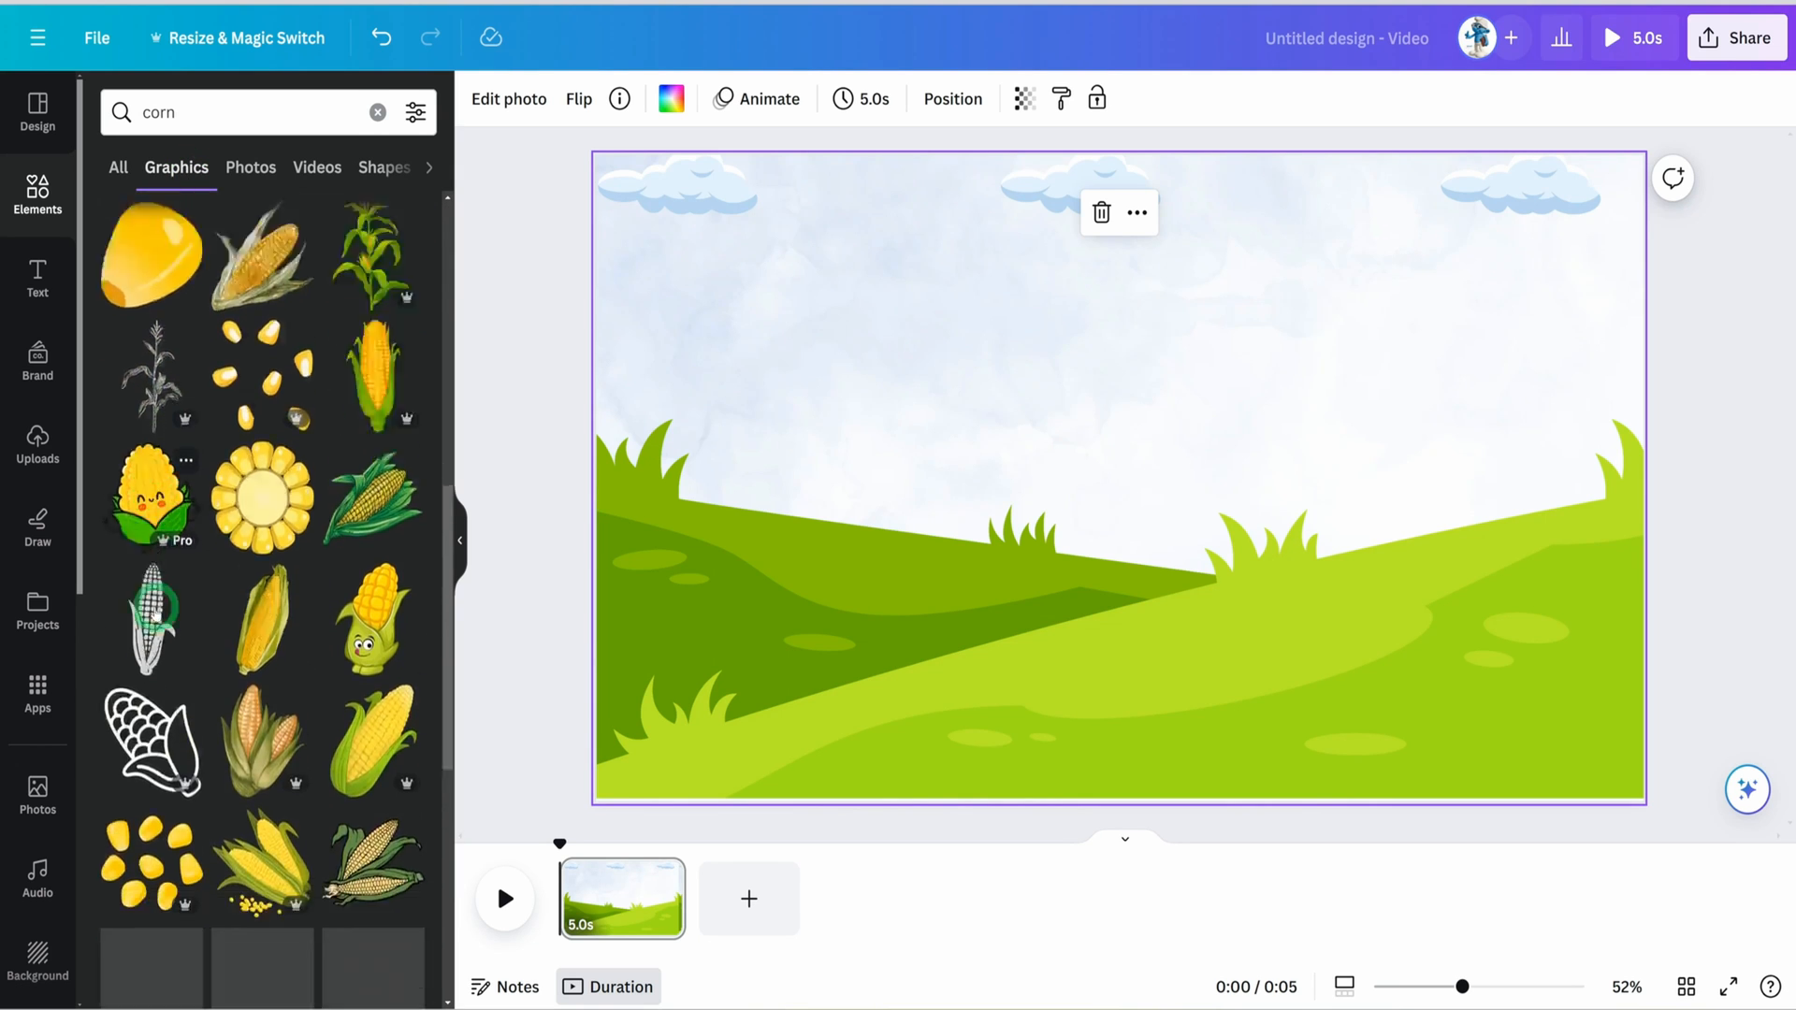
{"action": "left_click", "coordinate": [38, 447]}
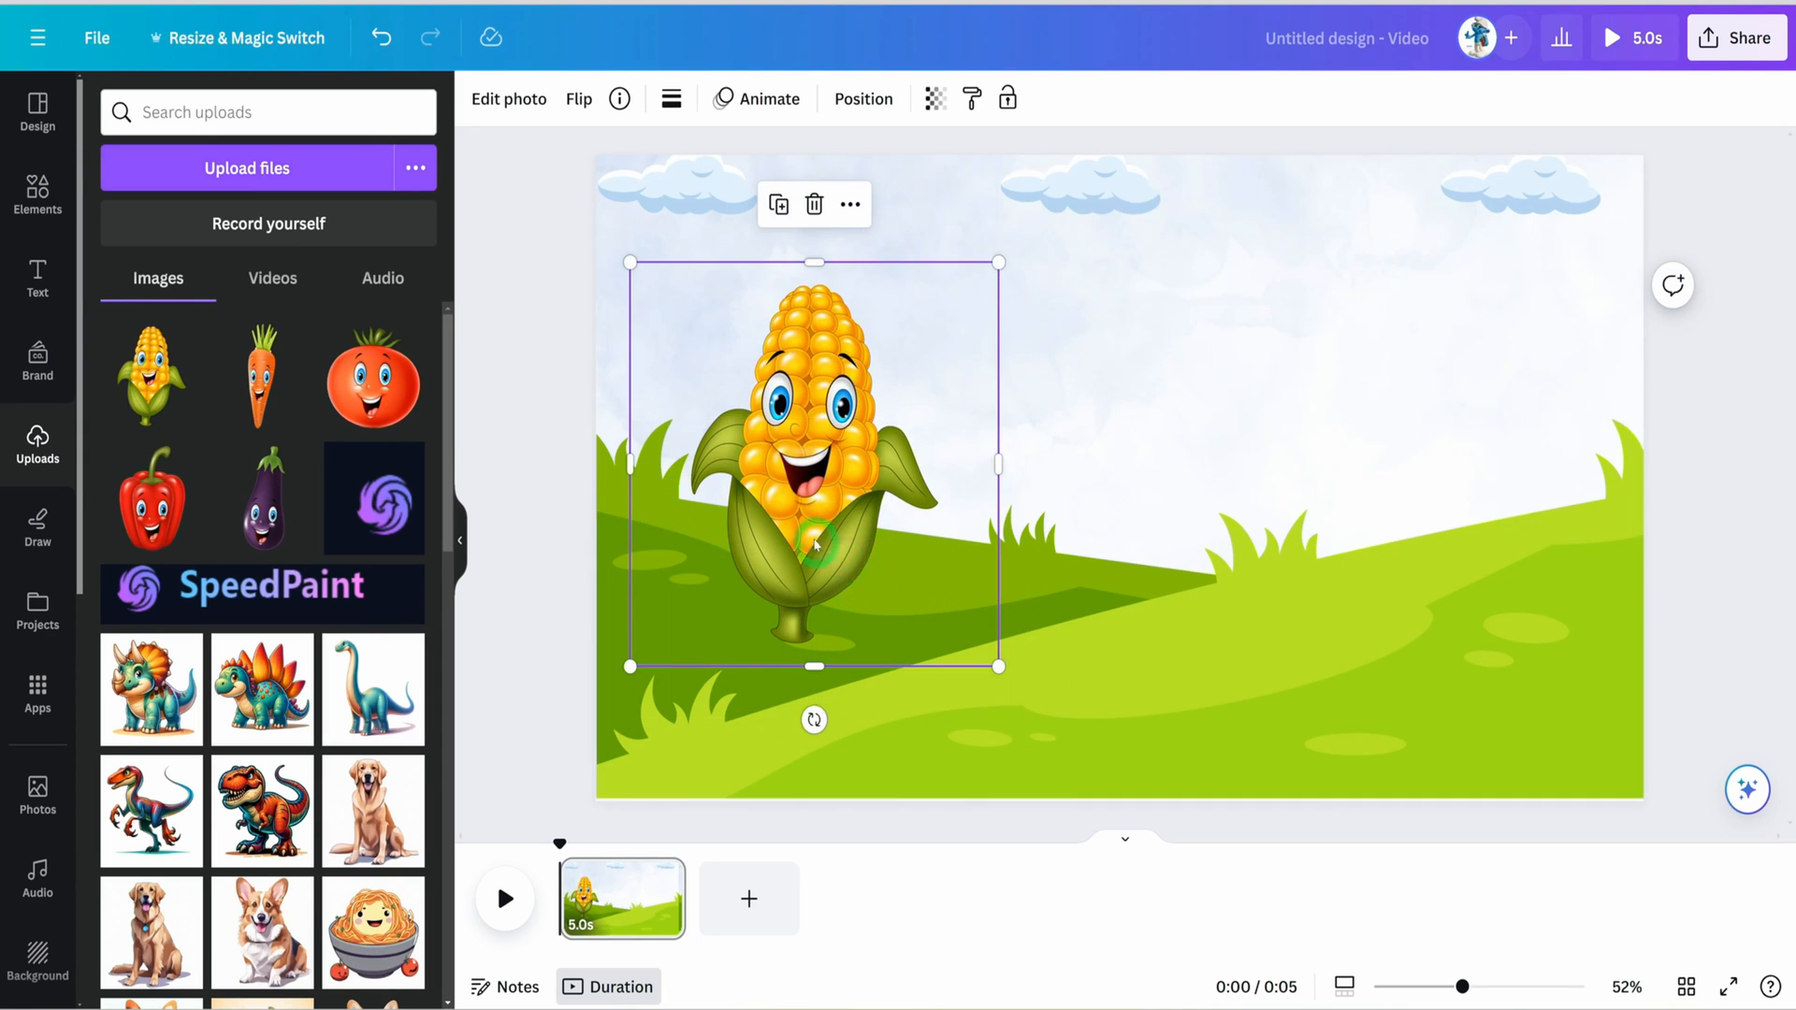
{"action": "mouse_move", "coordinate": [811, 527]}
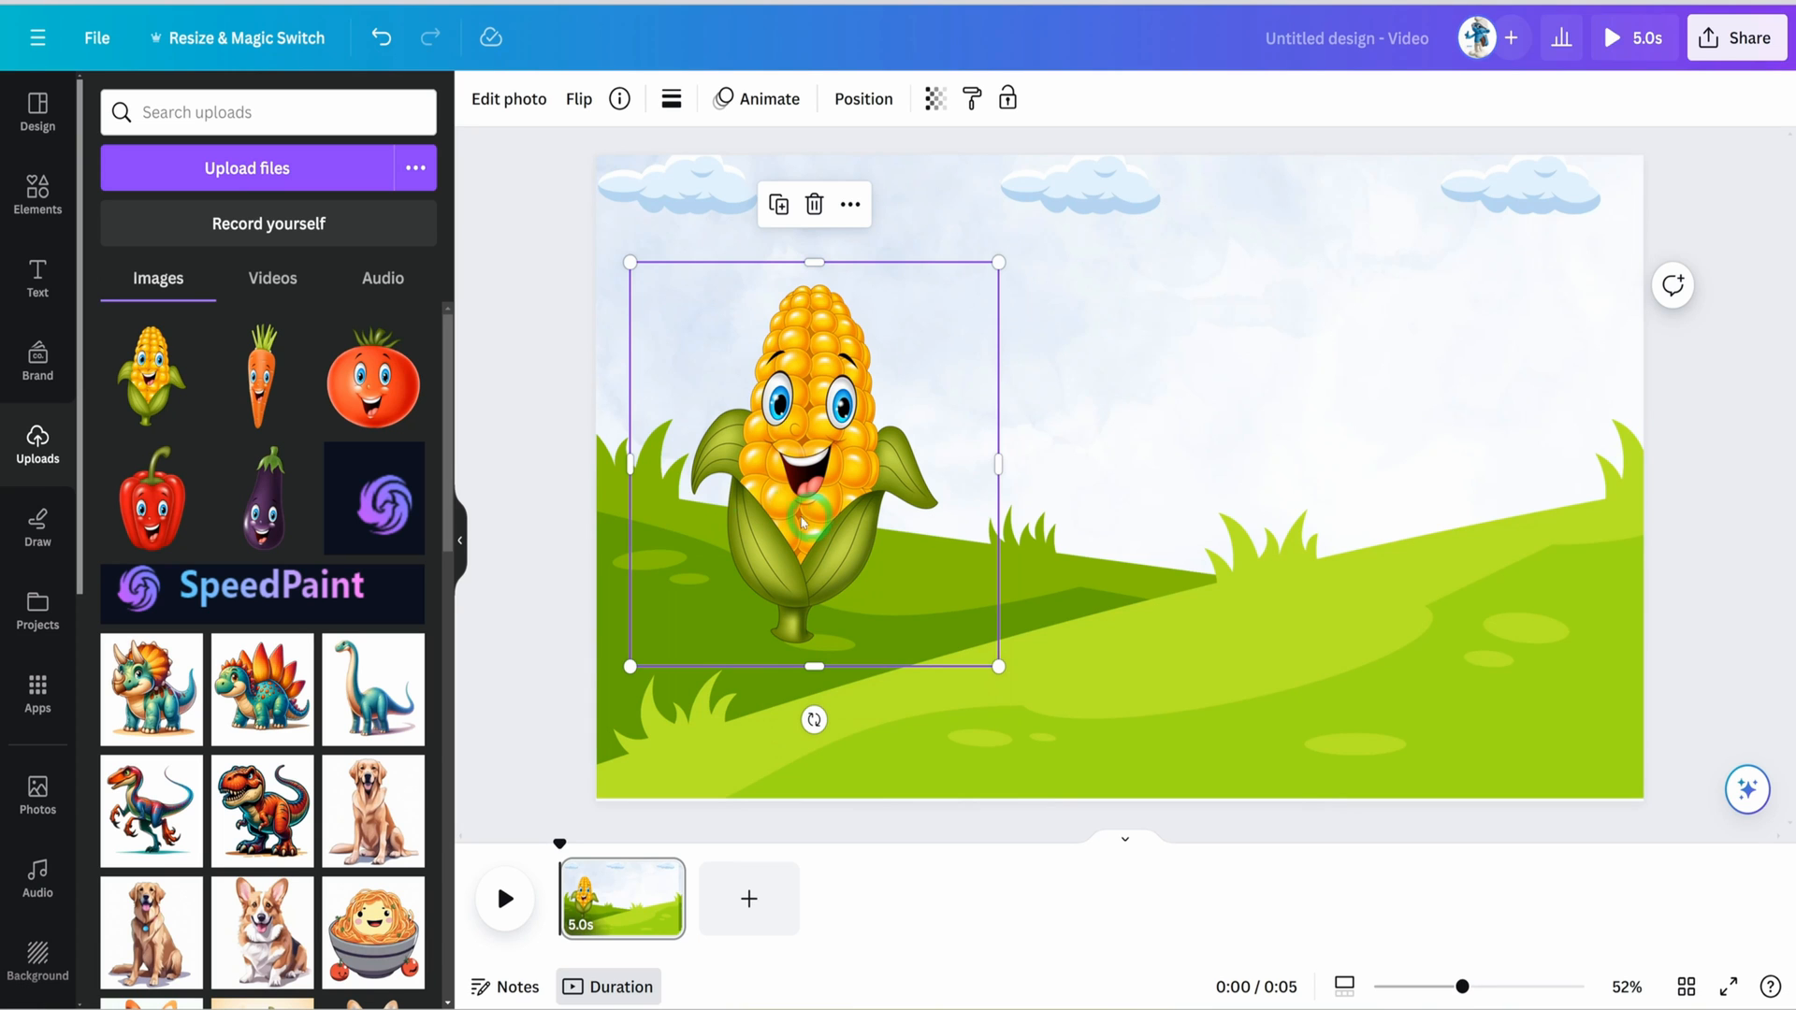
Insert the corn image and add cartoon hand and cartoon leg graphics.
{"action": "type", "text": "corn"}
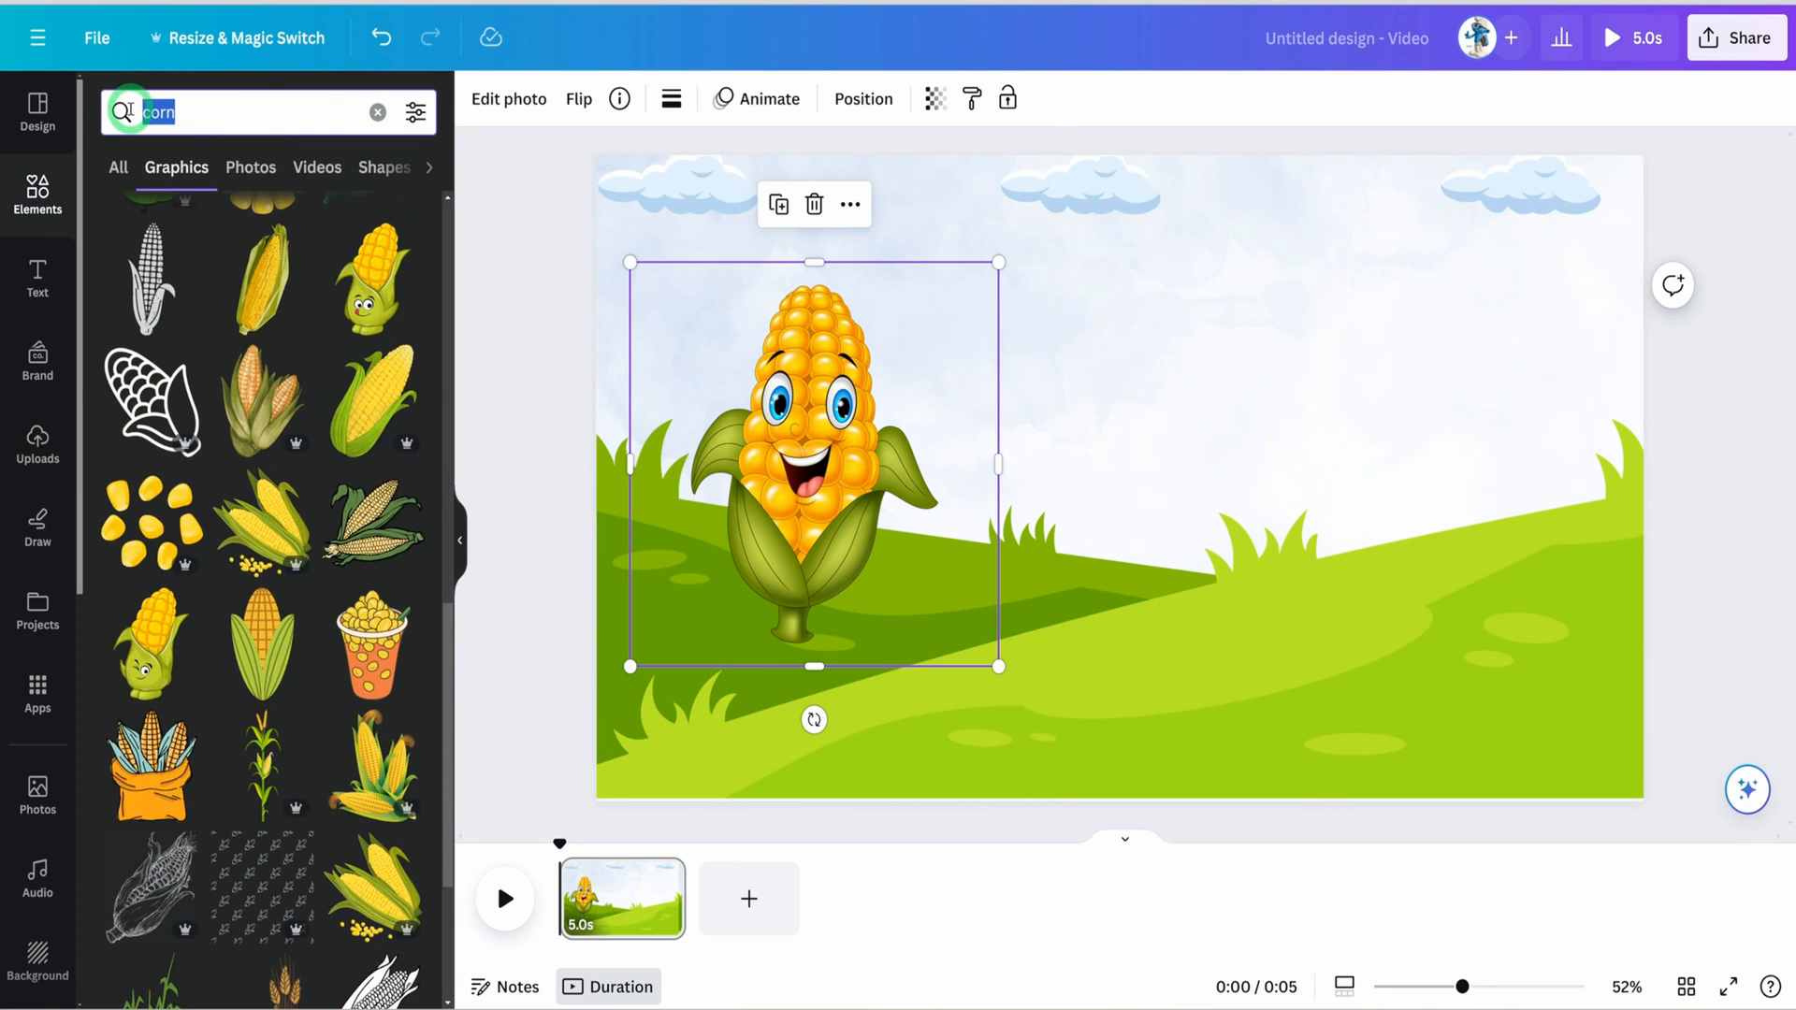
{"action": "type", "text": "cartoon hand"}
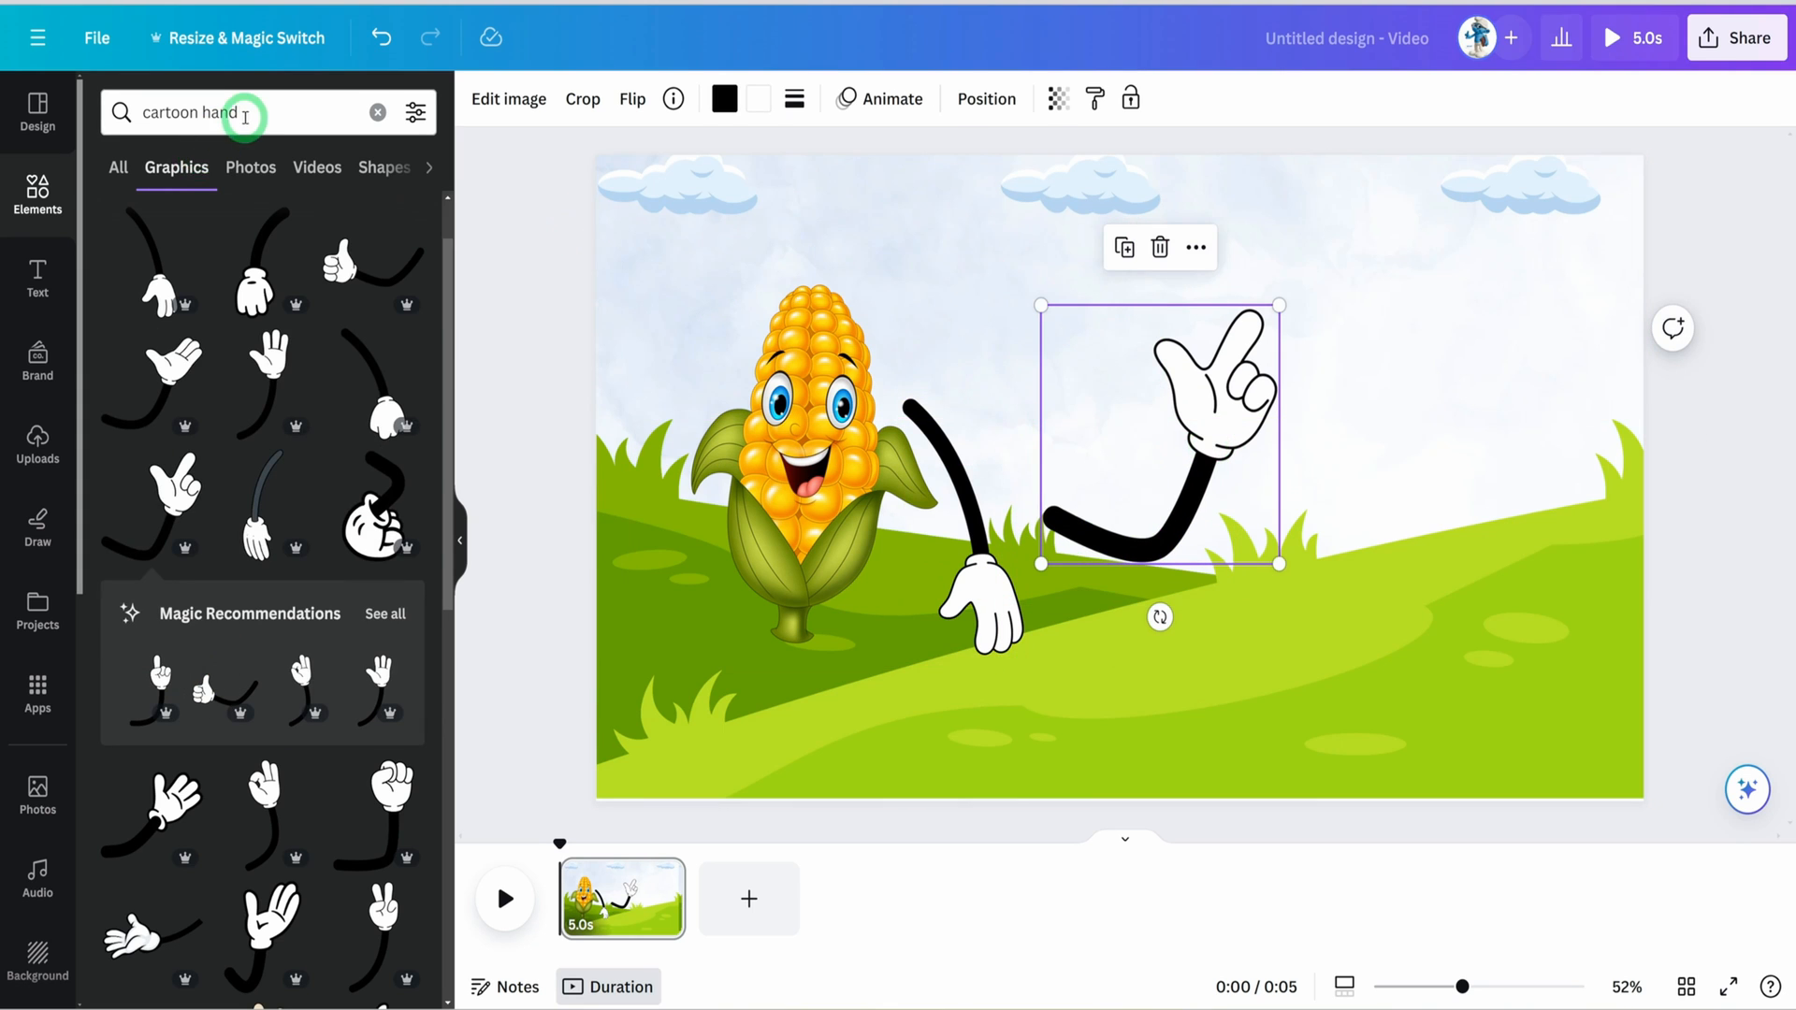
{"action": "left_click", "coordinate": [213, 112]}
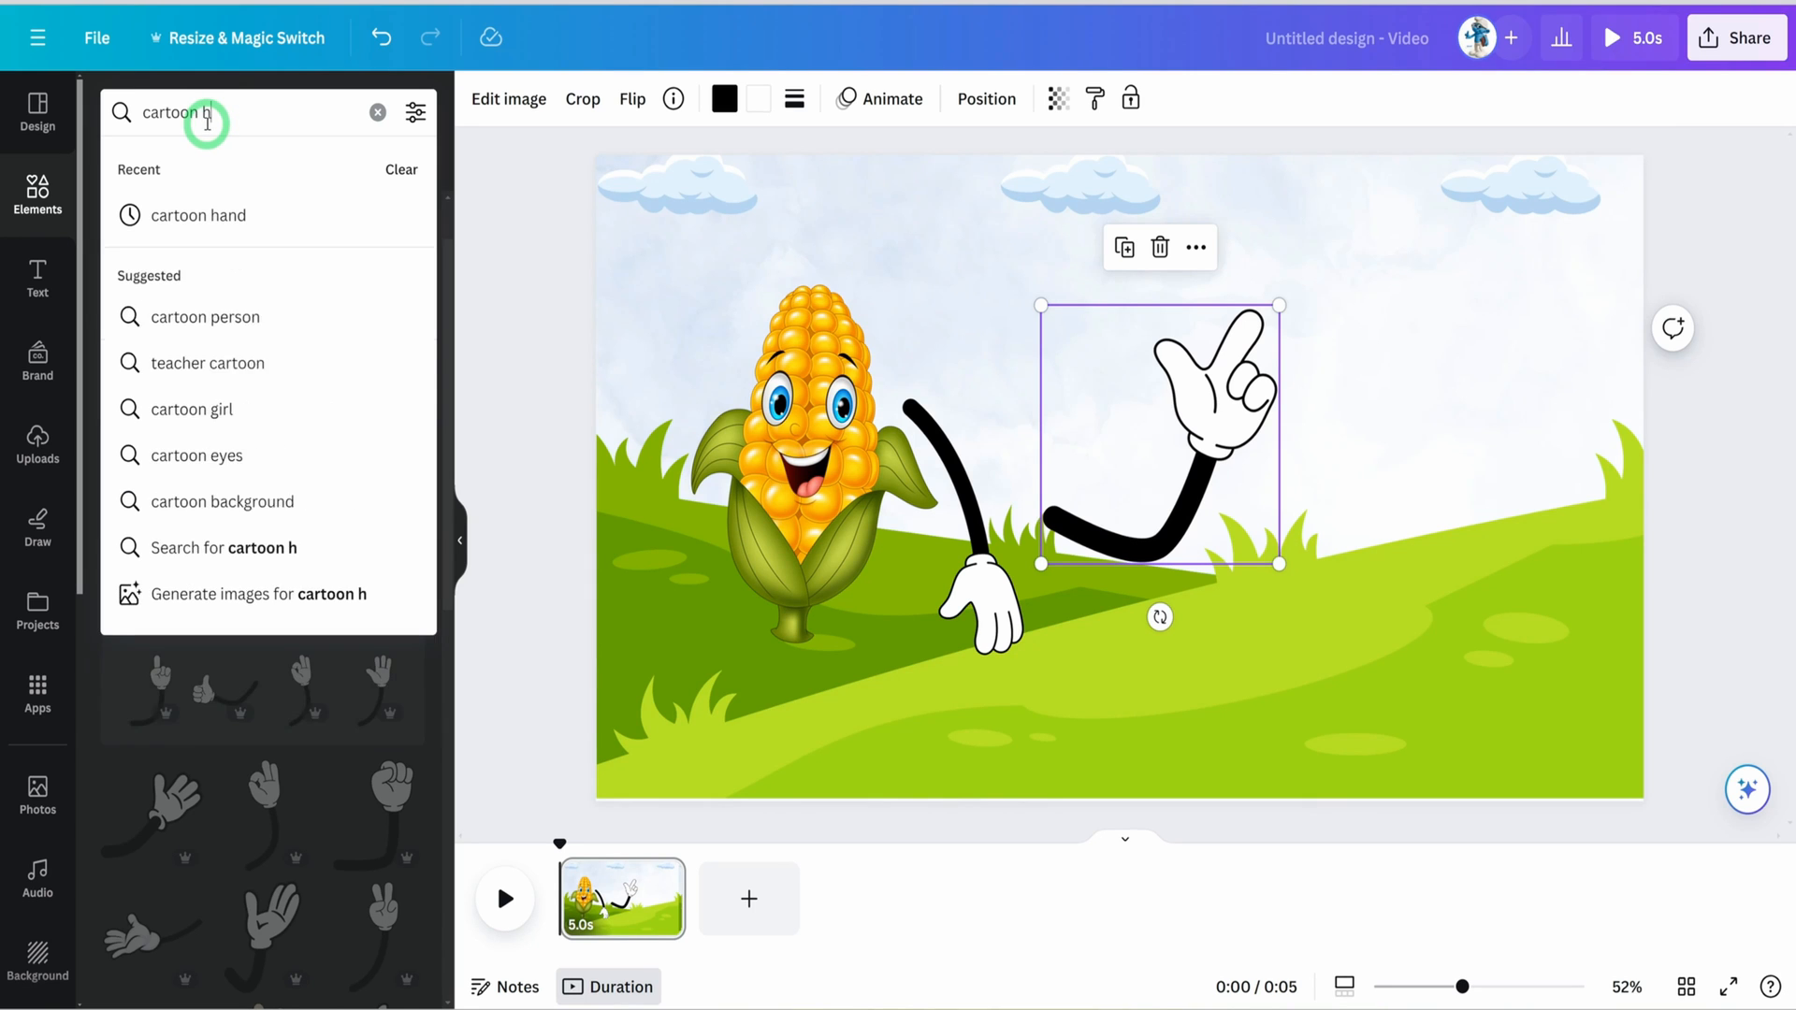
{"action": "type", "text": "cartoon leg"}
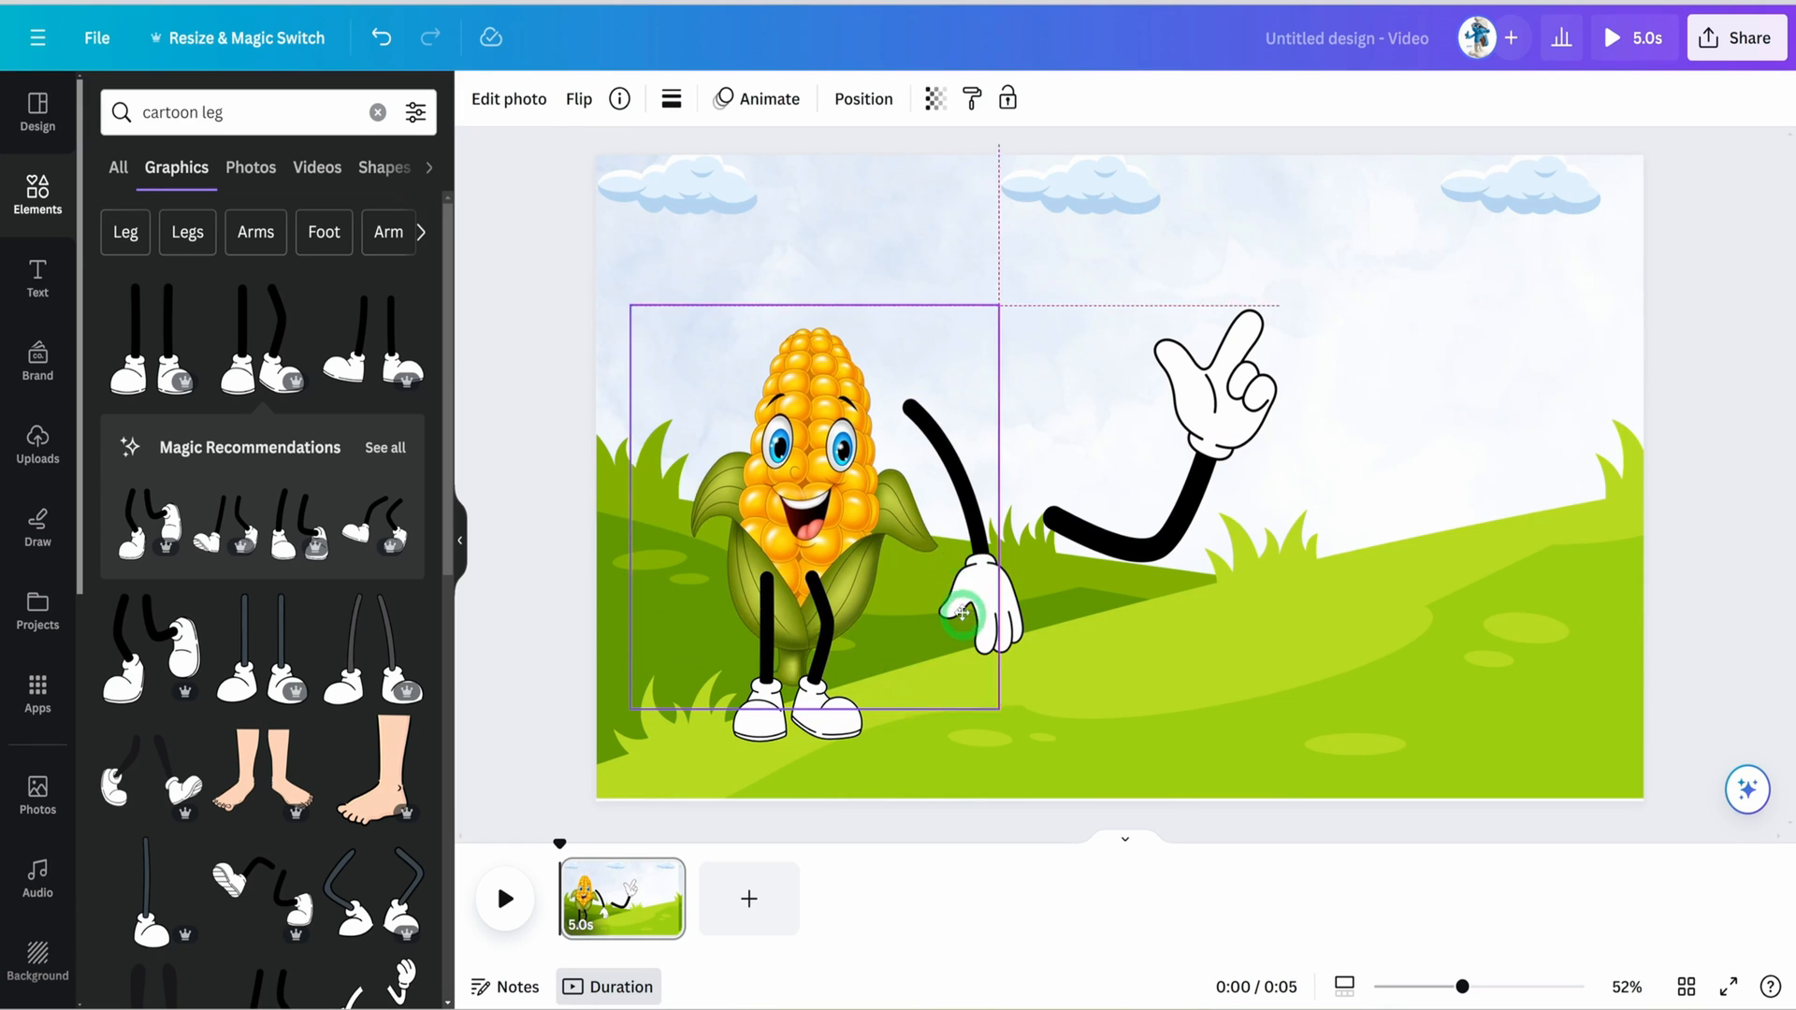
Flip and reposition the cartoon arms onto the corn character.
{"action": "left_click", "coordinate": [962, 590]}
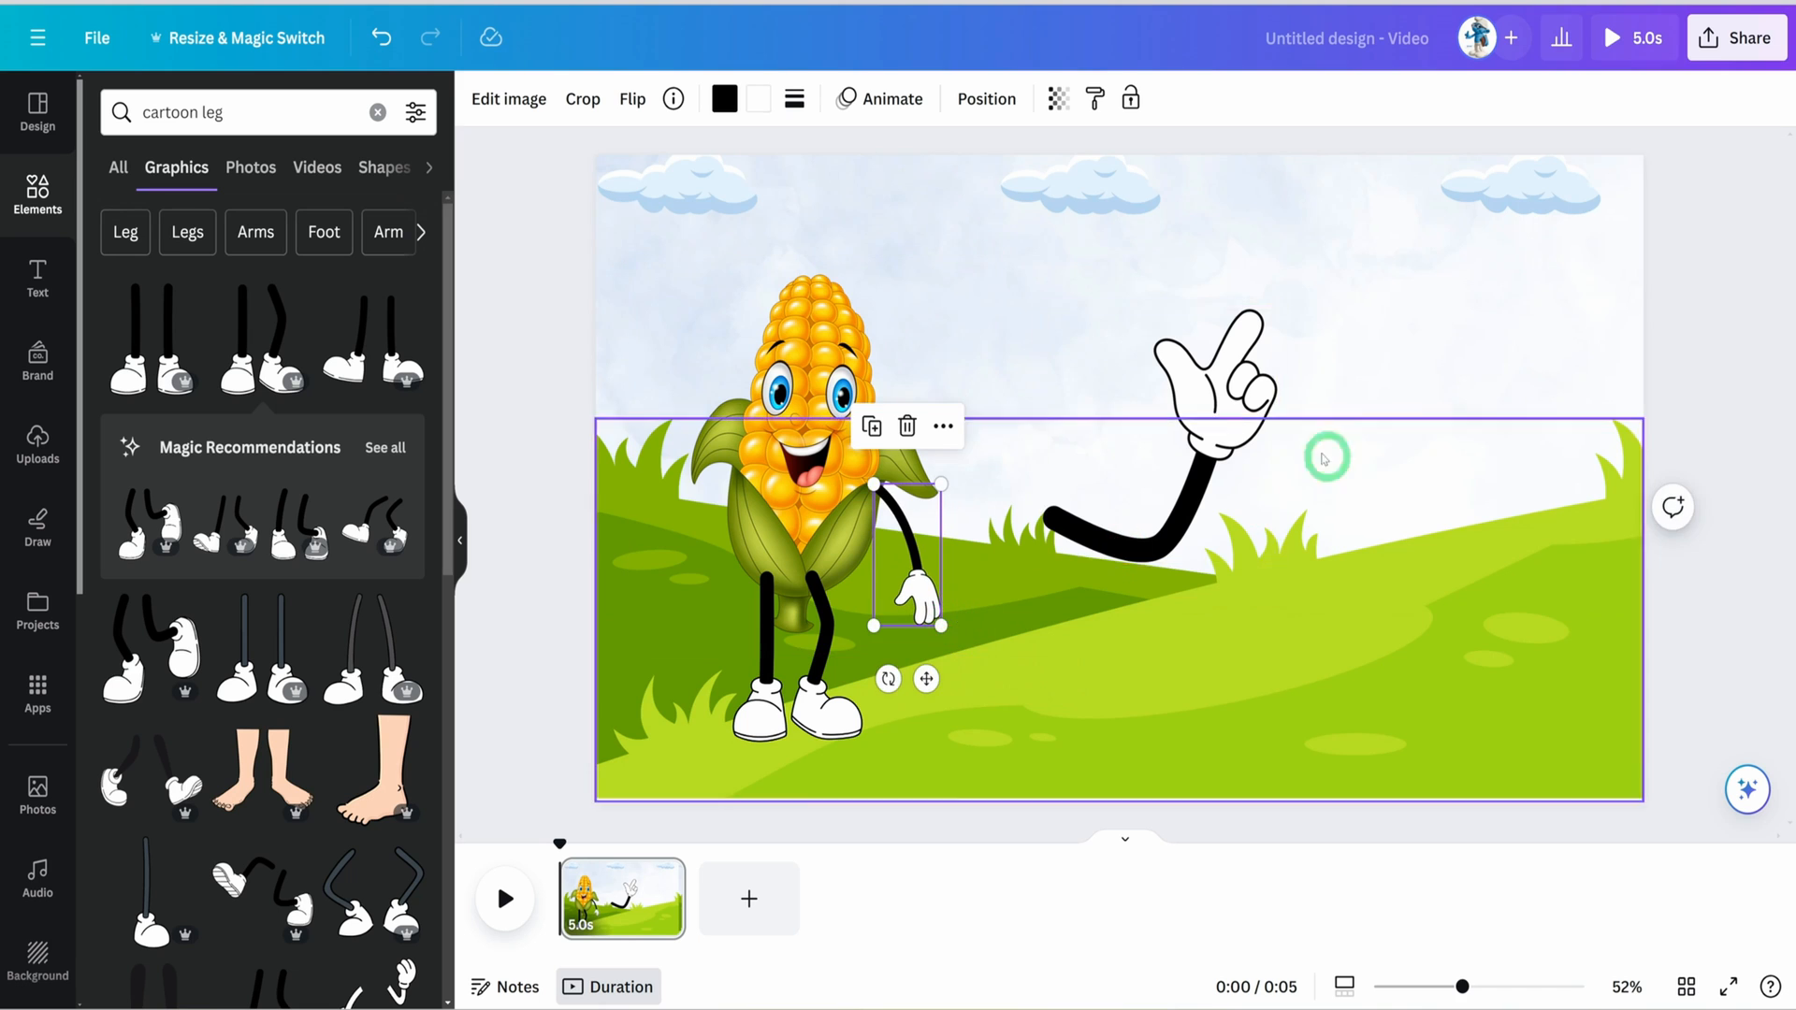
{"action": "left_click", "coordinate": [632, 98]}
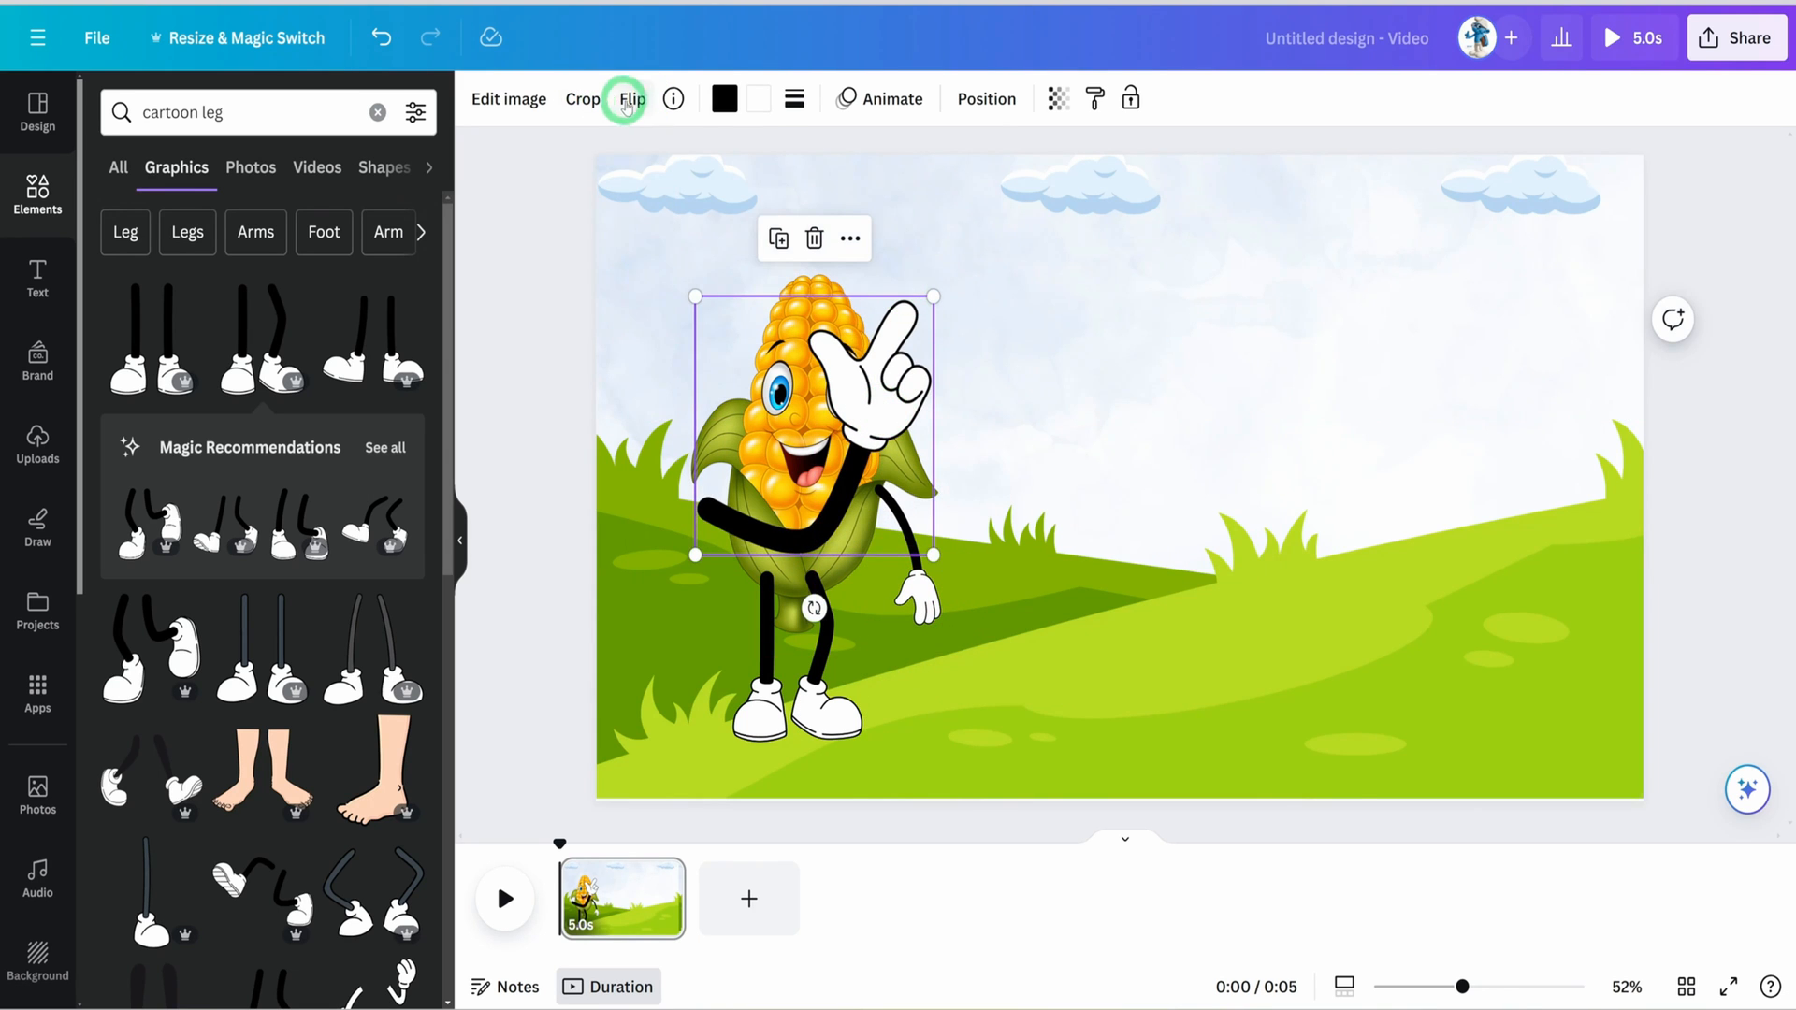
{"action": "left_click", "coordinate": [631, 98]}
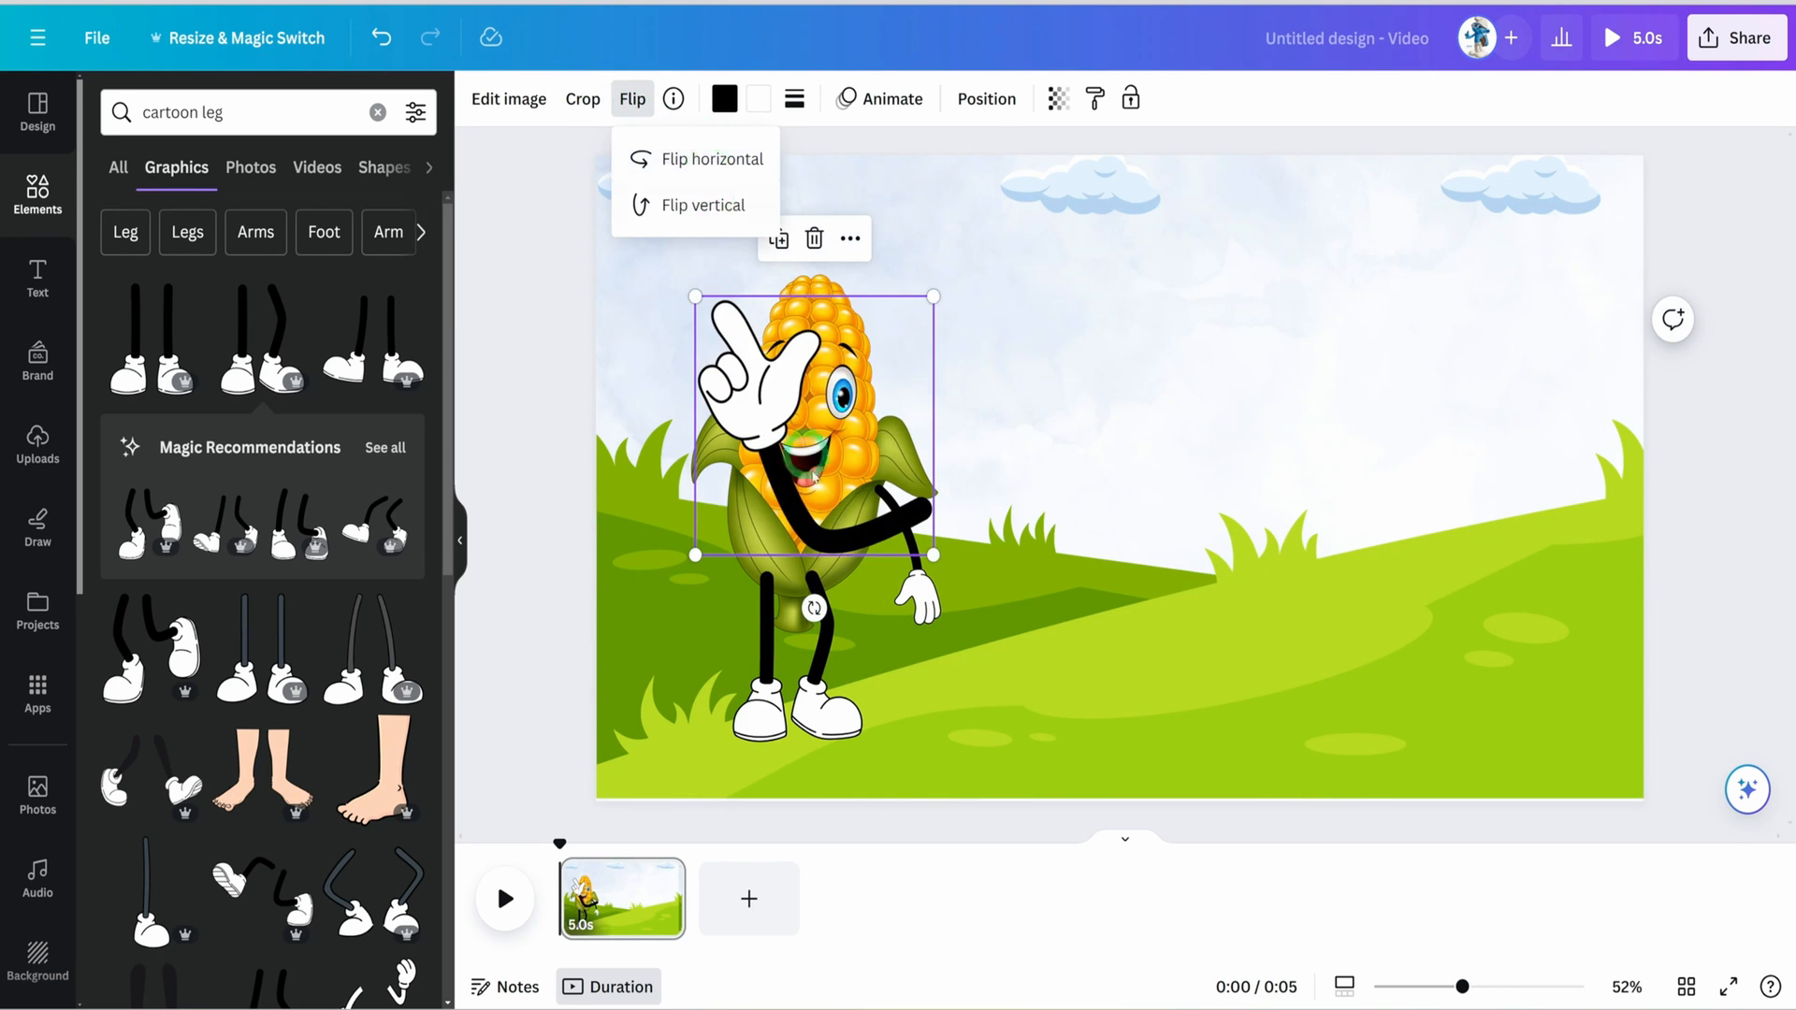
{"action": "right_click", "coordinate": [813, 481]}
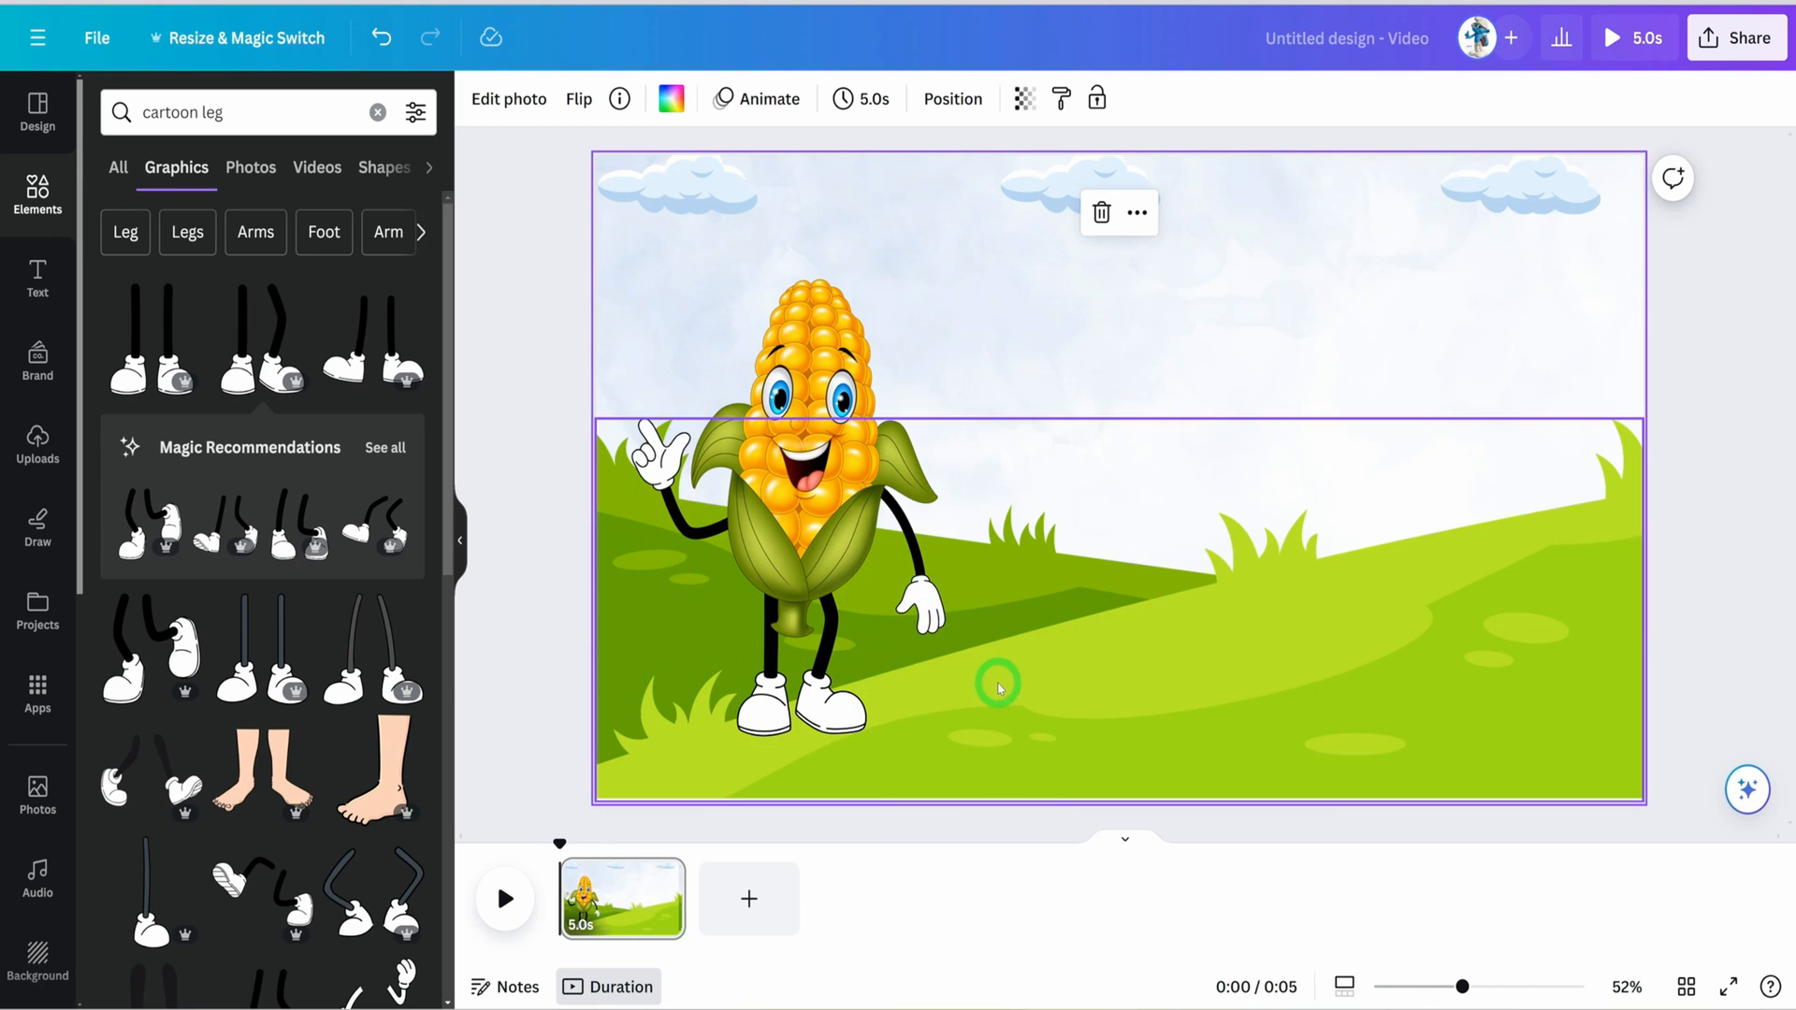
{"action": "left_click", "coordinate": [917, 613]}
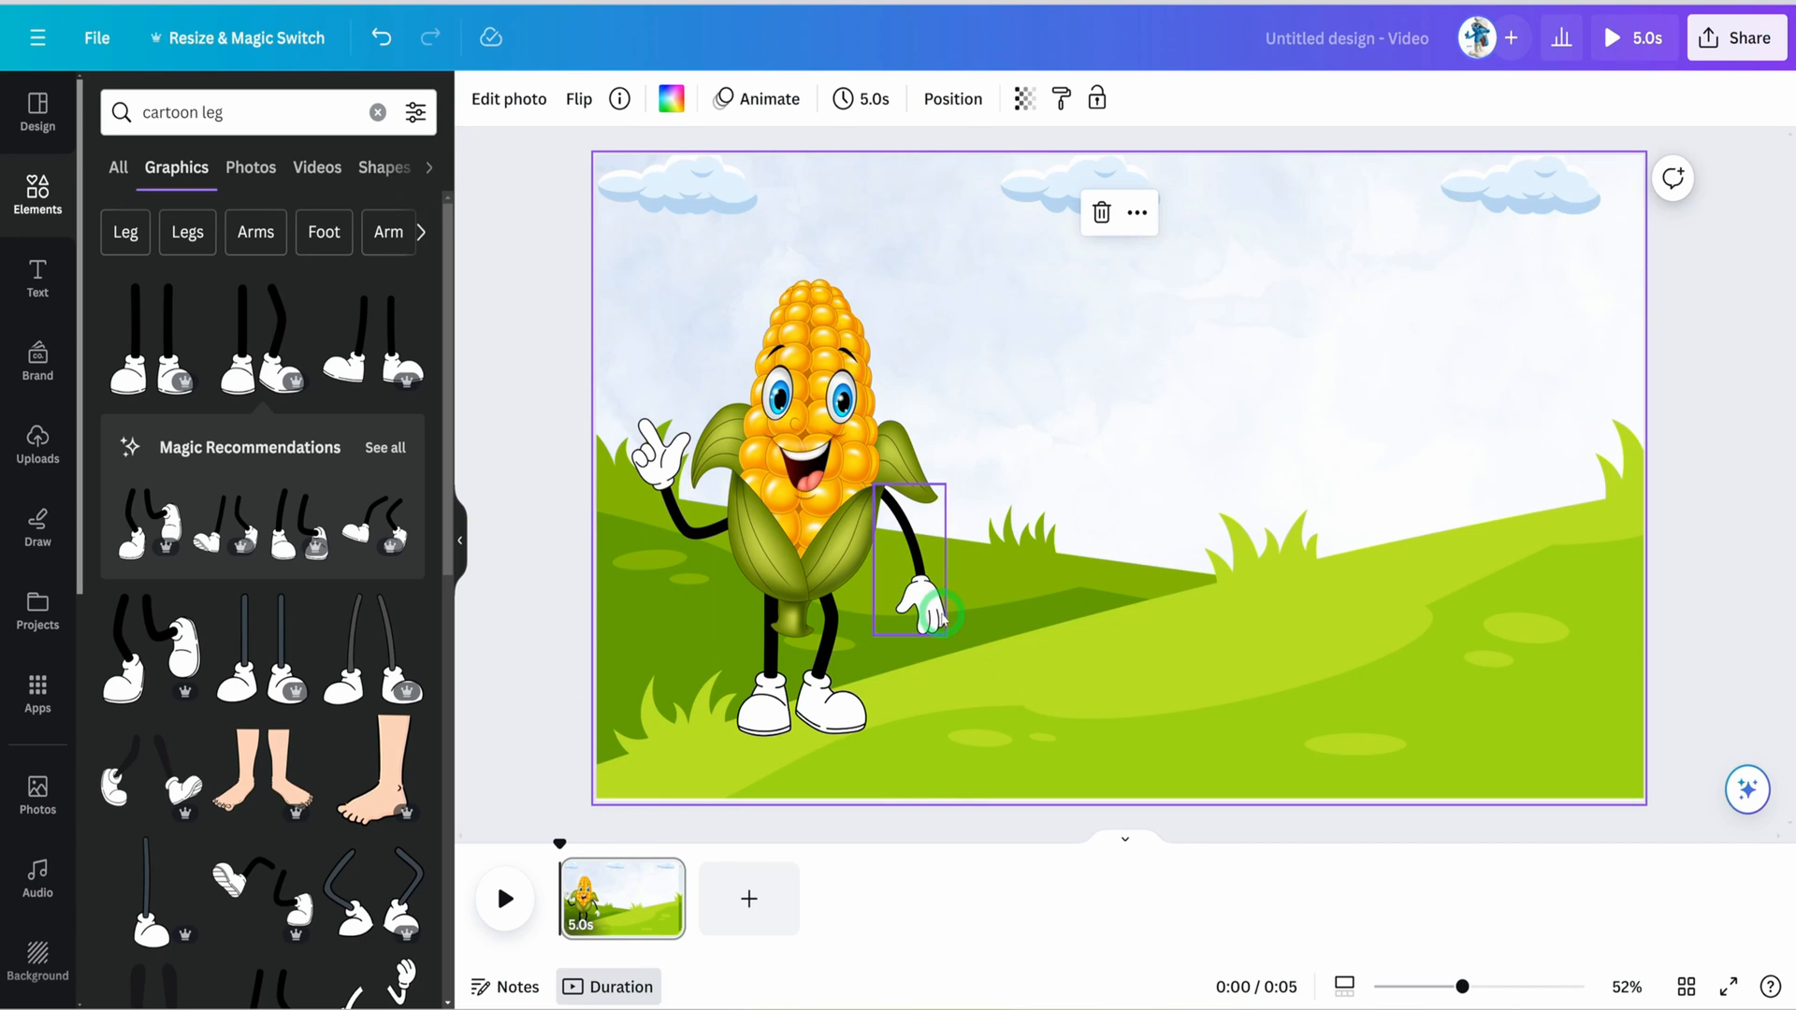
{"action": "left_click", "coordinate": [917, 613]}
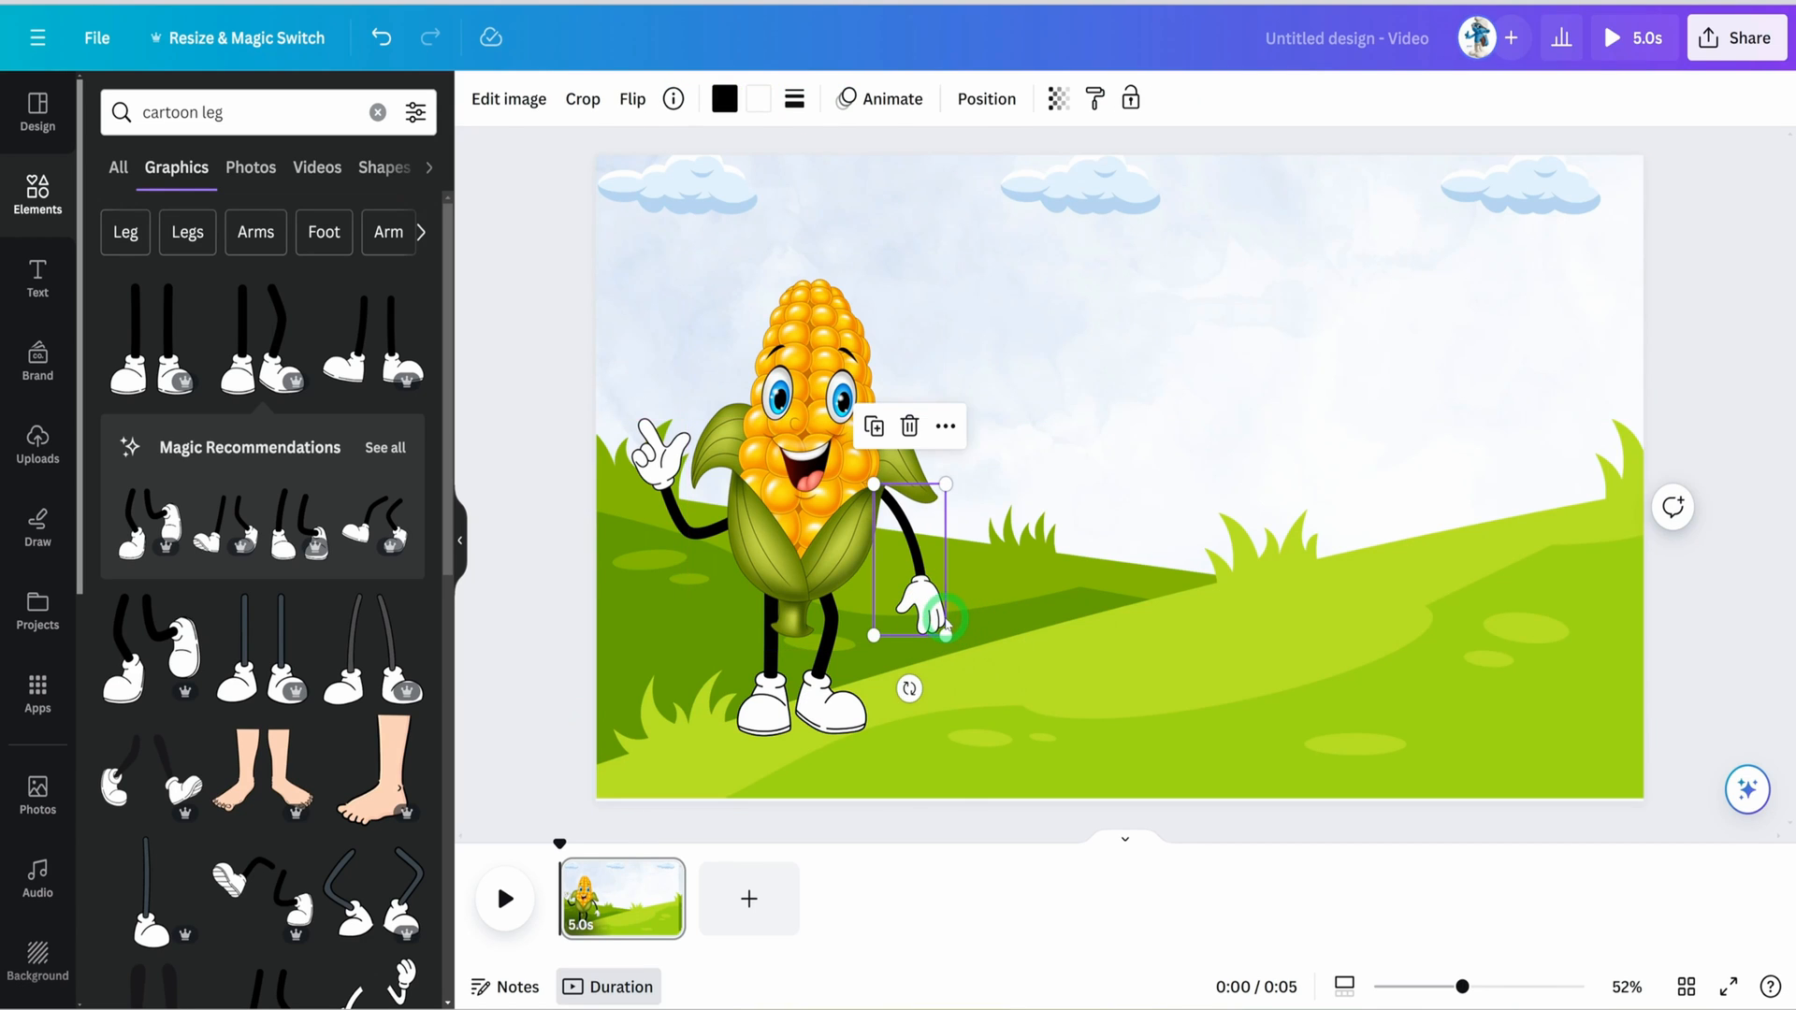
Pick orange from Photo colors for both gloves and olive green for the shoes.
{"action": "left_click", "coordinate": [756, 99]}
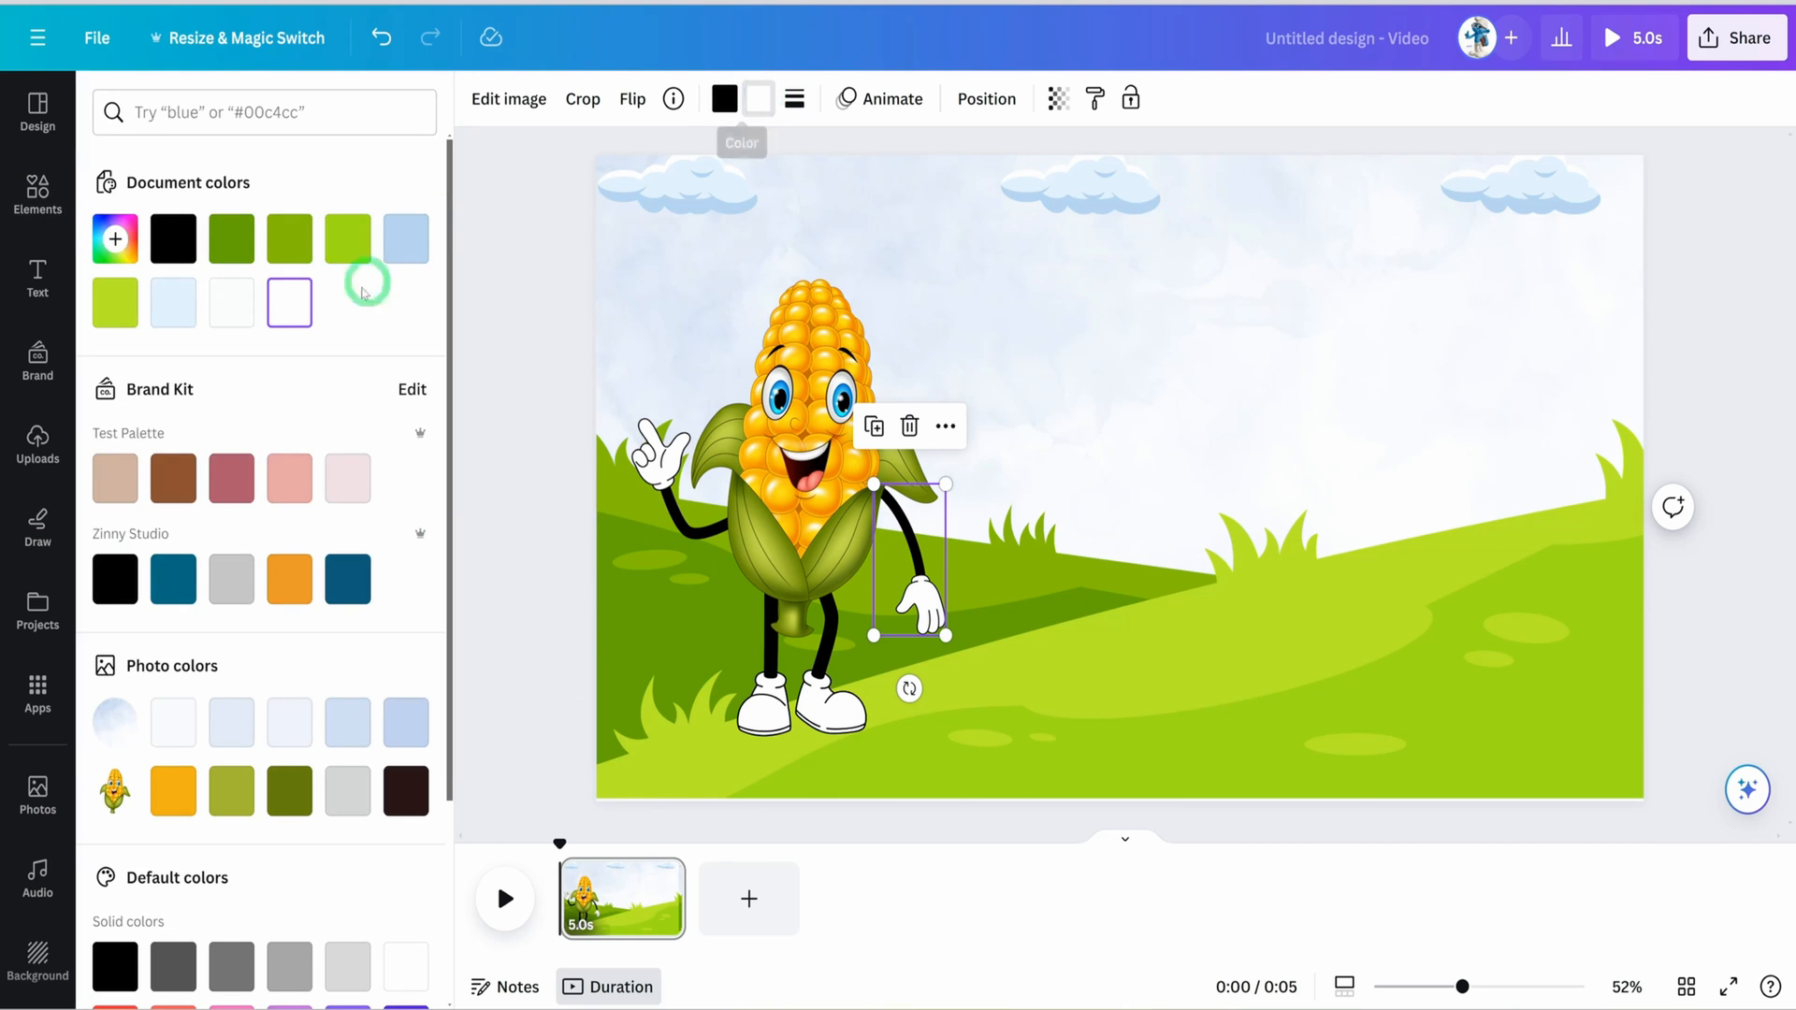
{"action": "left_click", "coordinate": [173, 791]}
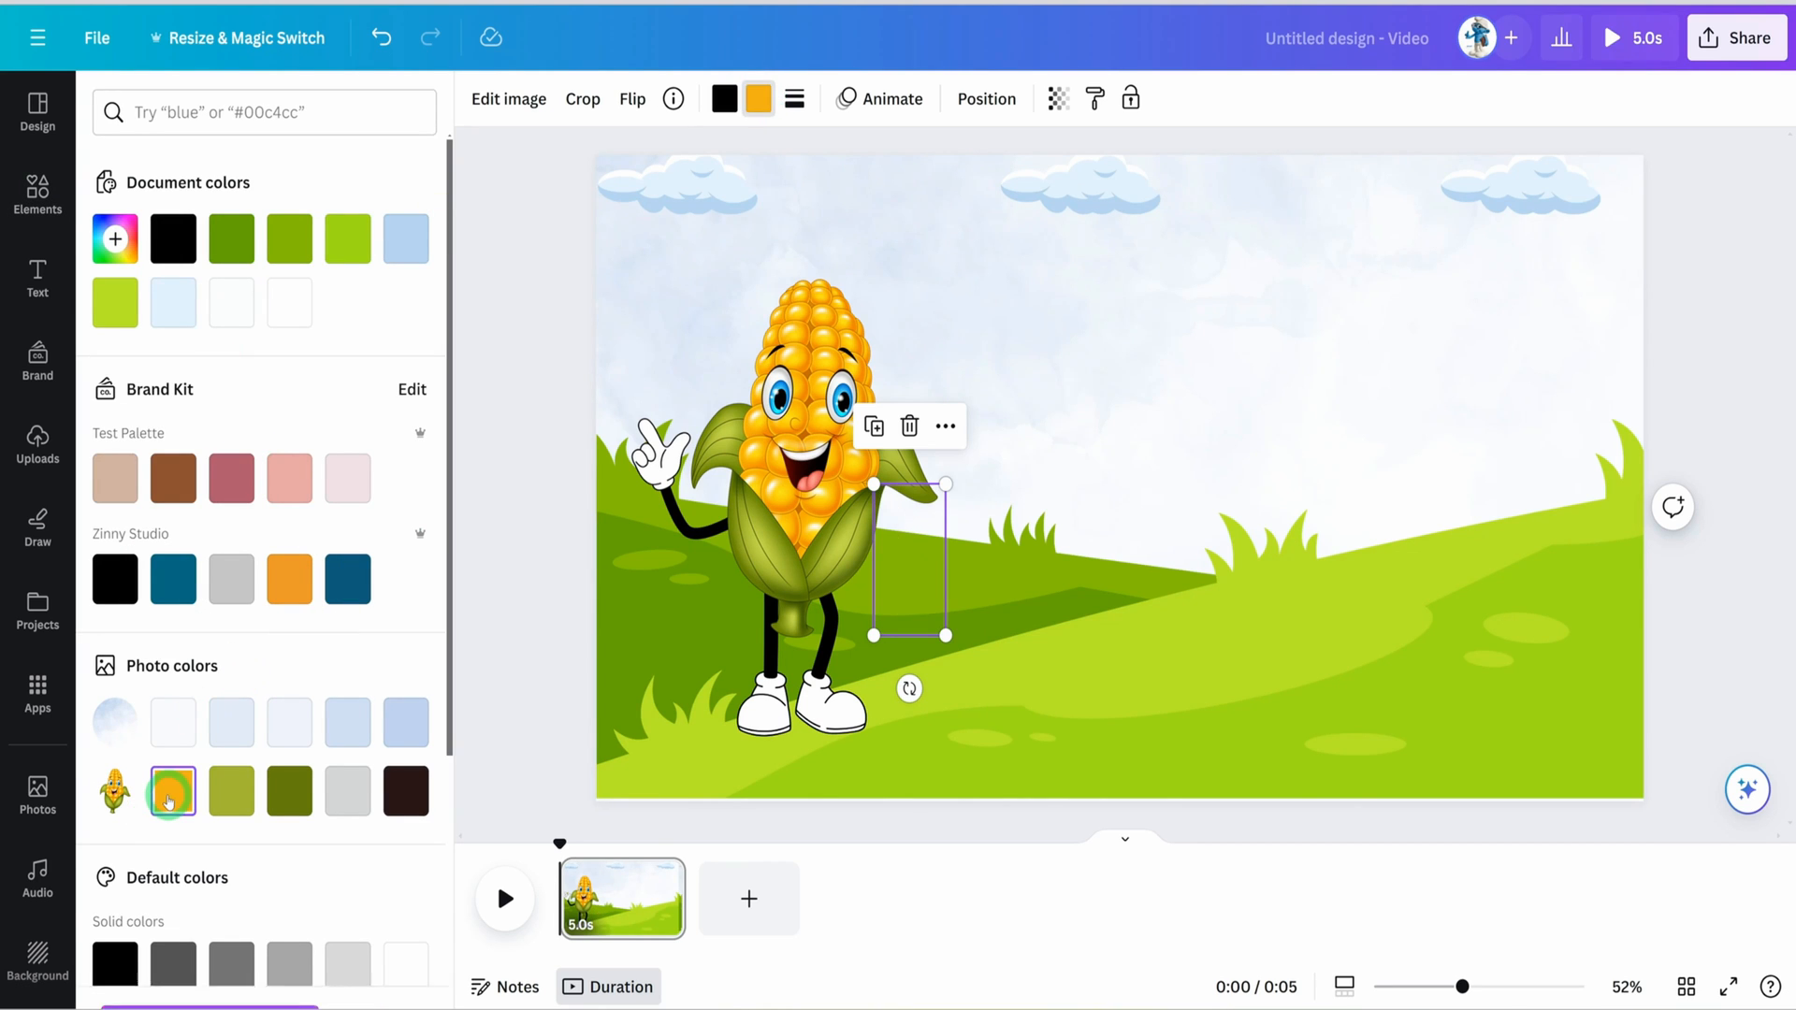
{"action": "left_click", "coordinate": [172, 724]}
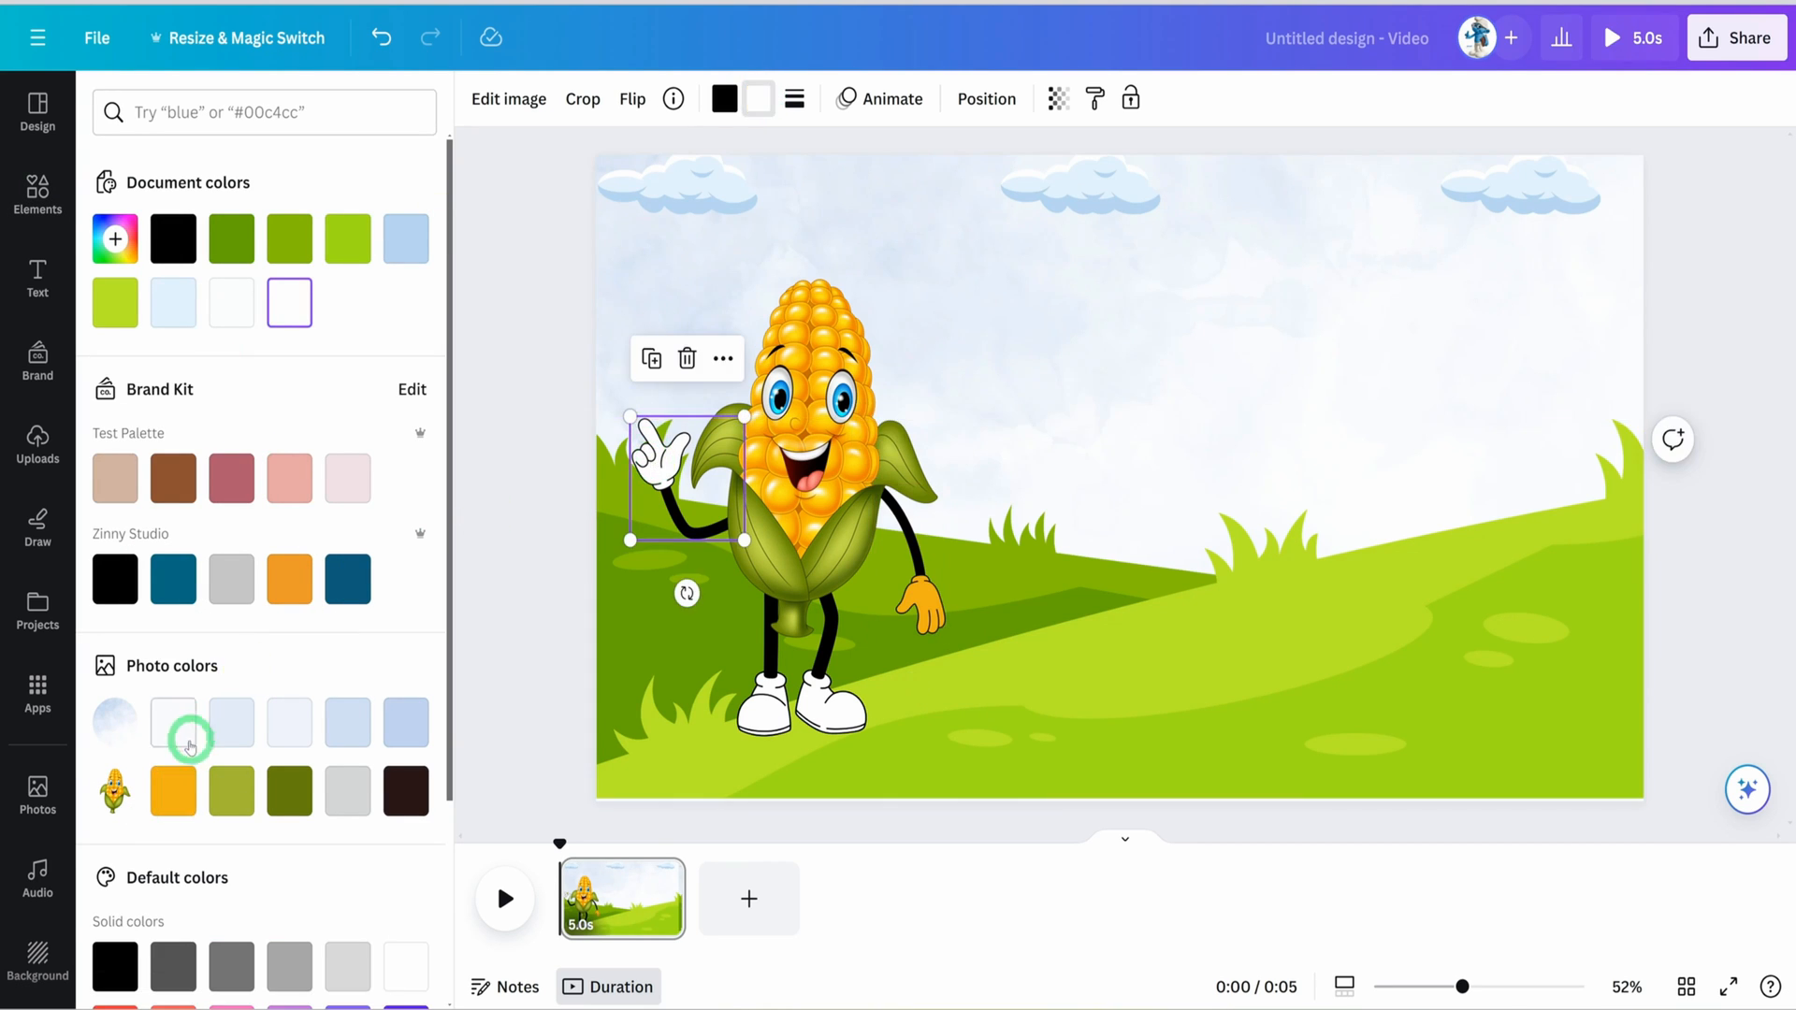
{"action": "left_click", "coordinate": [173, 791]}
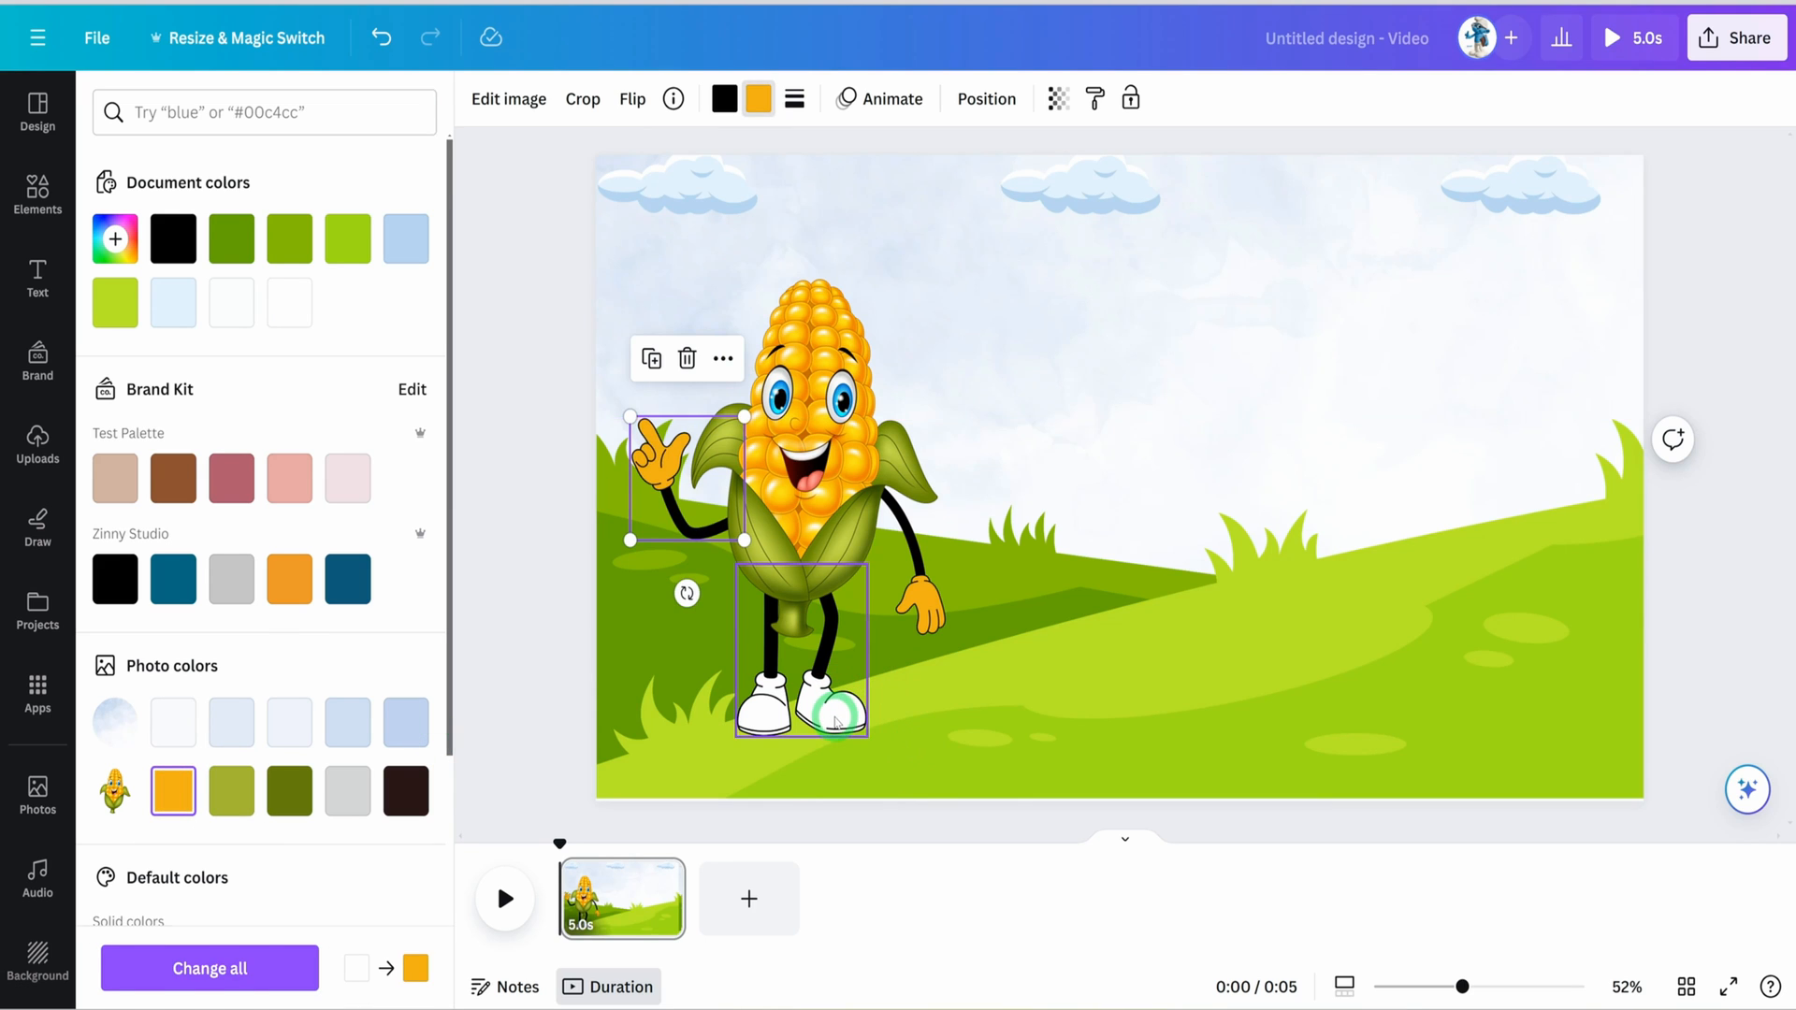
{"action": "left_click", "coordinate": [231, 789]}
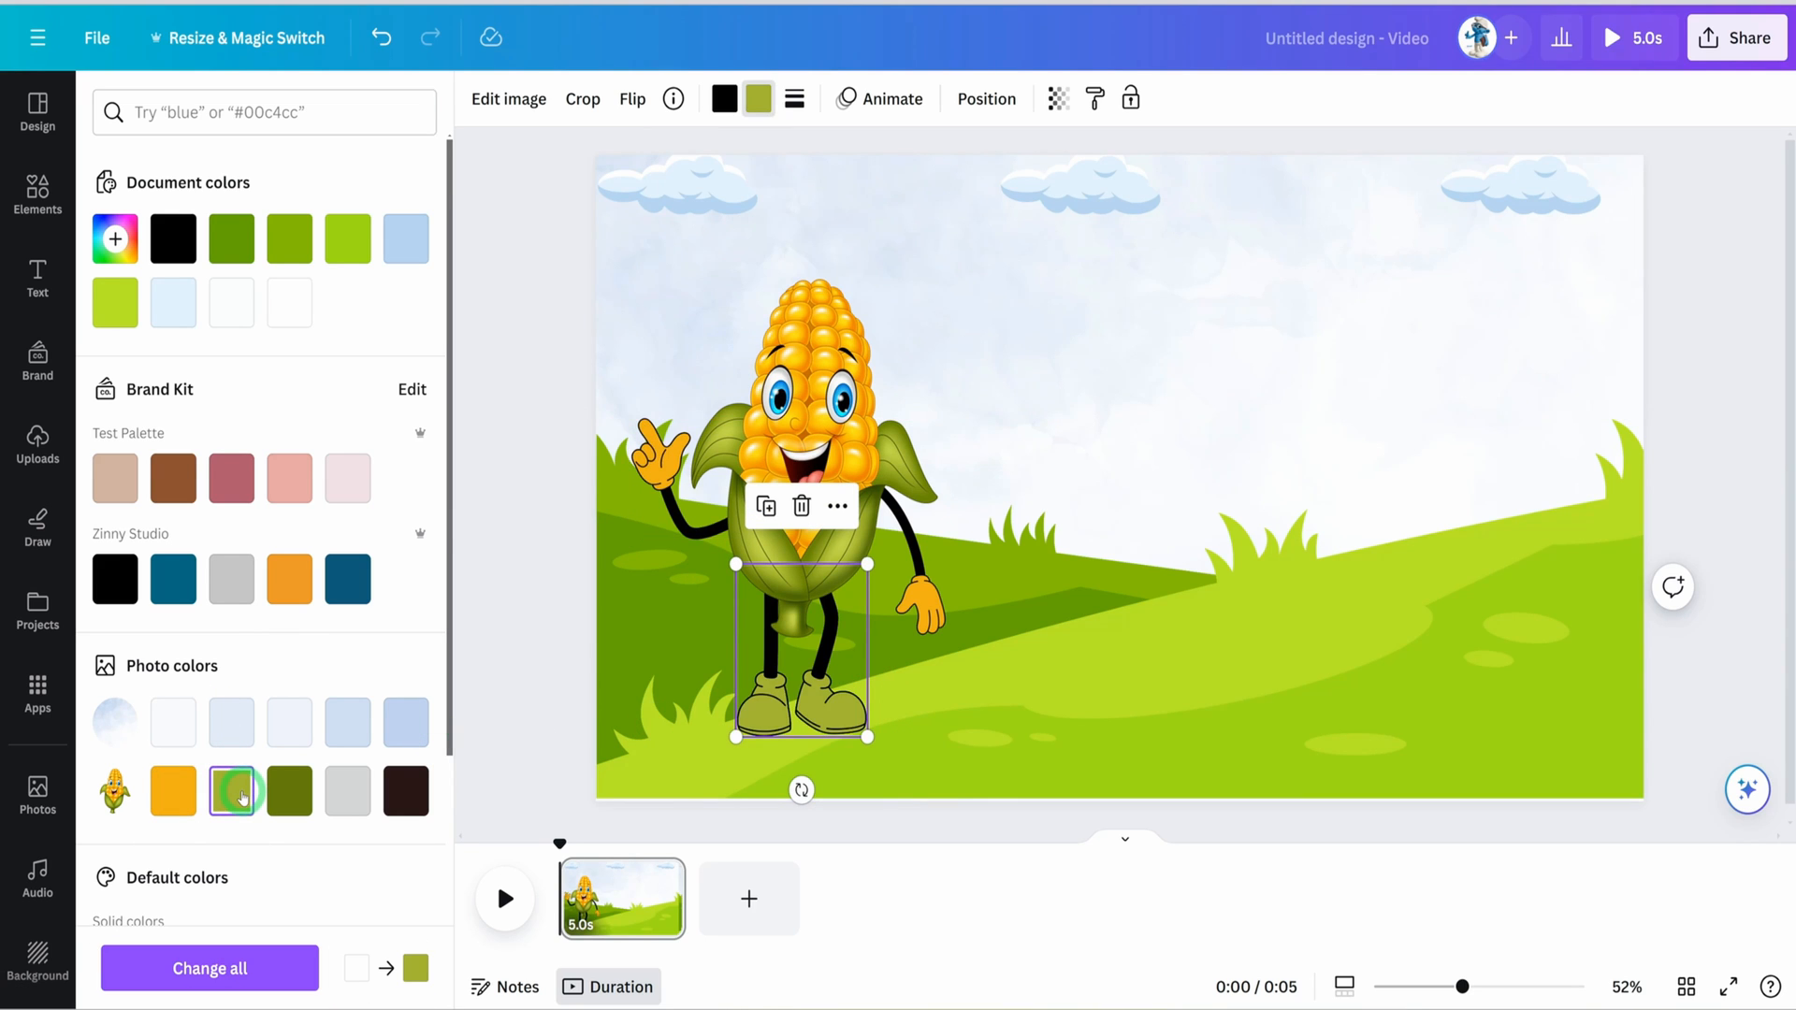
{"action": "left_click", "coordinate": [290, 791]}
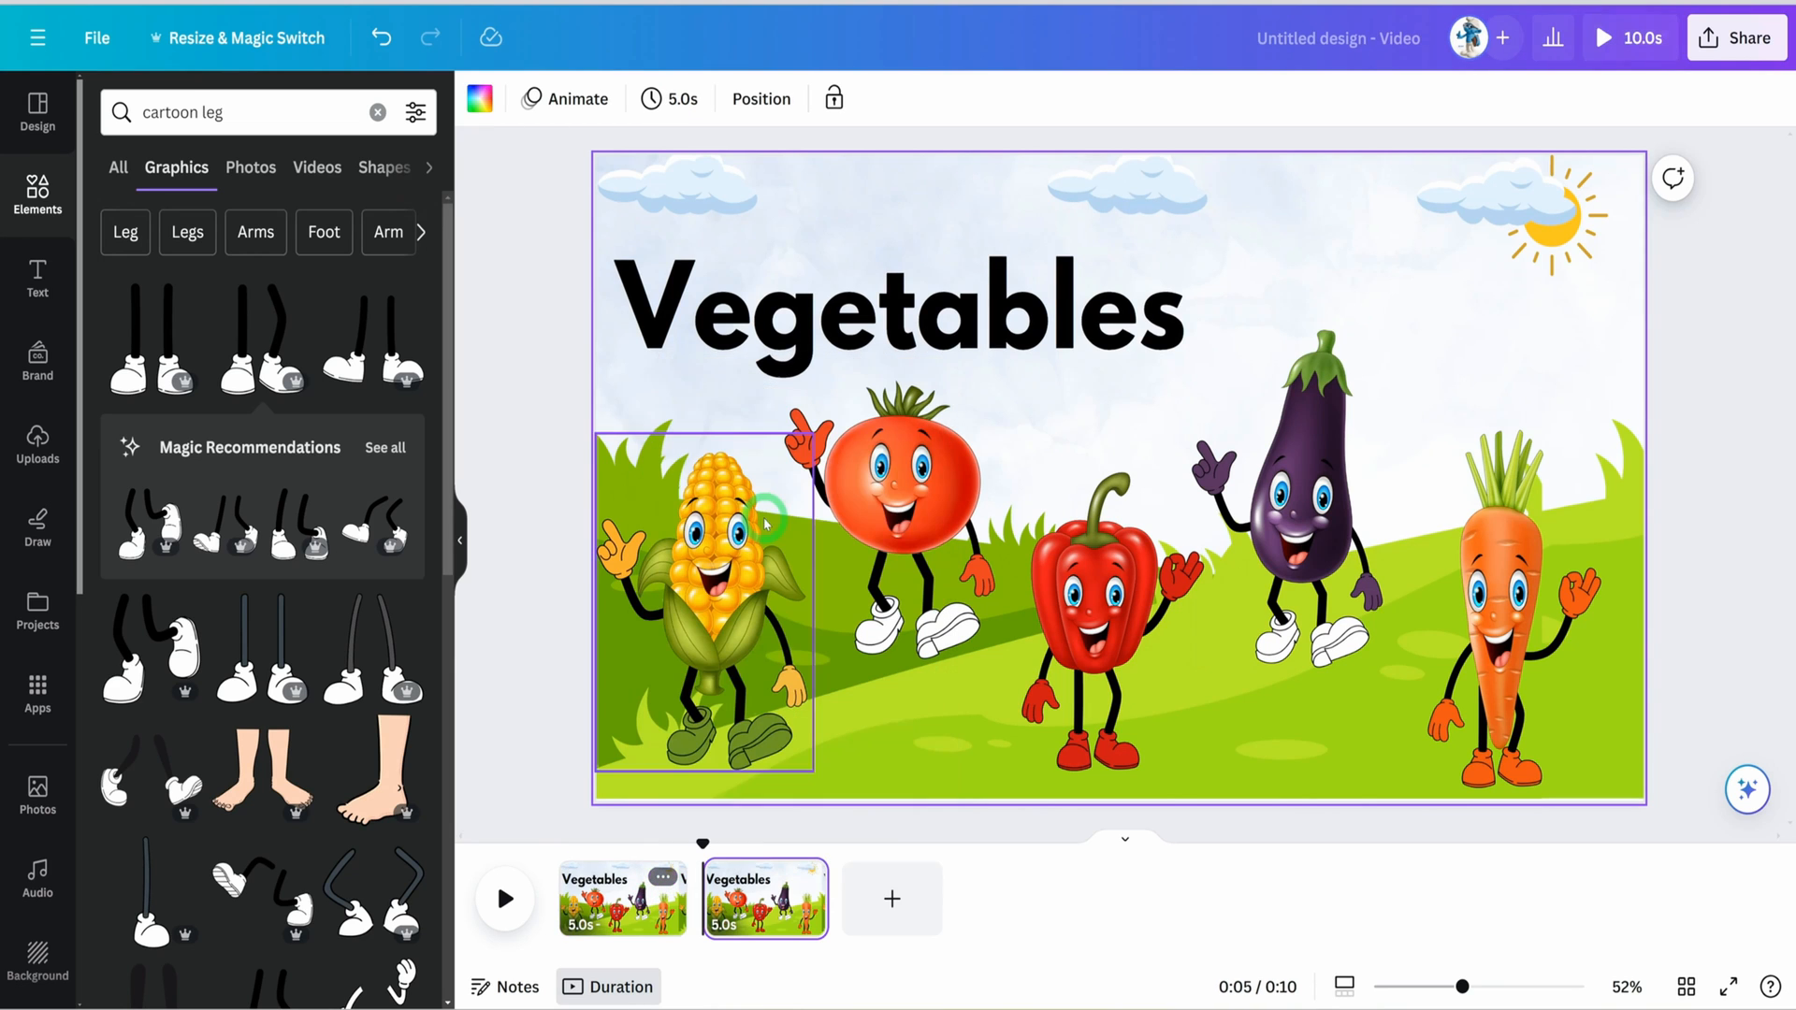
{"action": "mouse_move", "coordinate": [608, 613]}
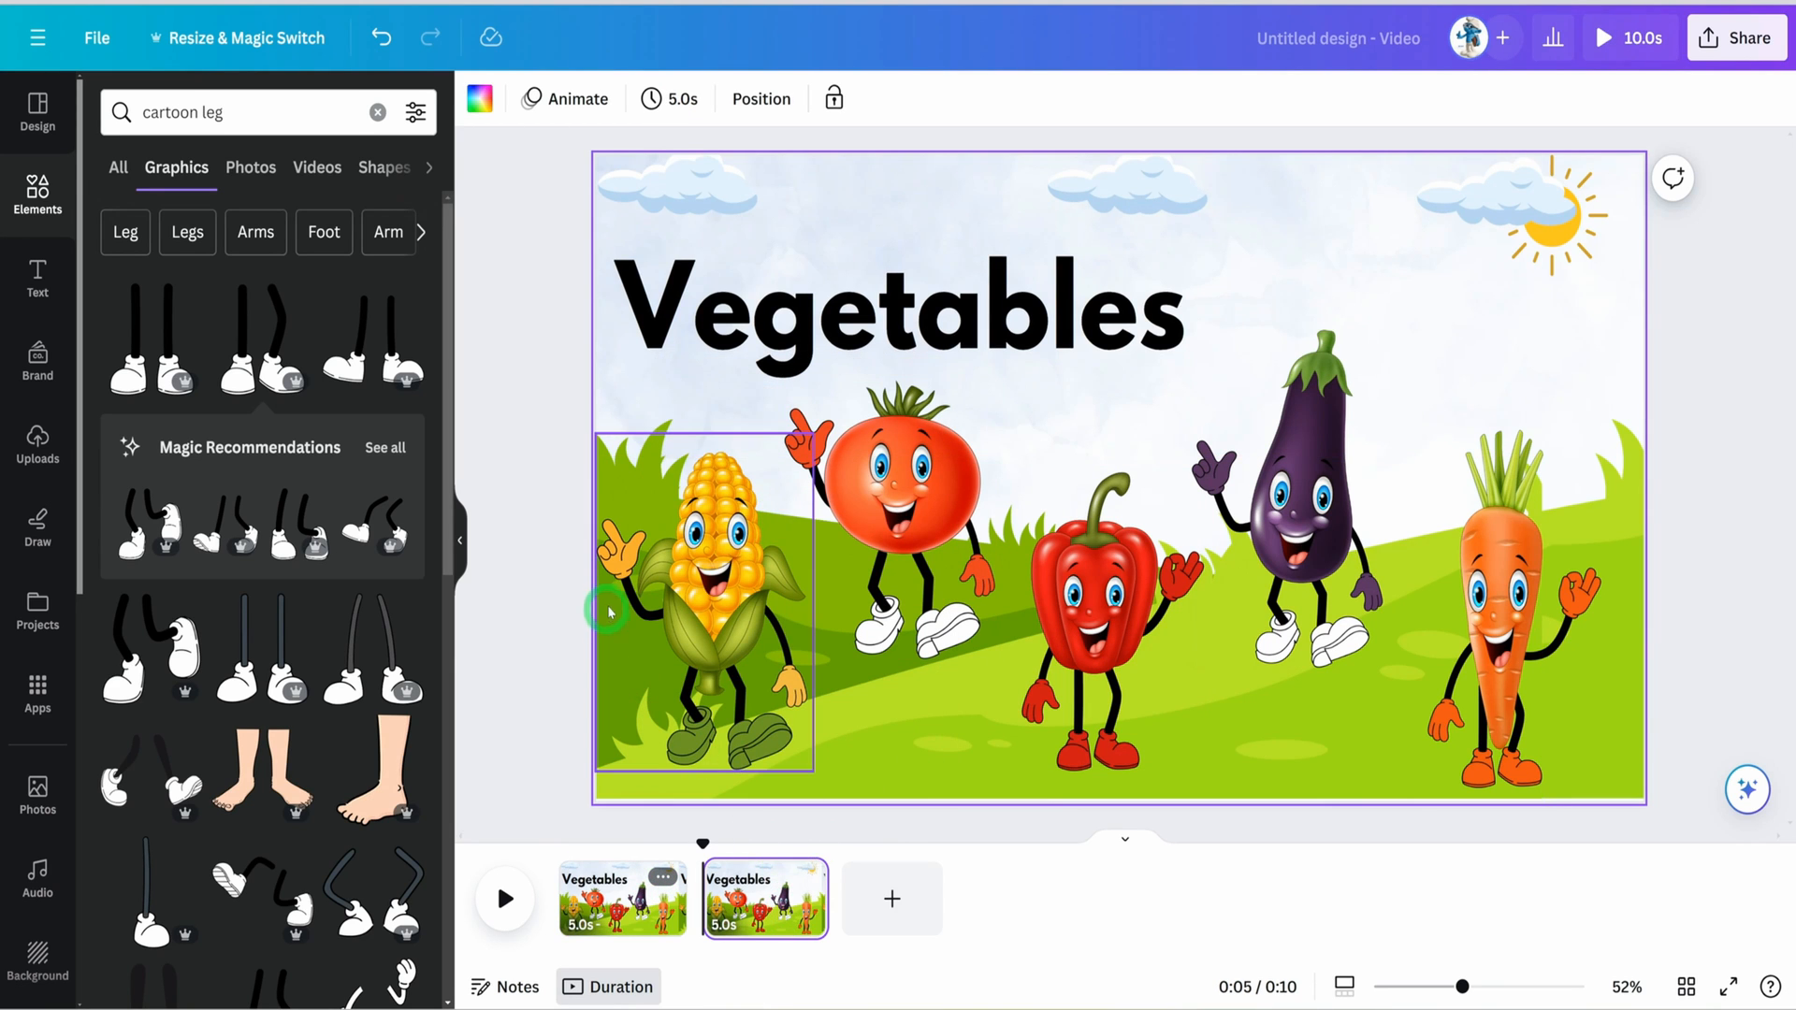
Select the corn character on page 2 to enlarge it beside the CORN title.
{"action": "left_click", "coordinate": [882, 481]}
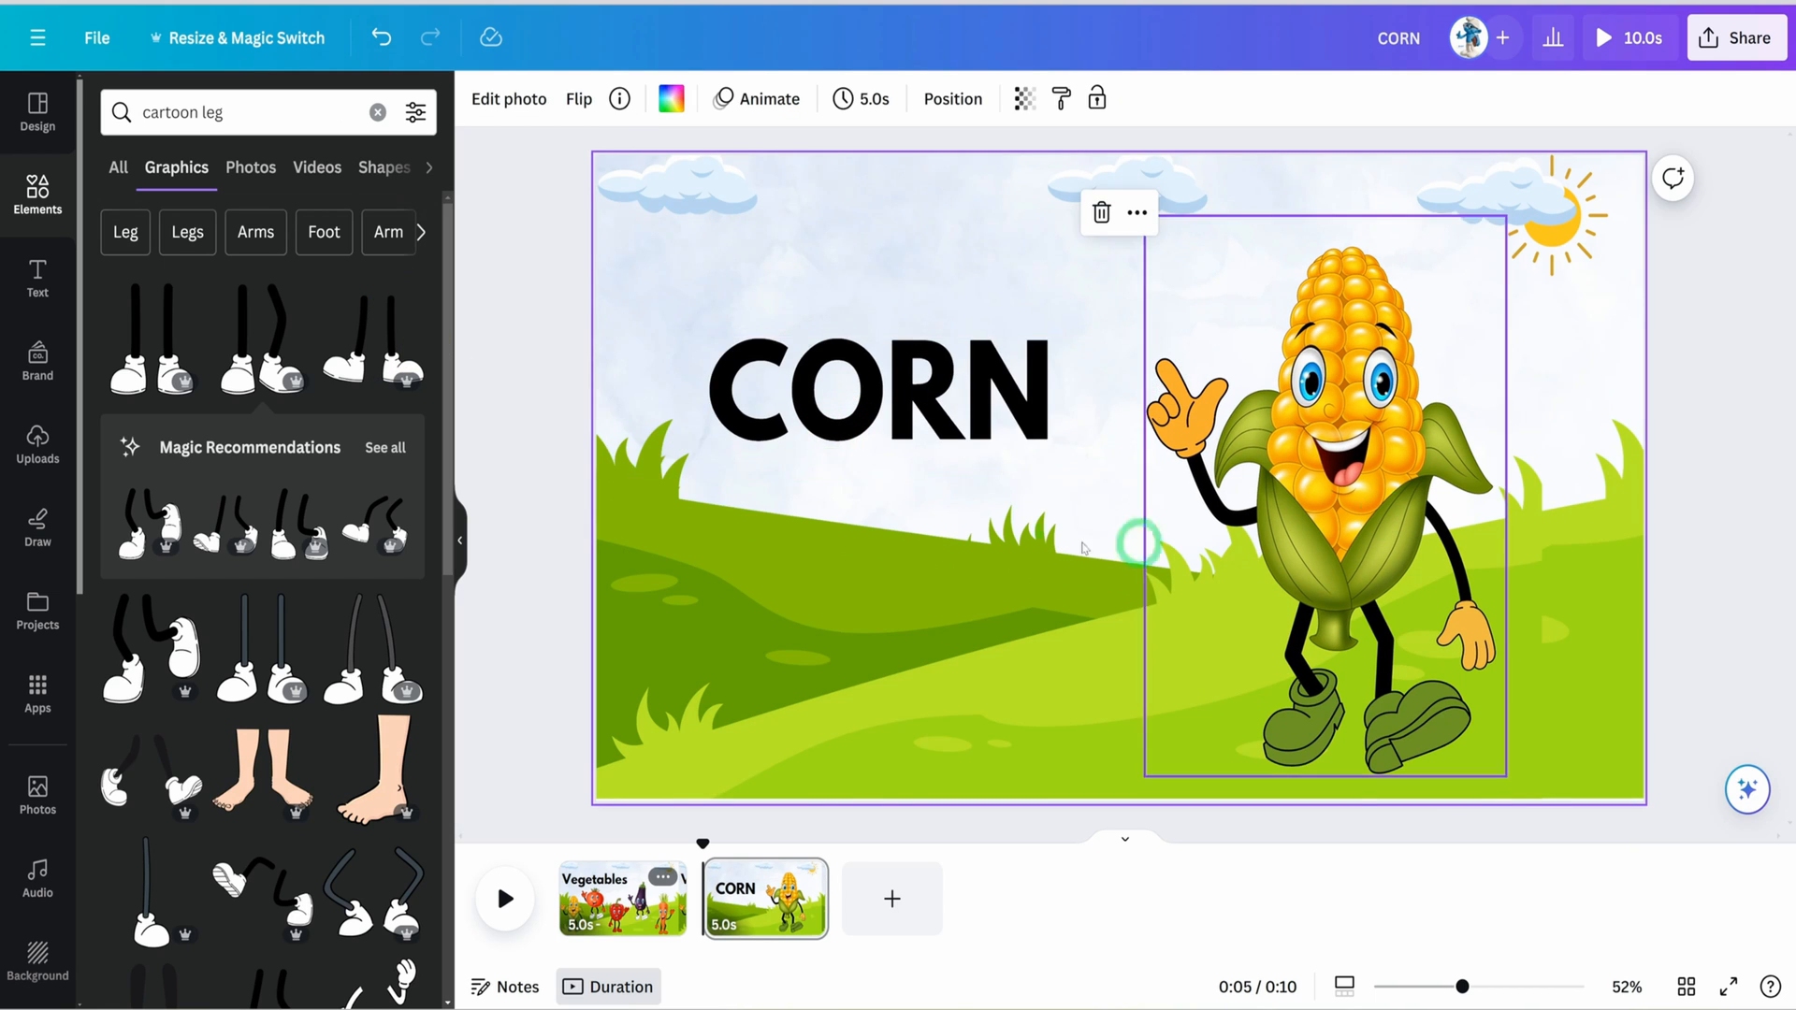
{"action": "mouse_move", "coordinate": [1332, 586]}
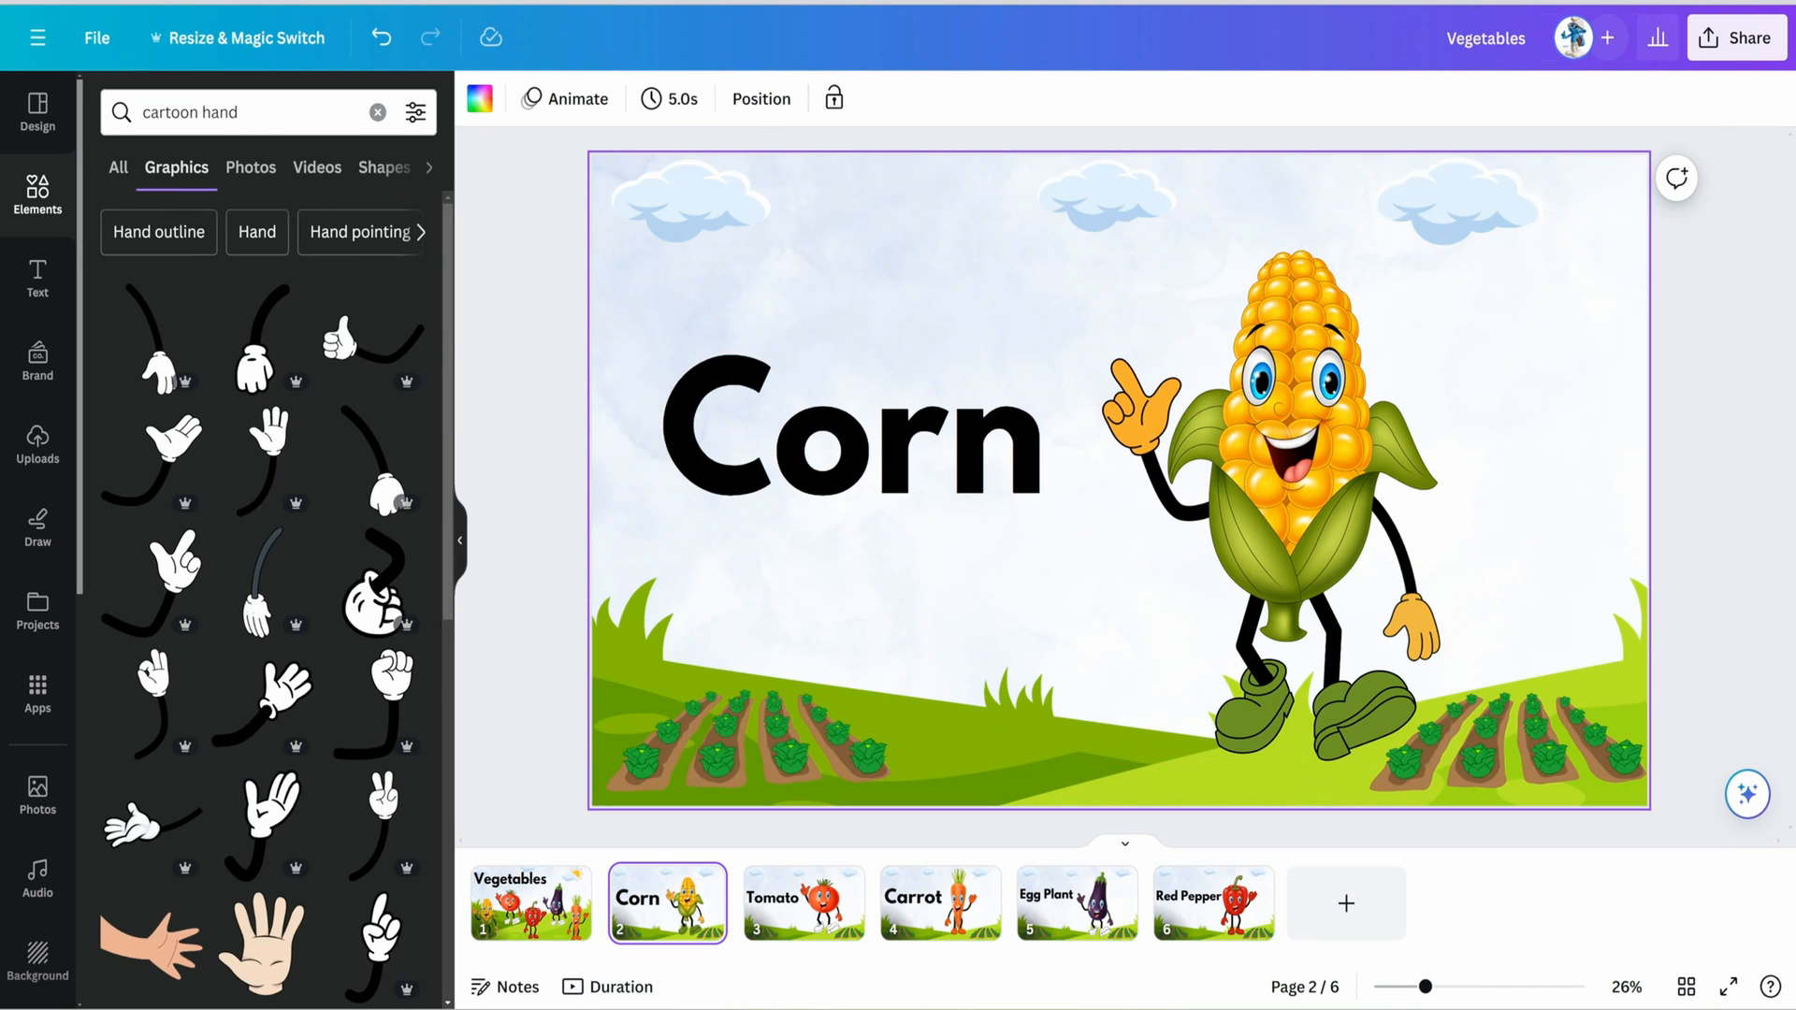
Review the Tomato, Egg Plant and Red Pepper pages, ending with the Share menu.
{"action": "left_click", "coordinate": [794, 750]}
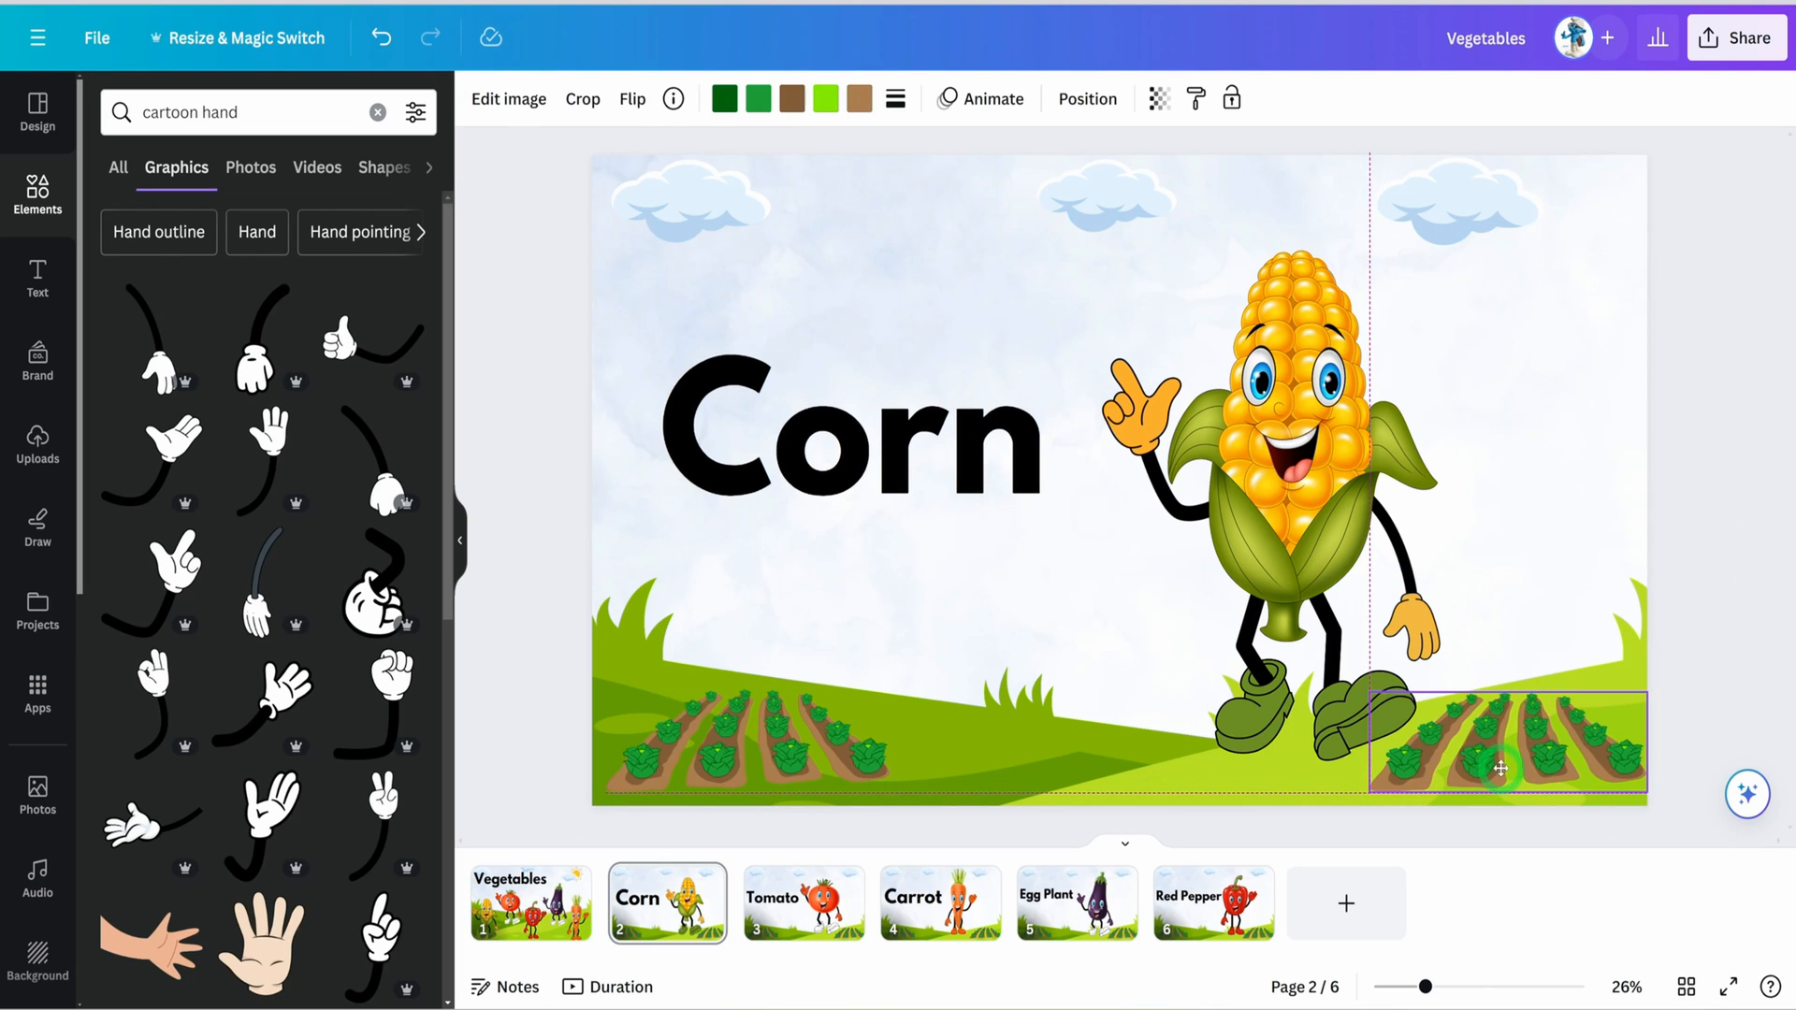
{"action": "left_click", "coordinate": [803, 903]}
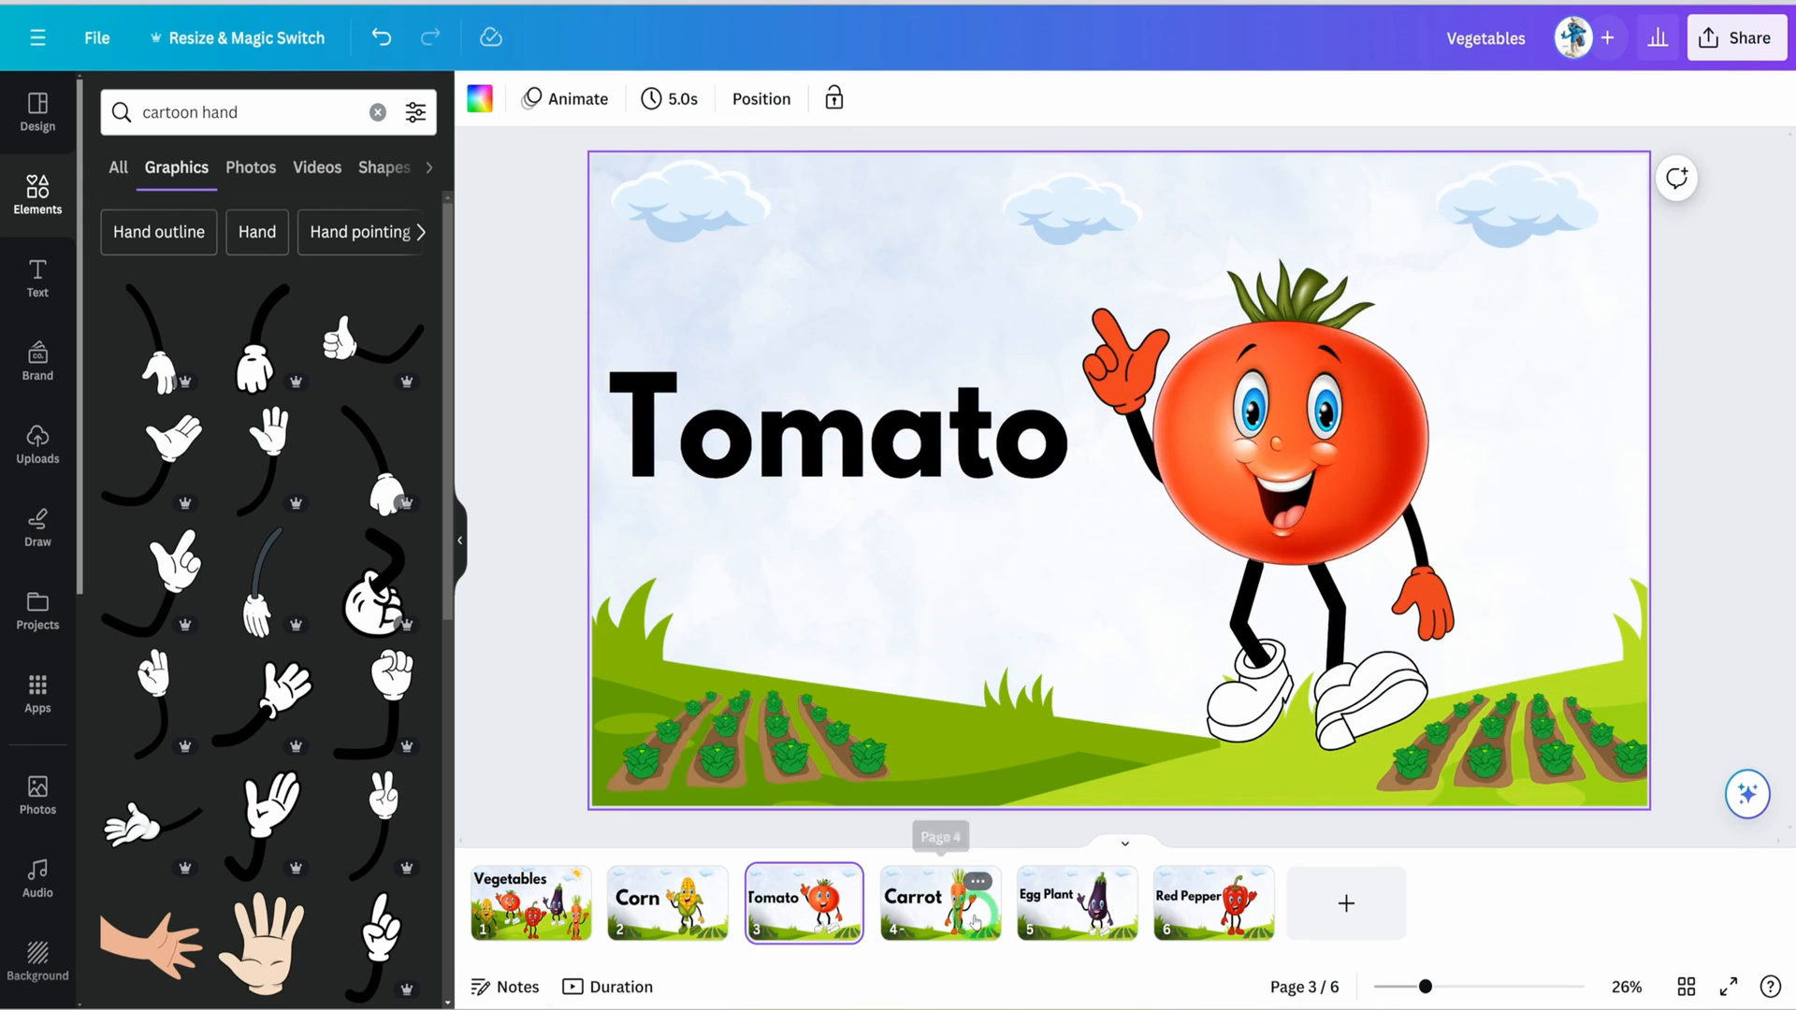
{"action": "left_click", "coordinate": [1075, 902]}
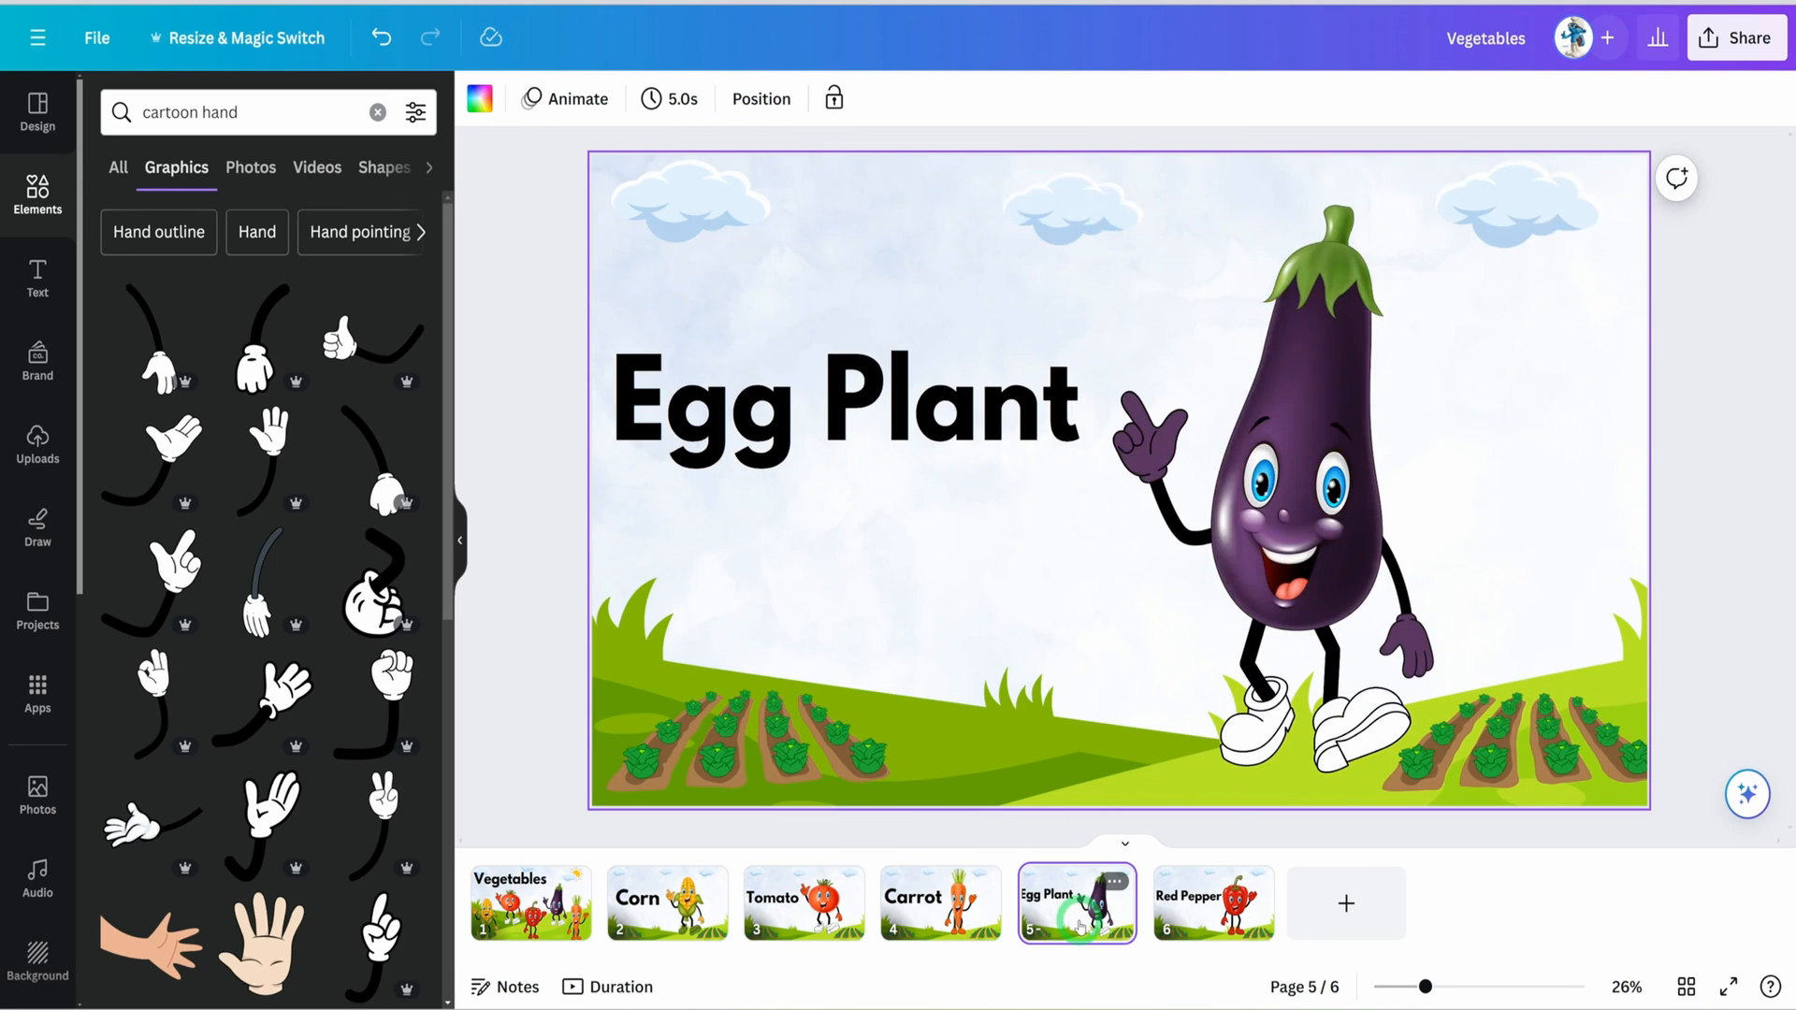
{"action": "left_click", "coordinate": [1213, 904]}
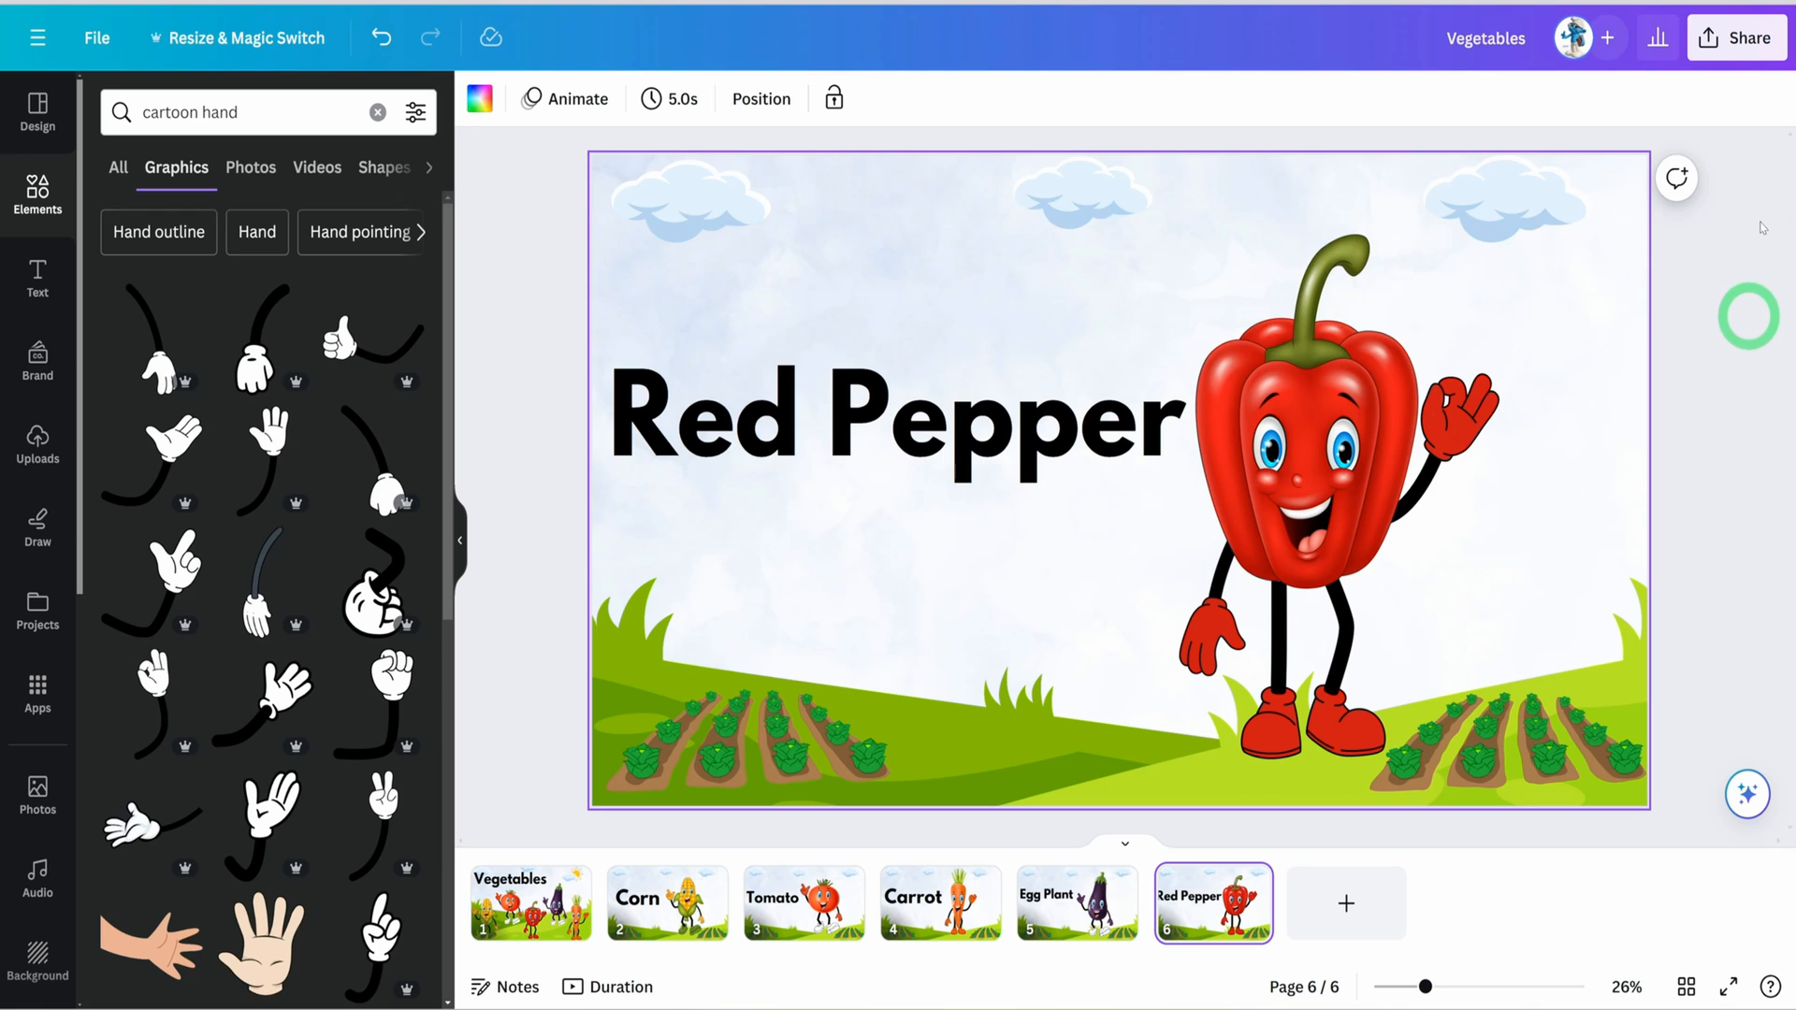
{"action": "mouse_move", "coordinate": [1735, 132]}
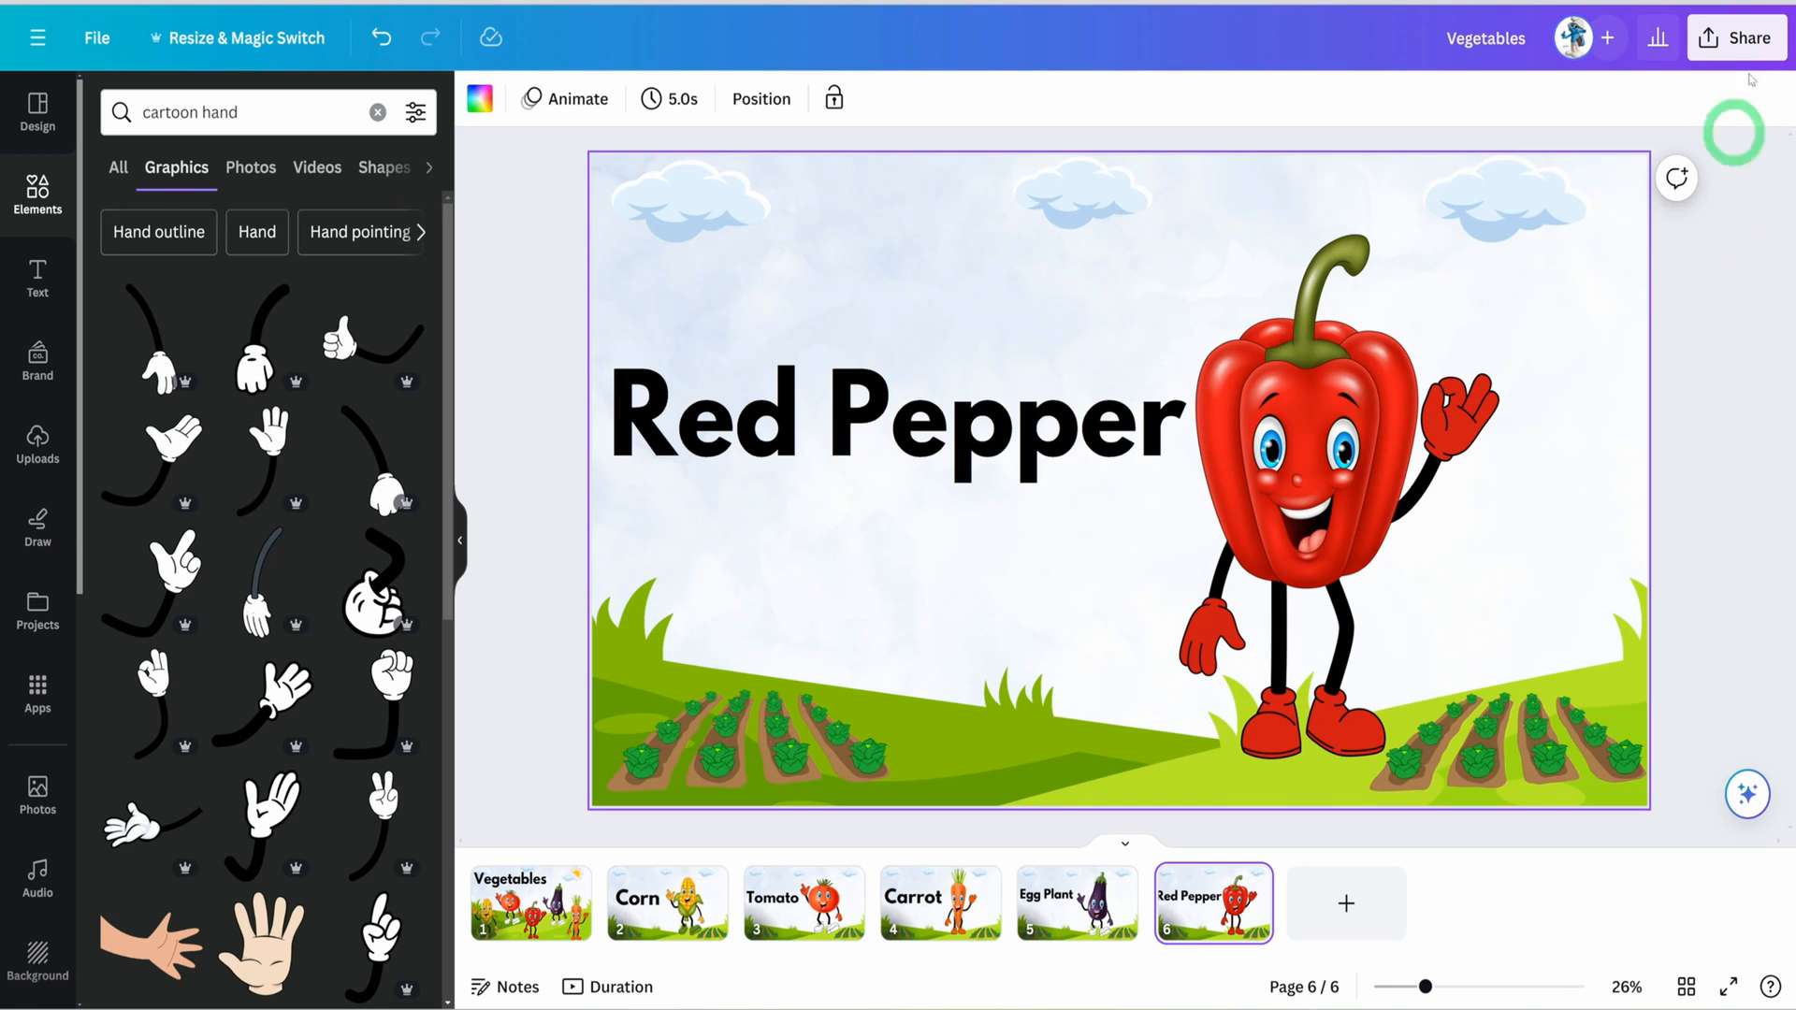
{"action": "left_click", "coordinate": [1736, 37]}
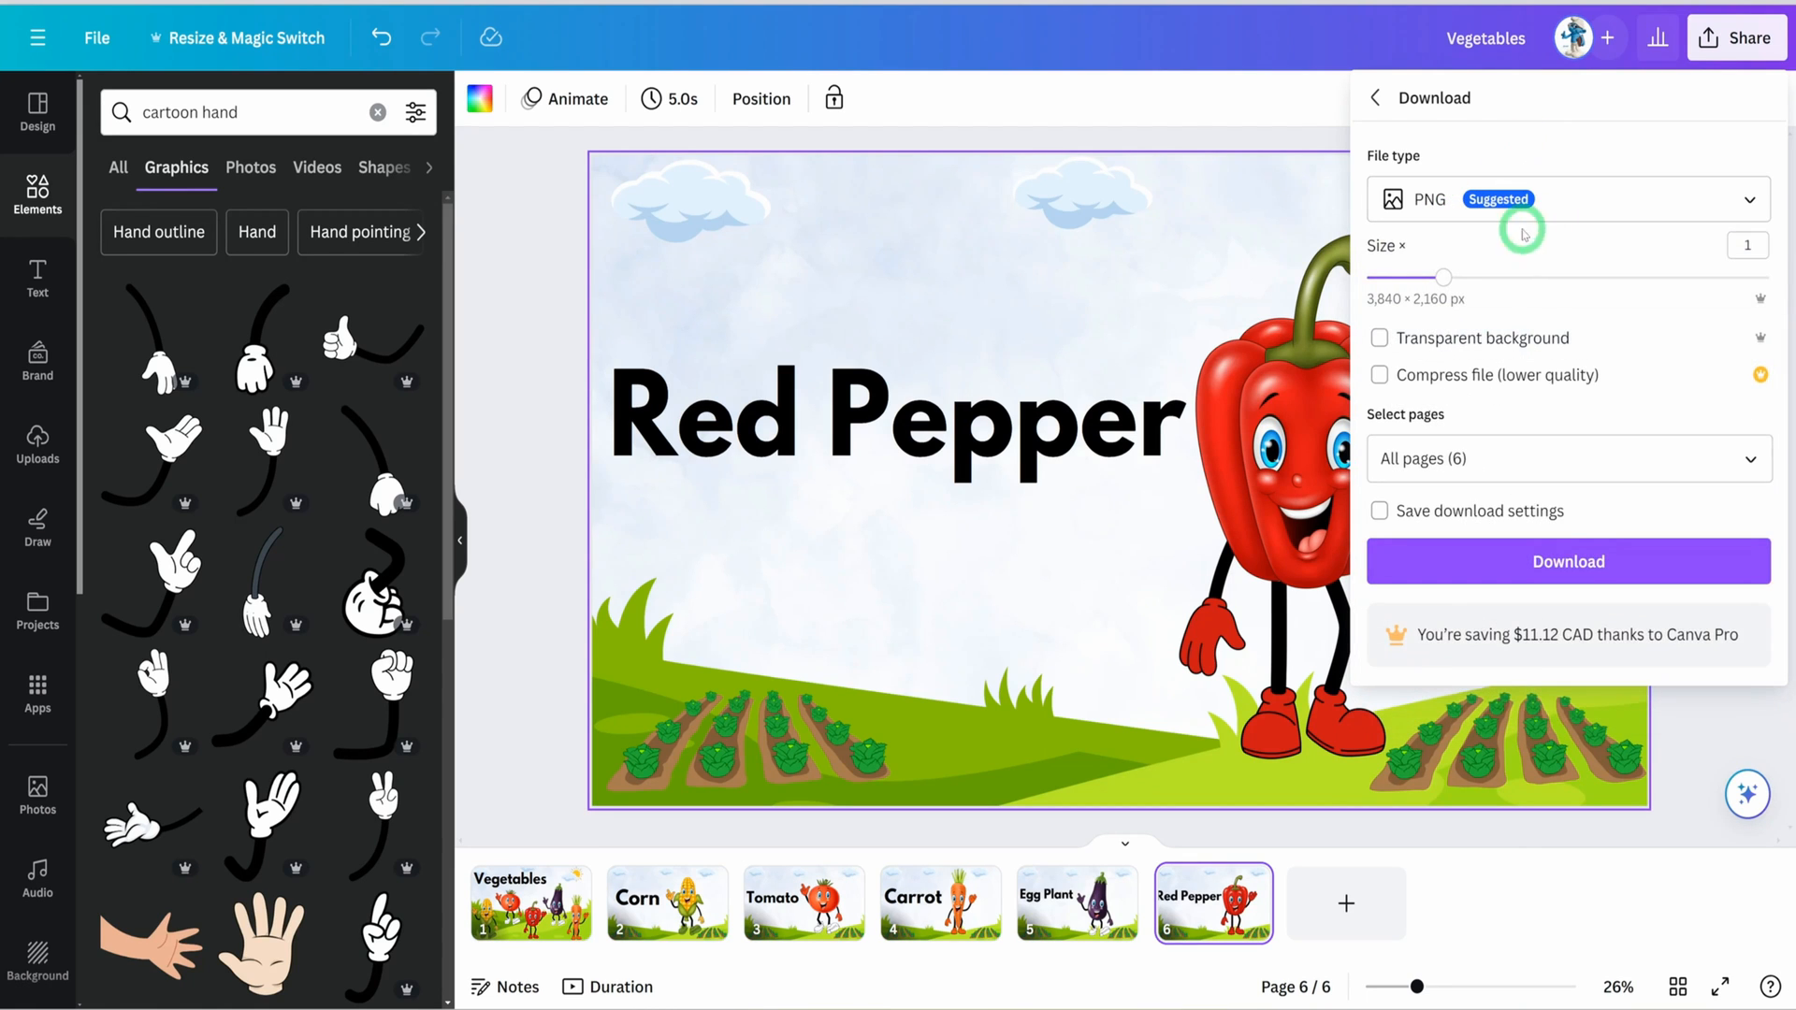
{"action": "left_click", "coordinate": [1530, 750]}
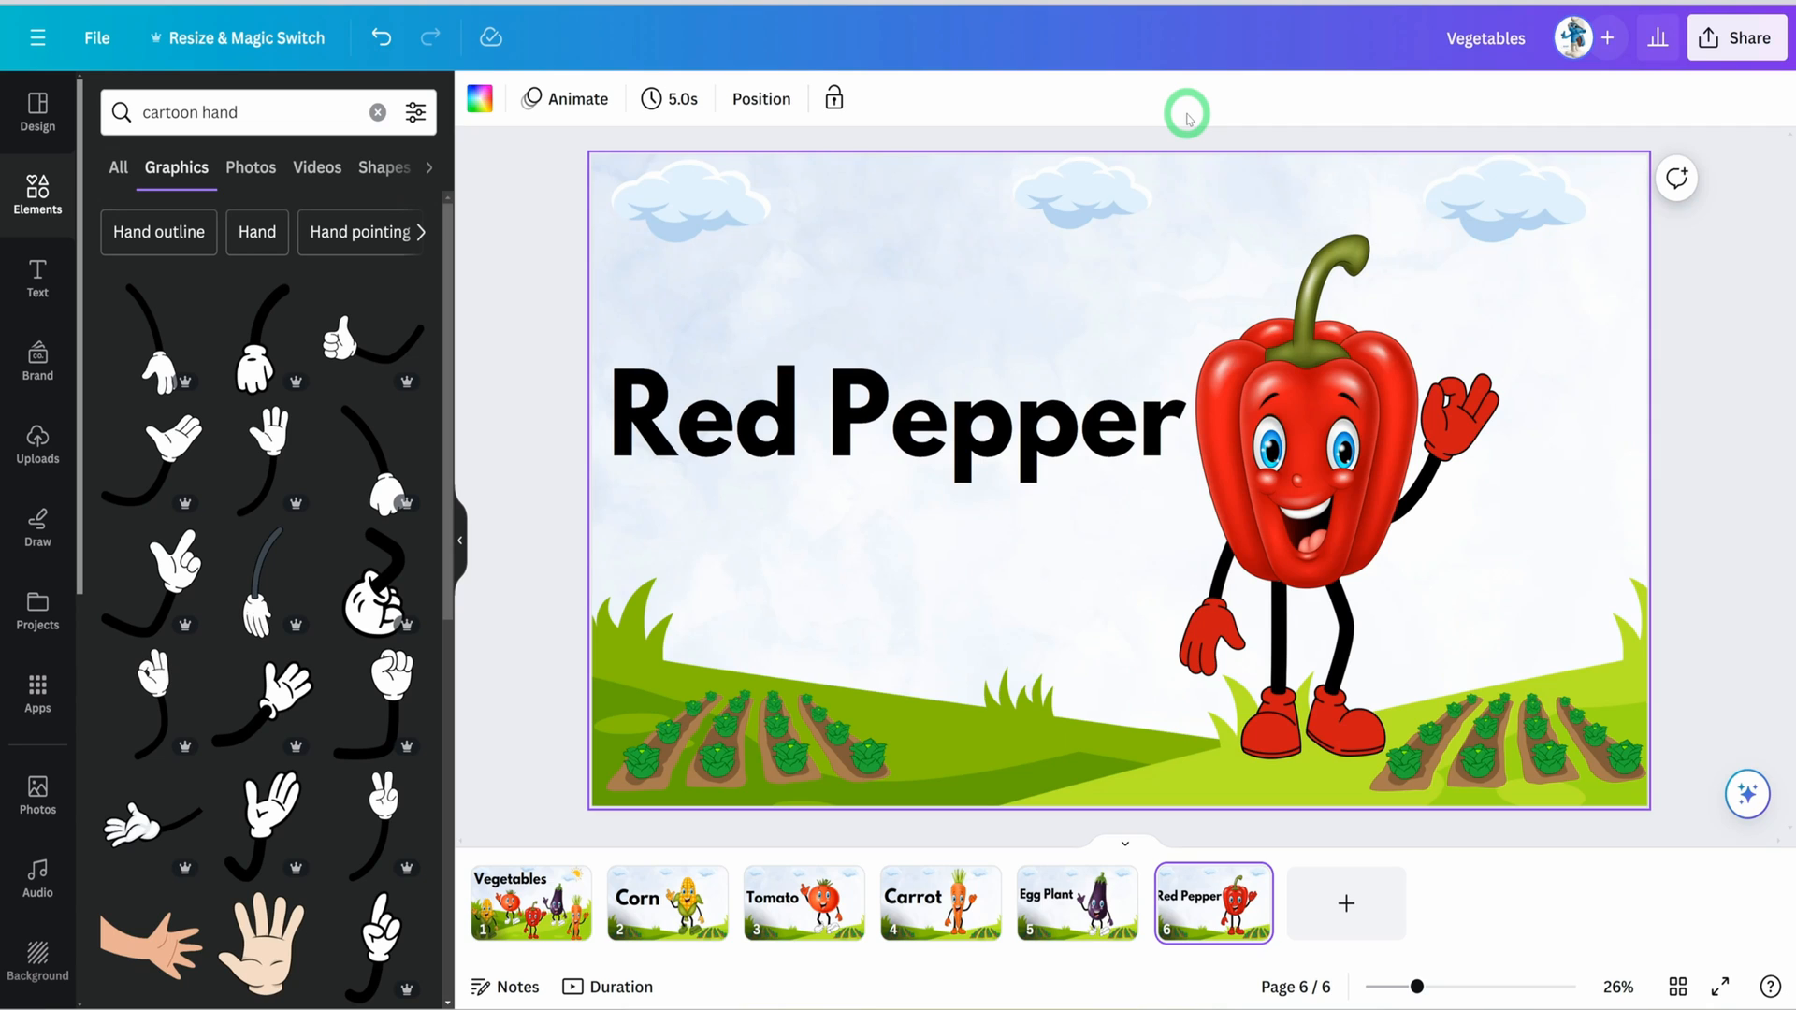
{"action": "mouse_move", "coordinate": [1221, 117]}
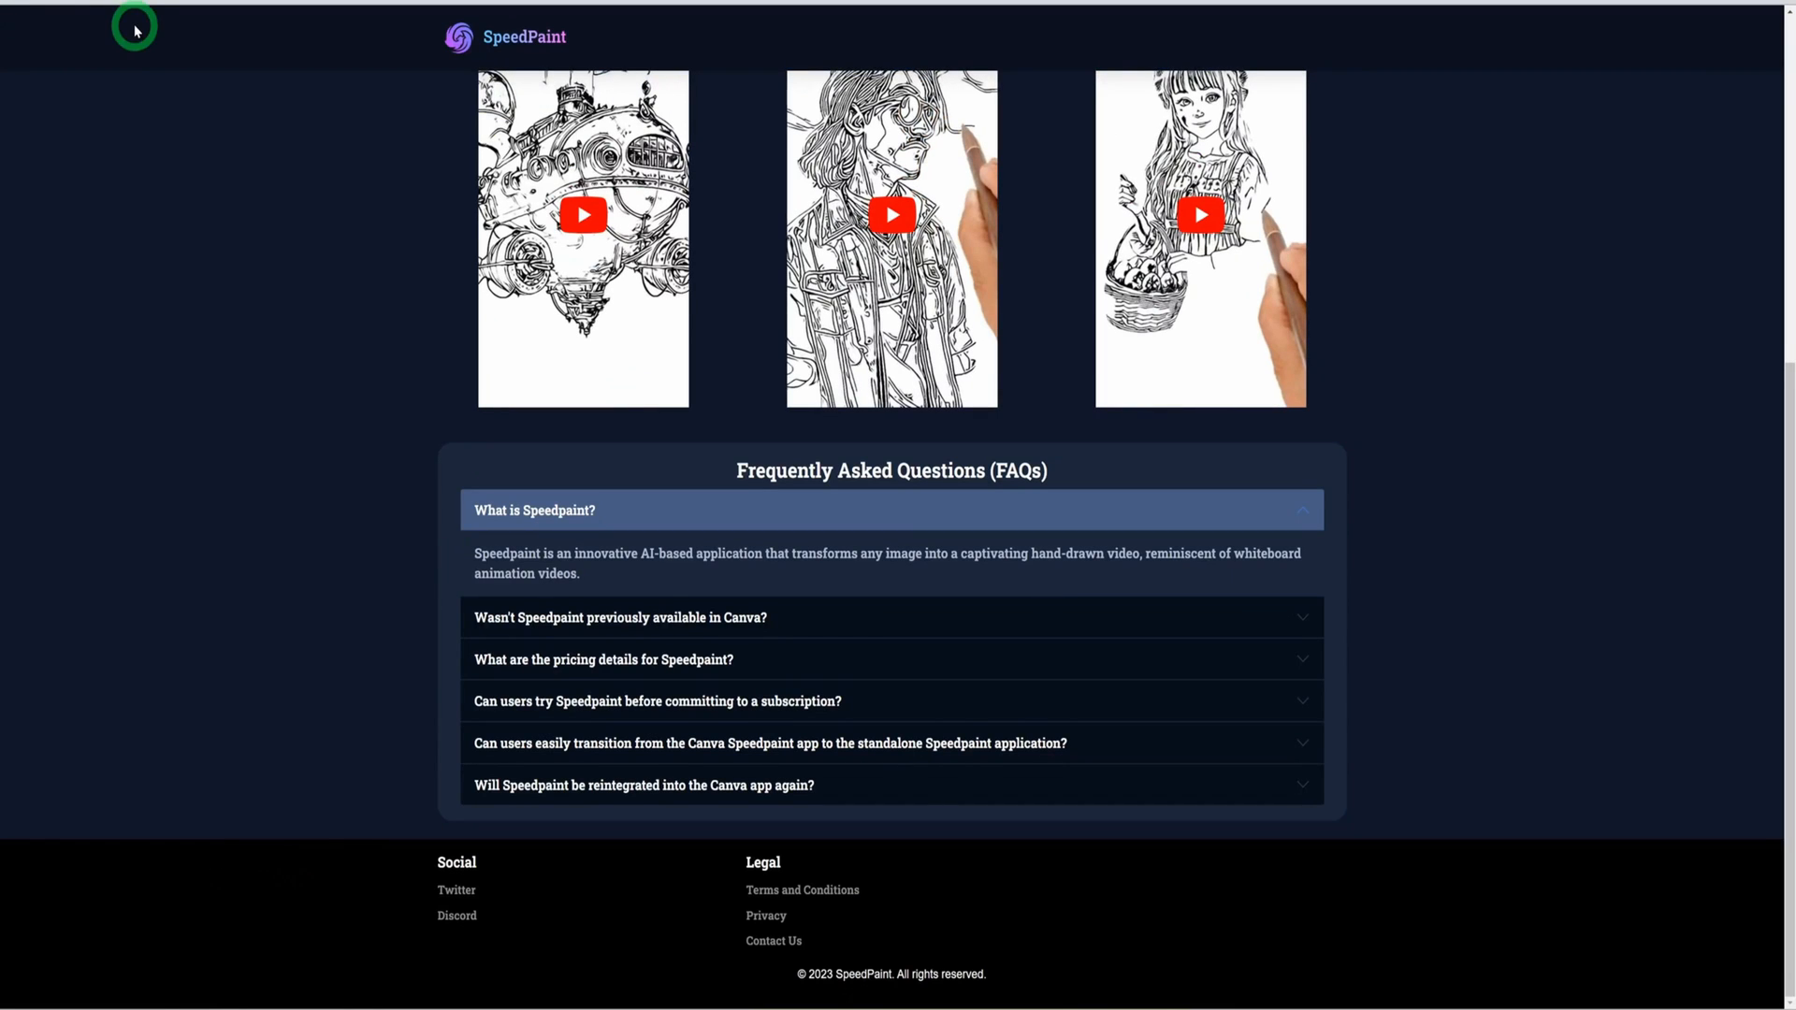
{"action": "mouse_move", "coordinate": [147, 189]}
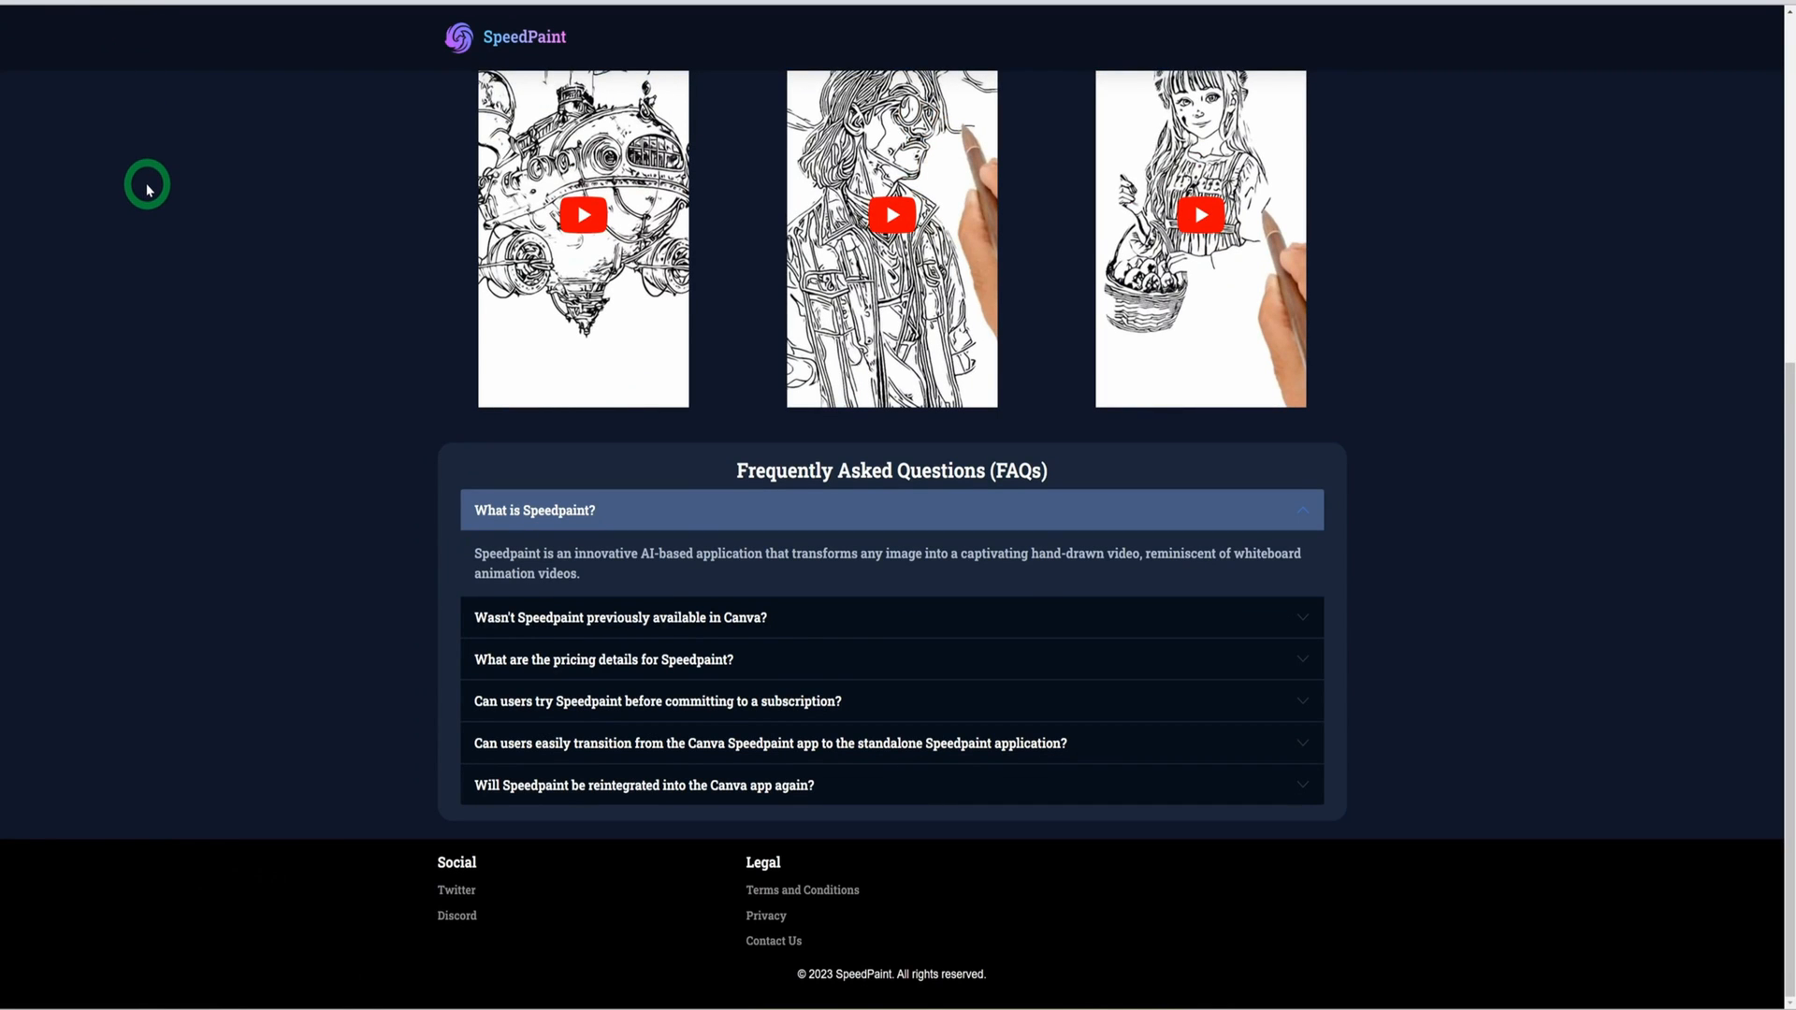
{"action": "mouse_move", "coordinate": [603, 57]}
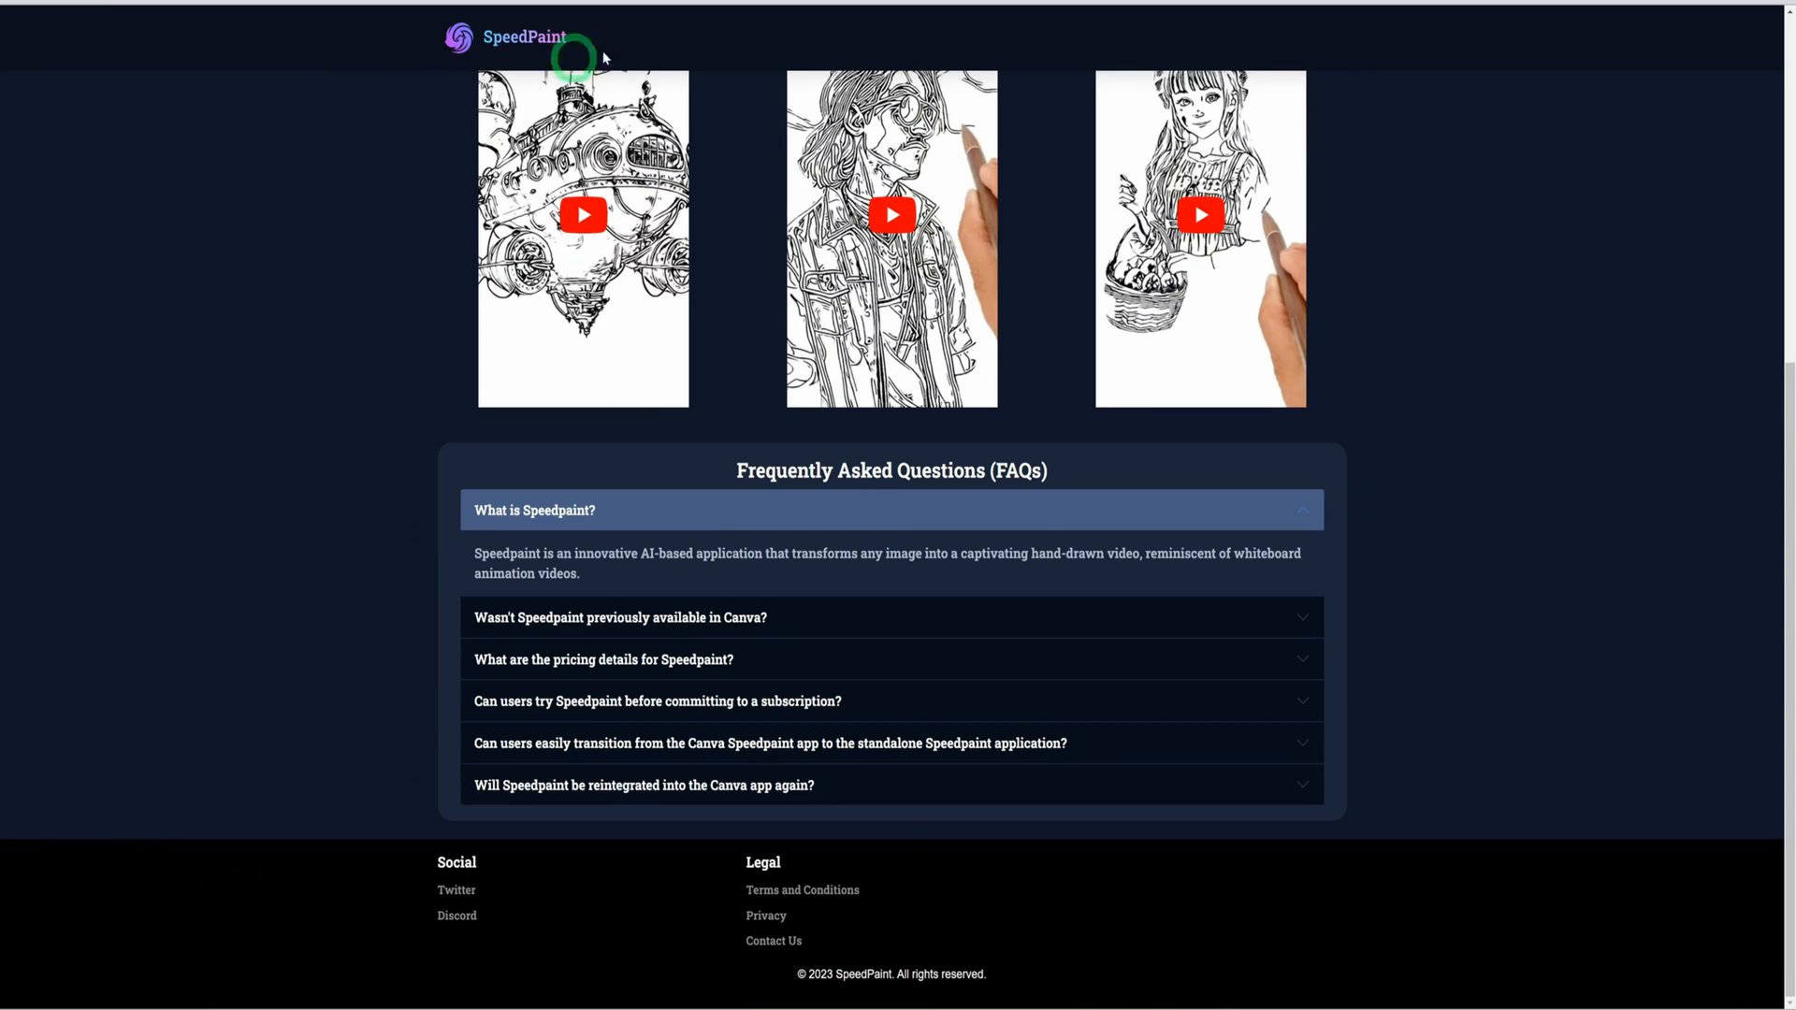
{"action": "mouse_move", "coordinate": [306, 372]}
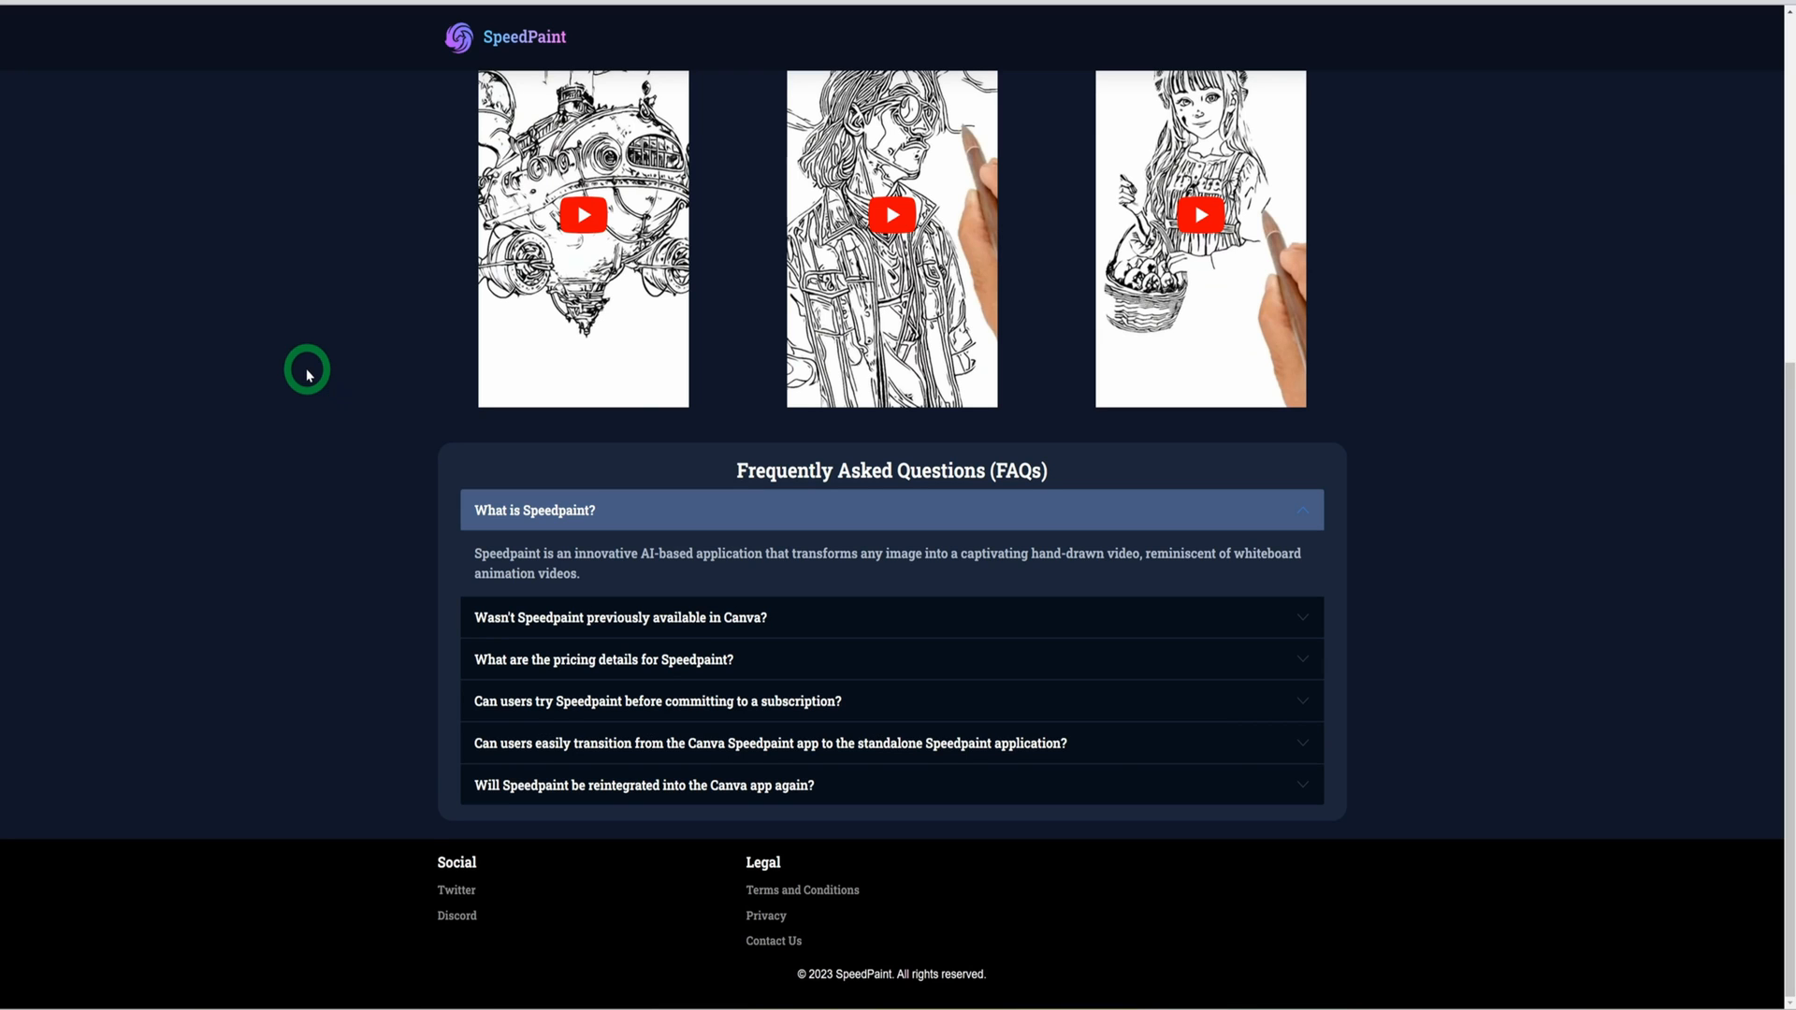
Upload file 1, the Vegetables title slide, from the Vegetables folder.
{"action": "scroll", "scroll_direction": "up", "scroll_amount": 3}
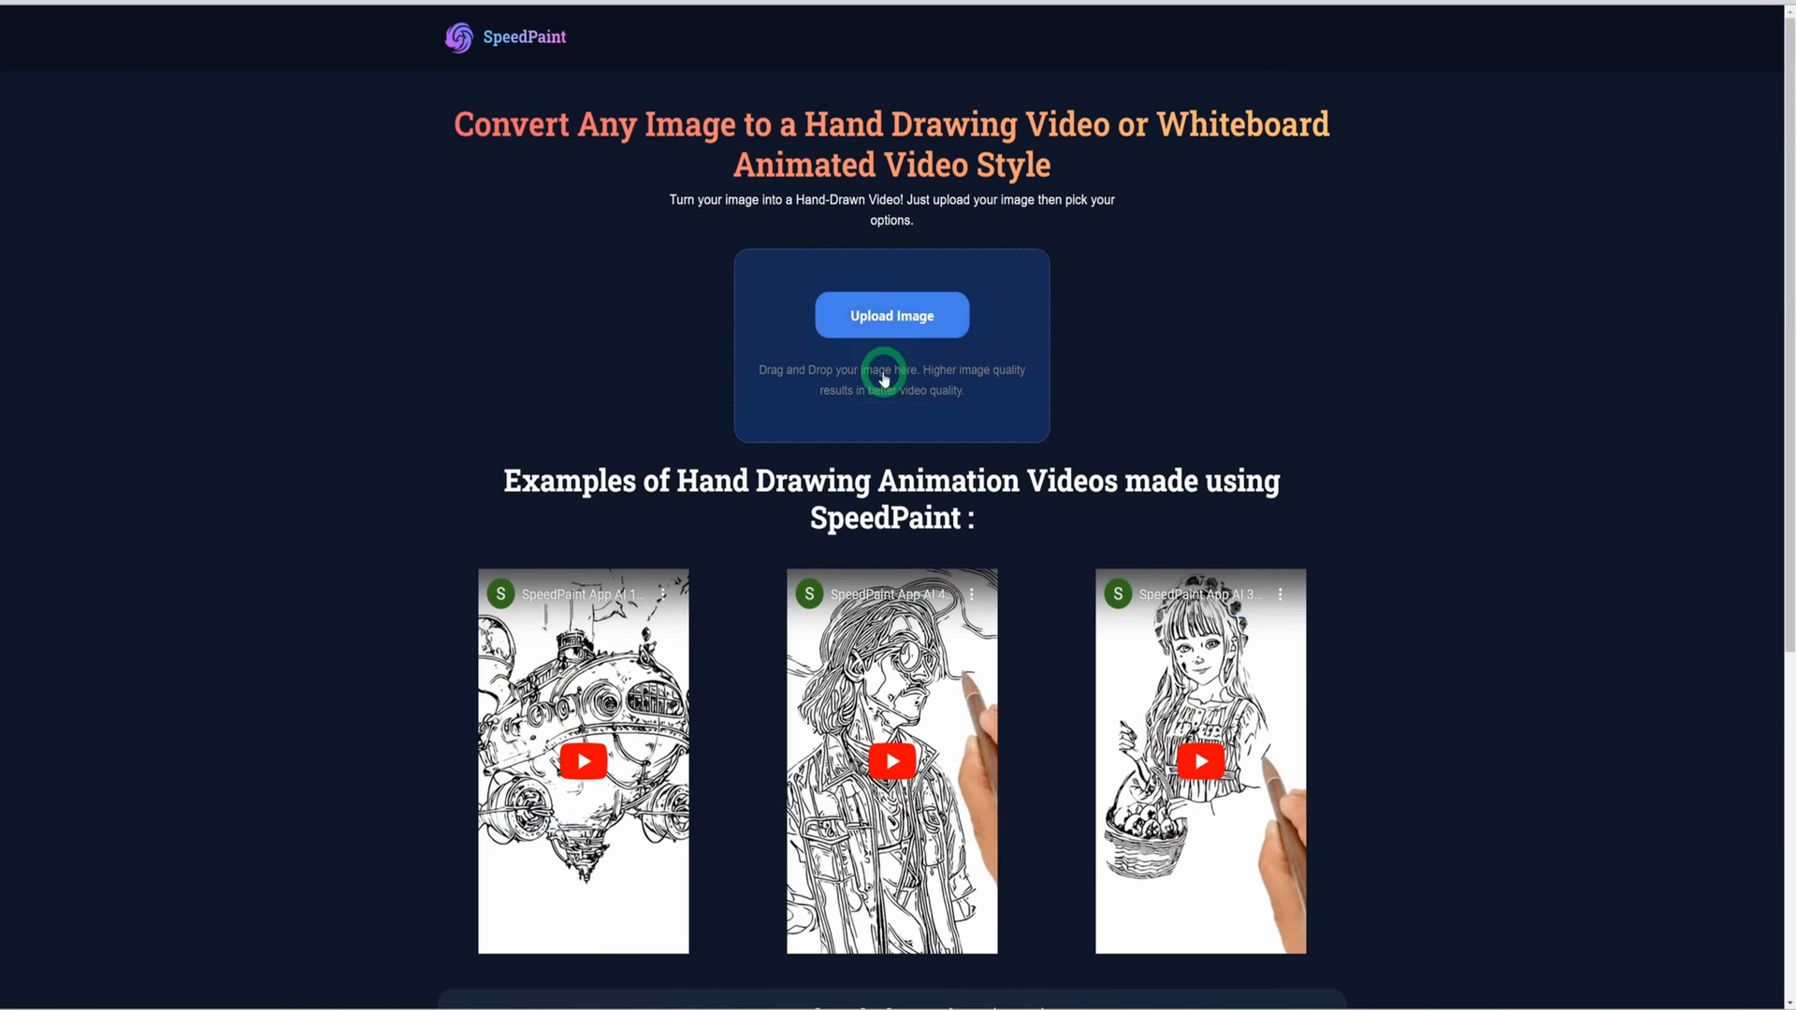
{"action": "mouse_move", "coordinate": [892, 317]}
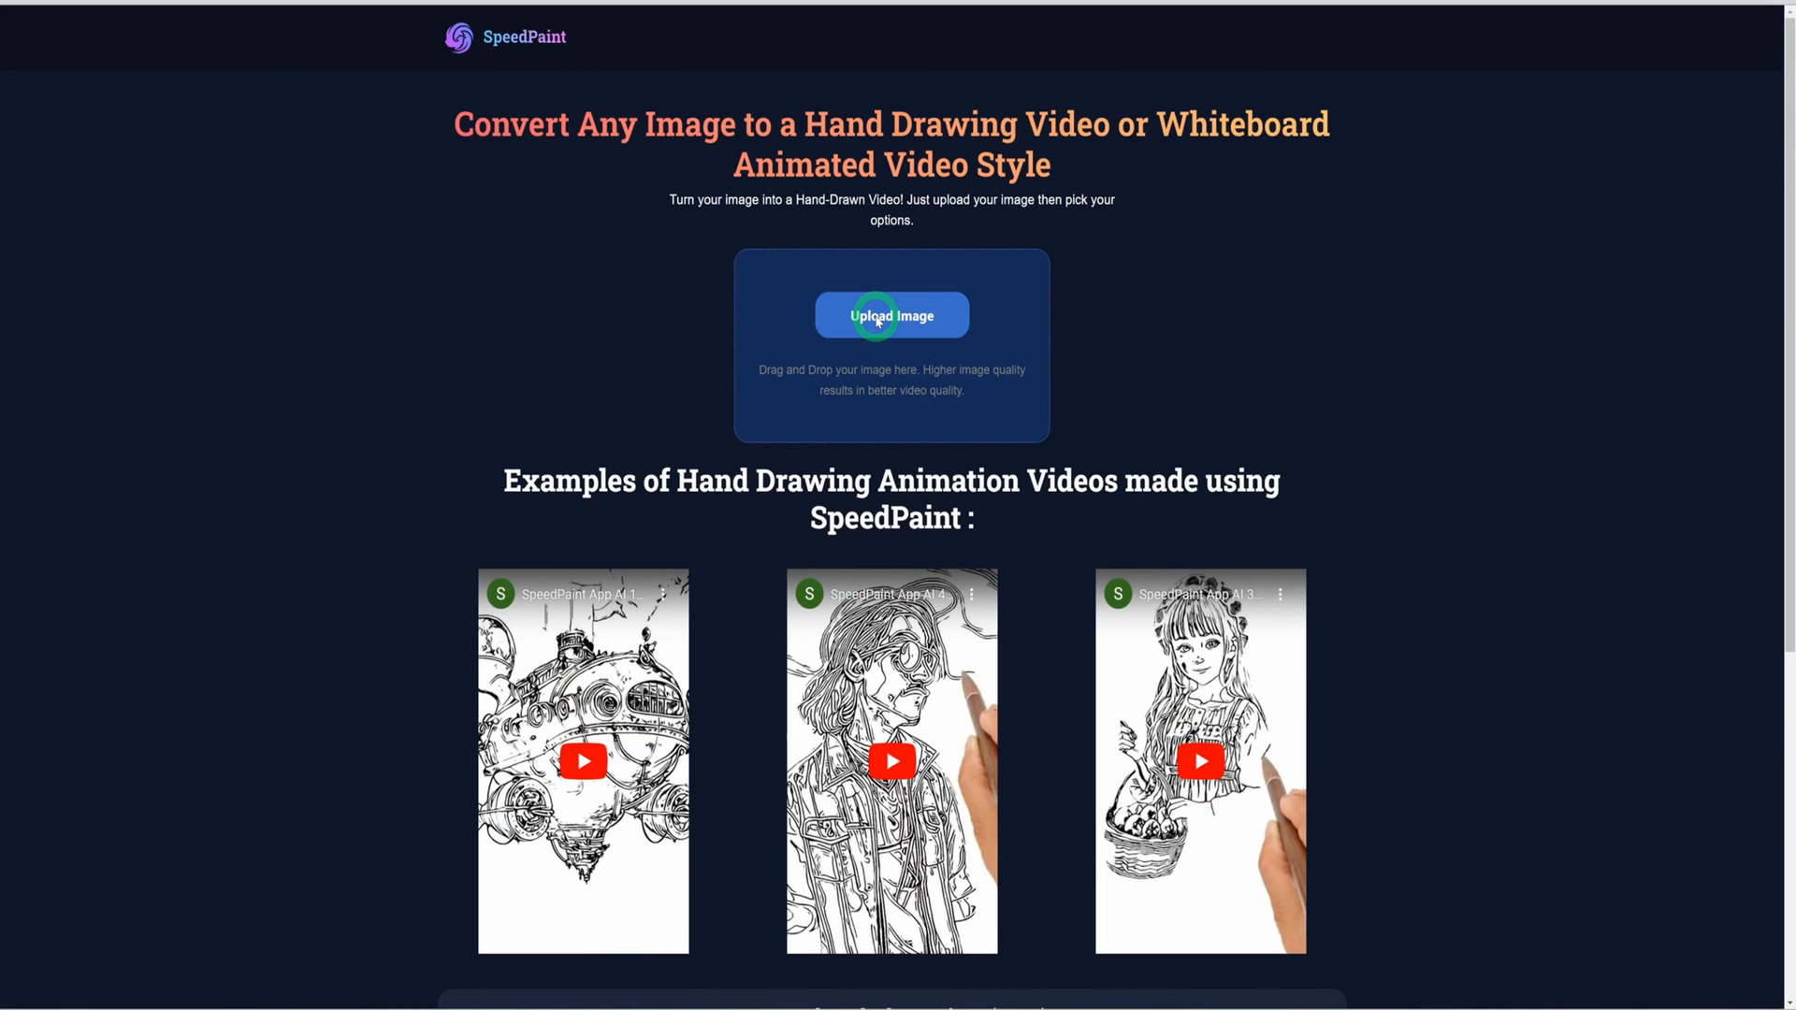
{"action": "left_click", "coordinate": [891, 315]}
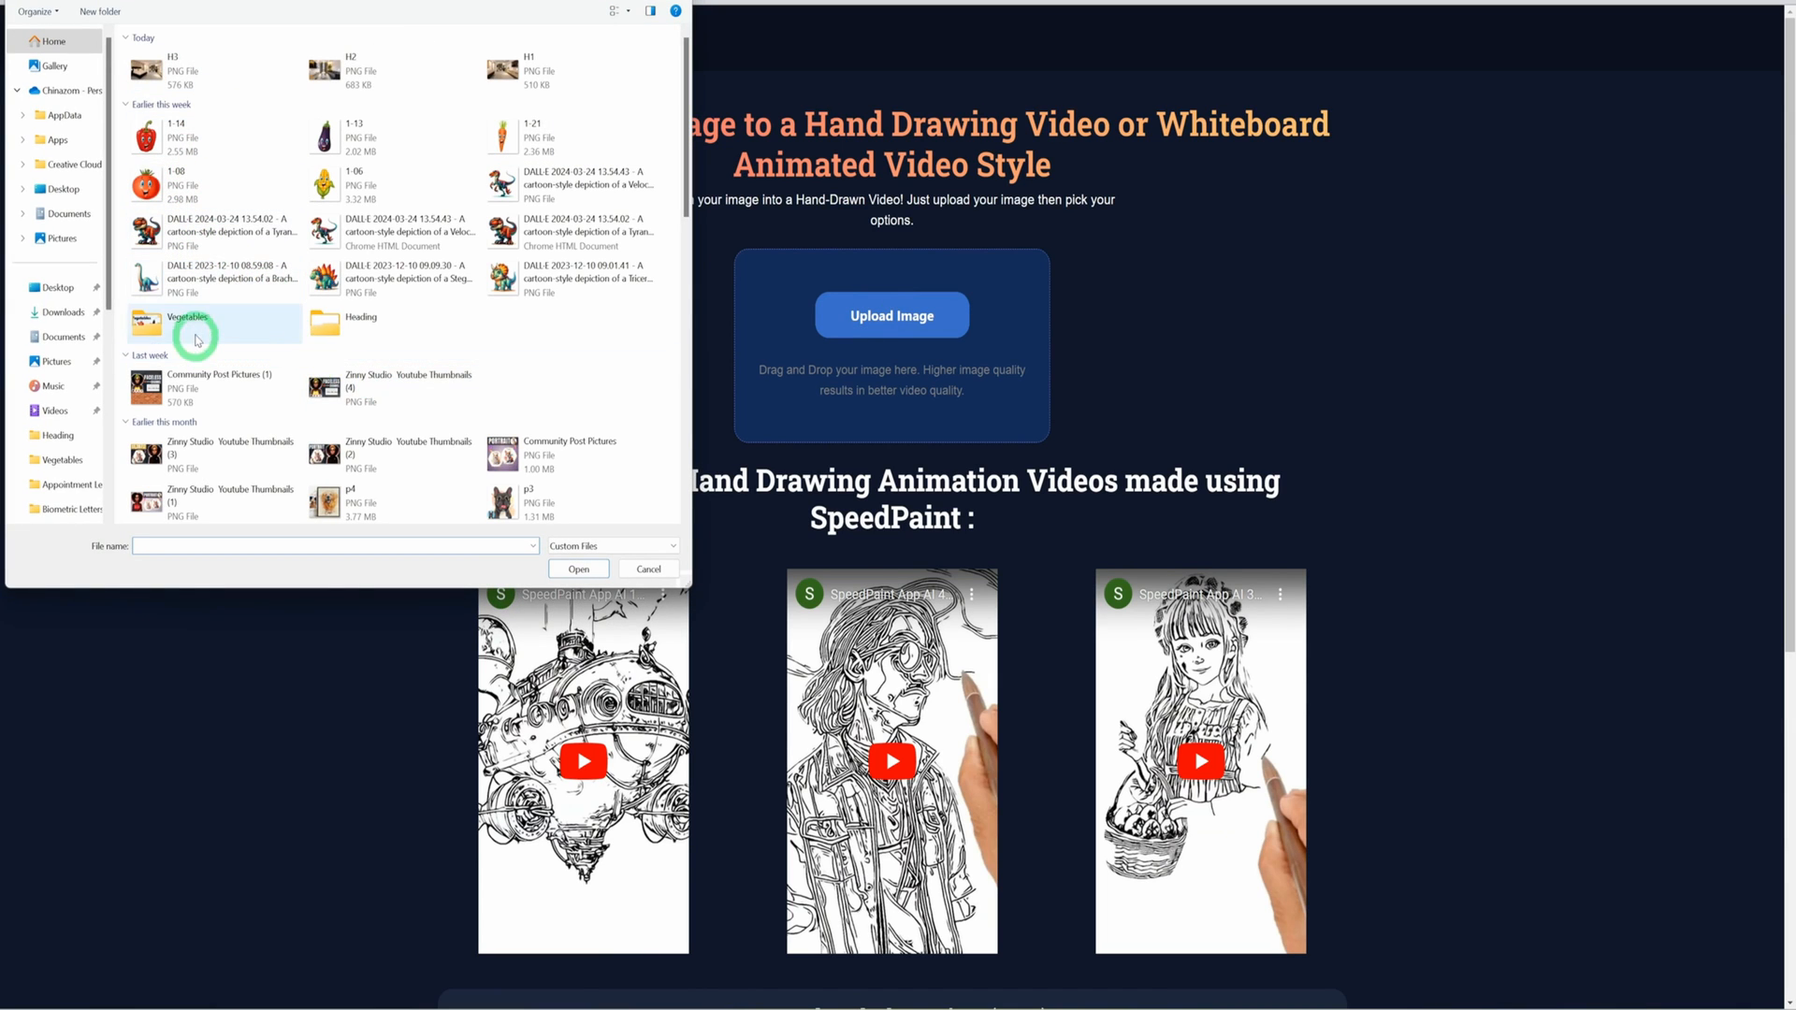
{"action": "double_click", "coordinate": [187, 322]}
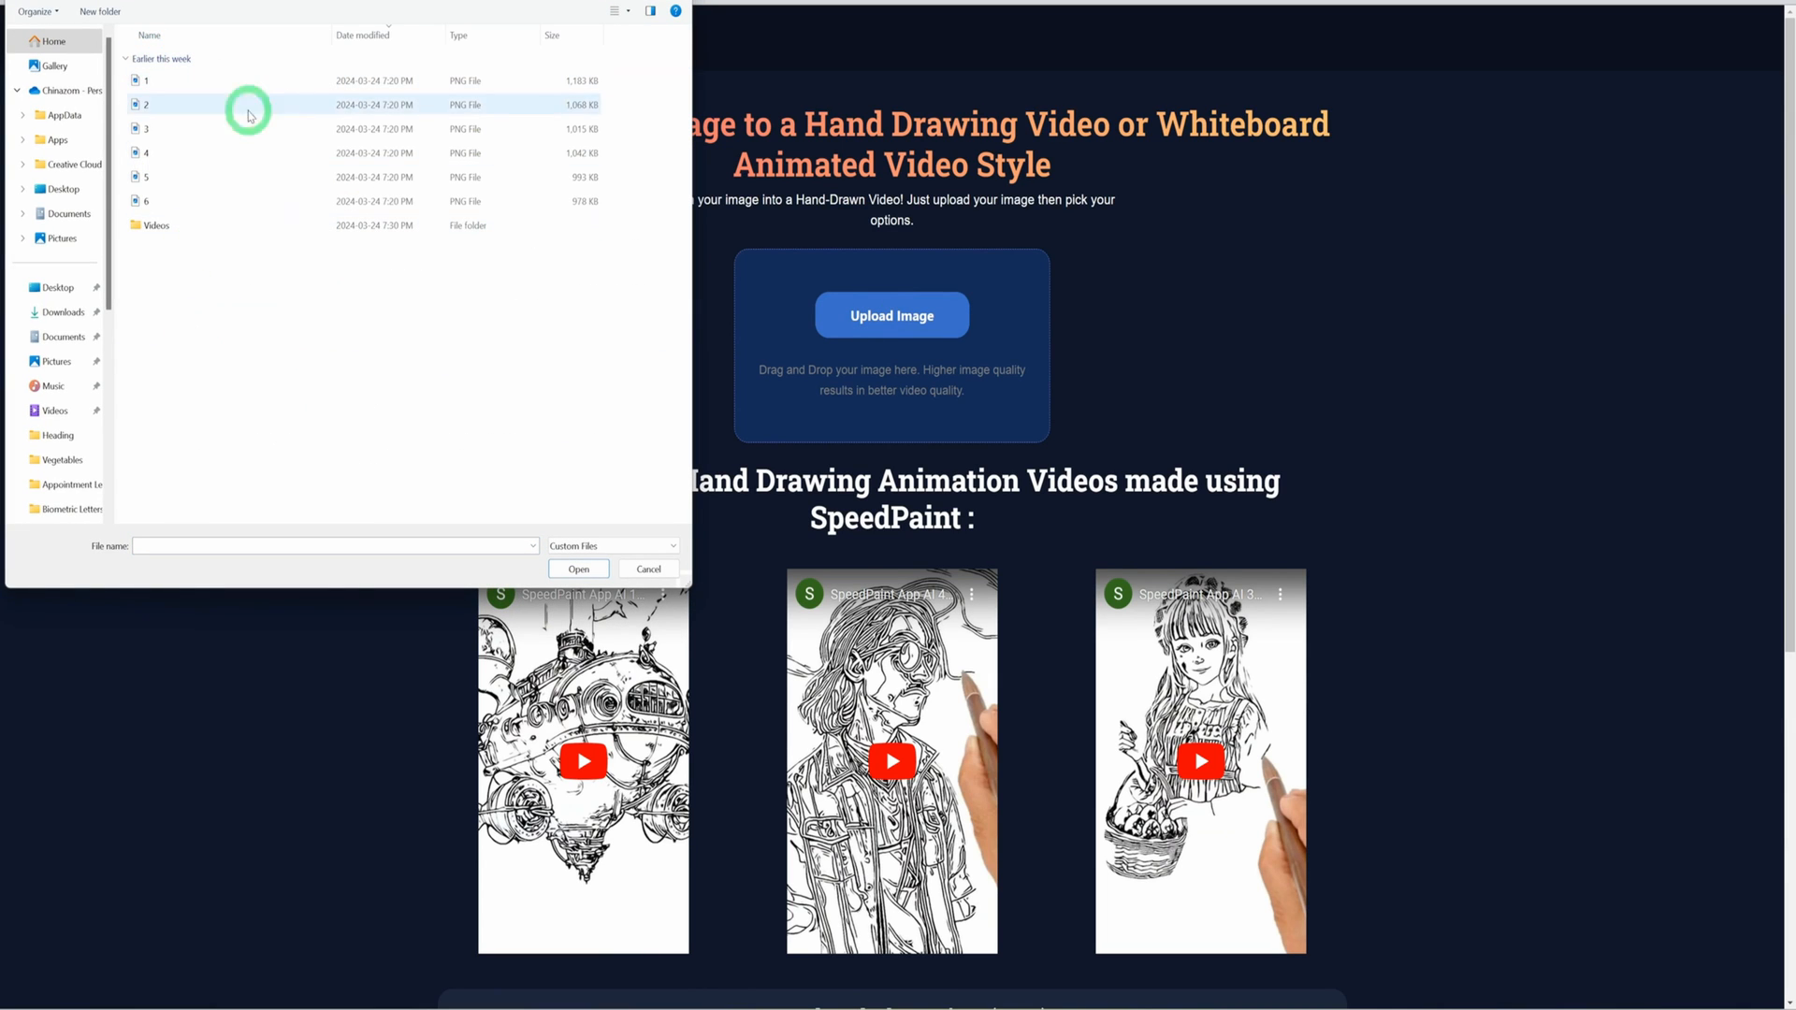
{"action": "left_click", "coordinate": [146, 81]}
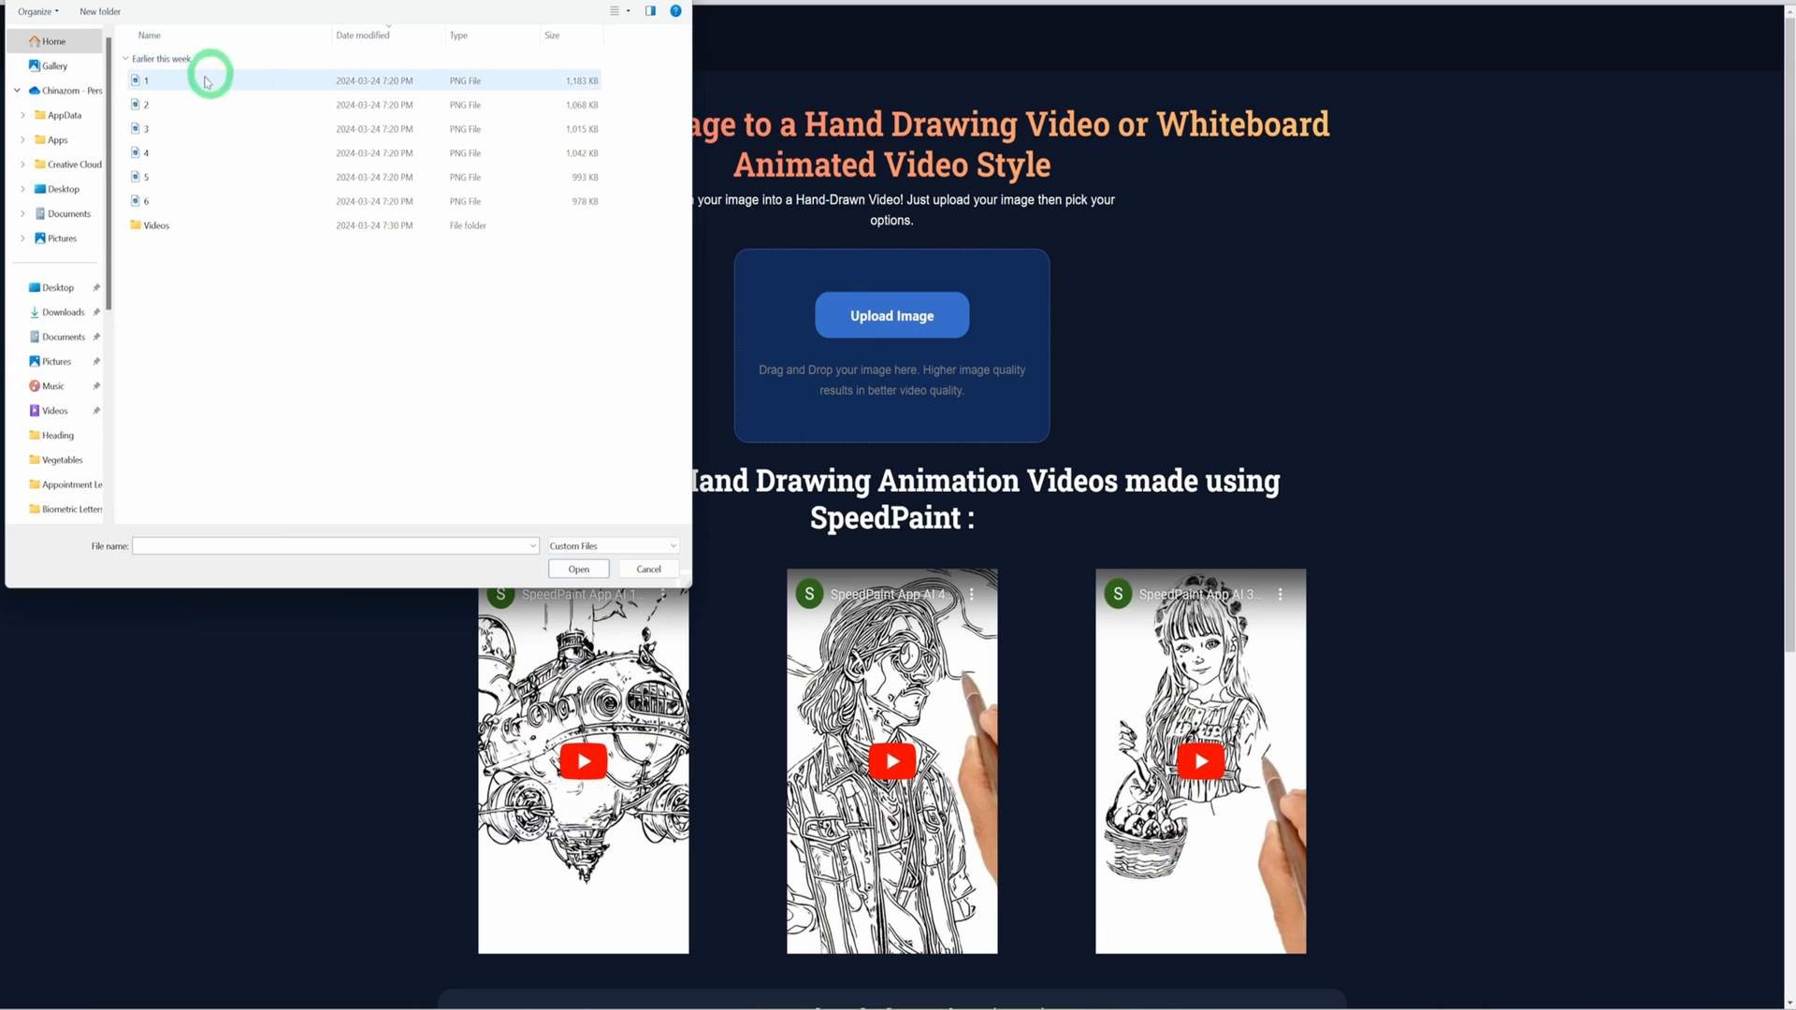
{"action": "left_click", "coordinate": [143, 81]}
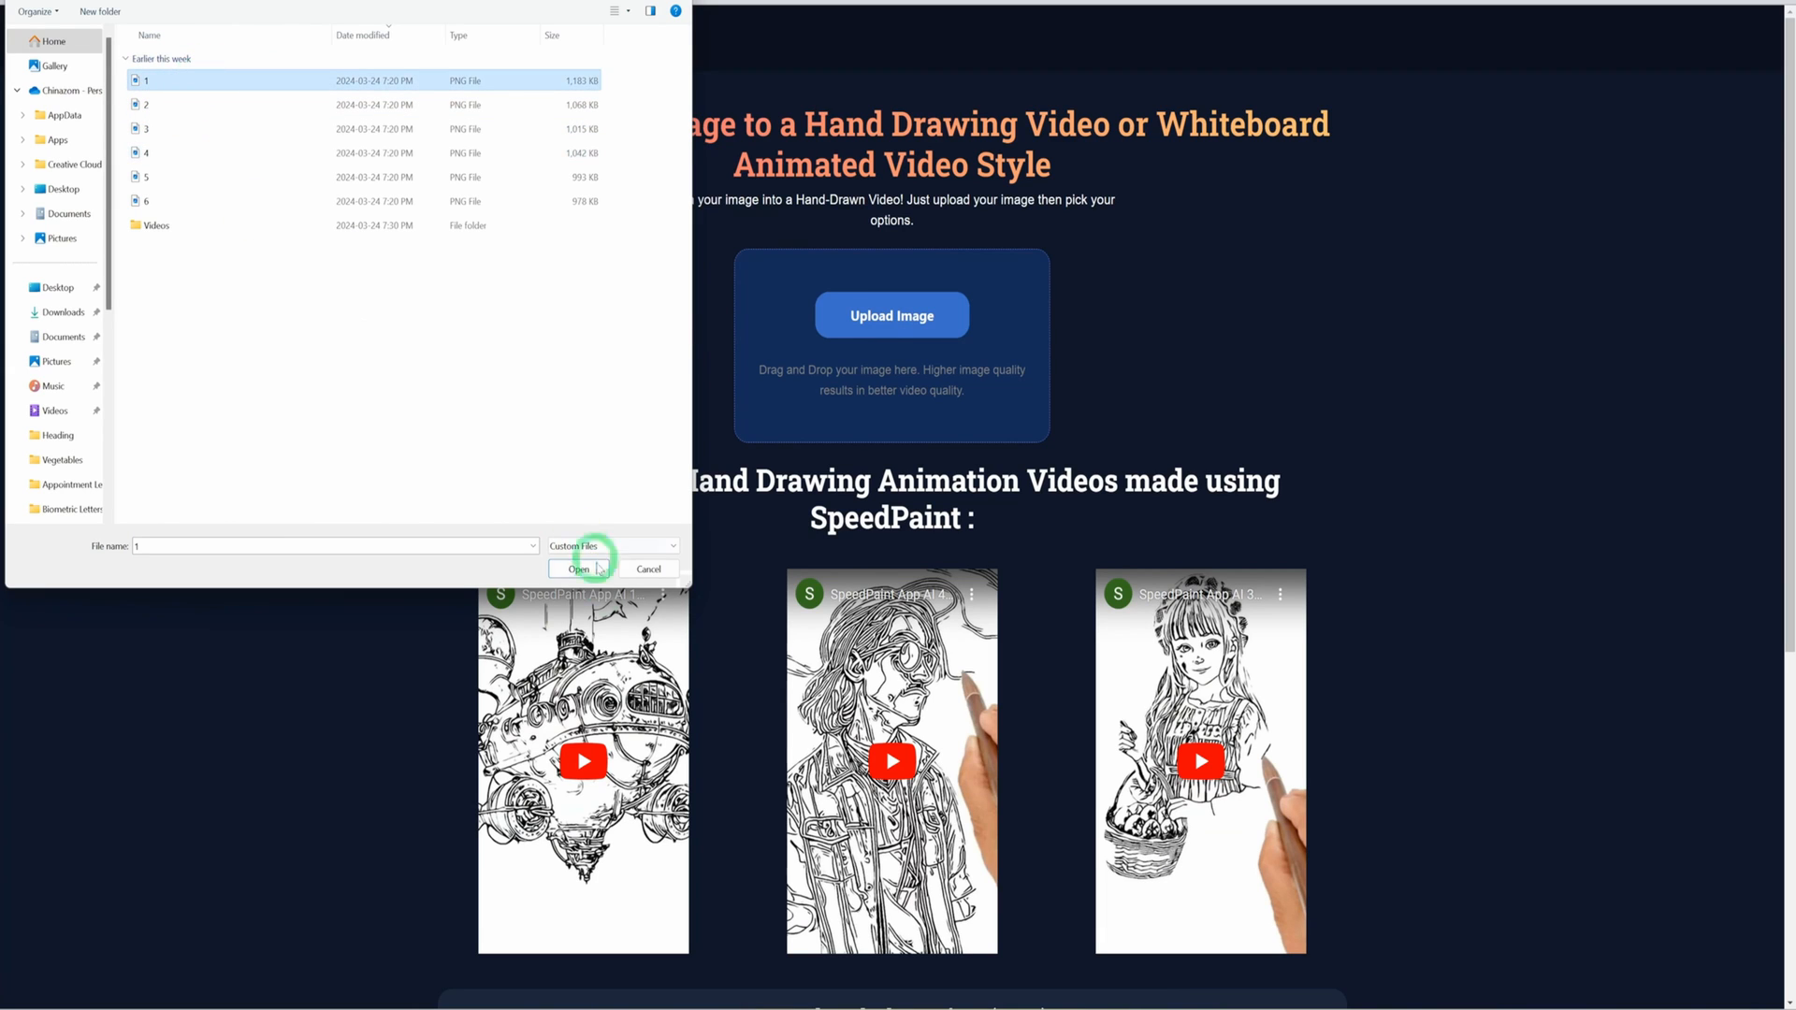
{"action": "left_click", "coordinate": [578, 570]}
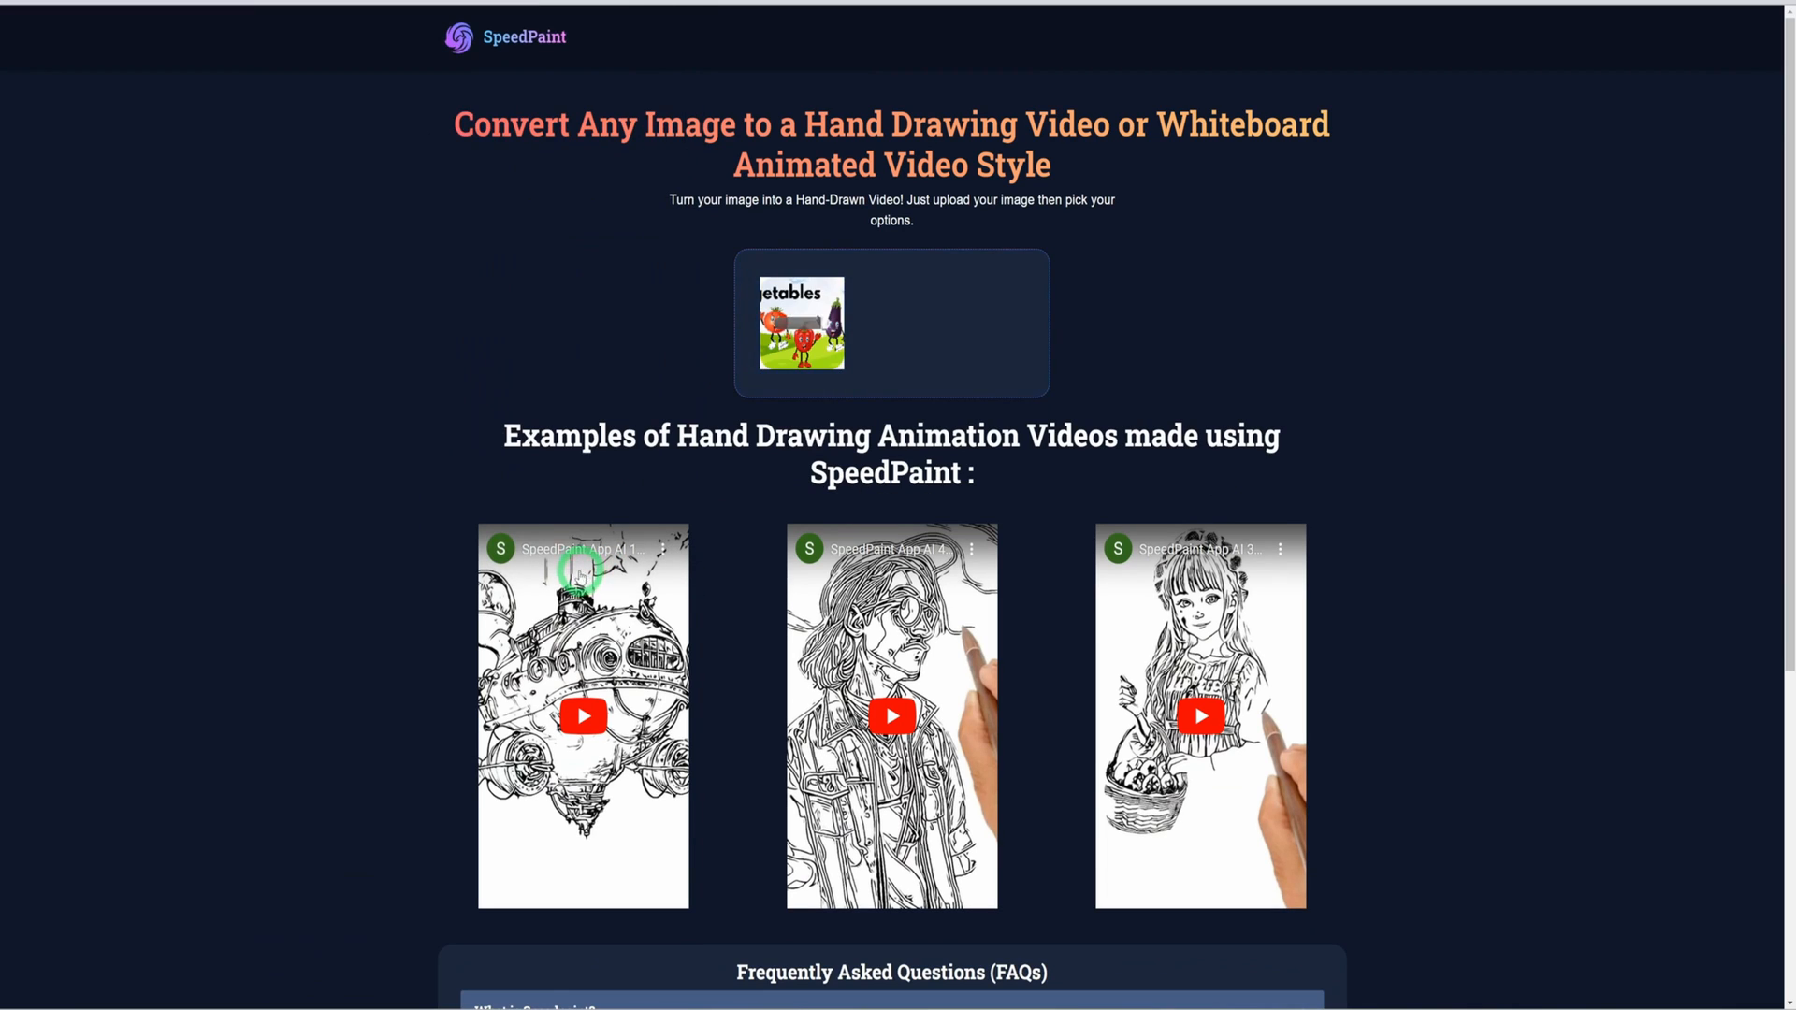
Choose a drawing hand, 30 fps, 5s colour fill, HD quality and a fade-out effect.
{"action": "left_click", "coordinate": [801, 322]}
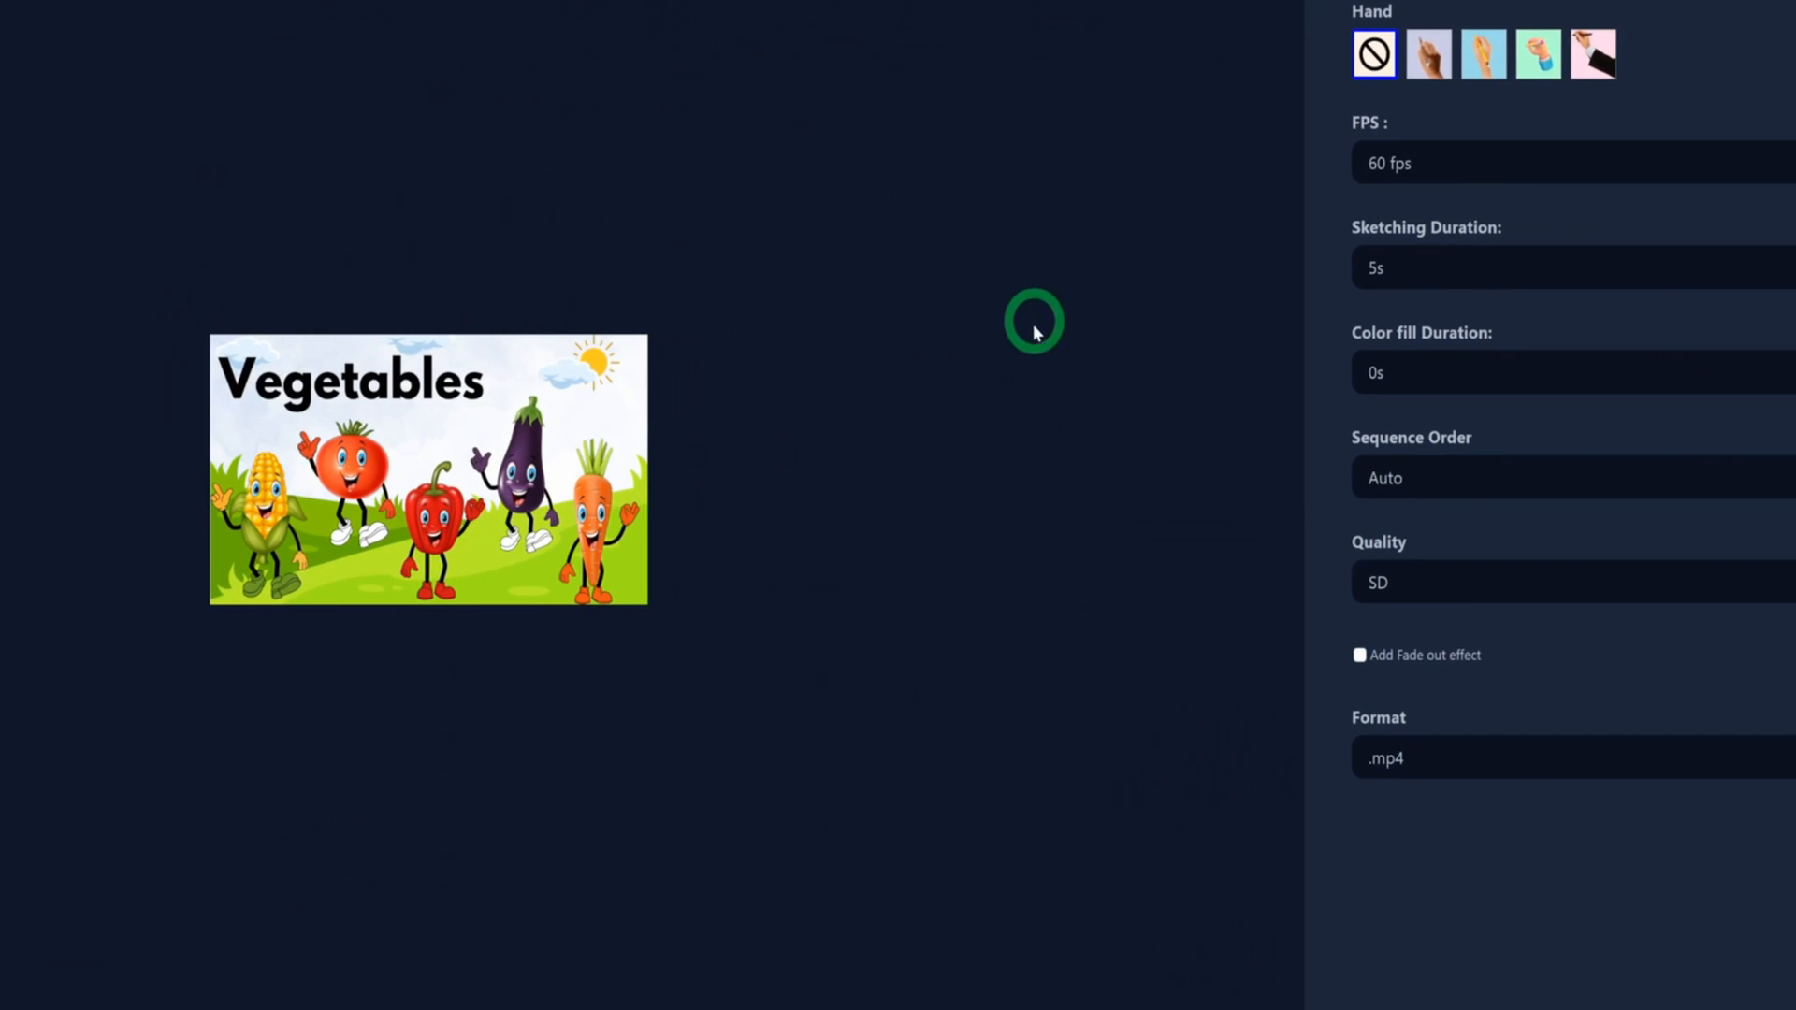
{"action": "left_click", "coordinate": [1393, 54]}
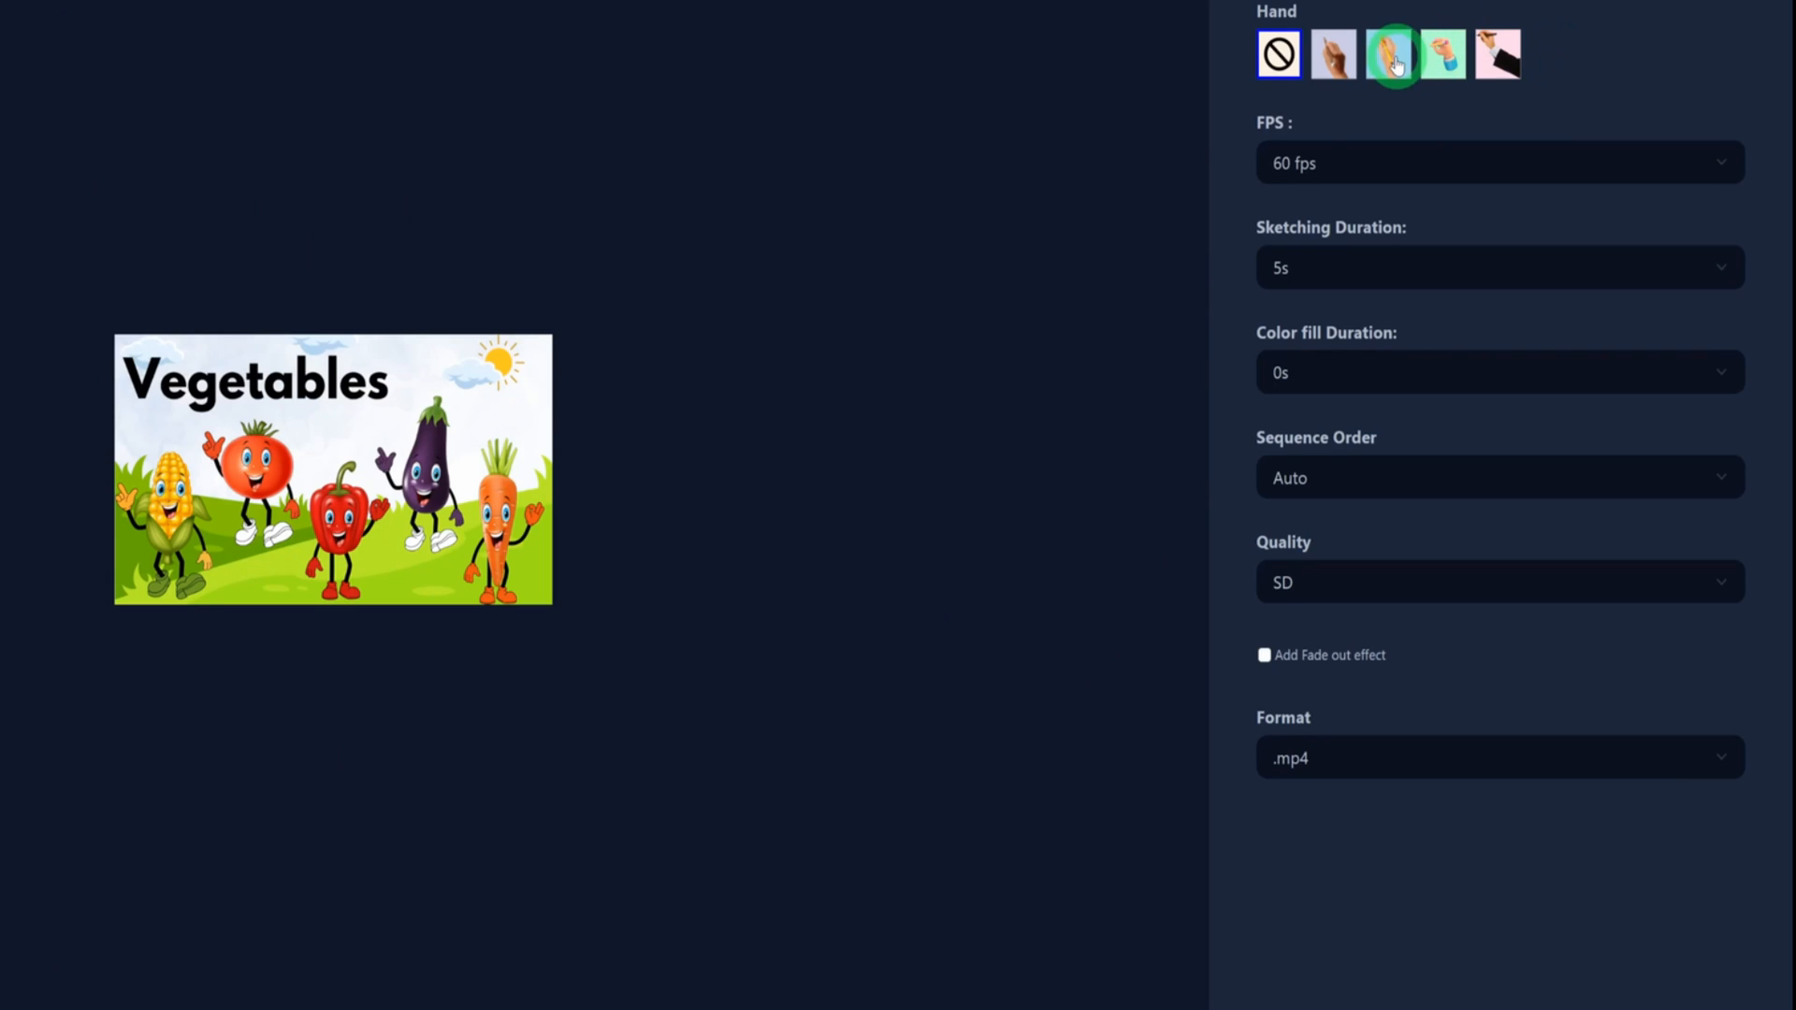
{"action": "left_click", "coordinate": [1388, 54]}
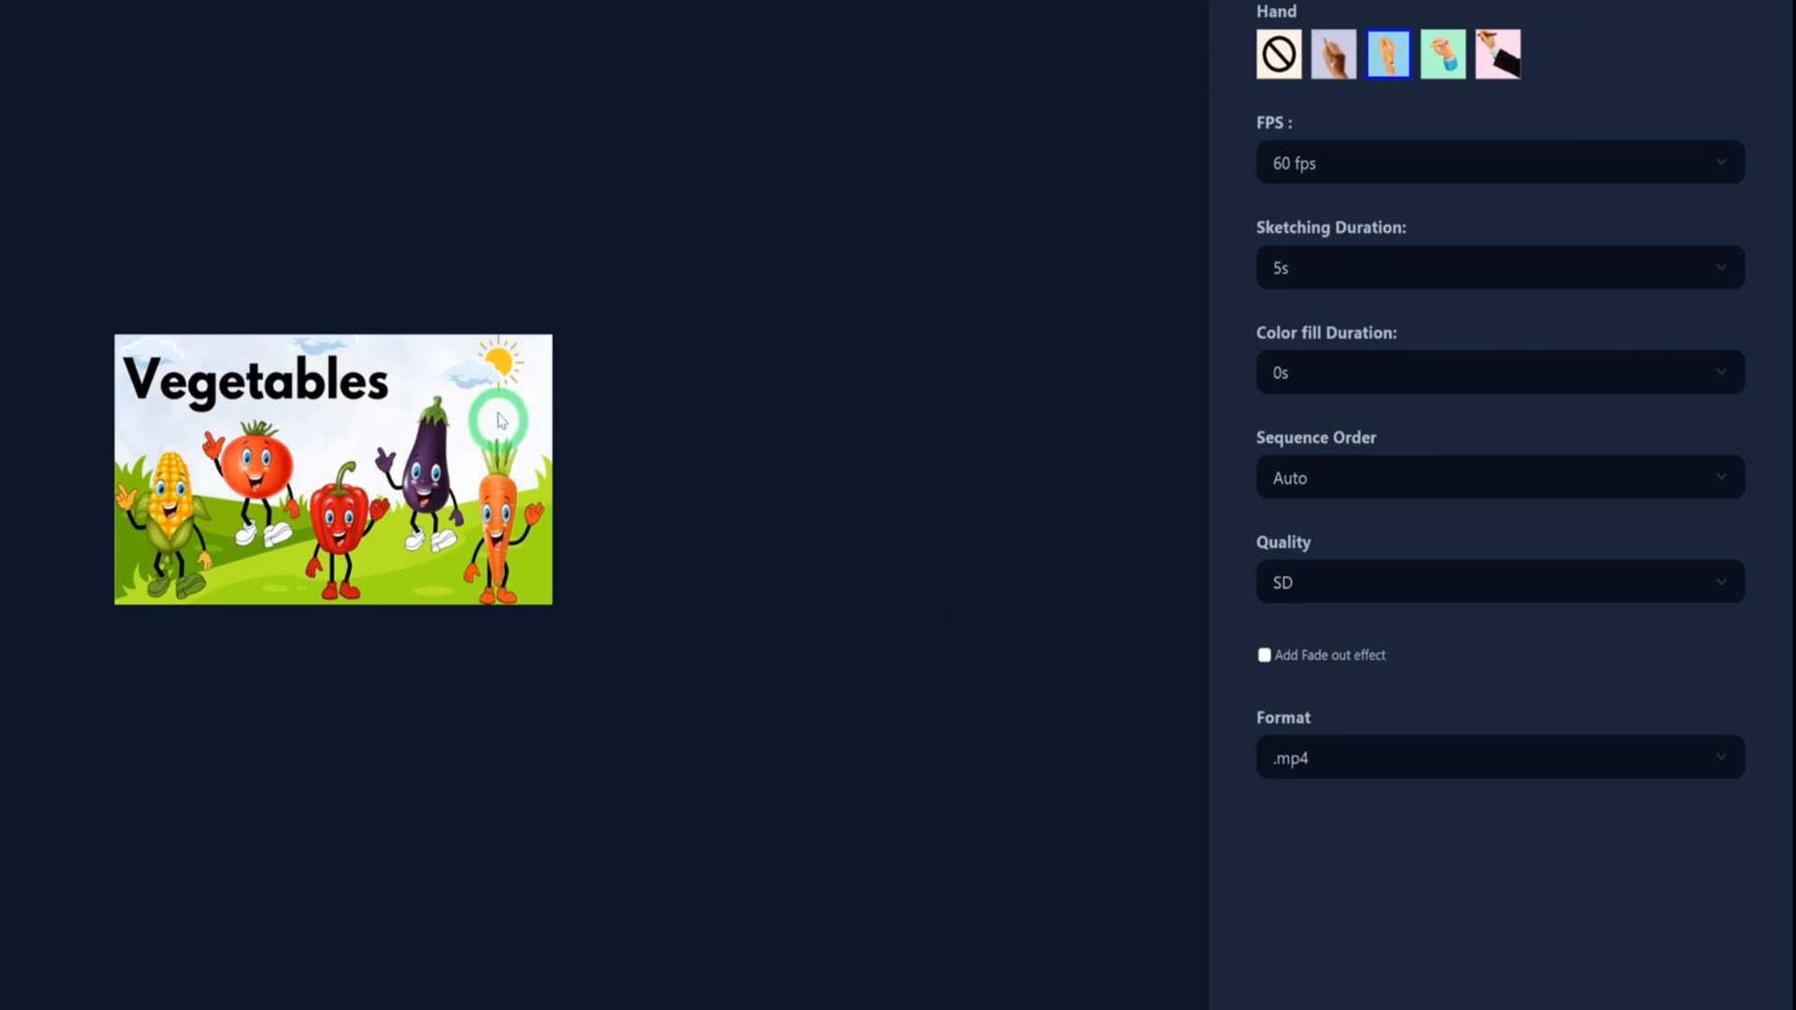
{"action": "mouse_move", "coordinate": [877, 408]}
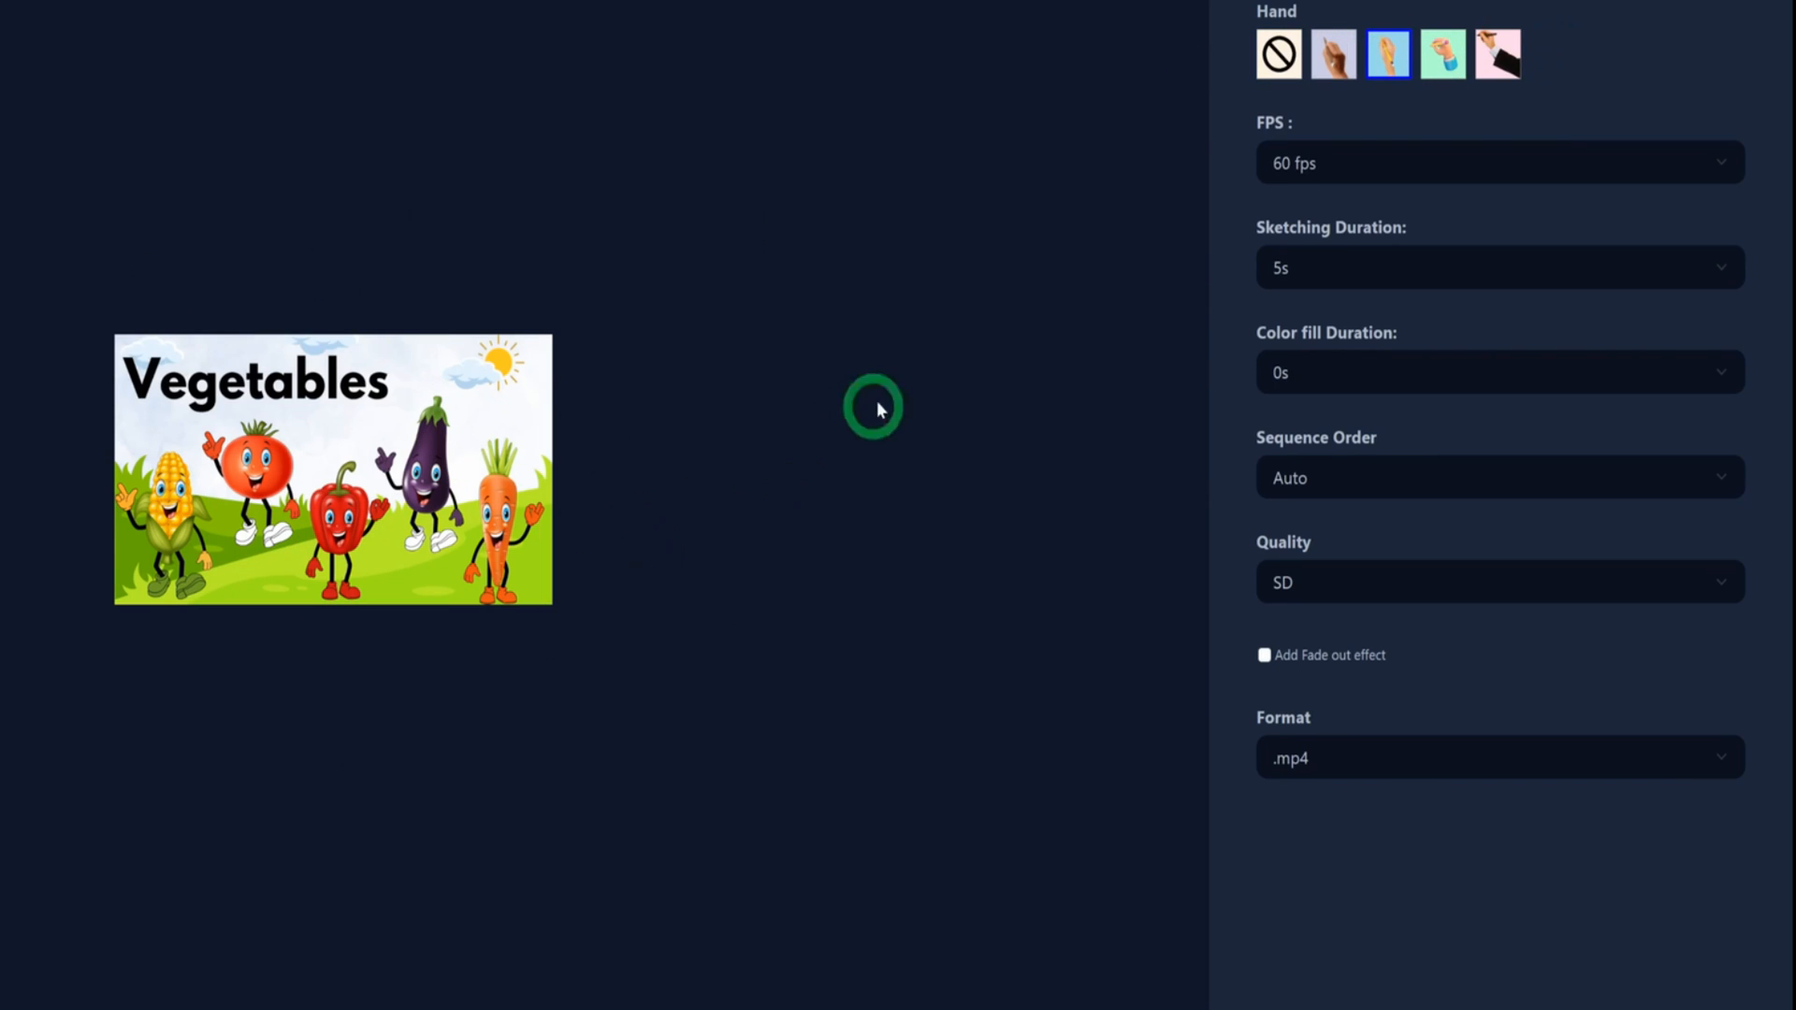
{"action": "left_click", "coordinate": [1497, 163]}
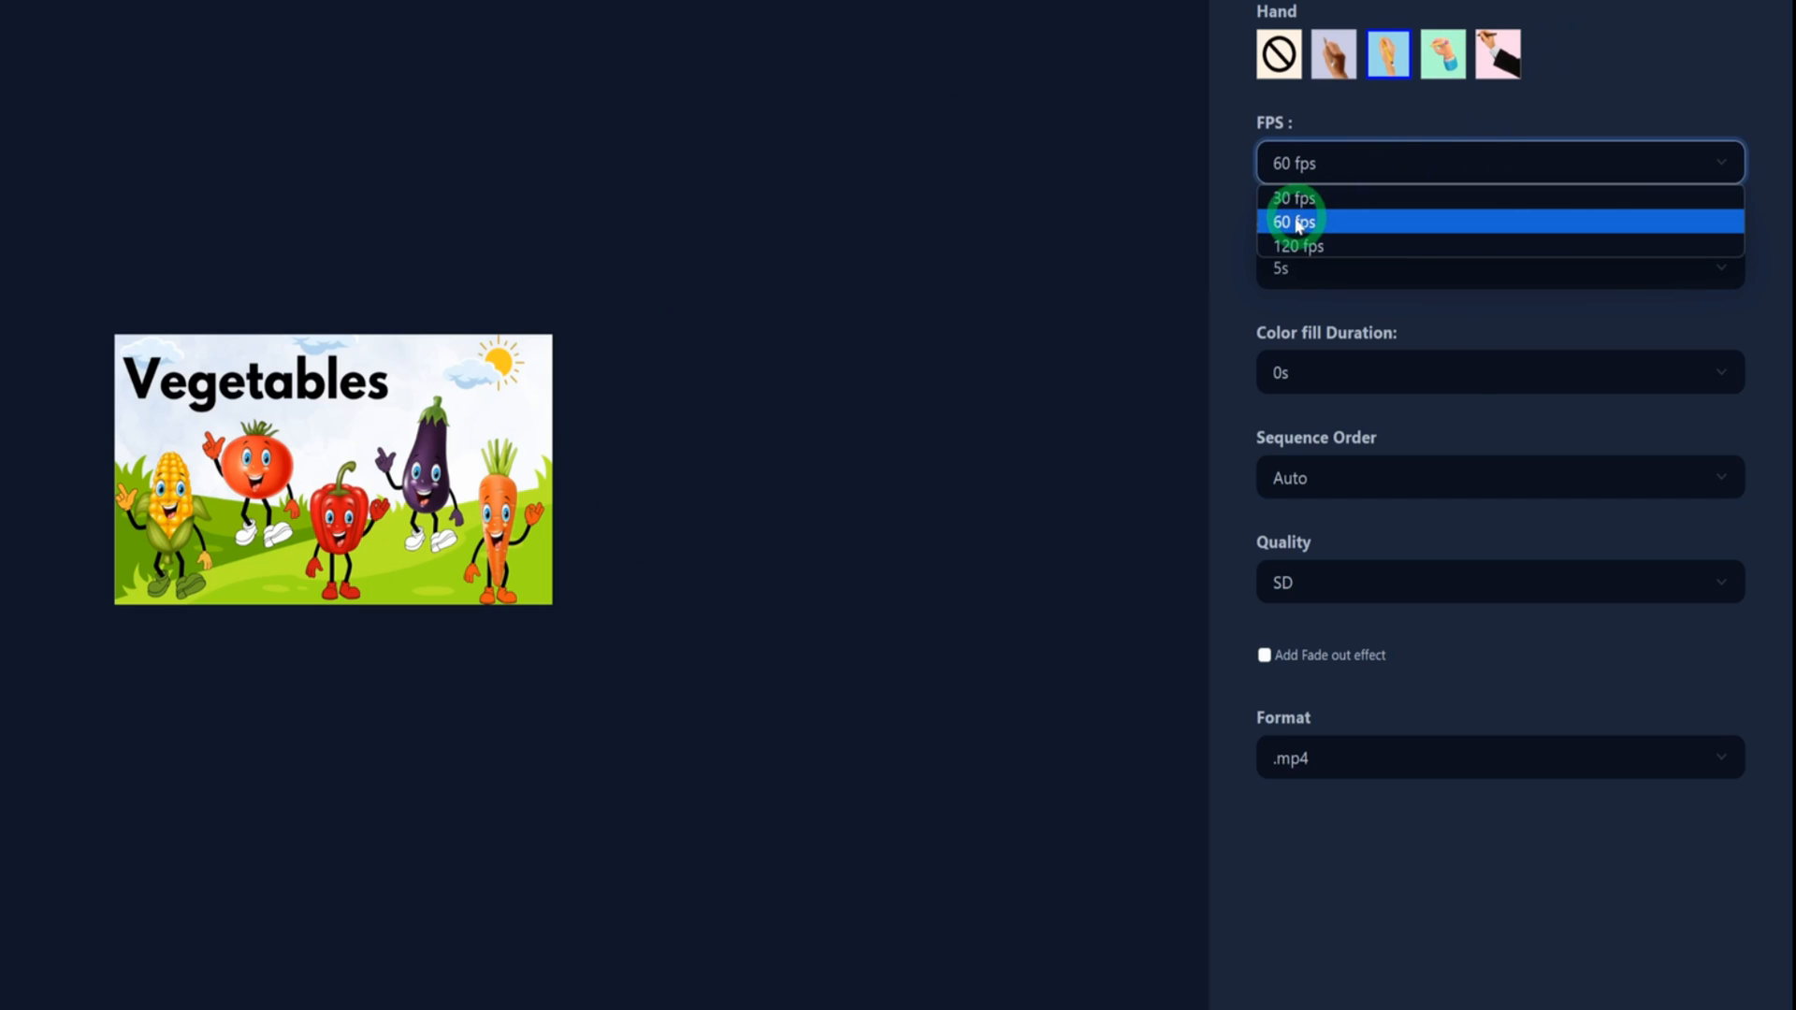
{"action": "left_click", "coordinate": [1295, 198]}
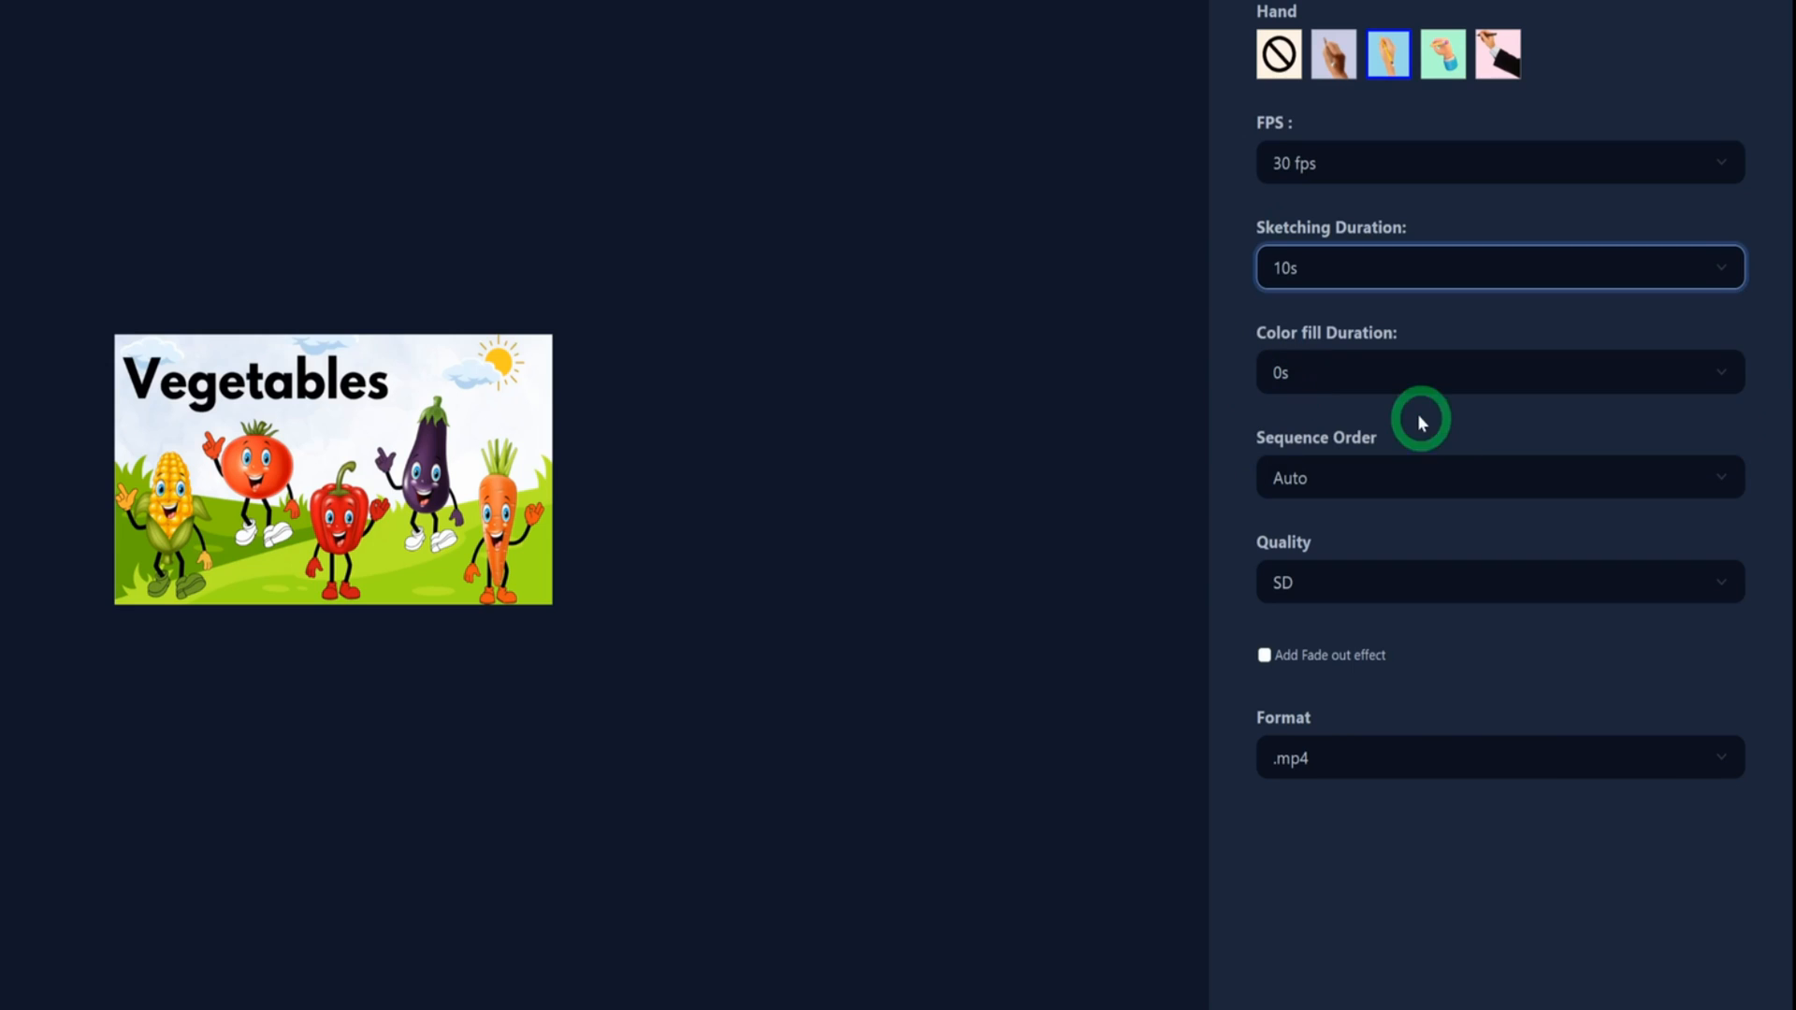
{"action": "left_click", "coordinate": [1499, 371]}
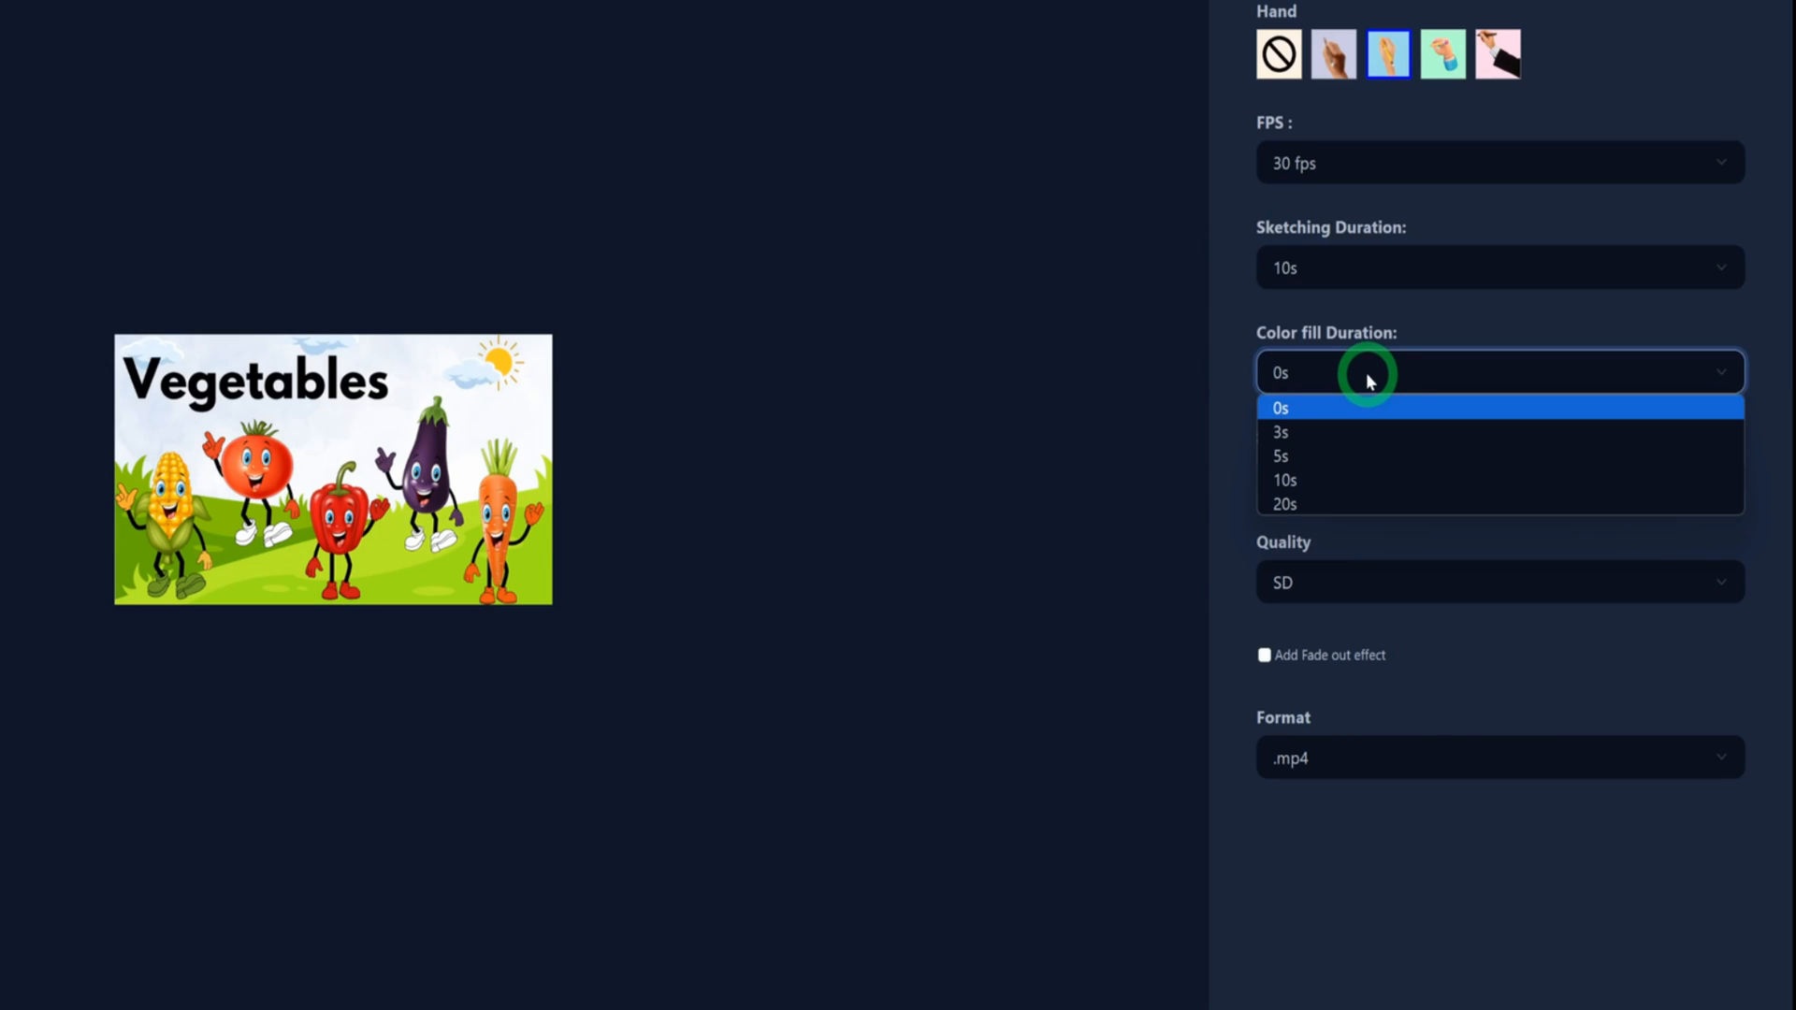
{"action": "left_click", "coordinate": [1280, 456]}
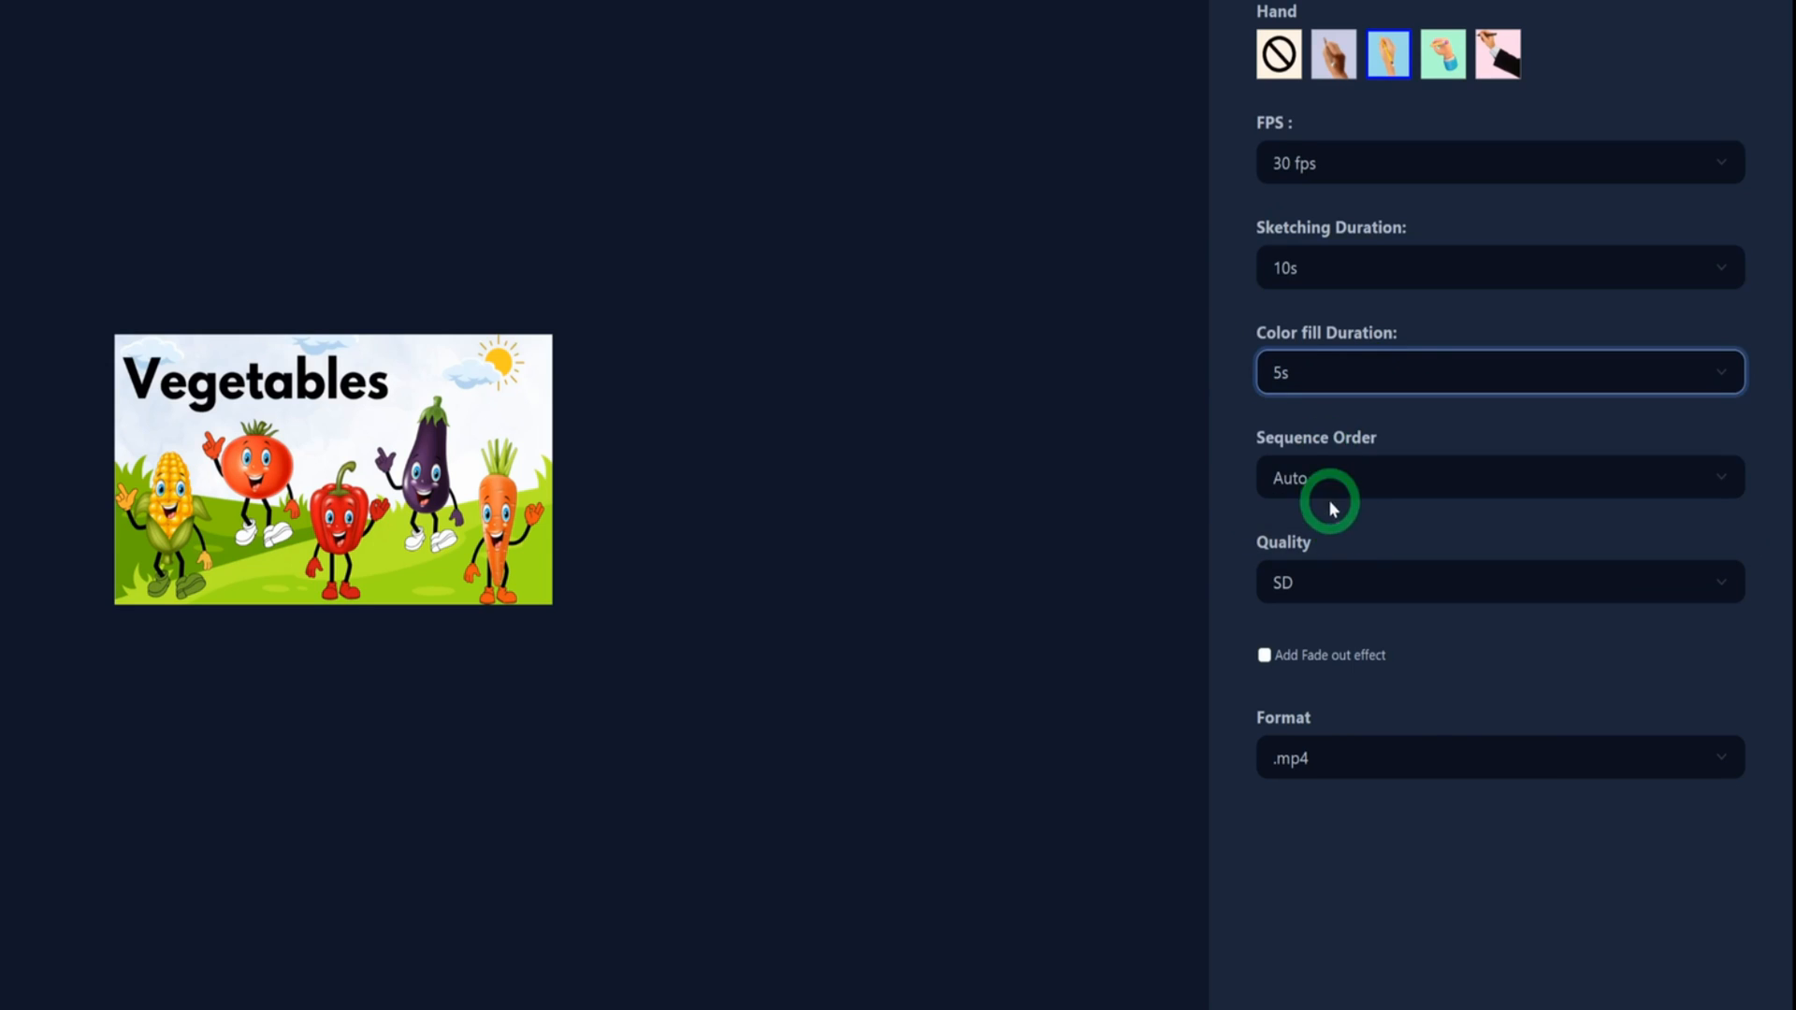
{"action": "mouse_move", "coordinate": [1320, 603]}
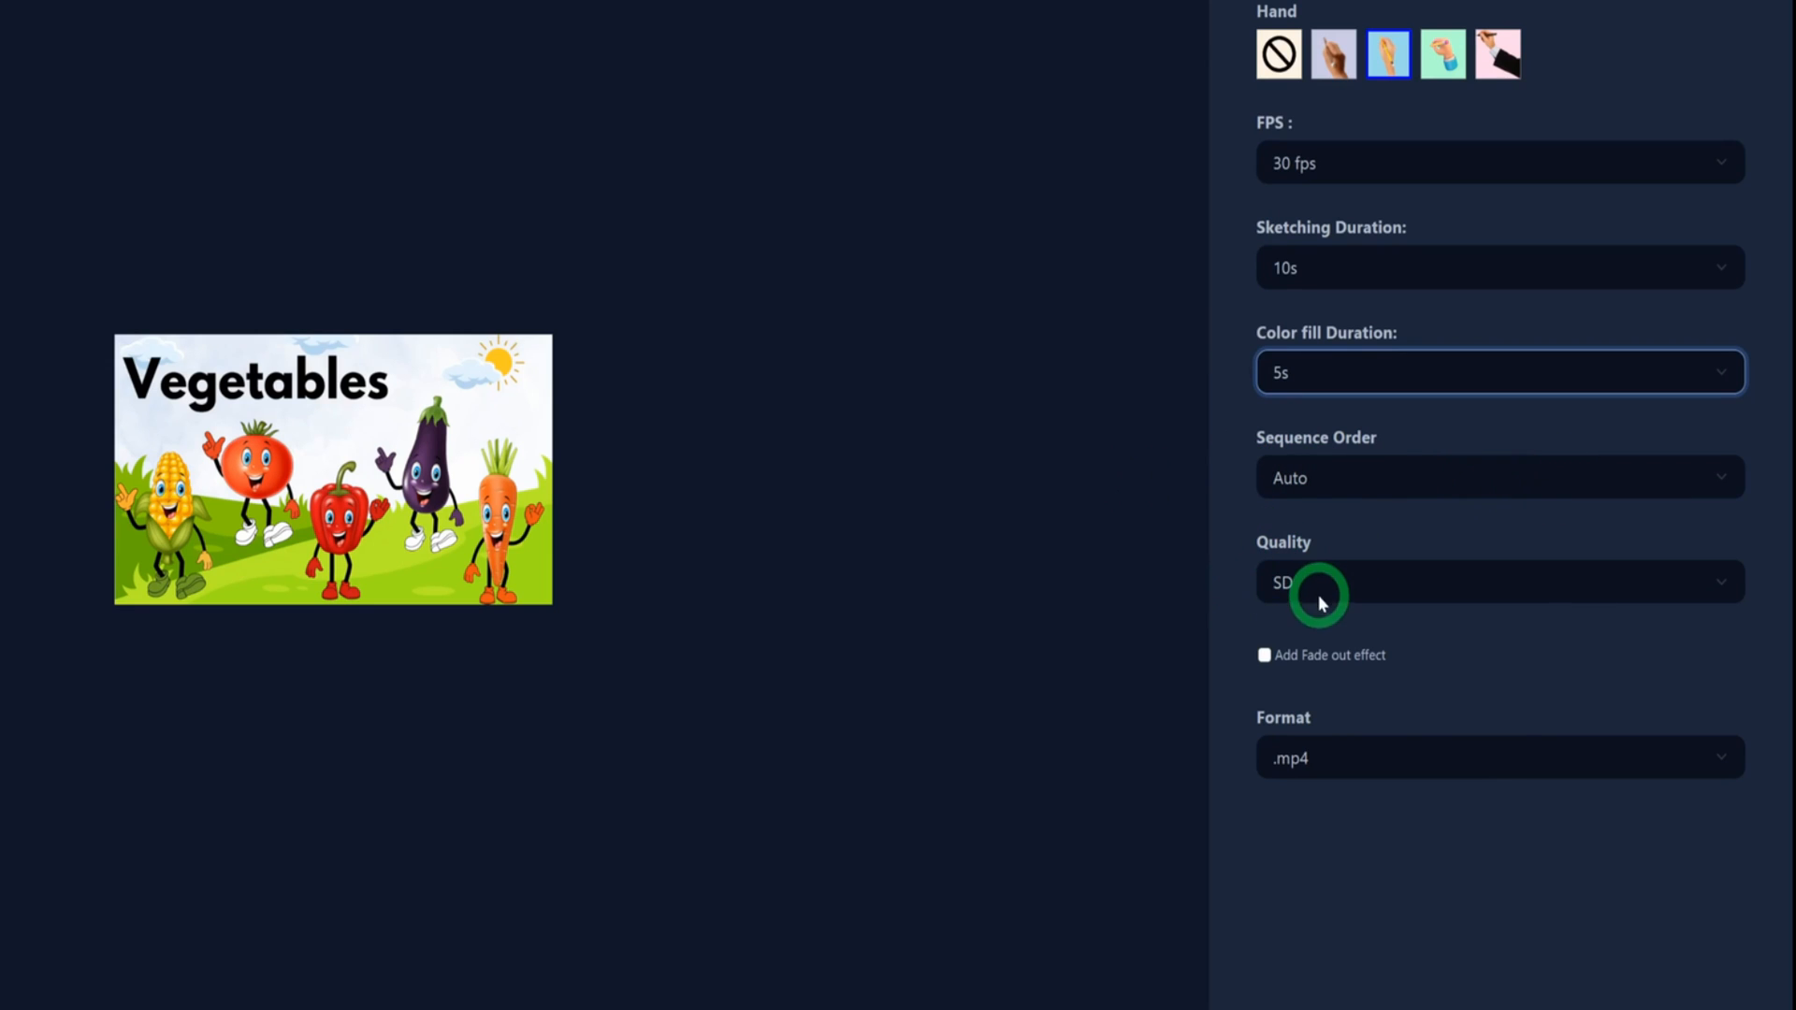
{"action": "left_click", "coordinate": [1498, 582]}
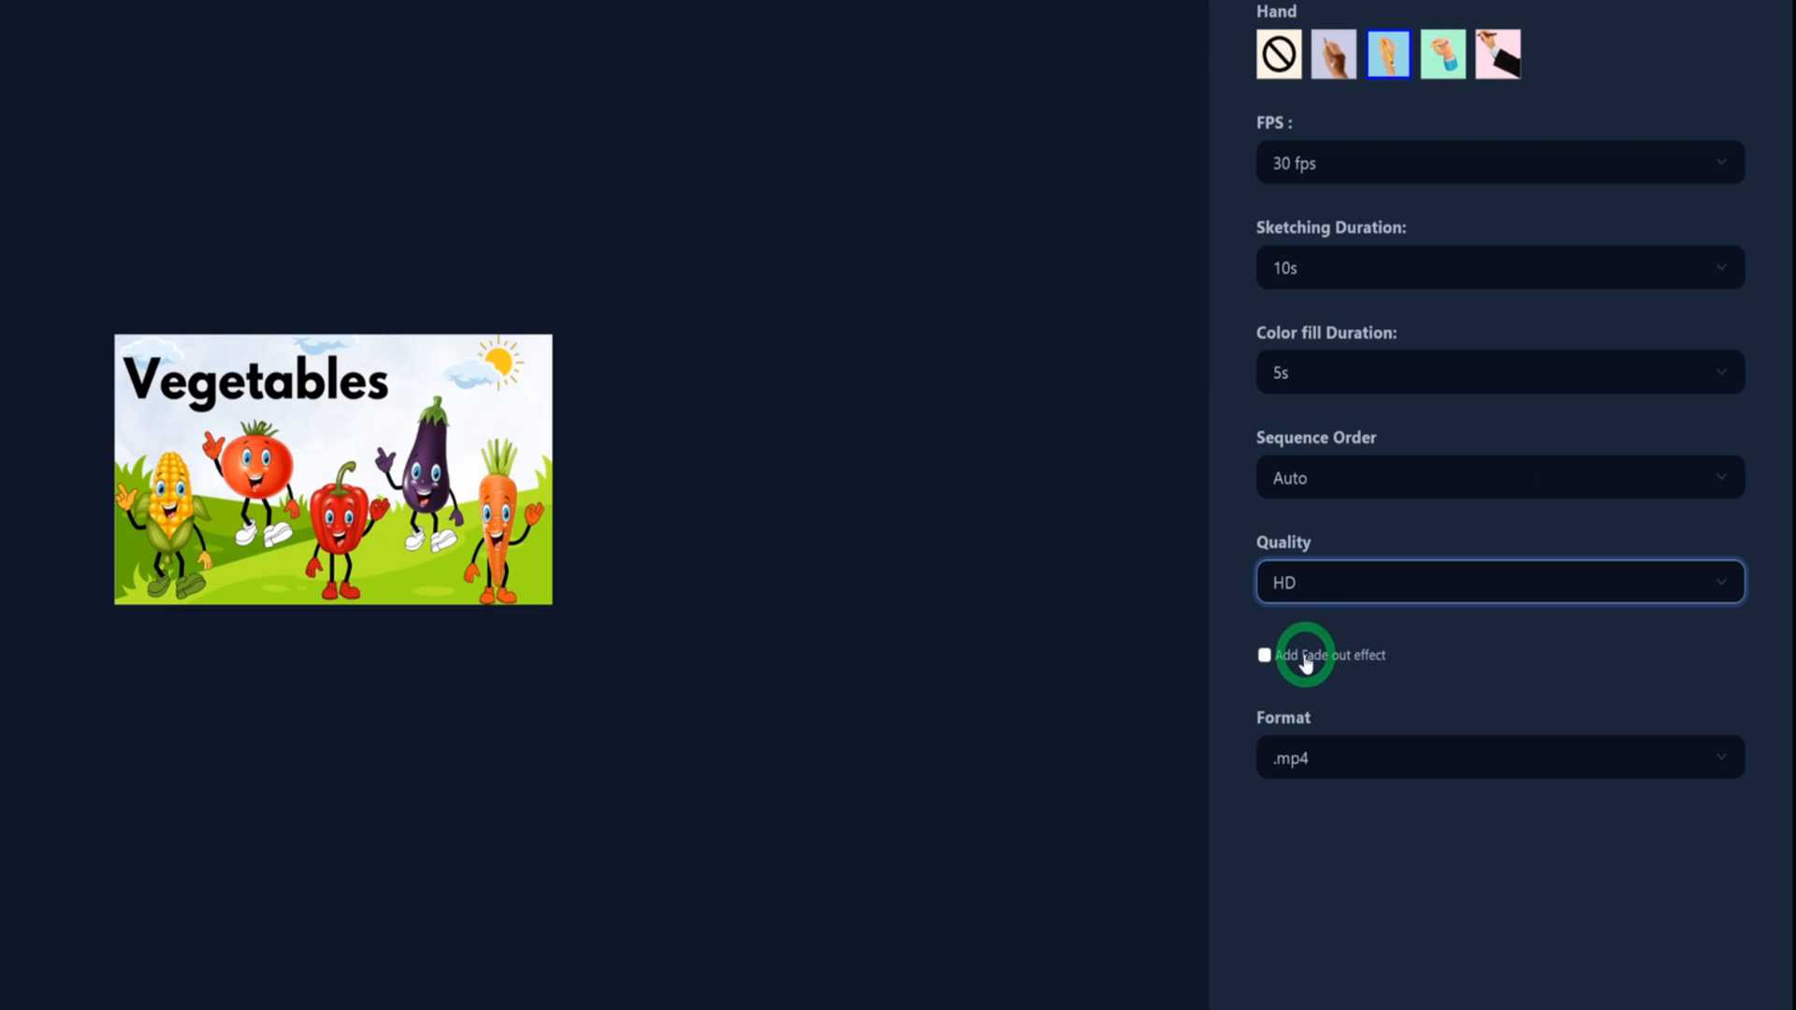
{"action": "left_click", "coordinate": [1264, 654]}
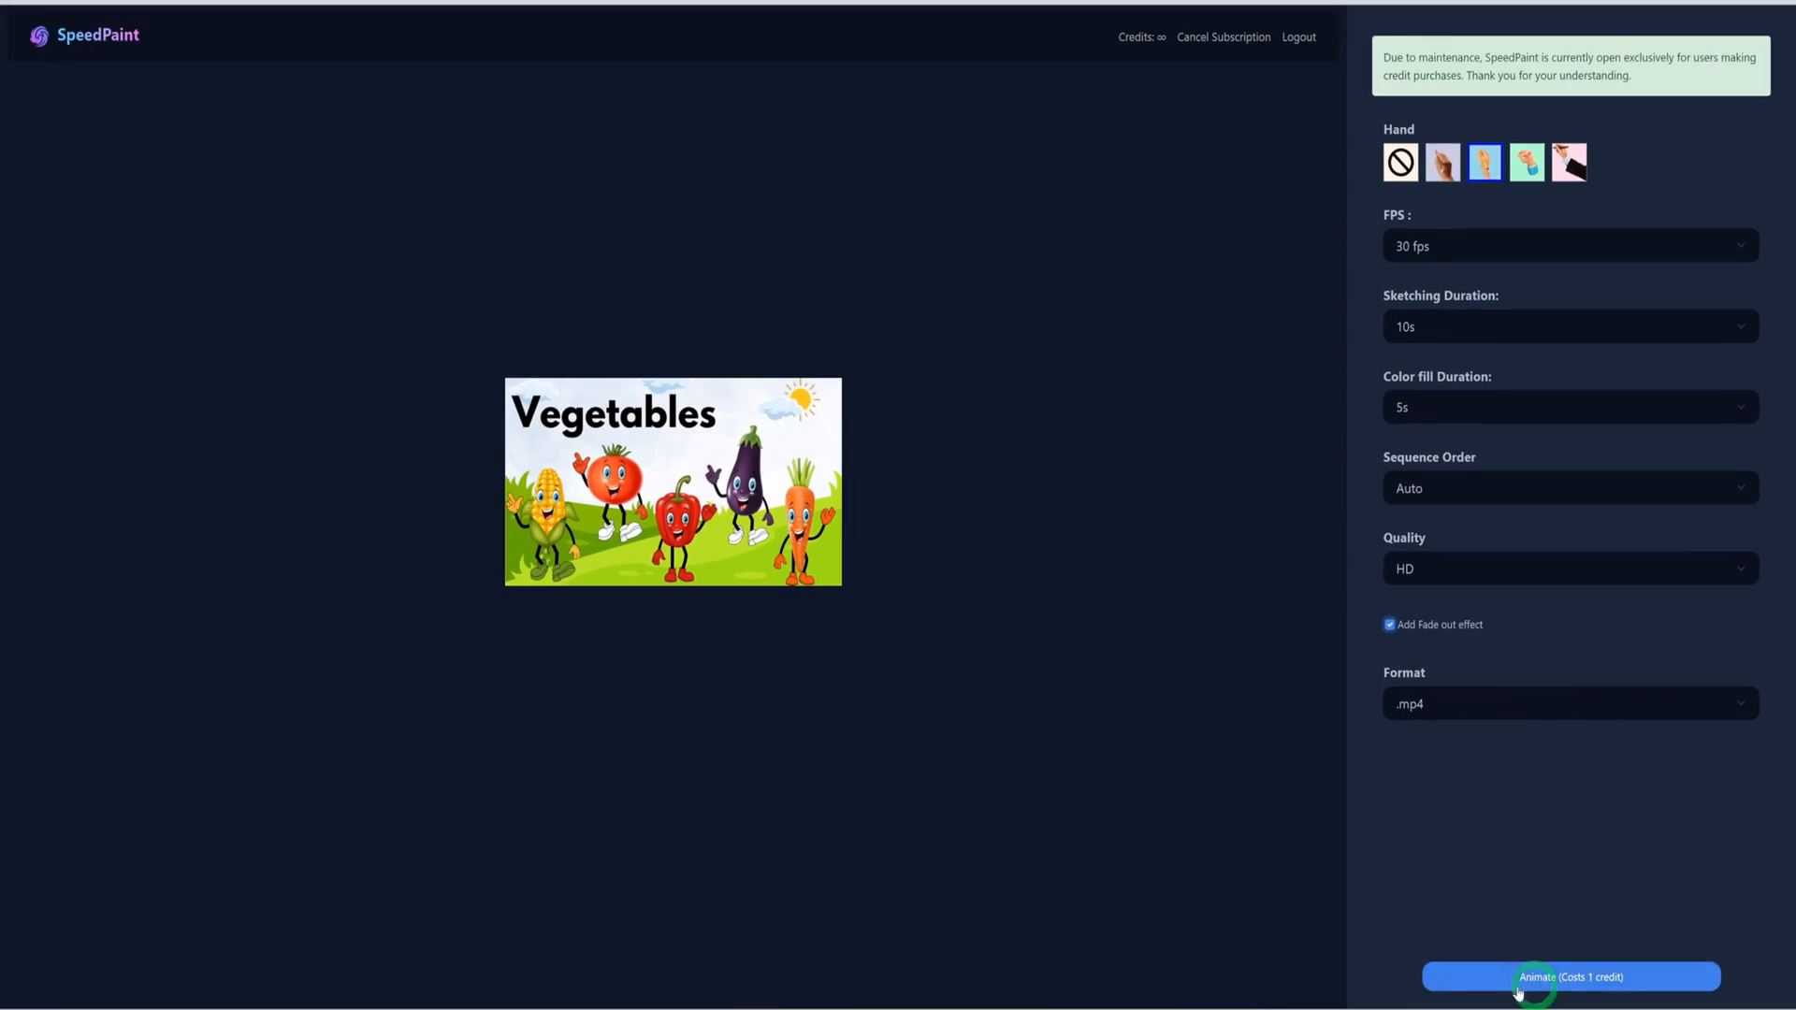
Generate the 22-second hand-drawing video, preview it, and download the MP4.
{"action": "left_click", "coordinate": [1570, 977]}
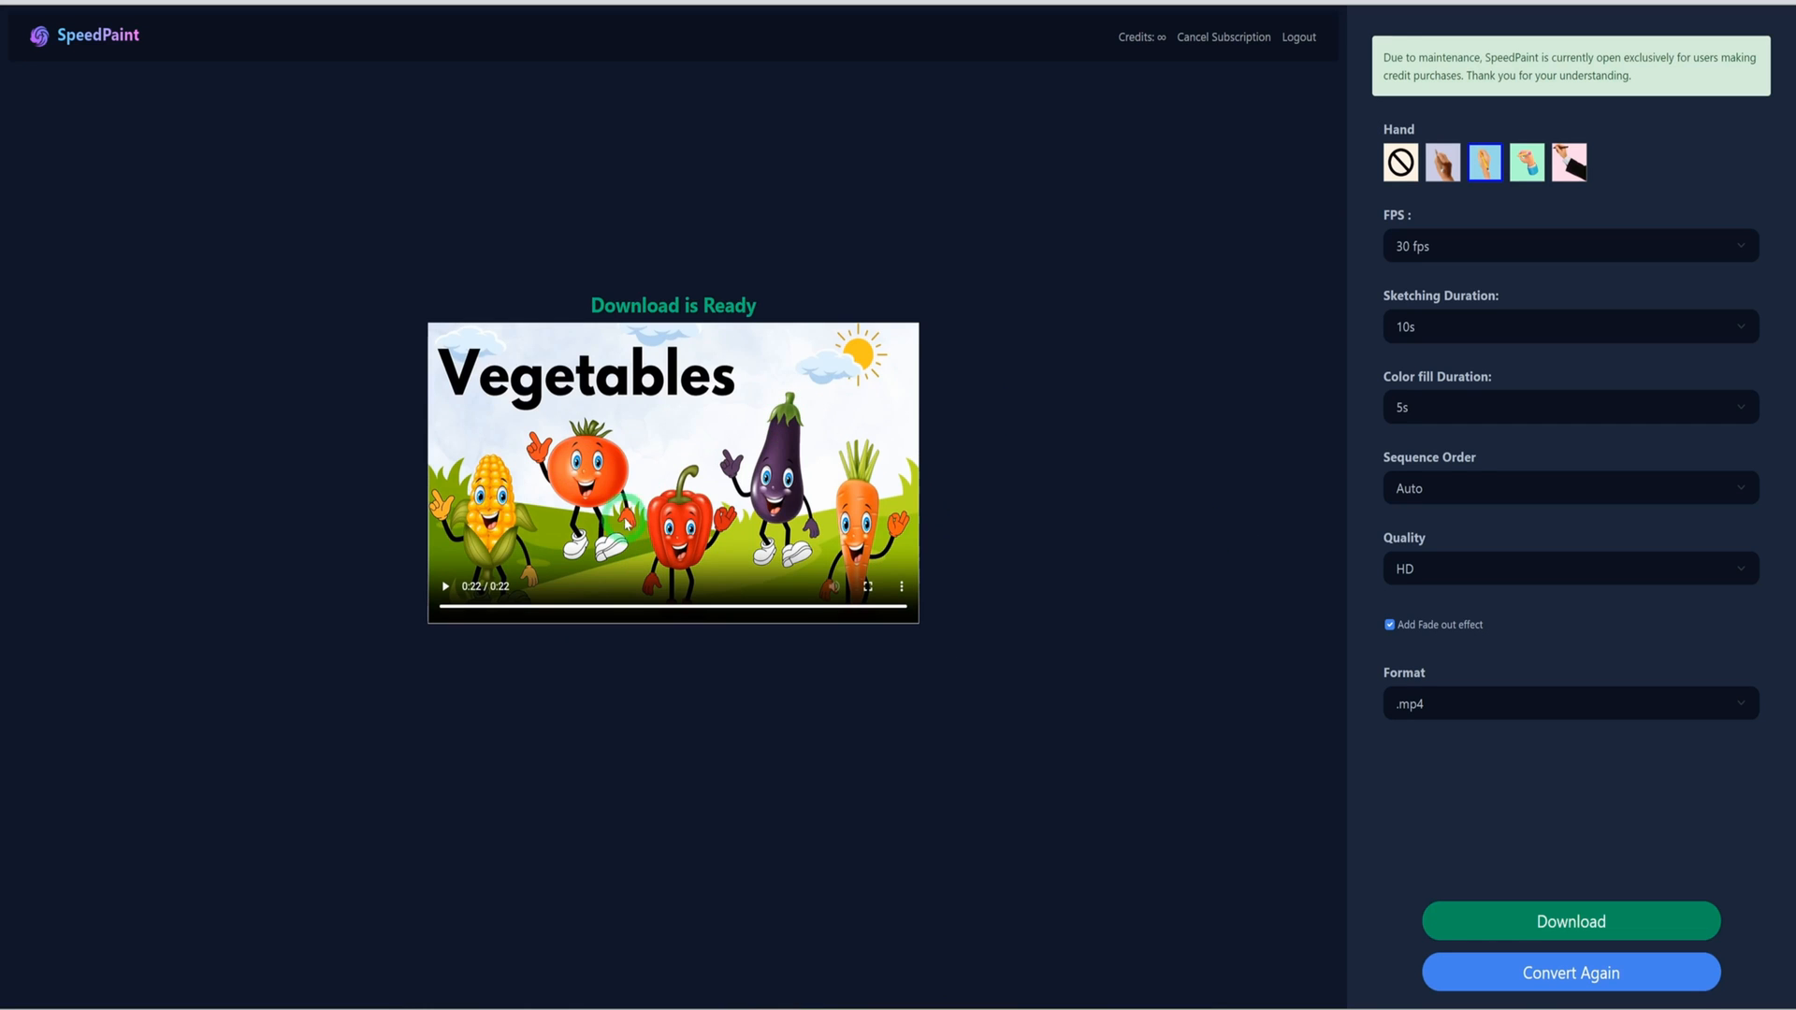
{"action": "mouse_move", "coordinate": [445, 587]}
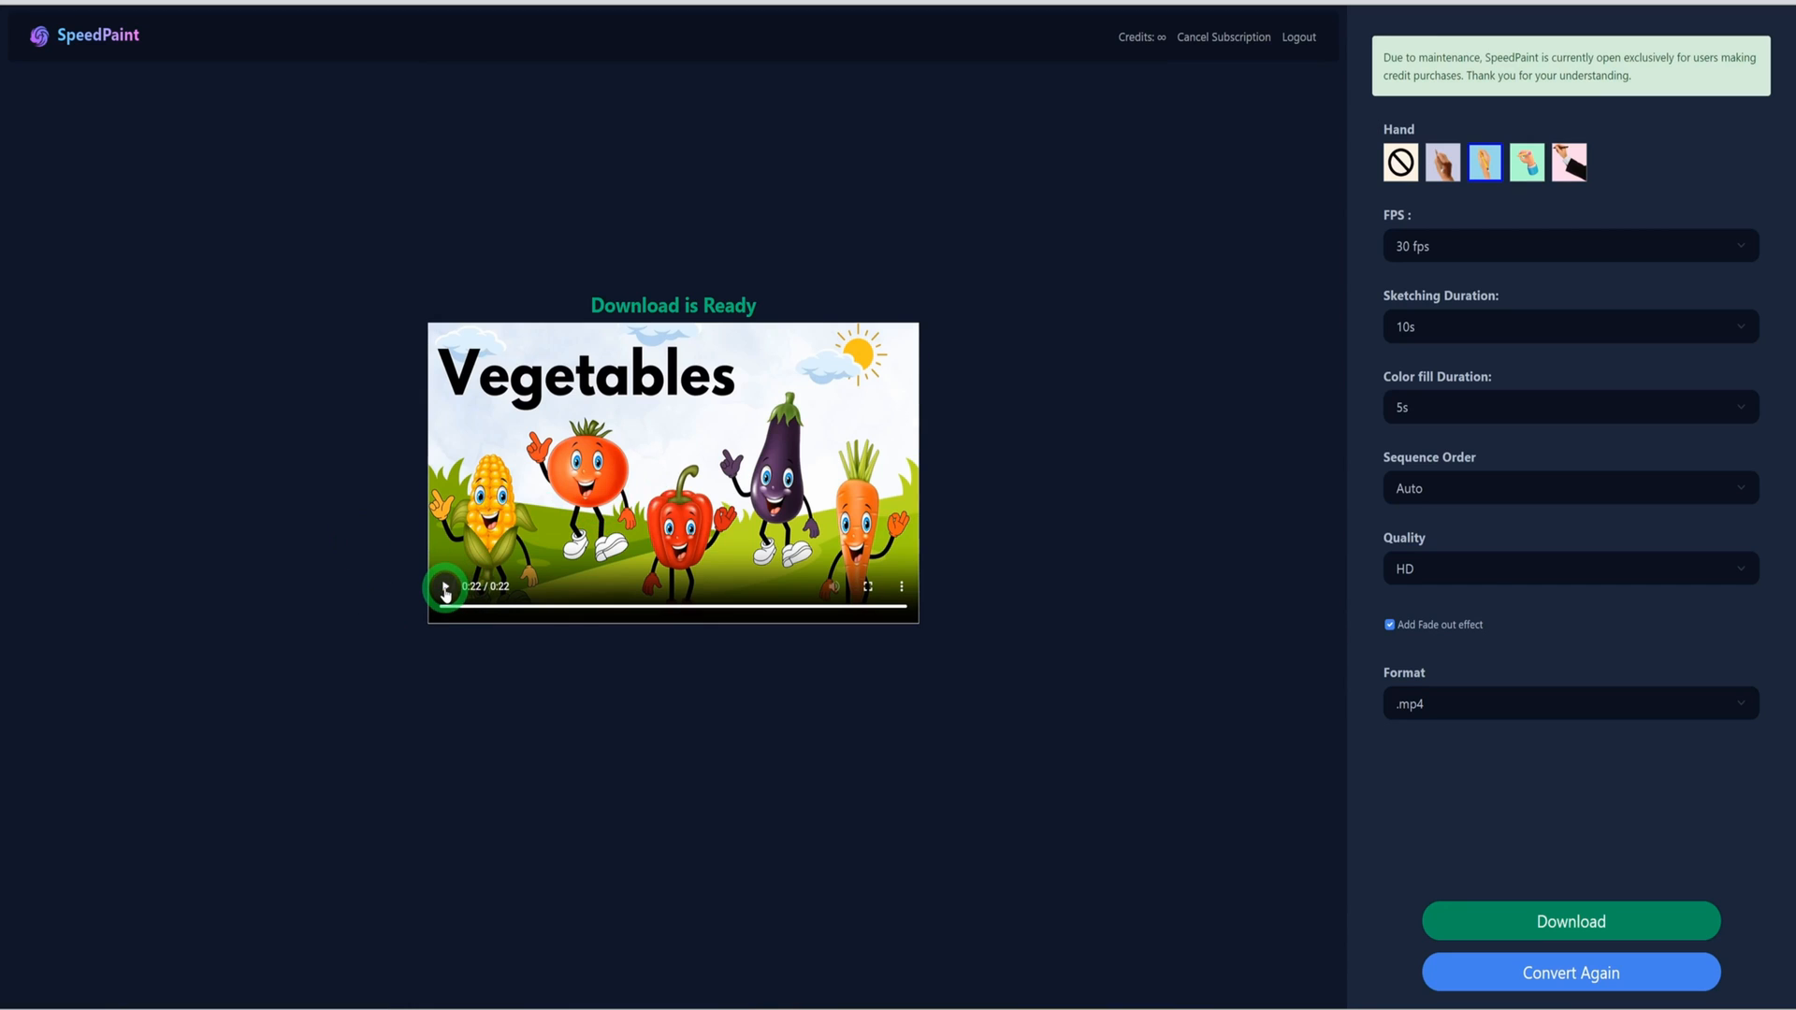
{"action": "left_click", "coordinate": [445, 587]}
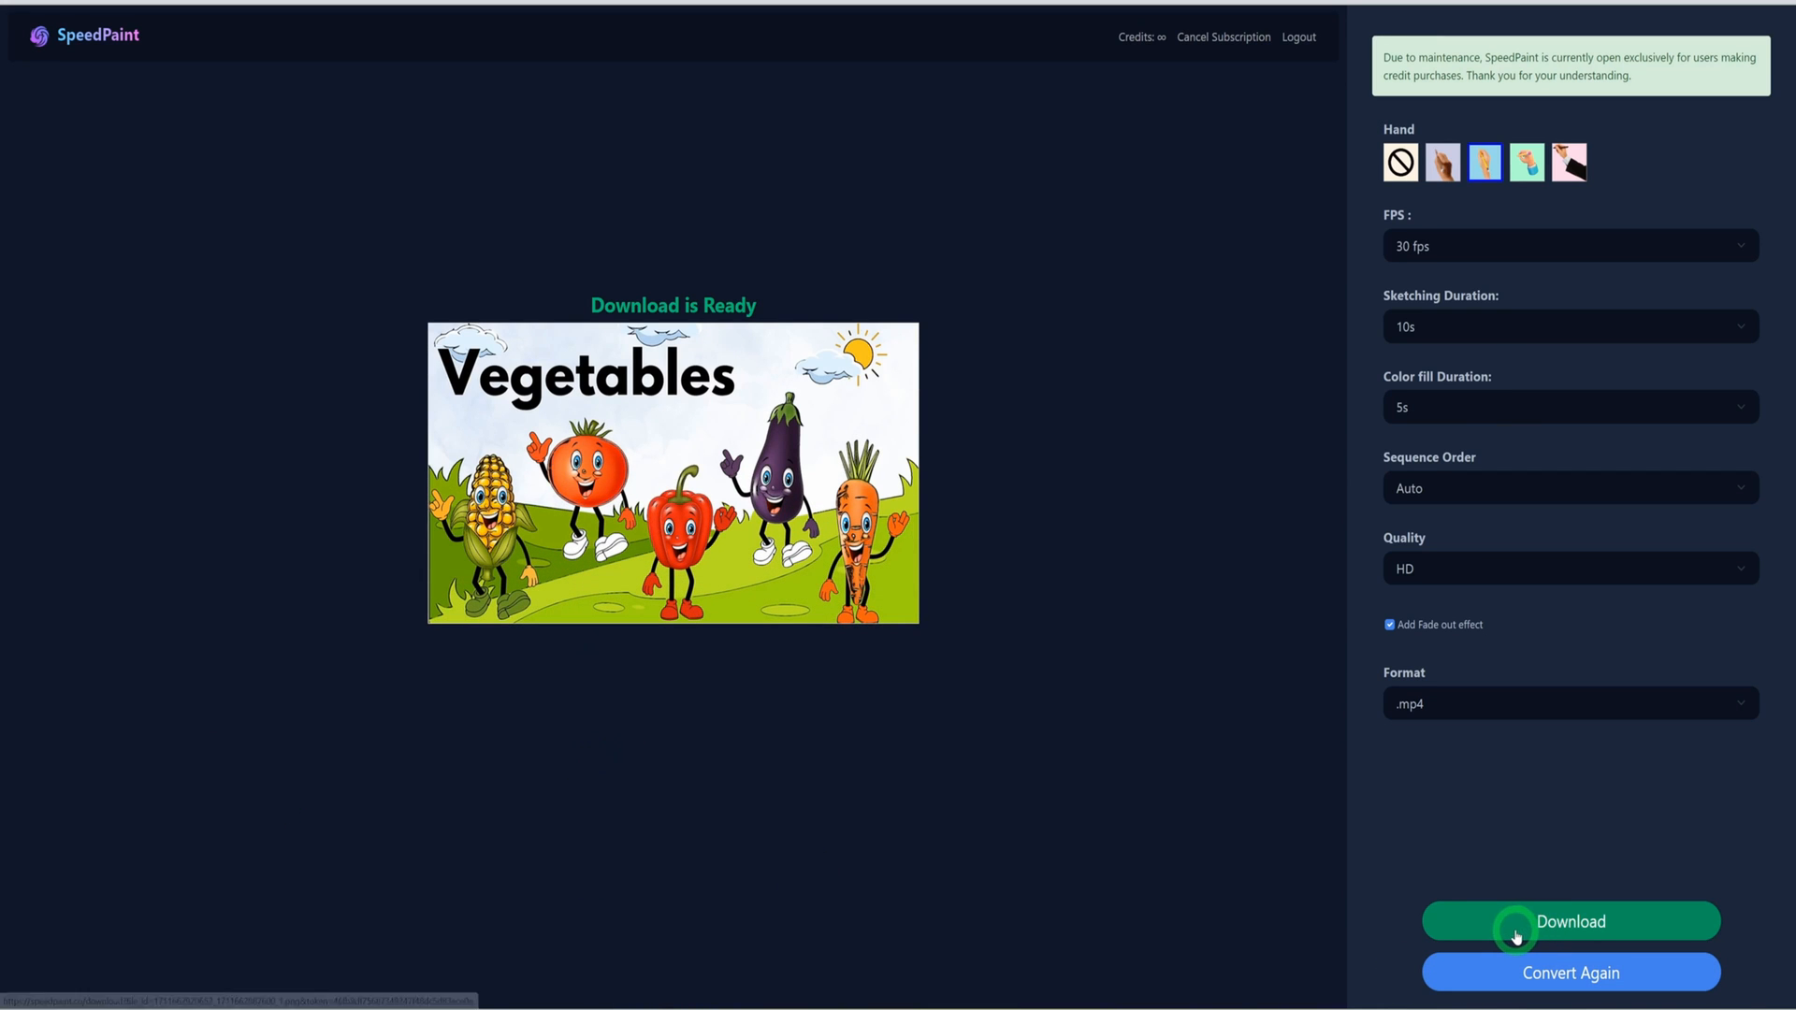
{"action": "left_click", "coordinate": [1569, 921]}
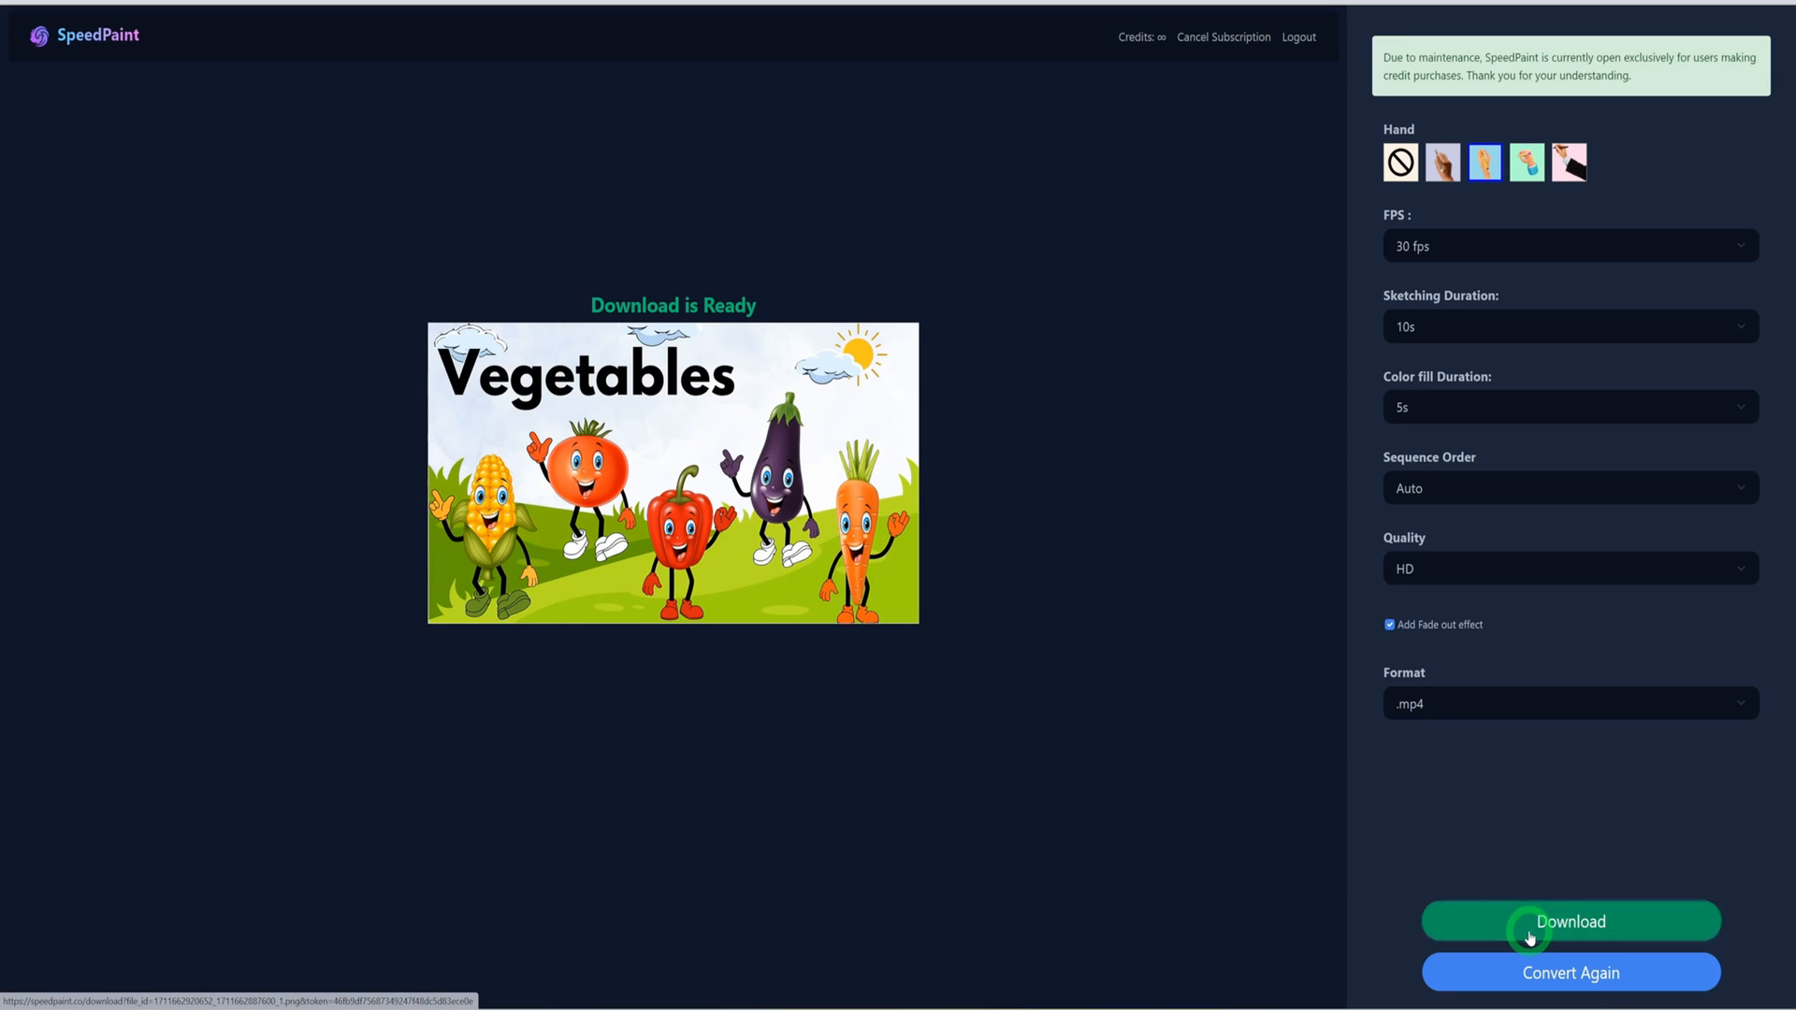
{"action": "left_click", "coordinate": [1571, 920]}
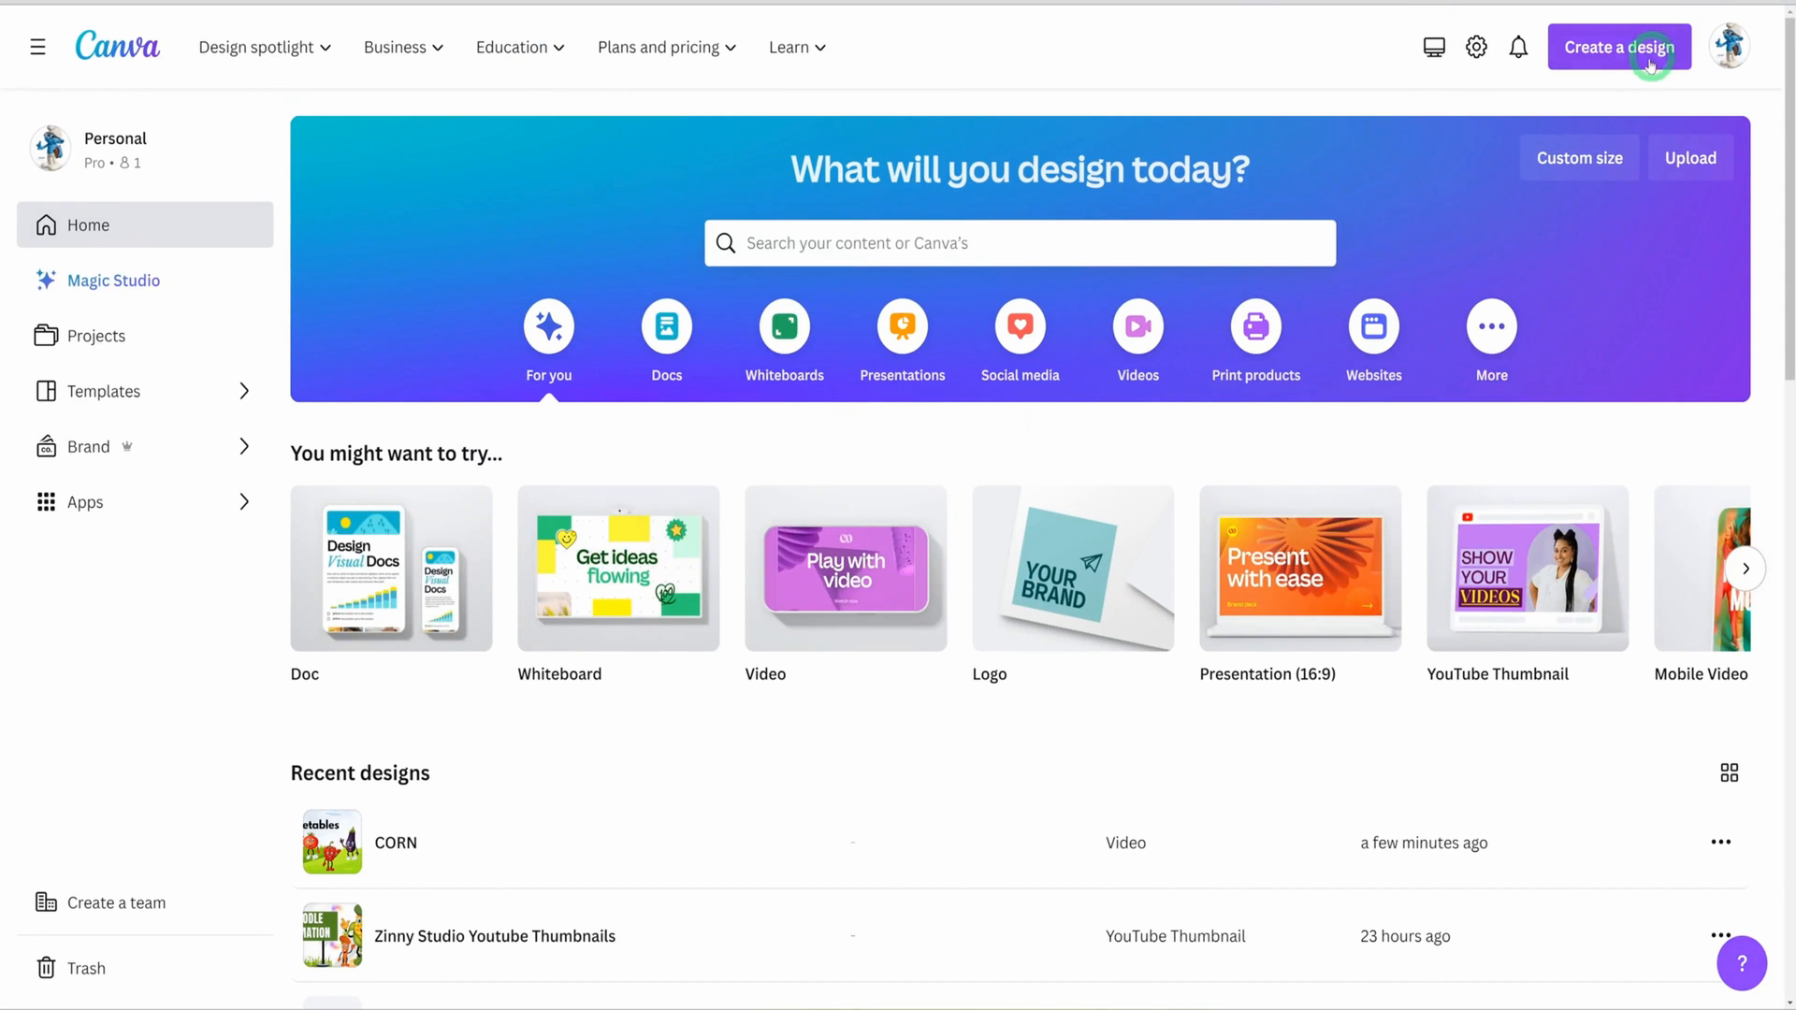
Create a custom-size 3840 × 2160 px blank design.
{"action": "left_click", "coordinate": [1619, 47]}
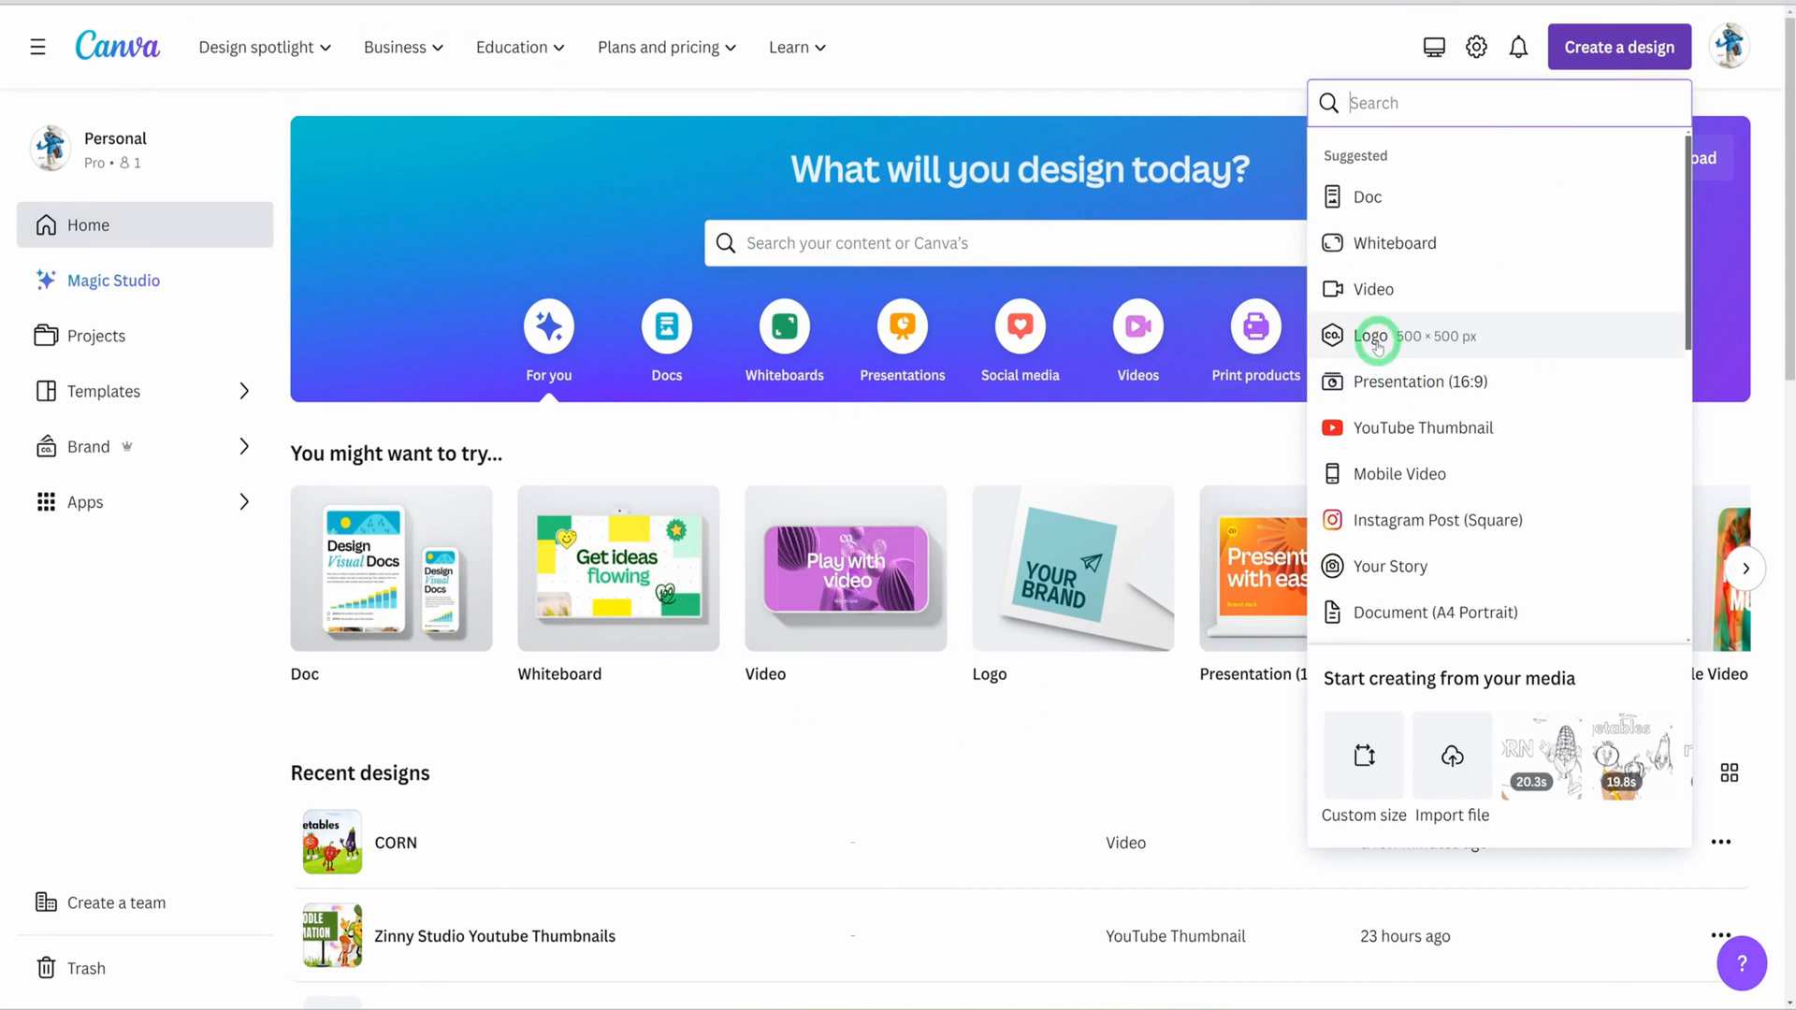
{"action": "mouse_move", "coordinate": [1362, 755]}
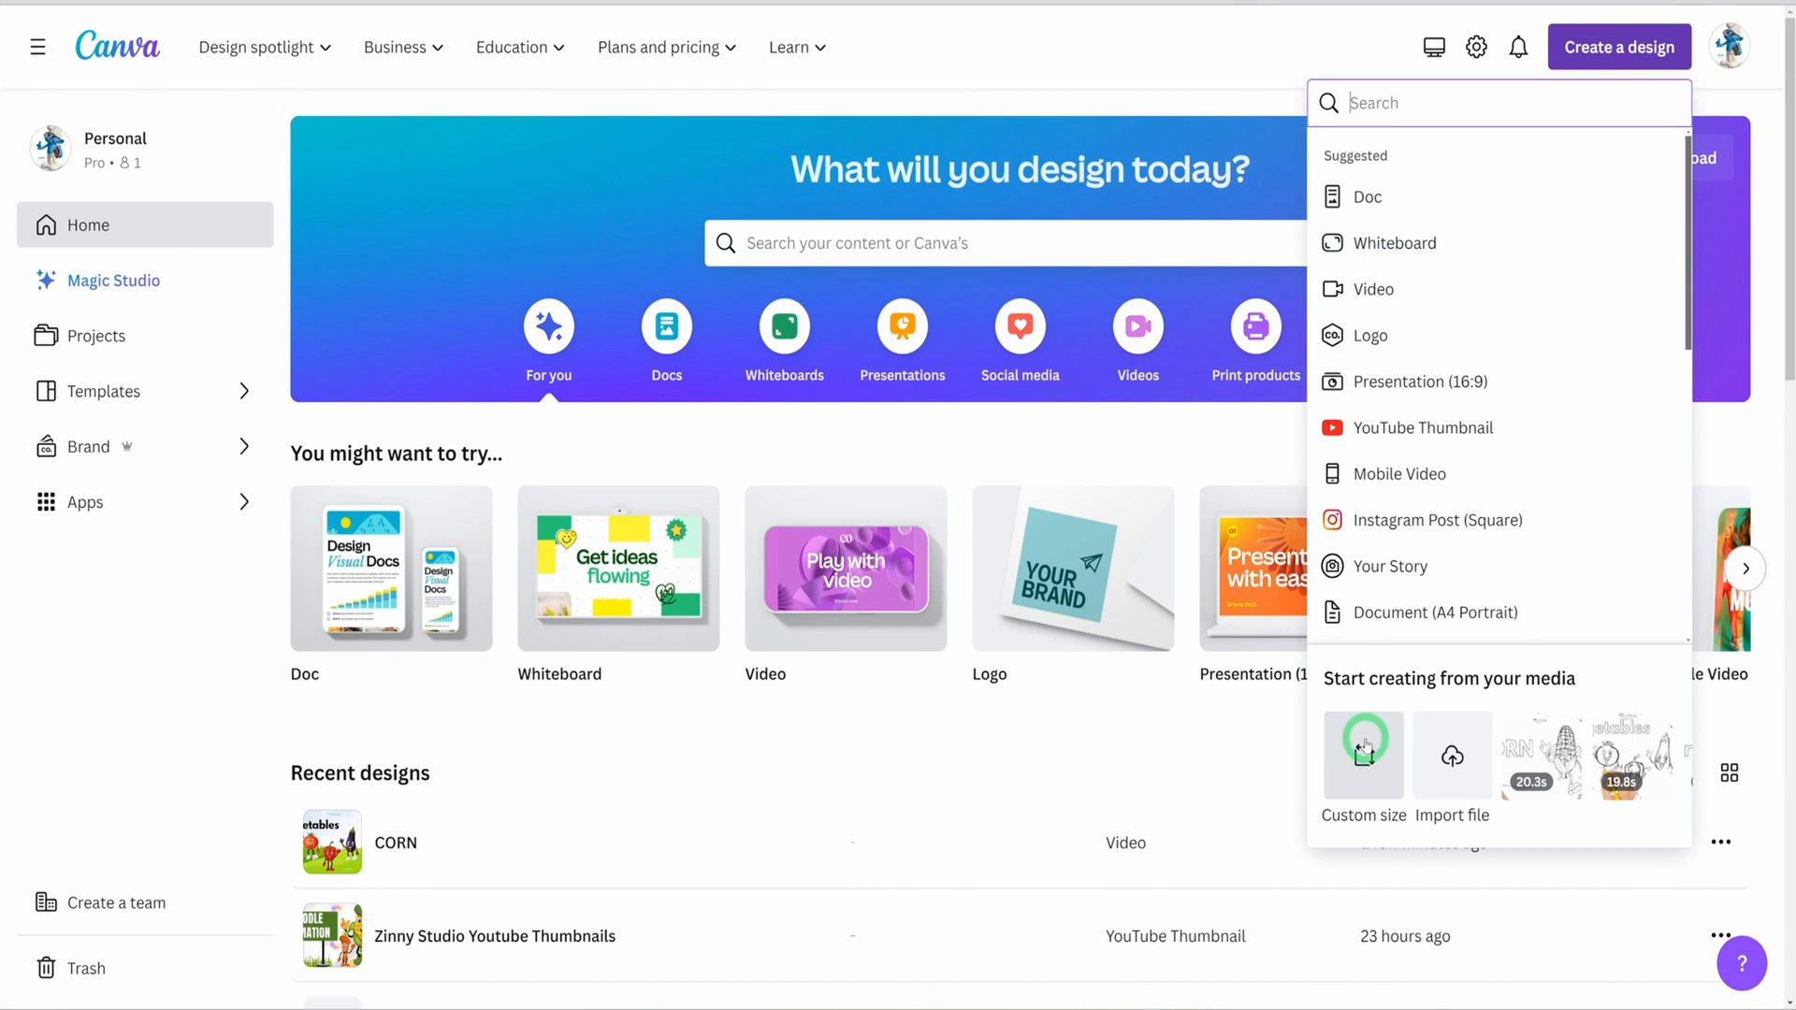
{"action": "left_click", "coordinate": [1362, 755]}
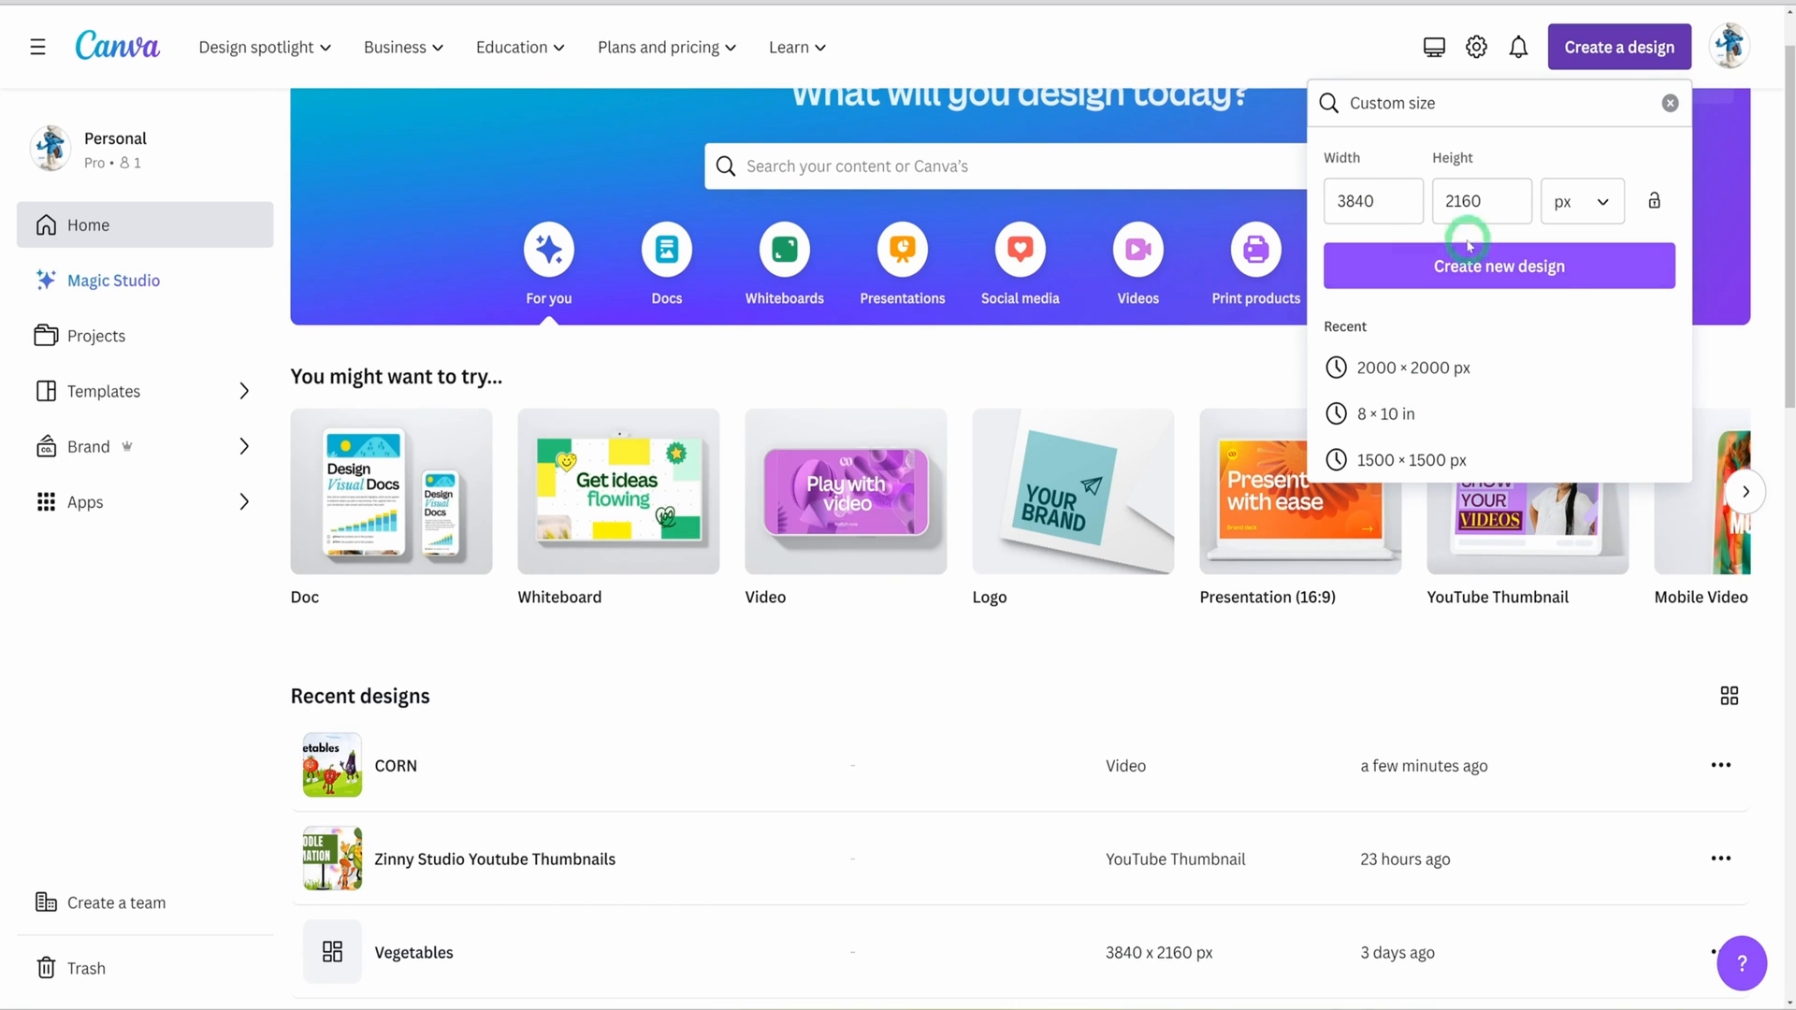
{"action": "left_click", "coordinate": [1481, 202]}
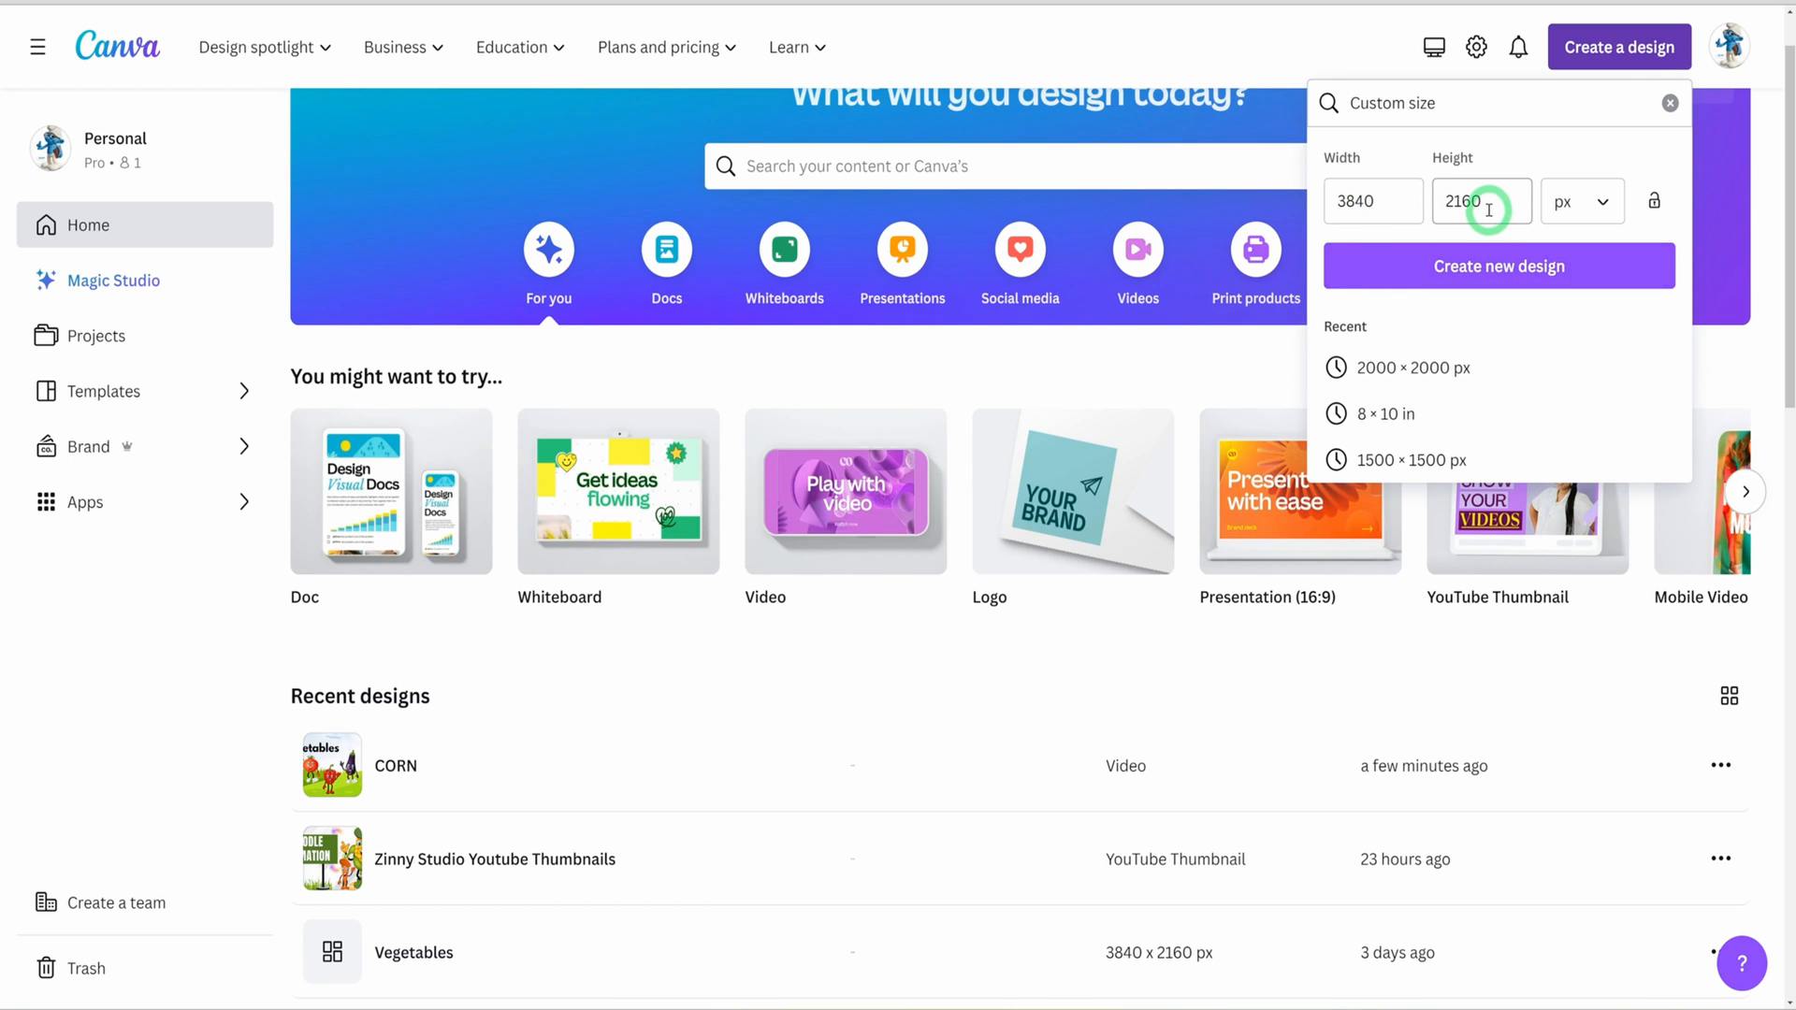
{"action": "left_click", "coordinate": [1496, 266]}
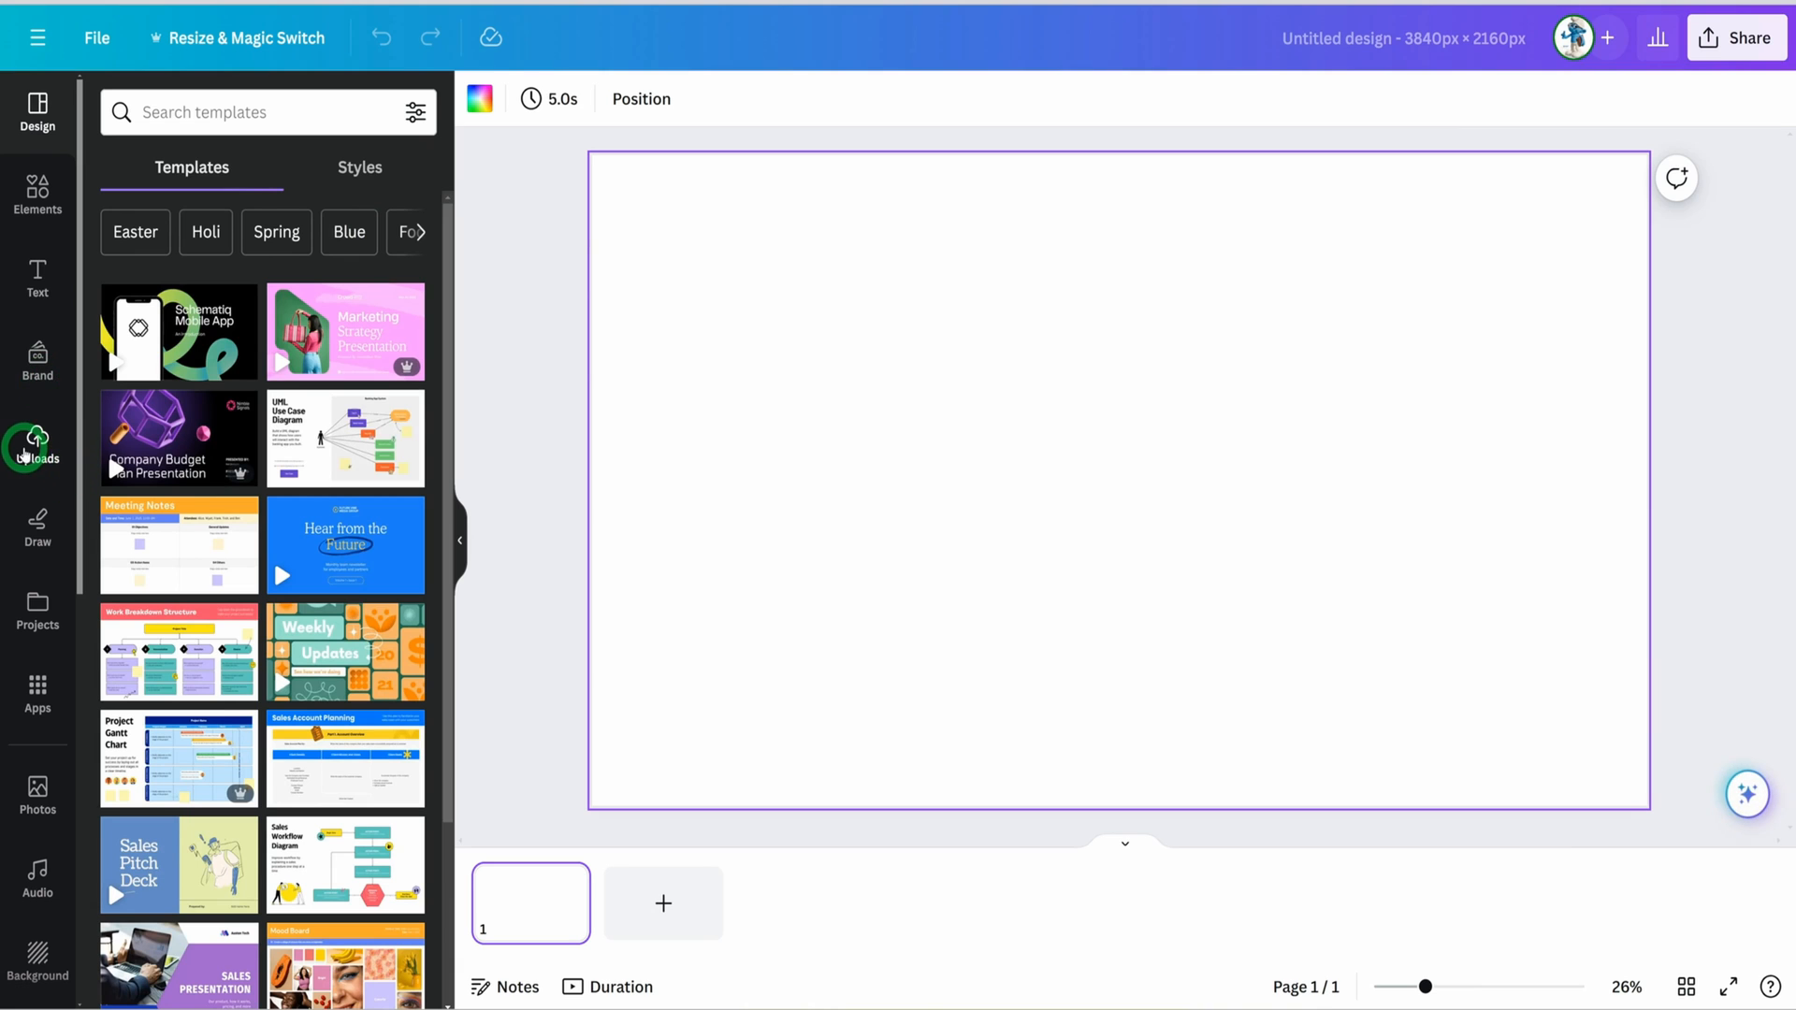
Add the Vegetables sketch clip from Uploads and its voiceover audio.
{"action": "left_click", "coordinate": [36, 444]}
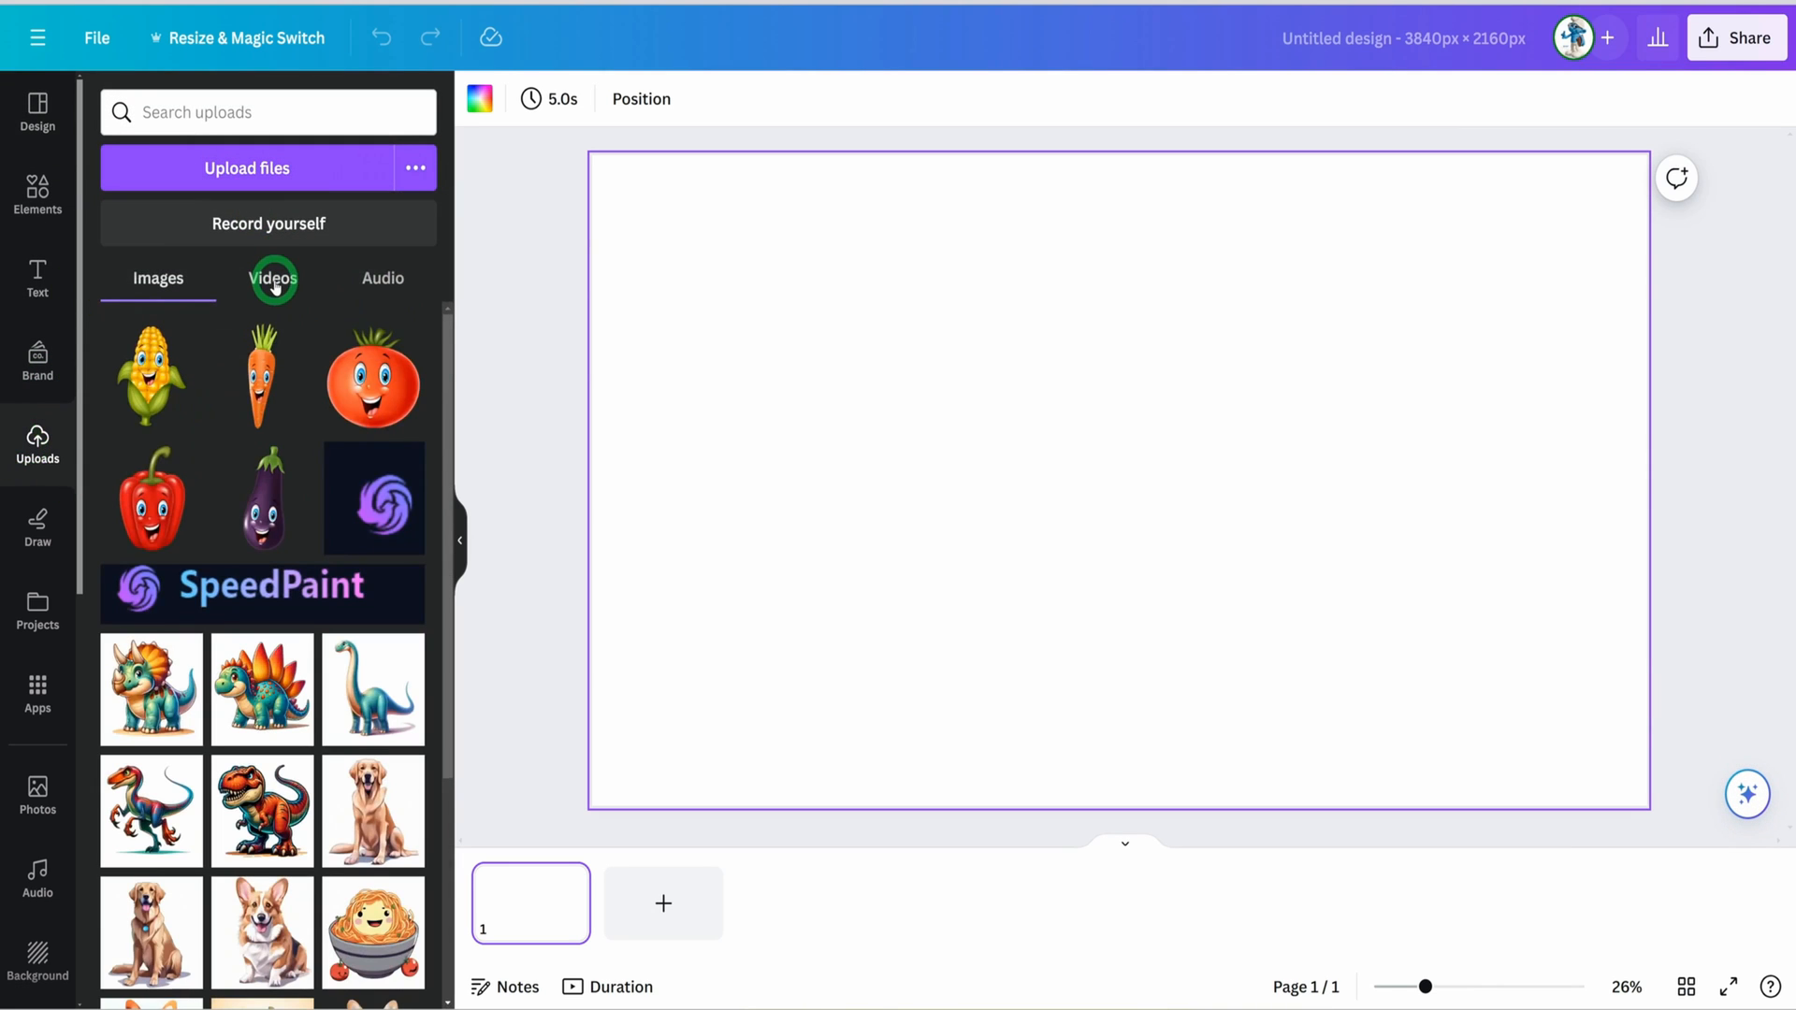
{"action": "left_click", "coordinate": [273, 278]}
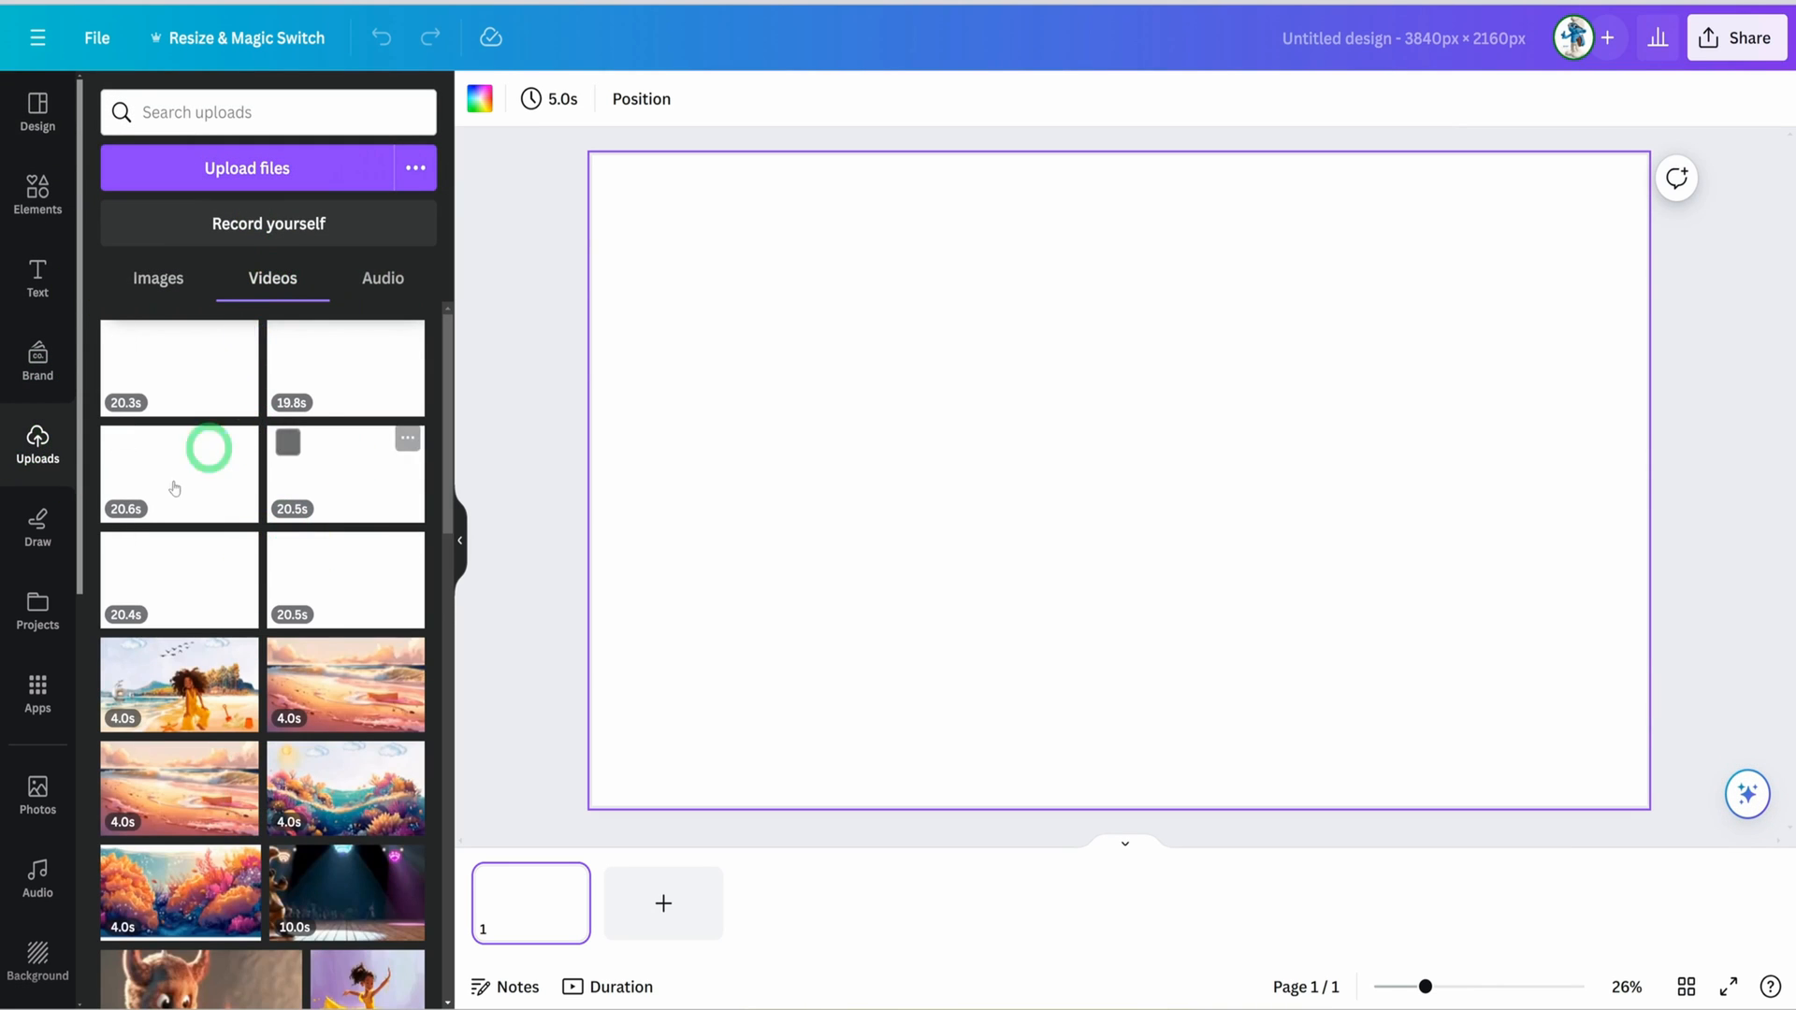
{"action": "mouse_move", "coordinate": [178, 473]}
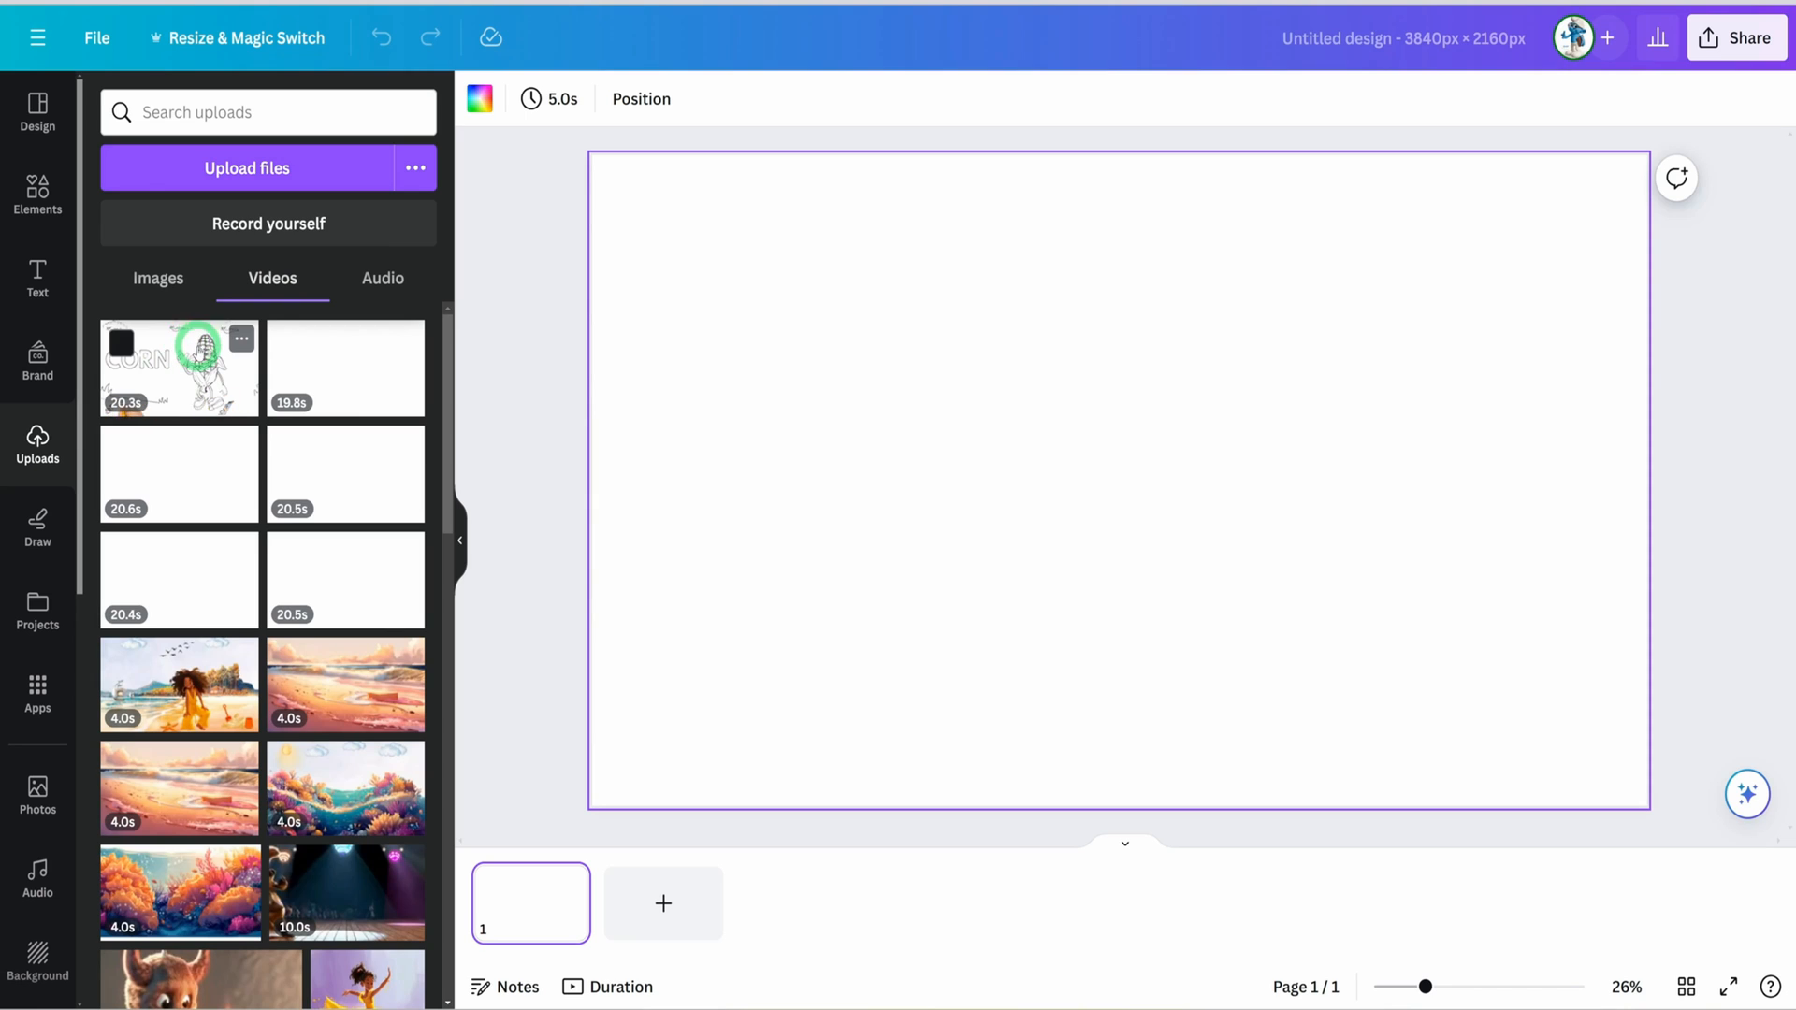
{"action": "mouse_move", "coordinate": [198, 572]}
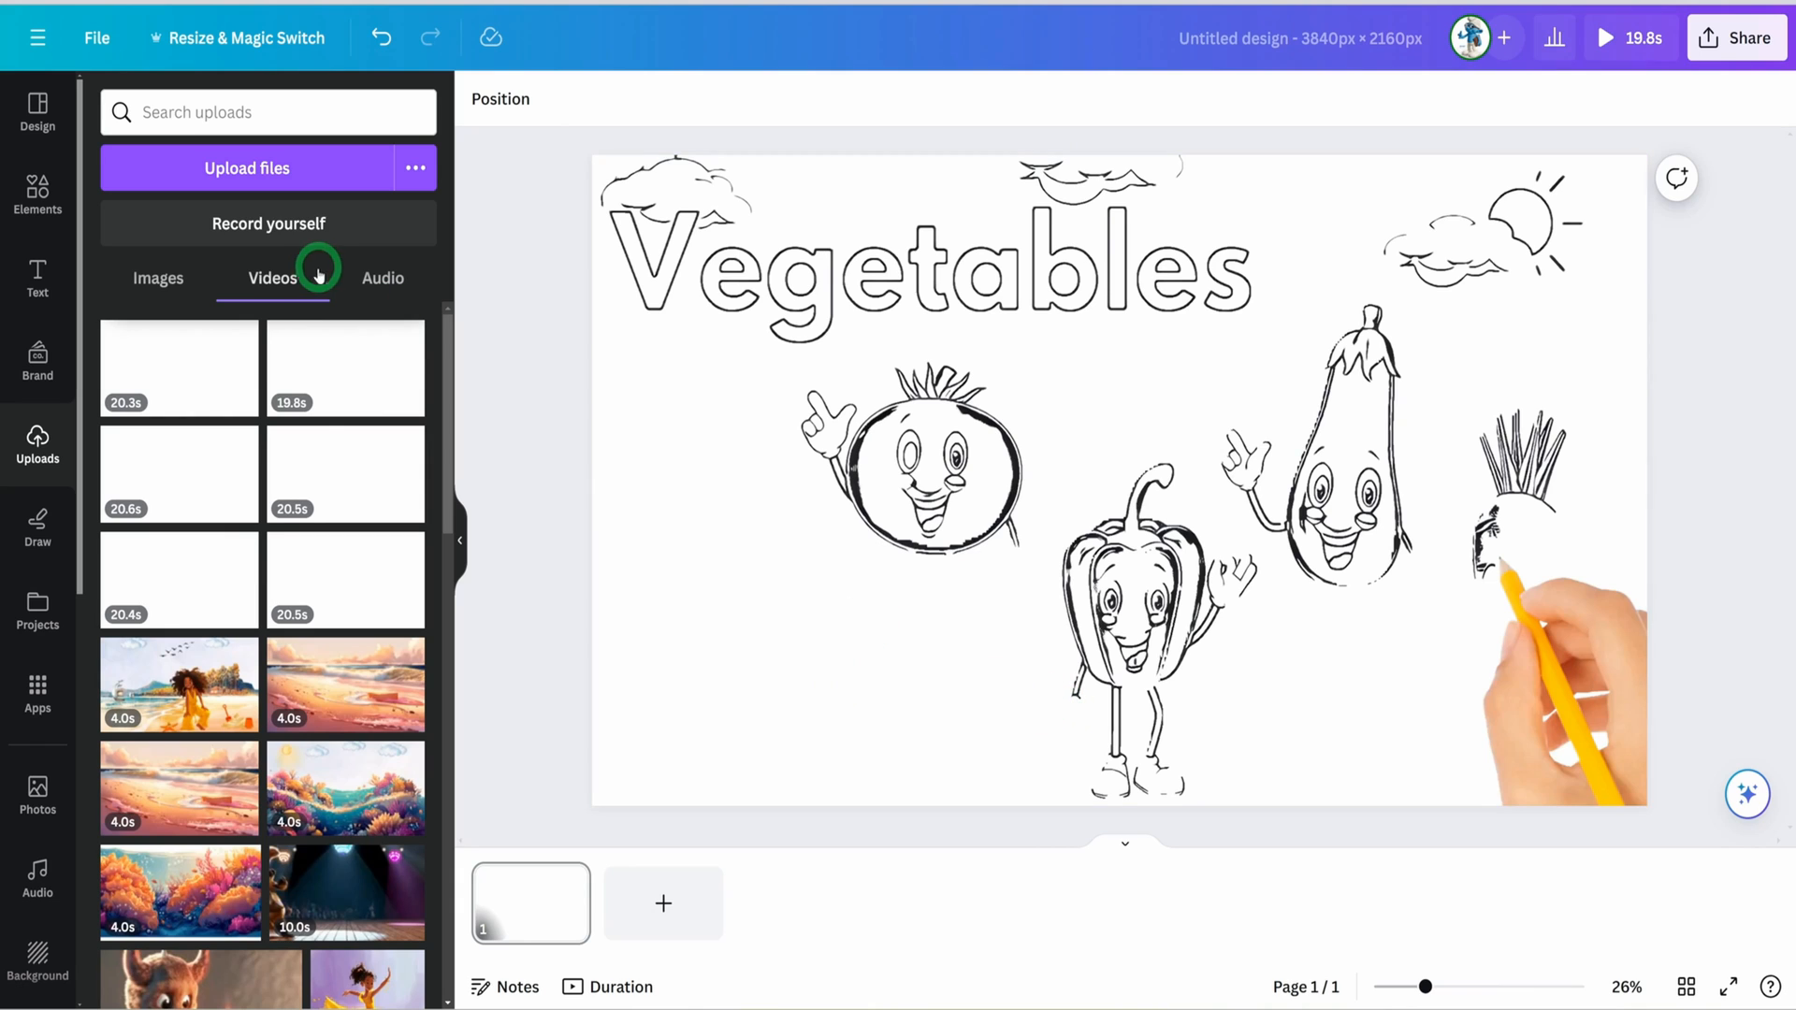
{"action": "mouse_move", "coordinate": [384, 284]}
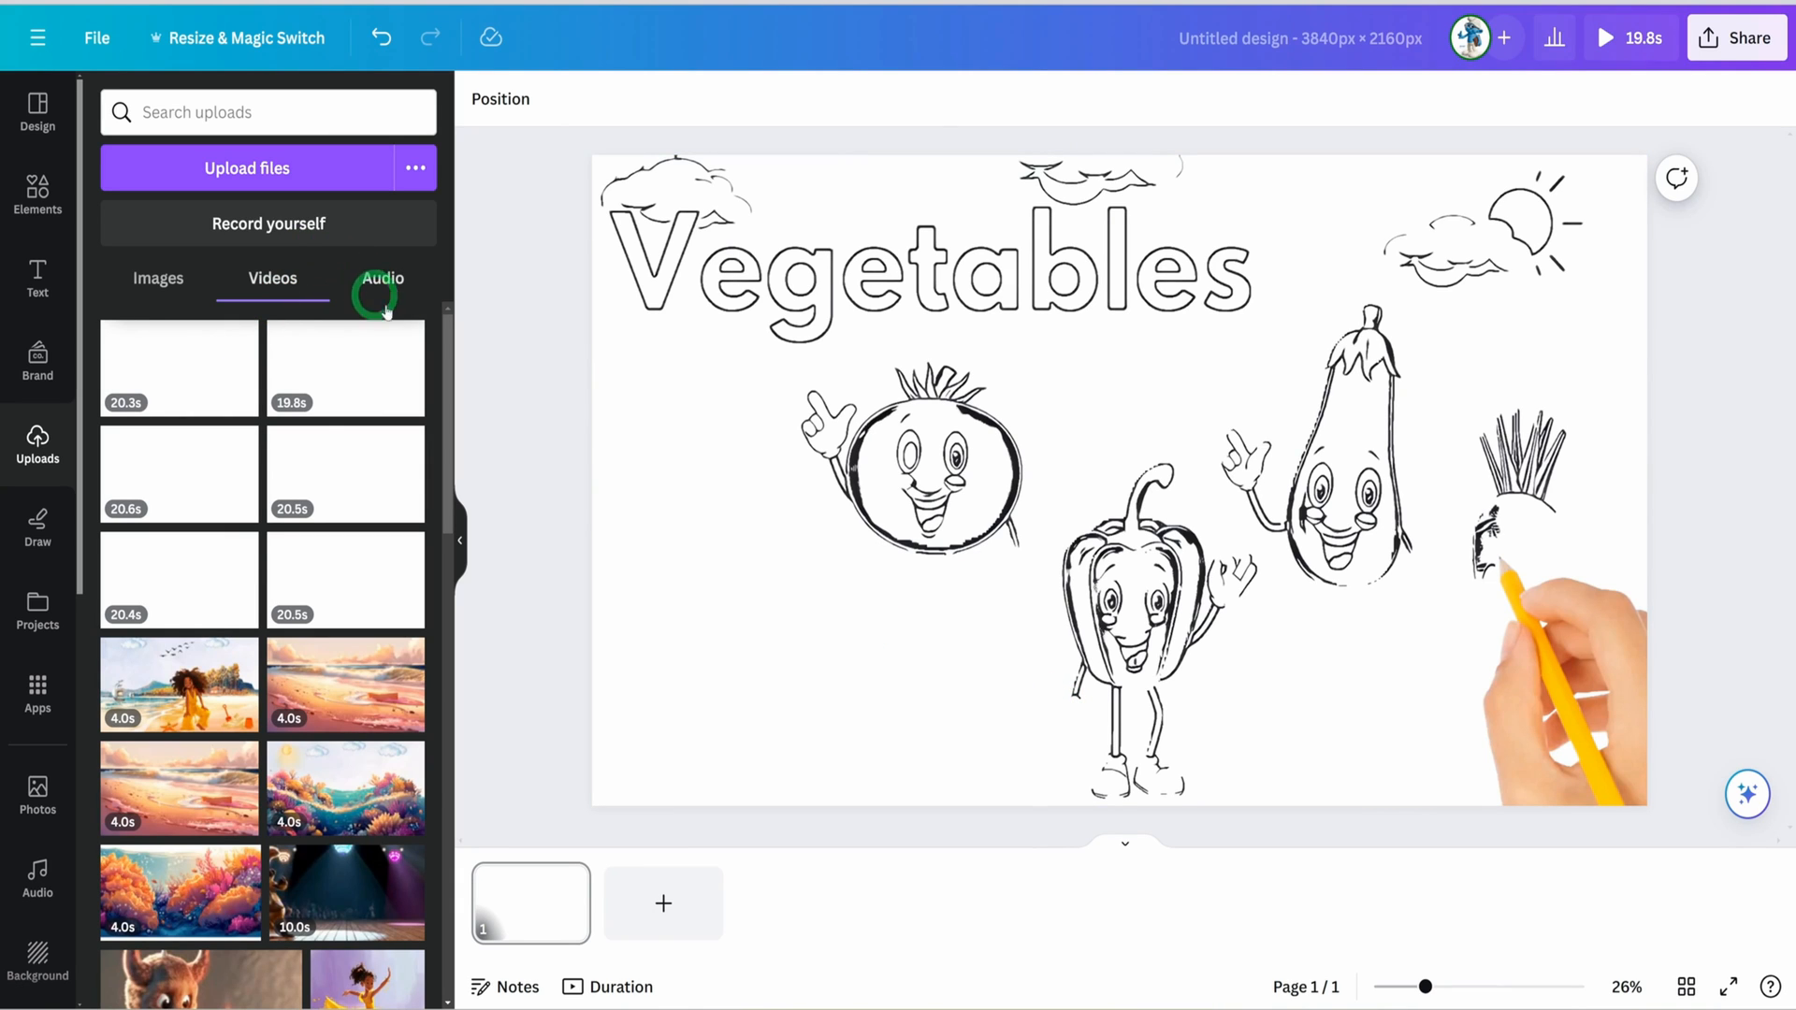
{"action": "left_click", "coordinate": [383, 279]}
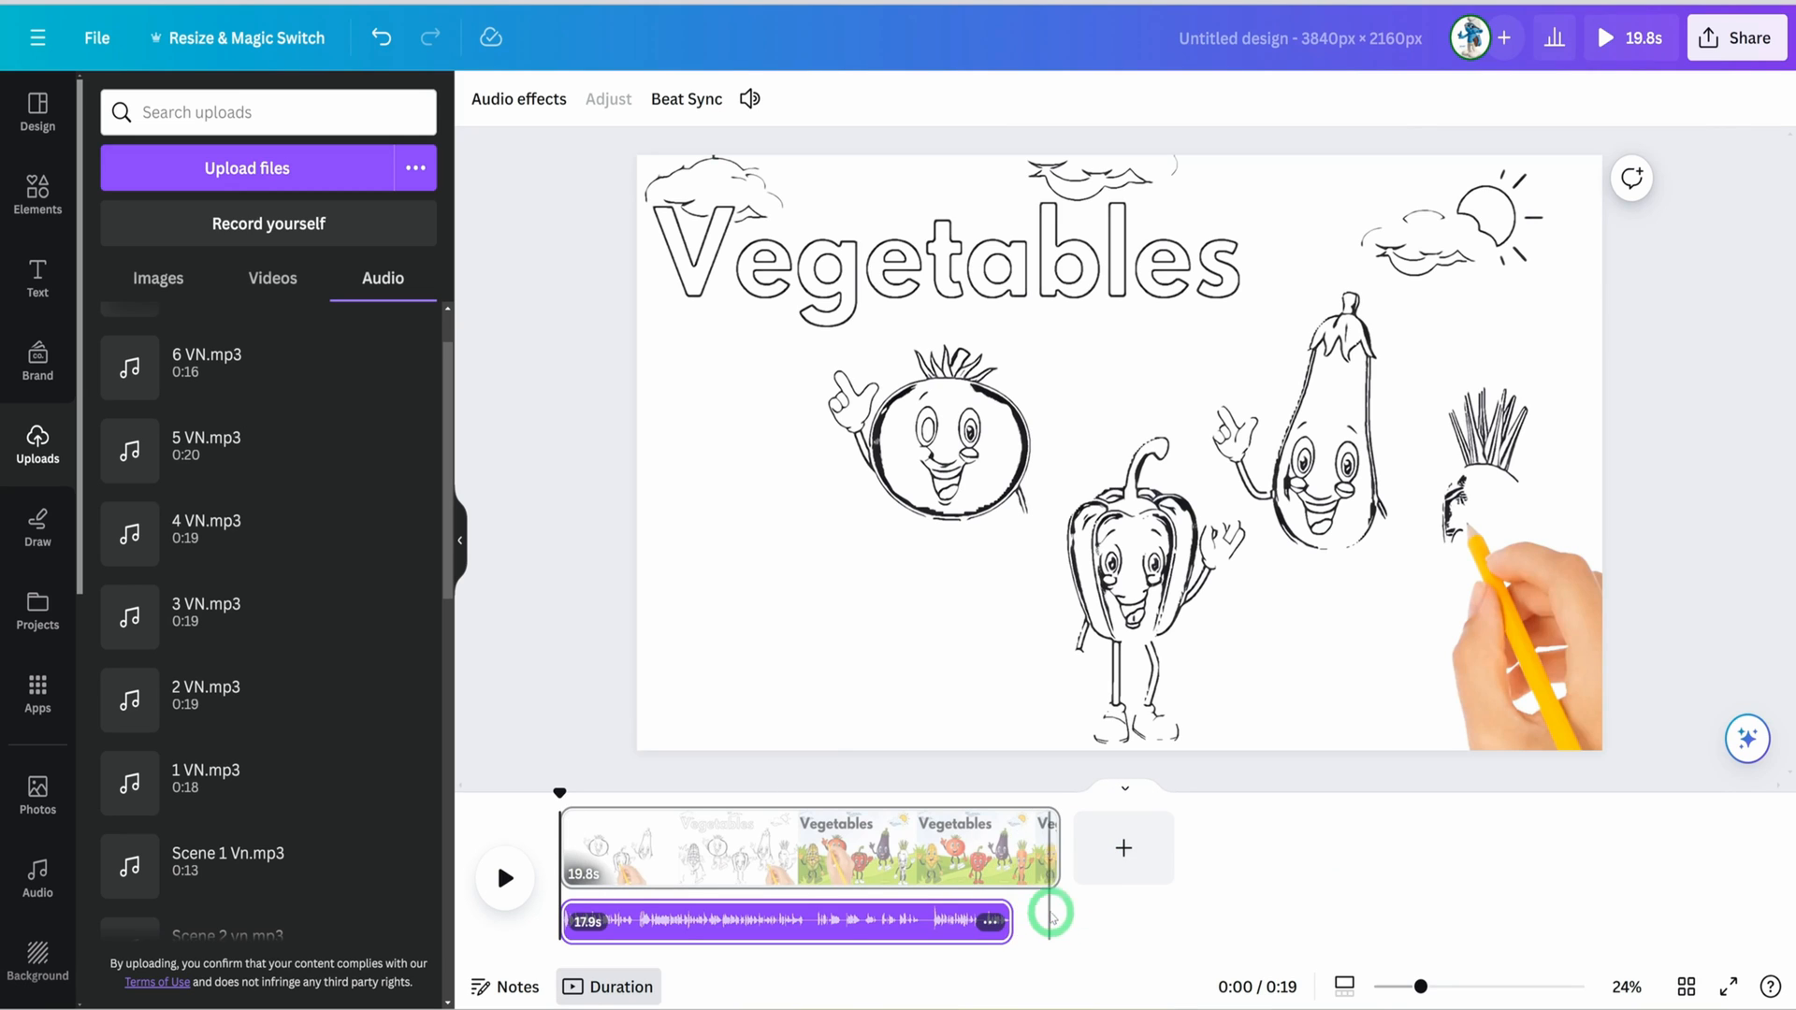
{"action": "left_click", "coordinate": [1094, 638]}
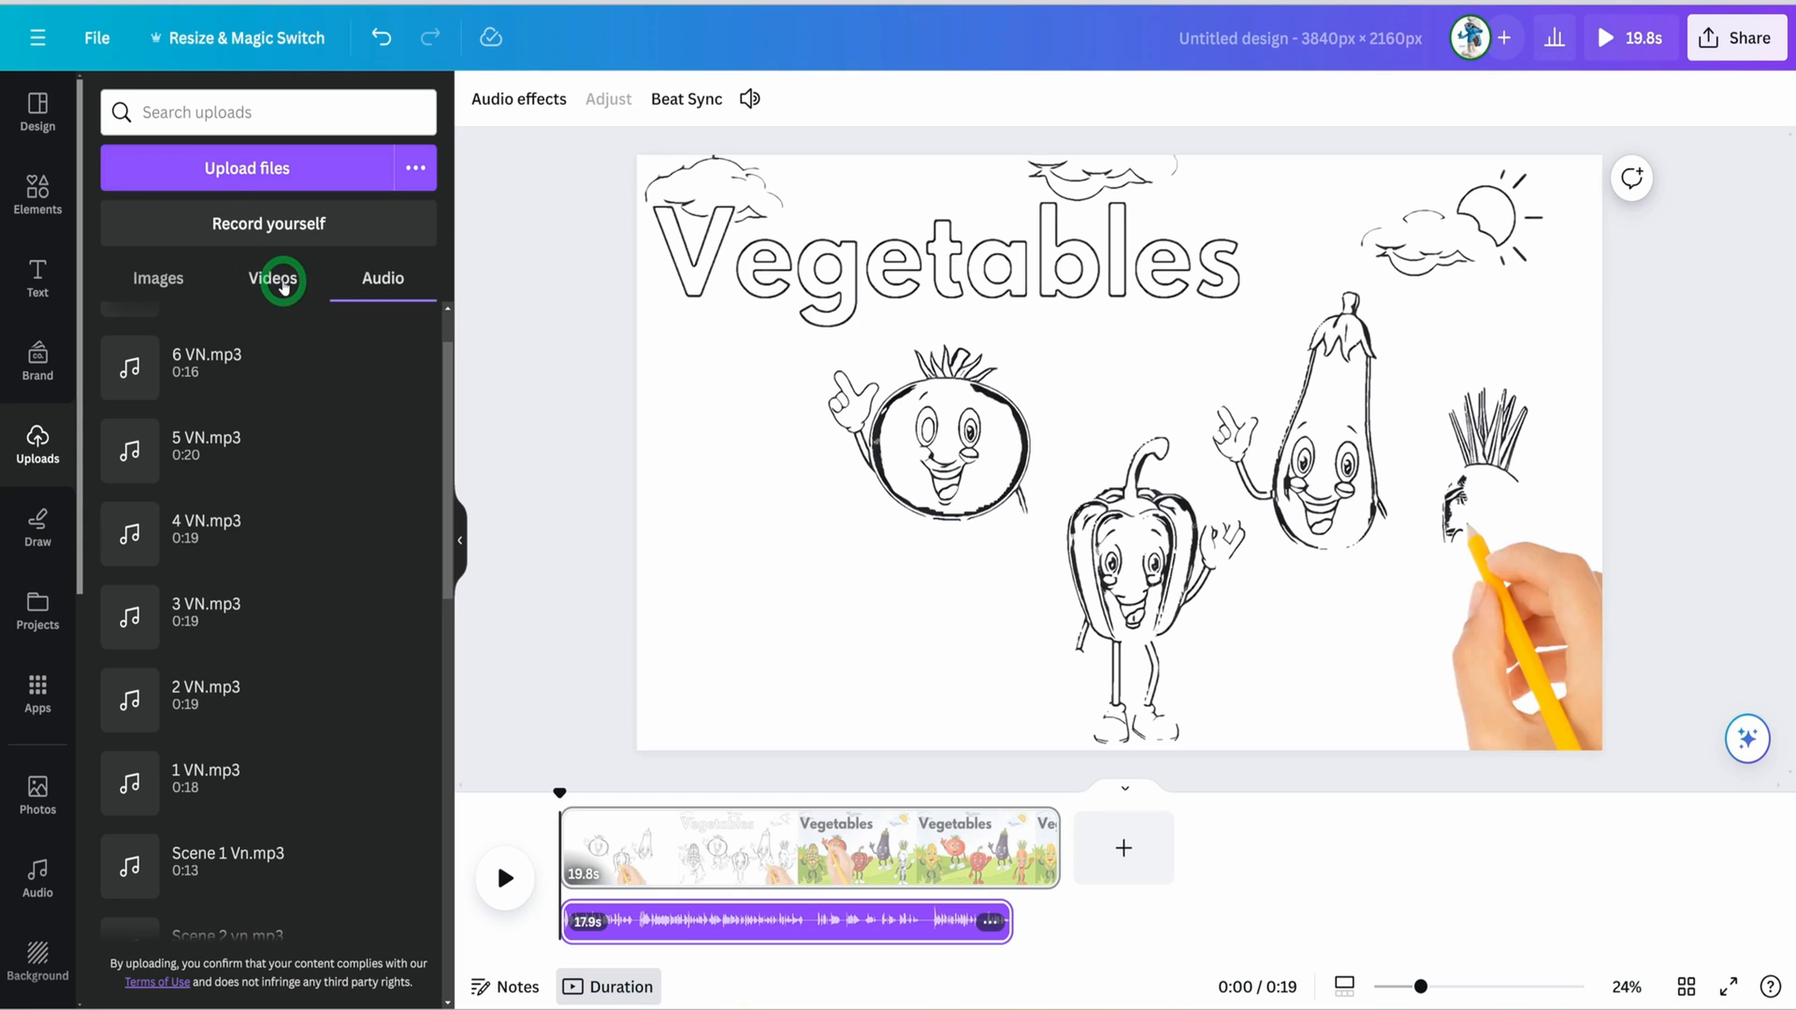
Add the CORN sketch clip as the second scene and bring up its voiceover audio.
{"action": "left_click", "coordinate": [272, 277]}
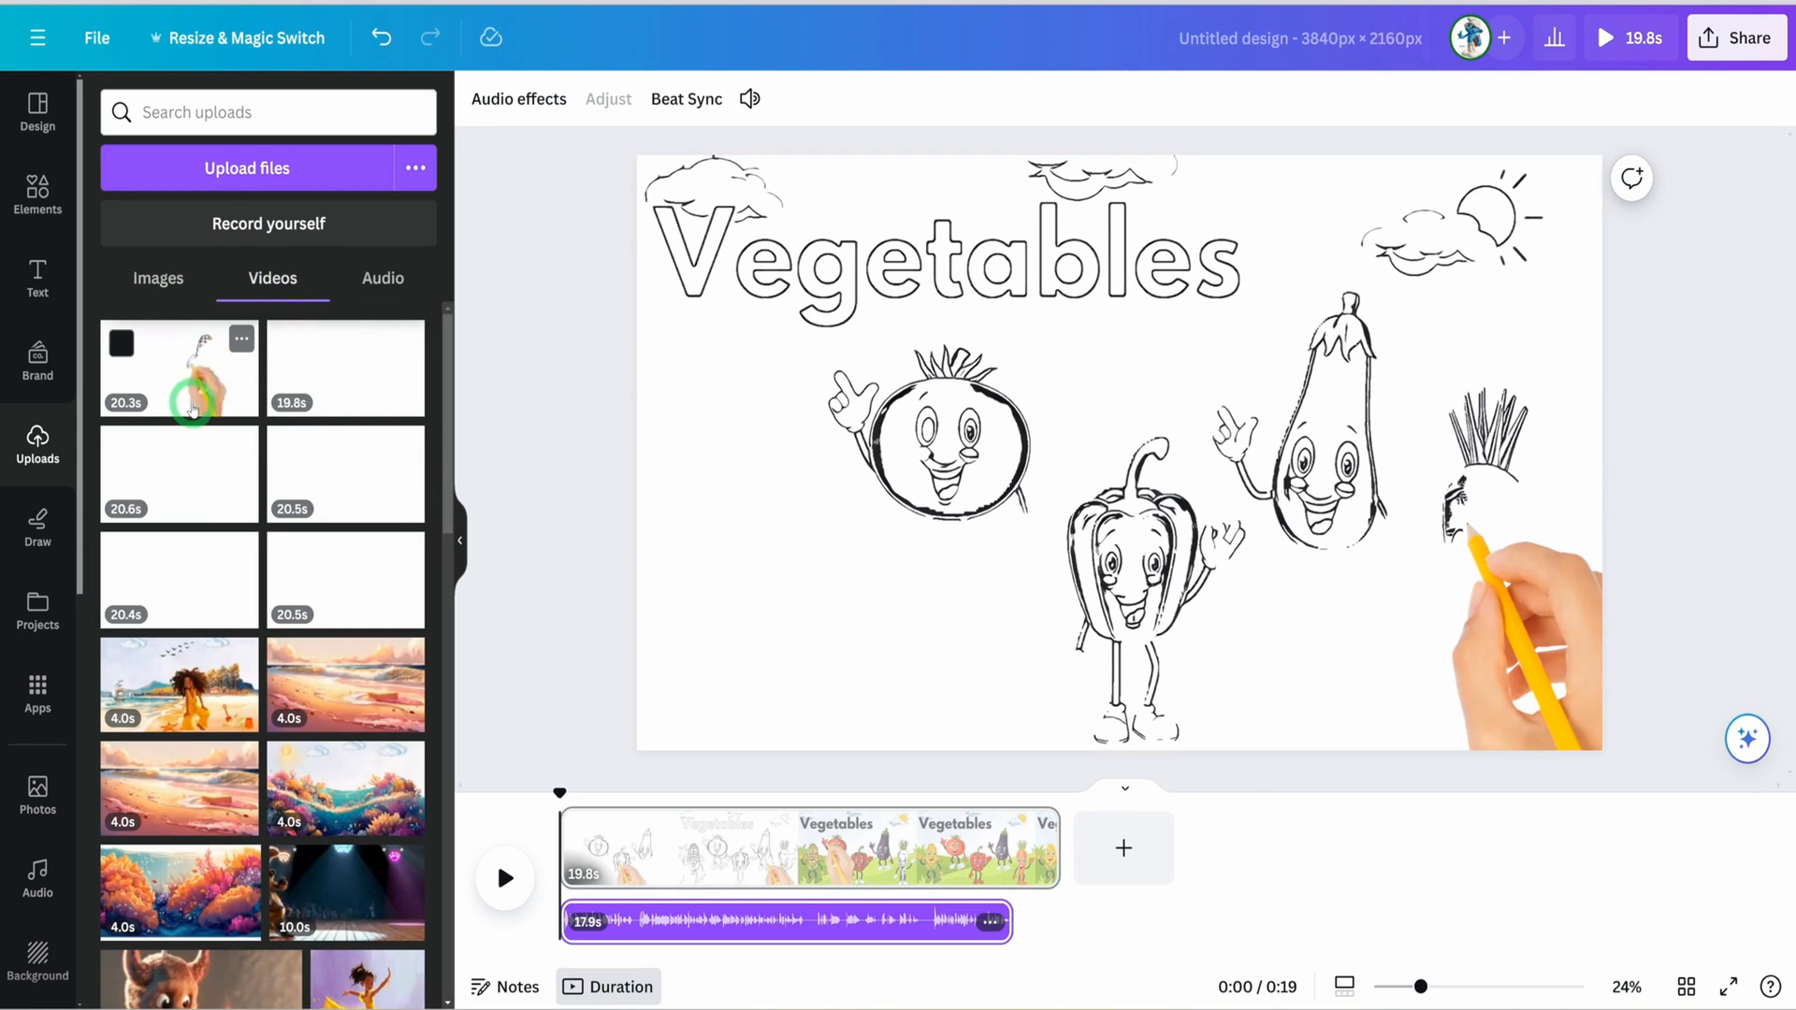
{"action": "left_click", "coordinate": [1122, 848]}
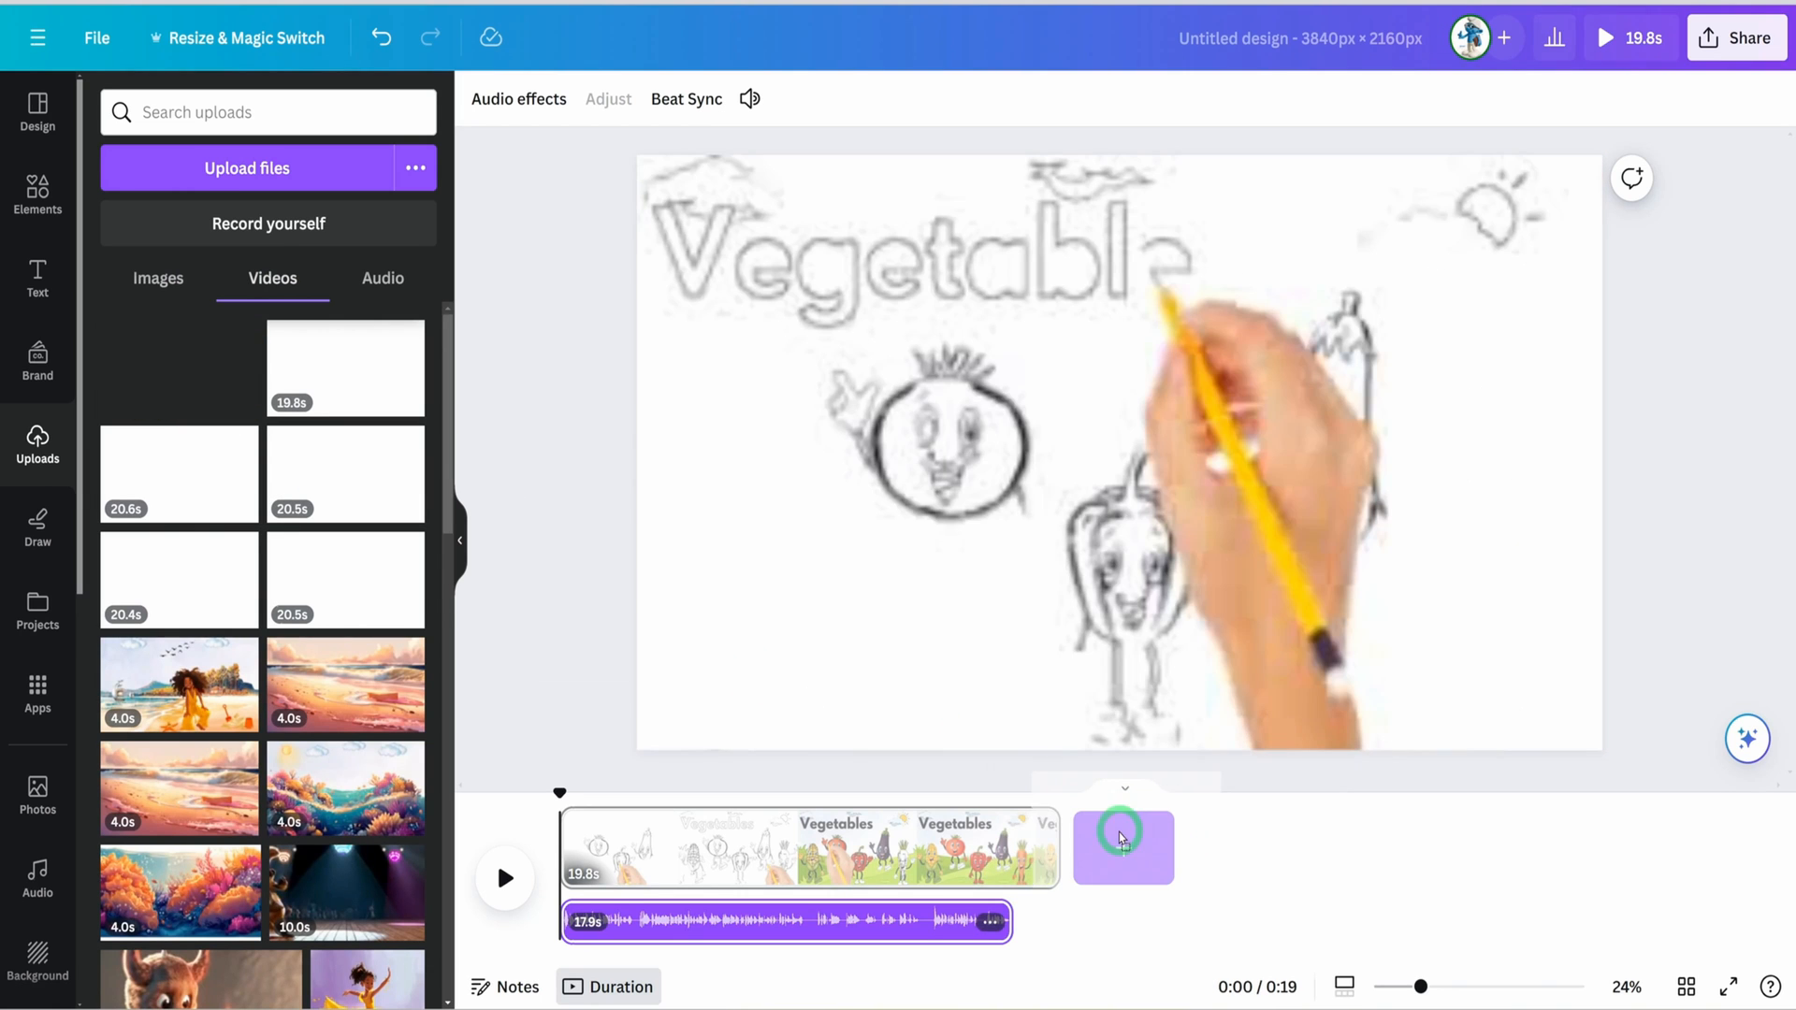
{"action": "left_click", "coordinate": [1123, 848]}
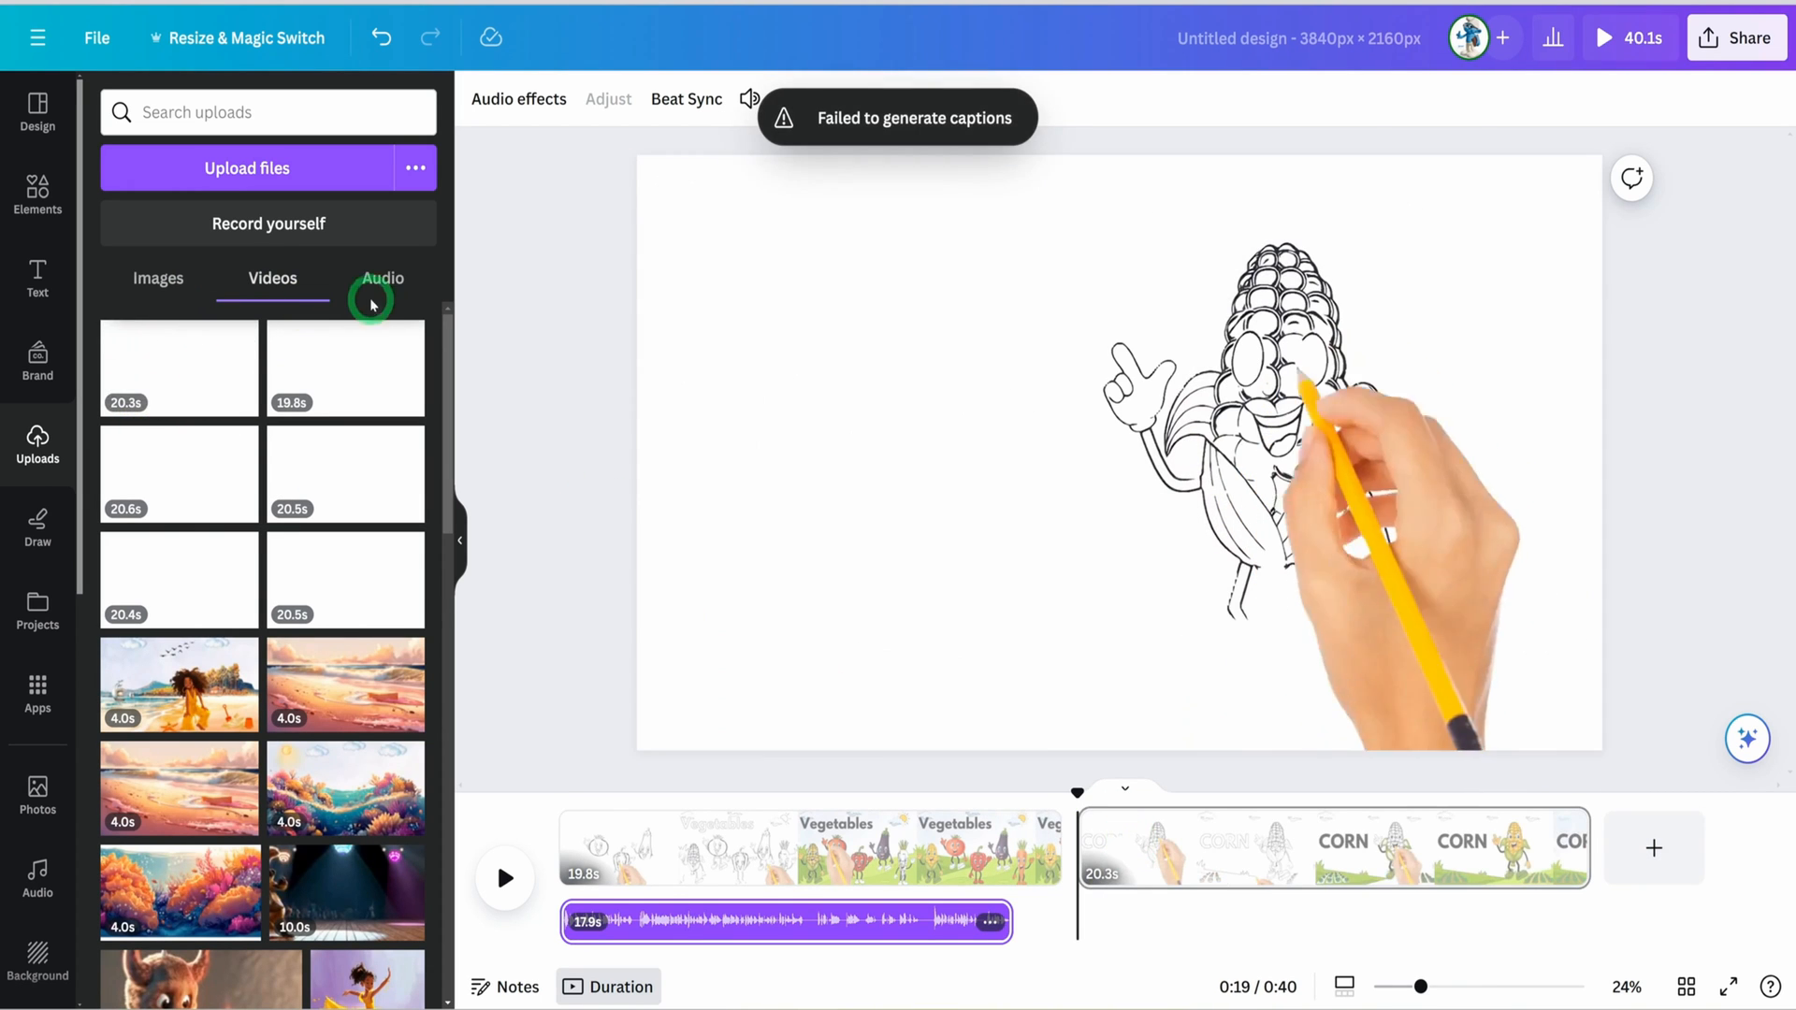
{"action": "left_click", "coordinate": [383, 279]}
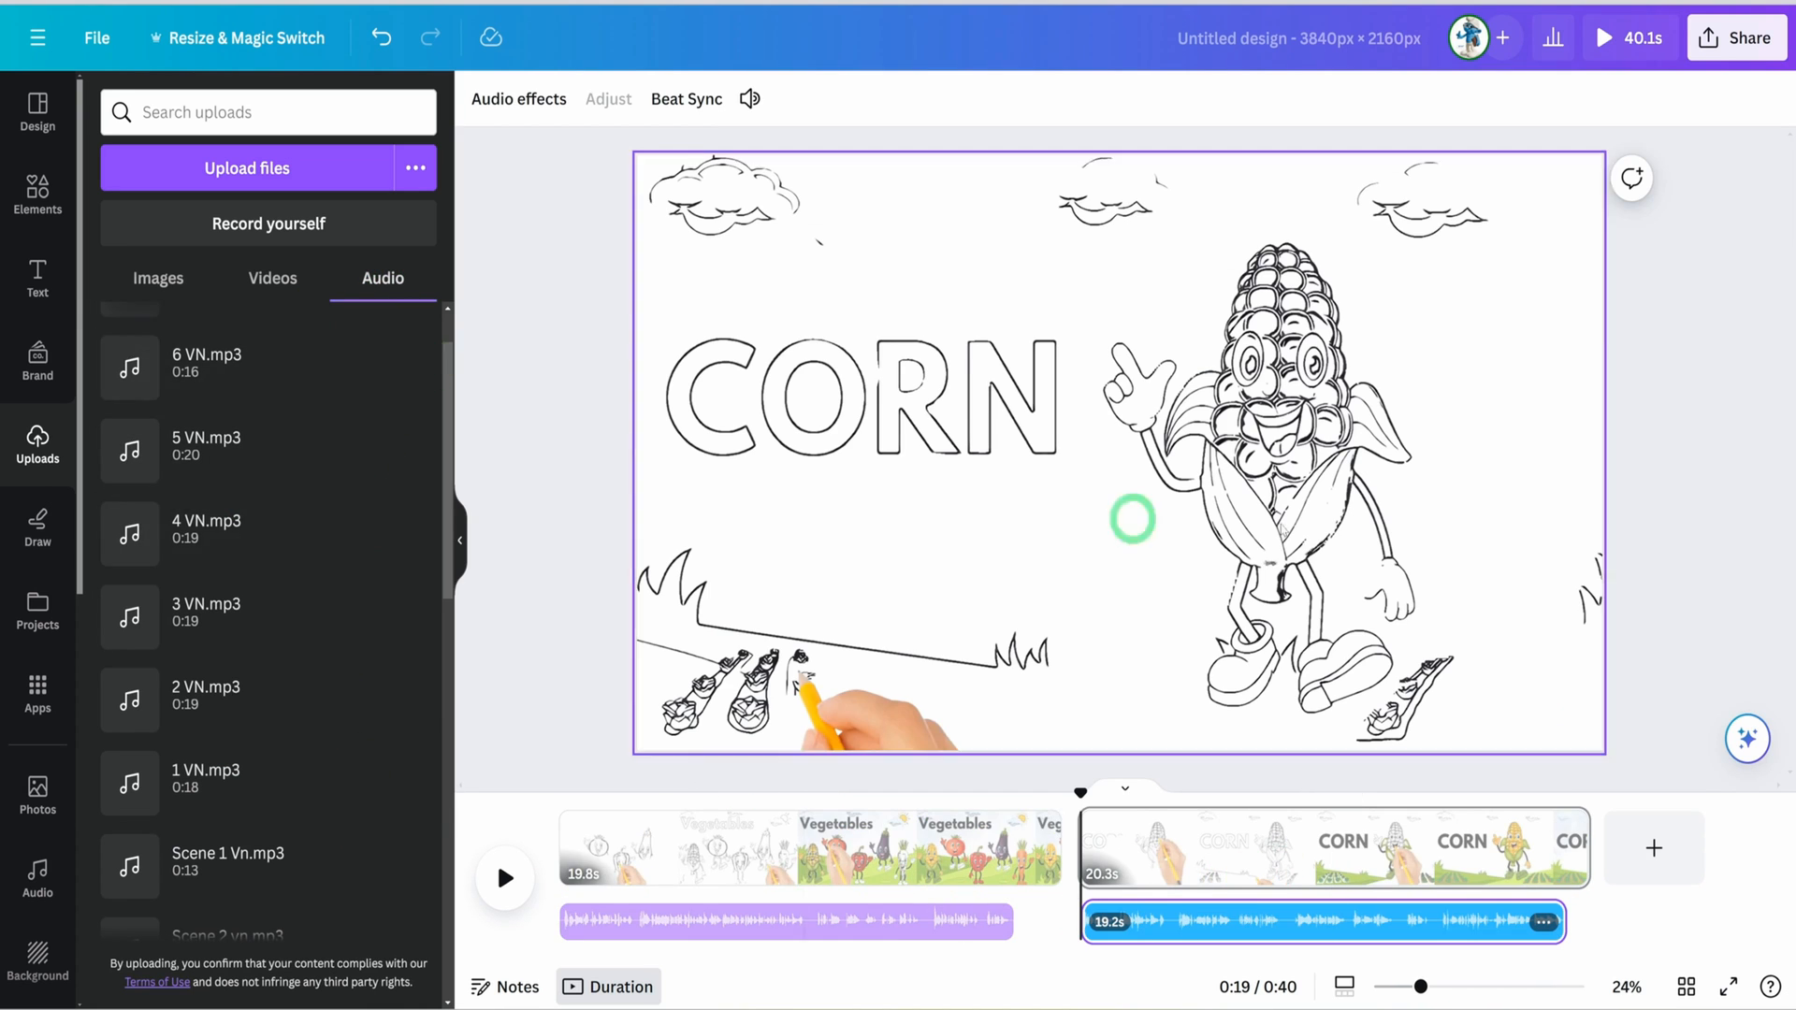
{"action": "mouse_move", "coordinate": [1075, 873]}
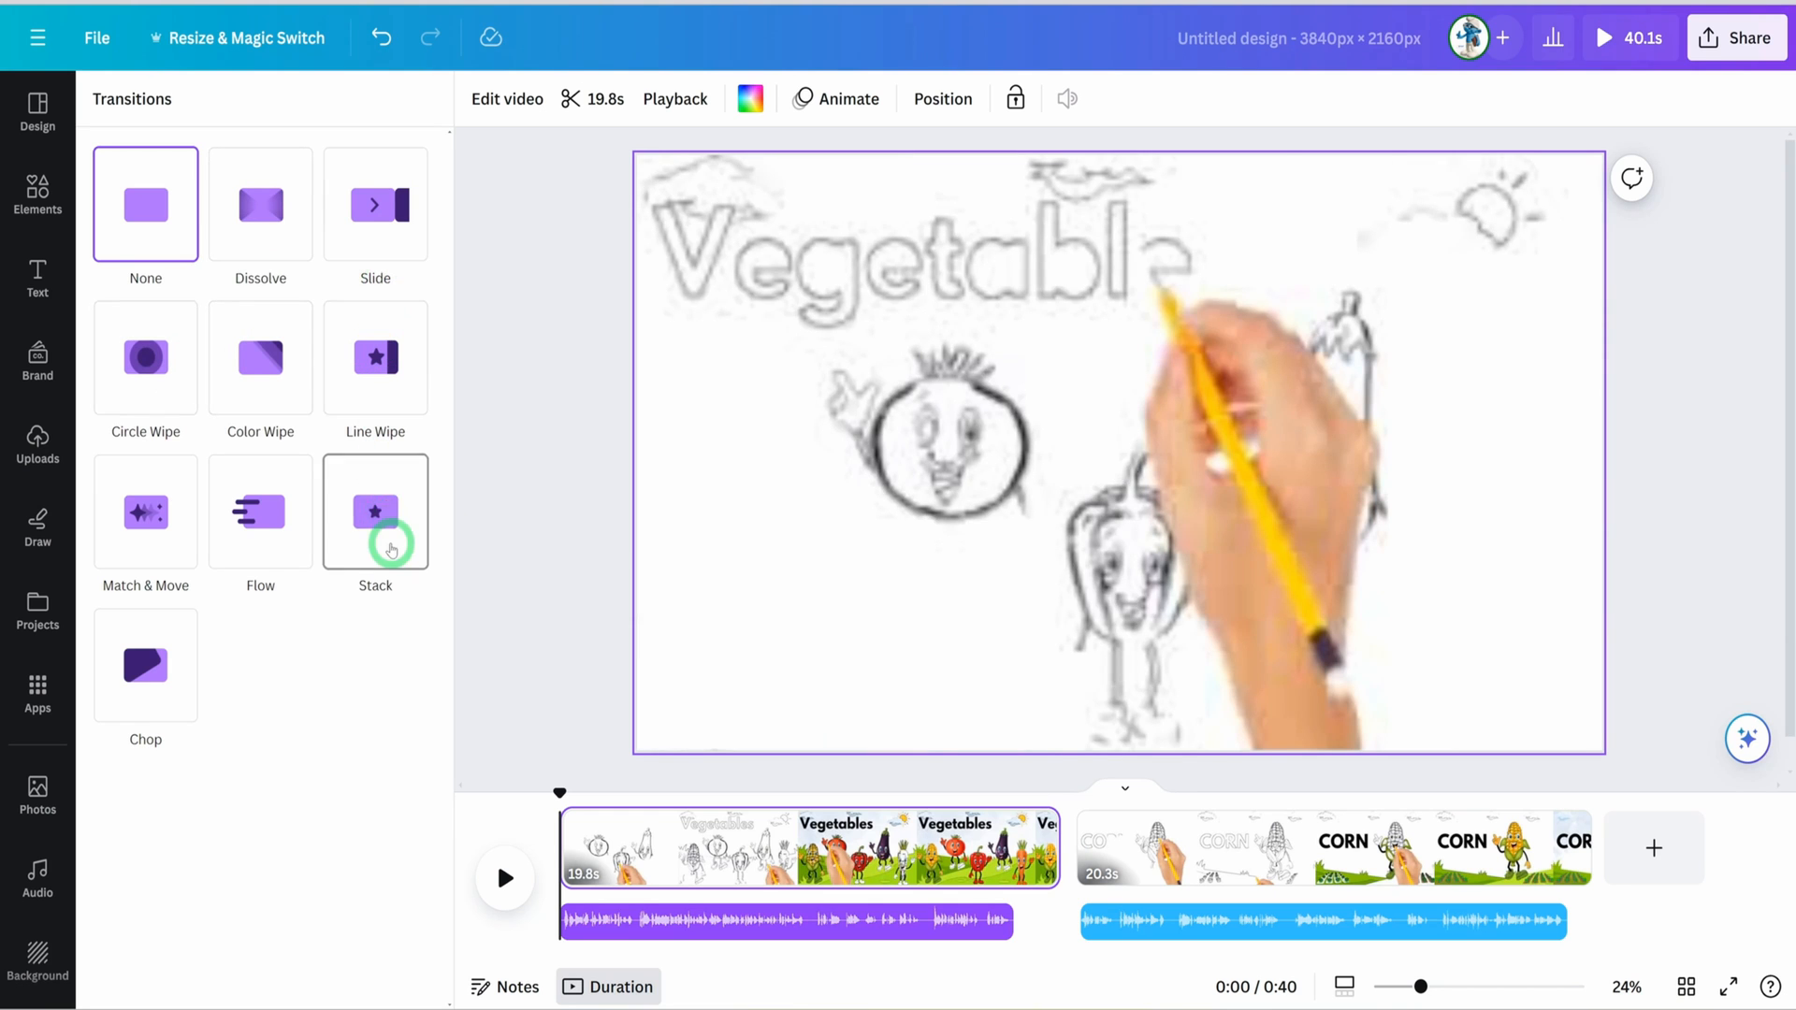
Apply a Stack transition between the Vegetables and CORN clips.
{"action": "left_click", "coordinate": [374, 512]}
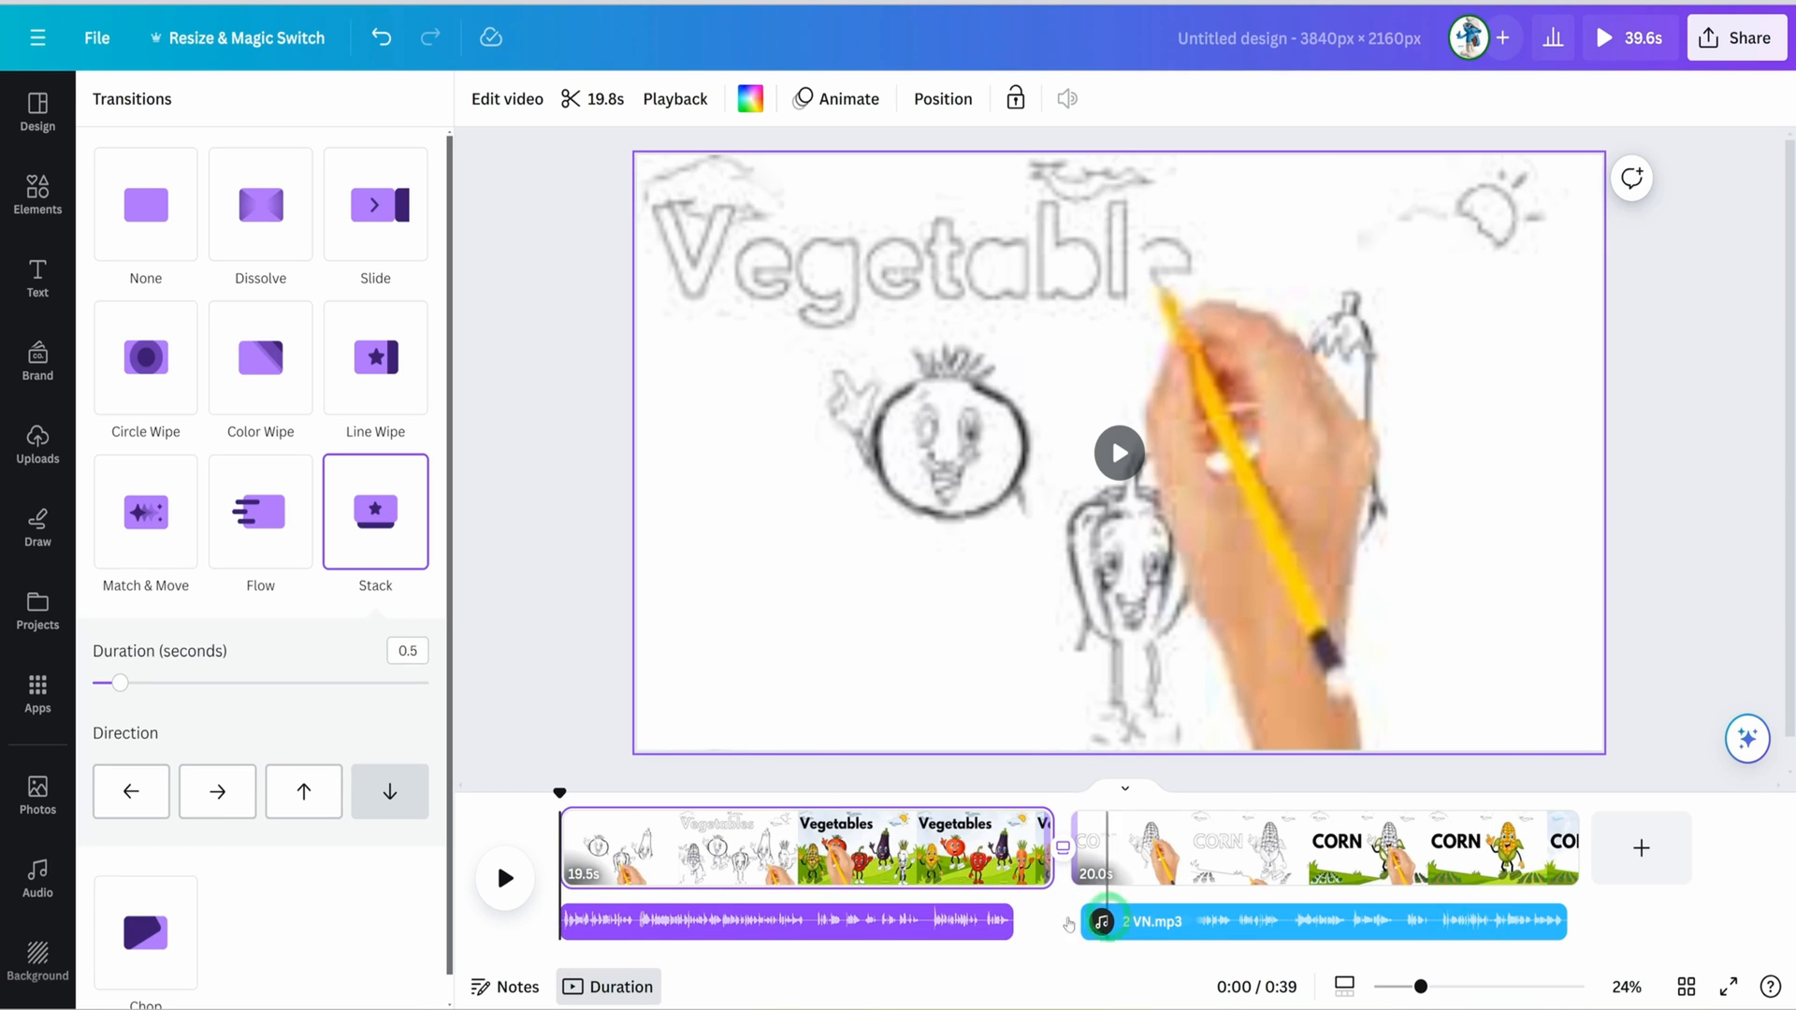
{"action": "left_click", "coordinate": [36, 444]}
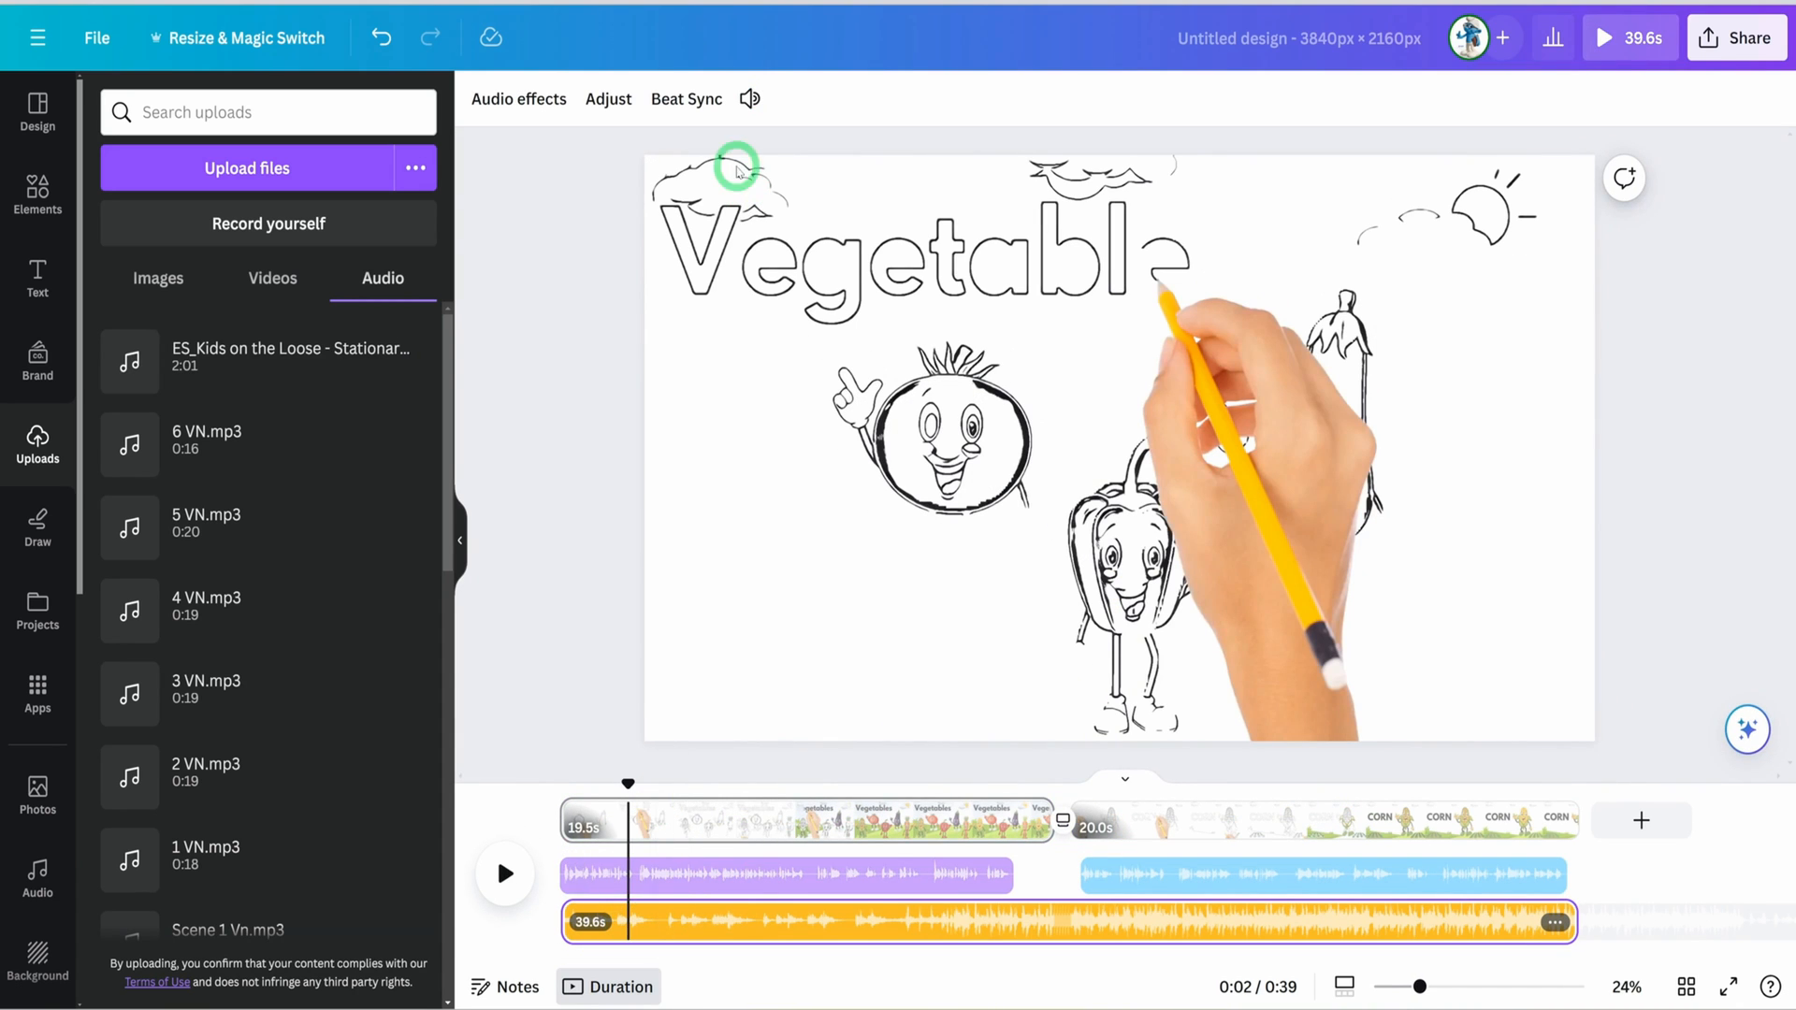
Turn down the background music track beneath the two voiceovers.
{"action": "left_click", "coordinate": [751, 98]}
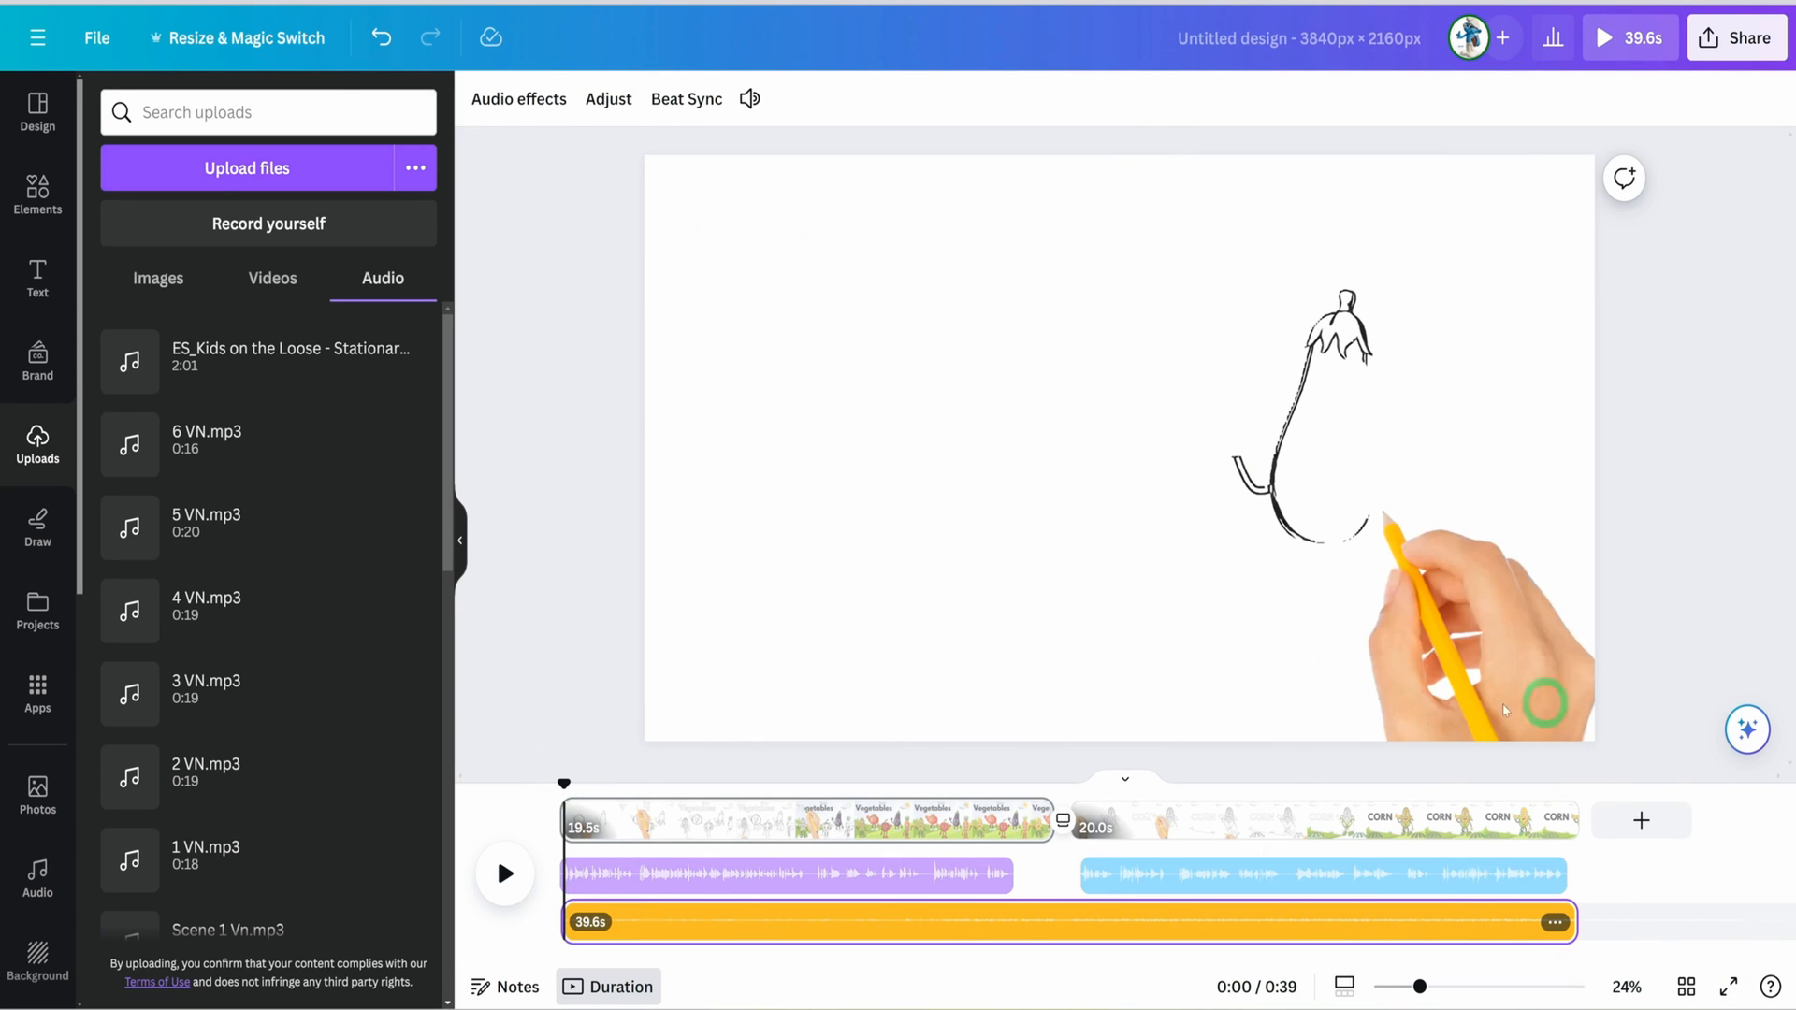
{"action": "mouse_move", "coordinate": [1481, 676]}
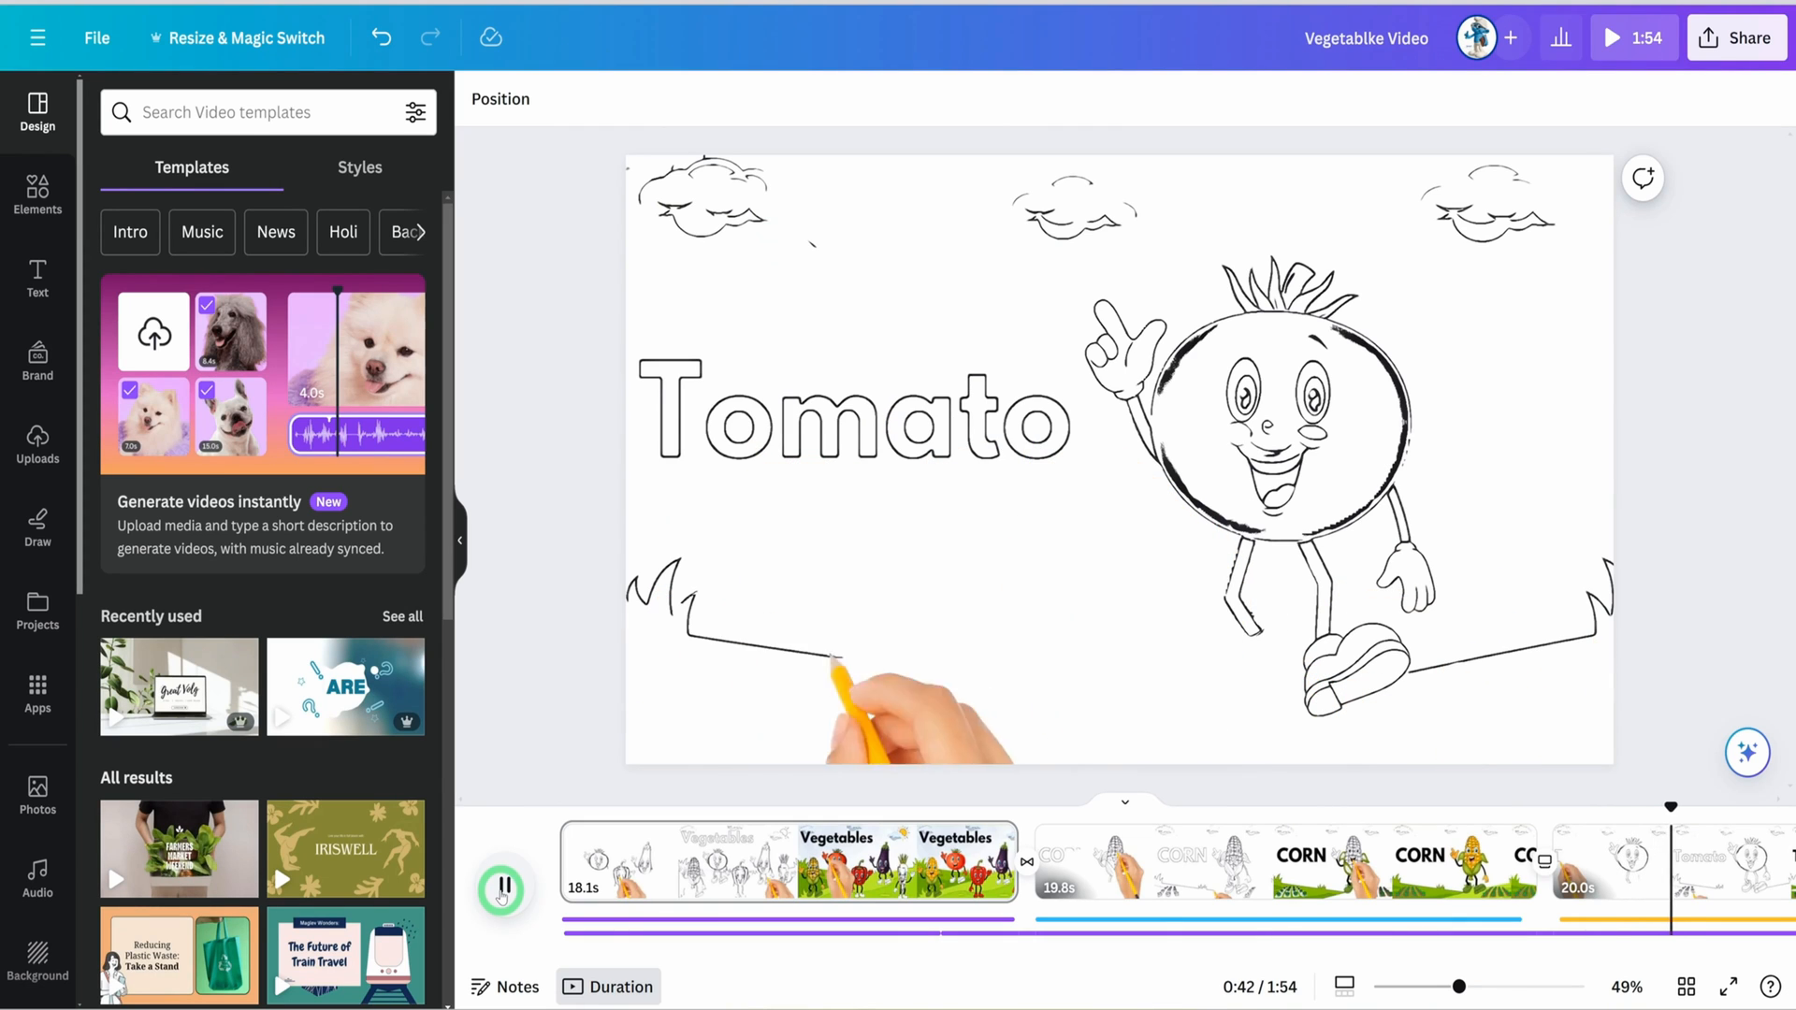
Pause the preview and open the MP4 download settings under Share.
{"action": "left_click", "coordinate": [502, 892]}
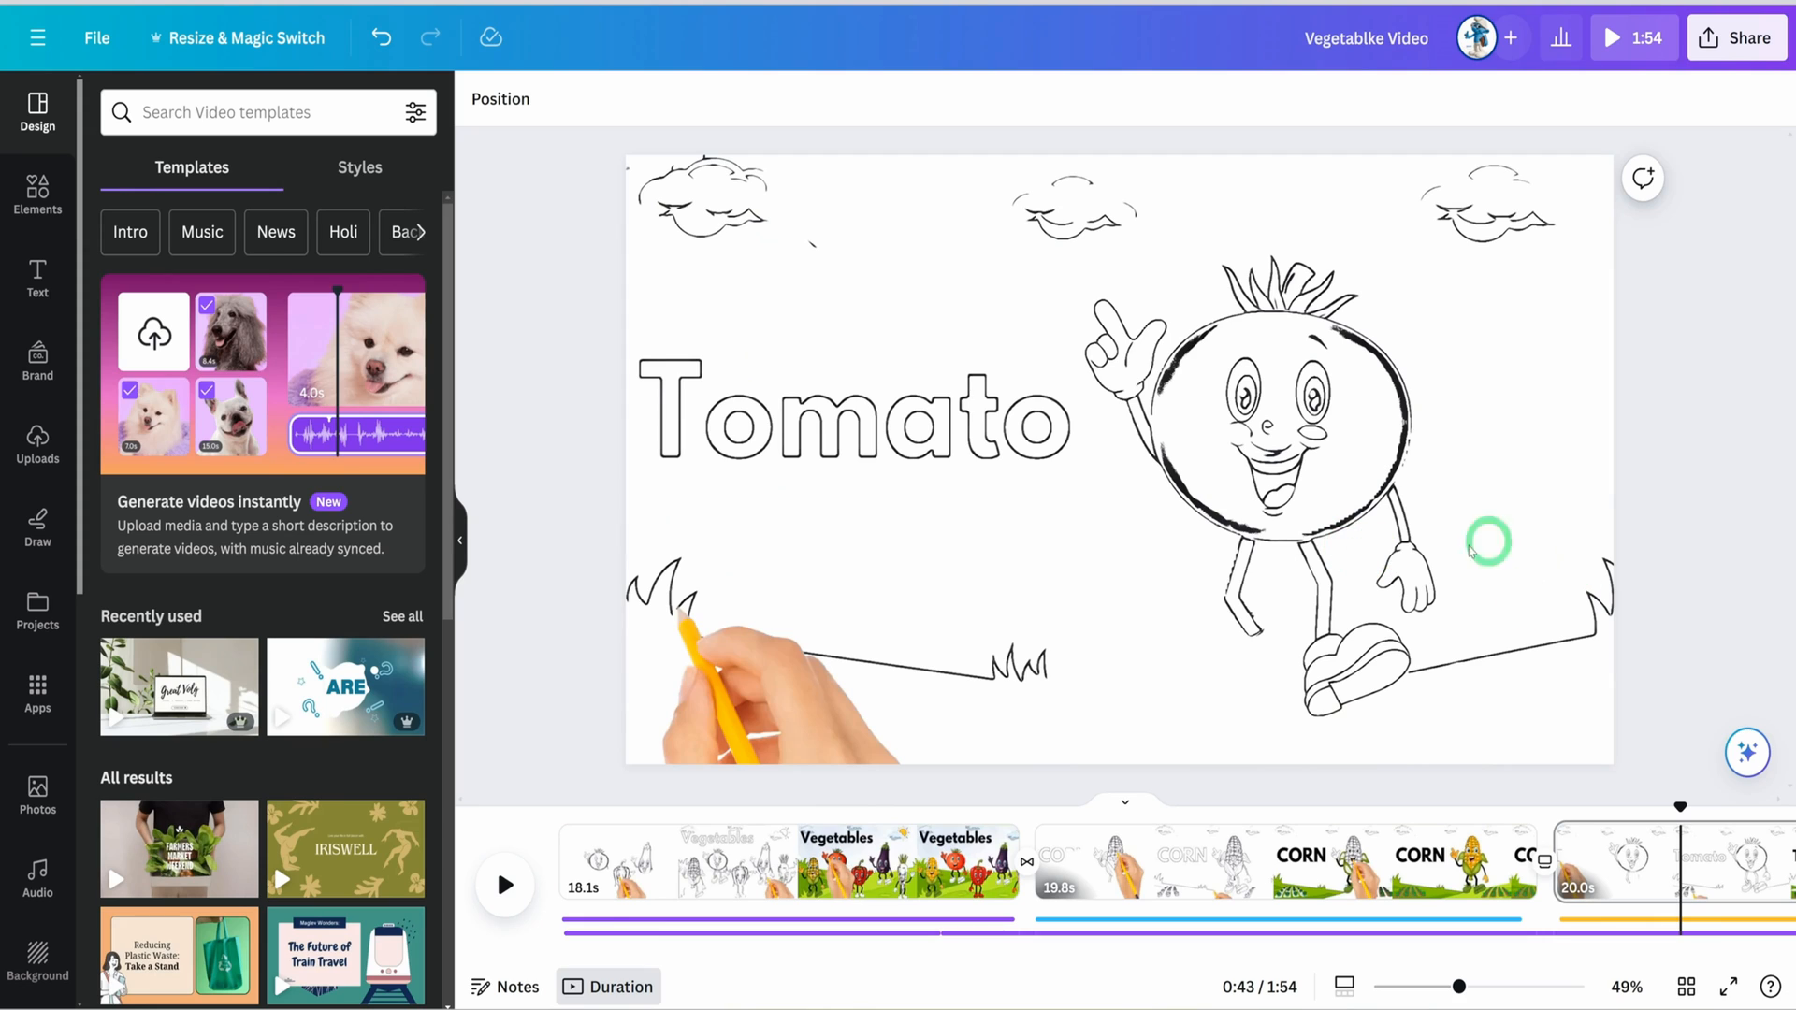
{"action": "mouse_move", "coordinate": [627, 761]}
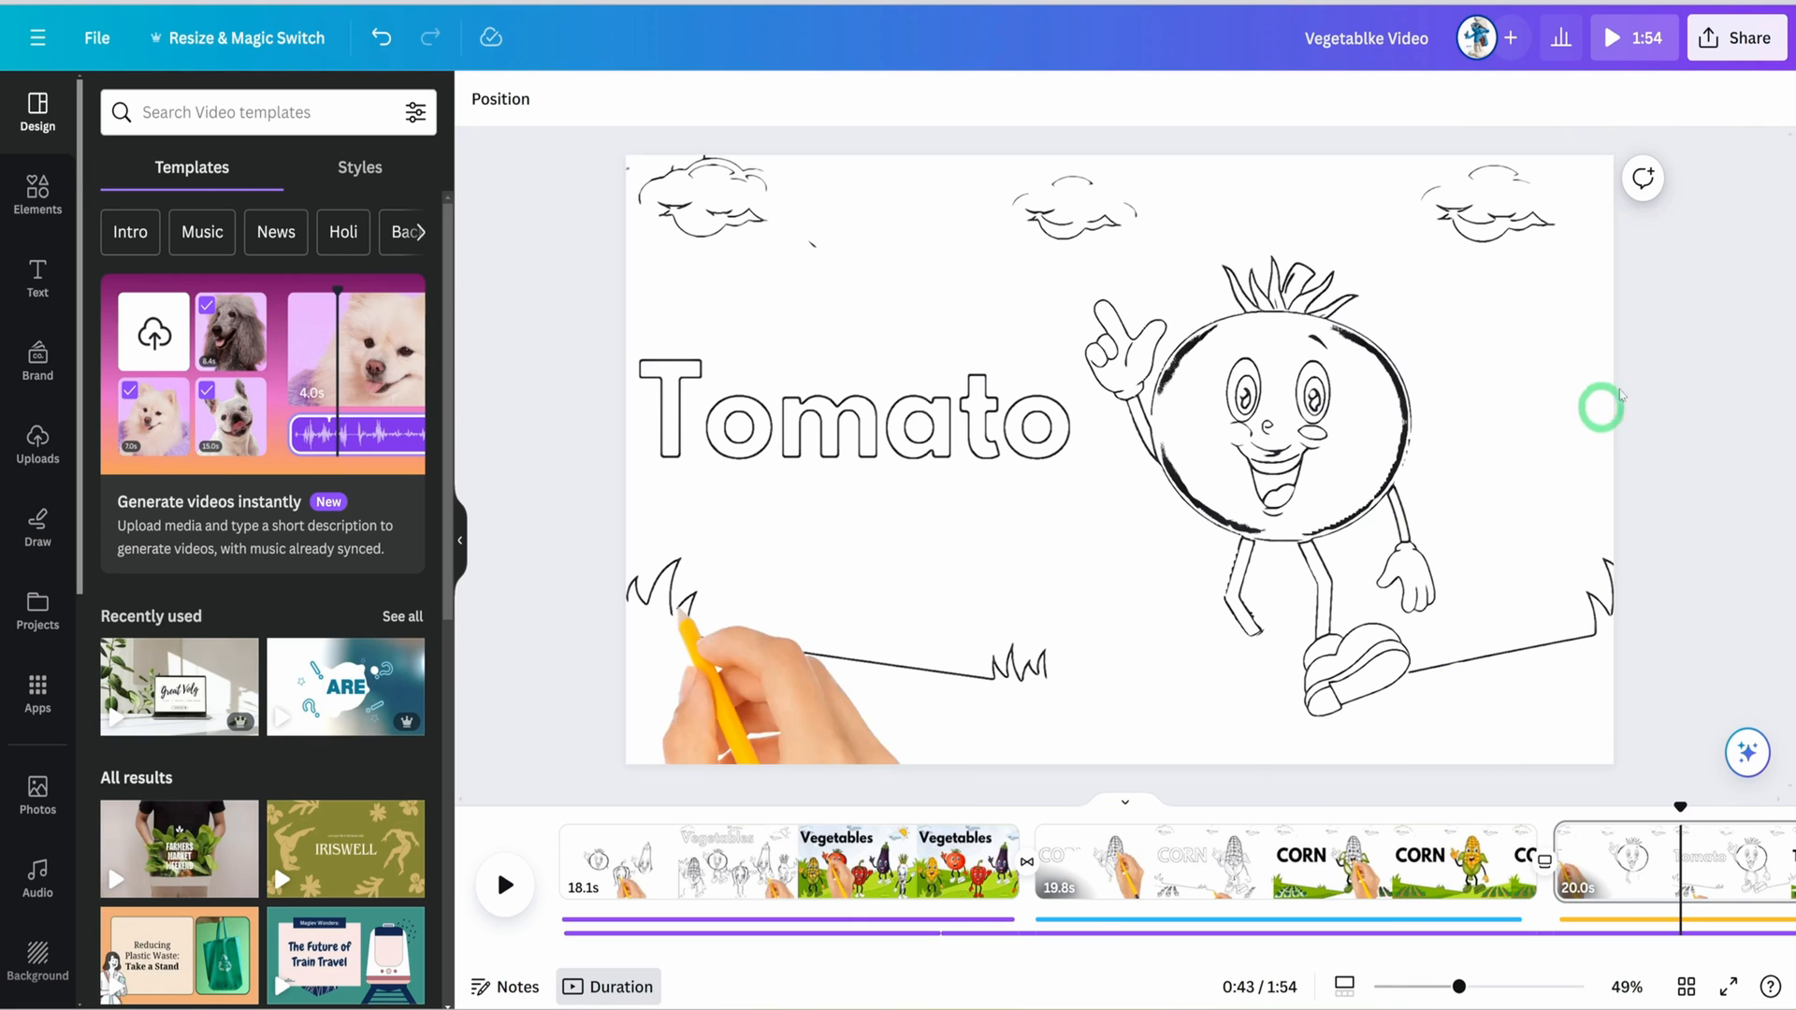
{"action": "left_click", "coordinate": [1736, 37]}
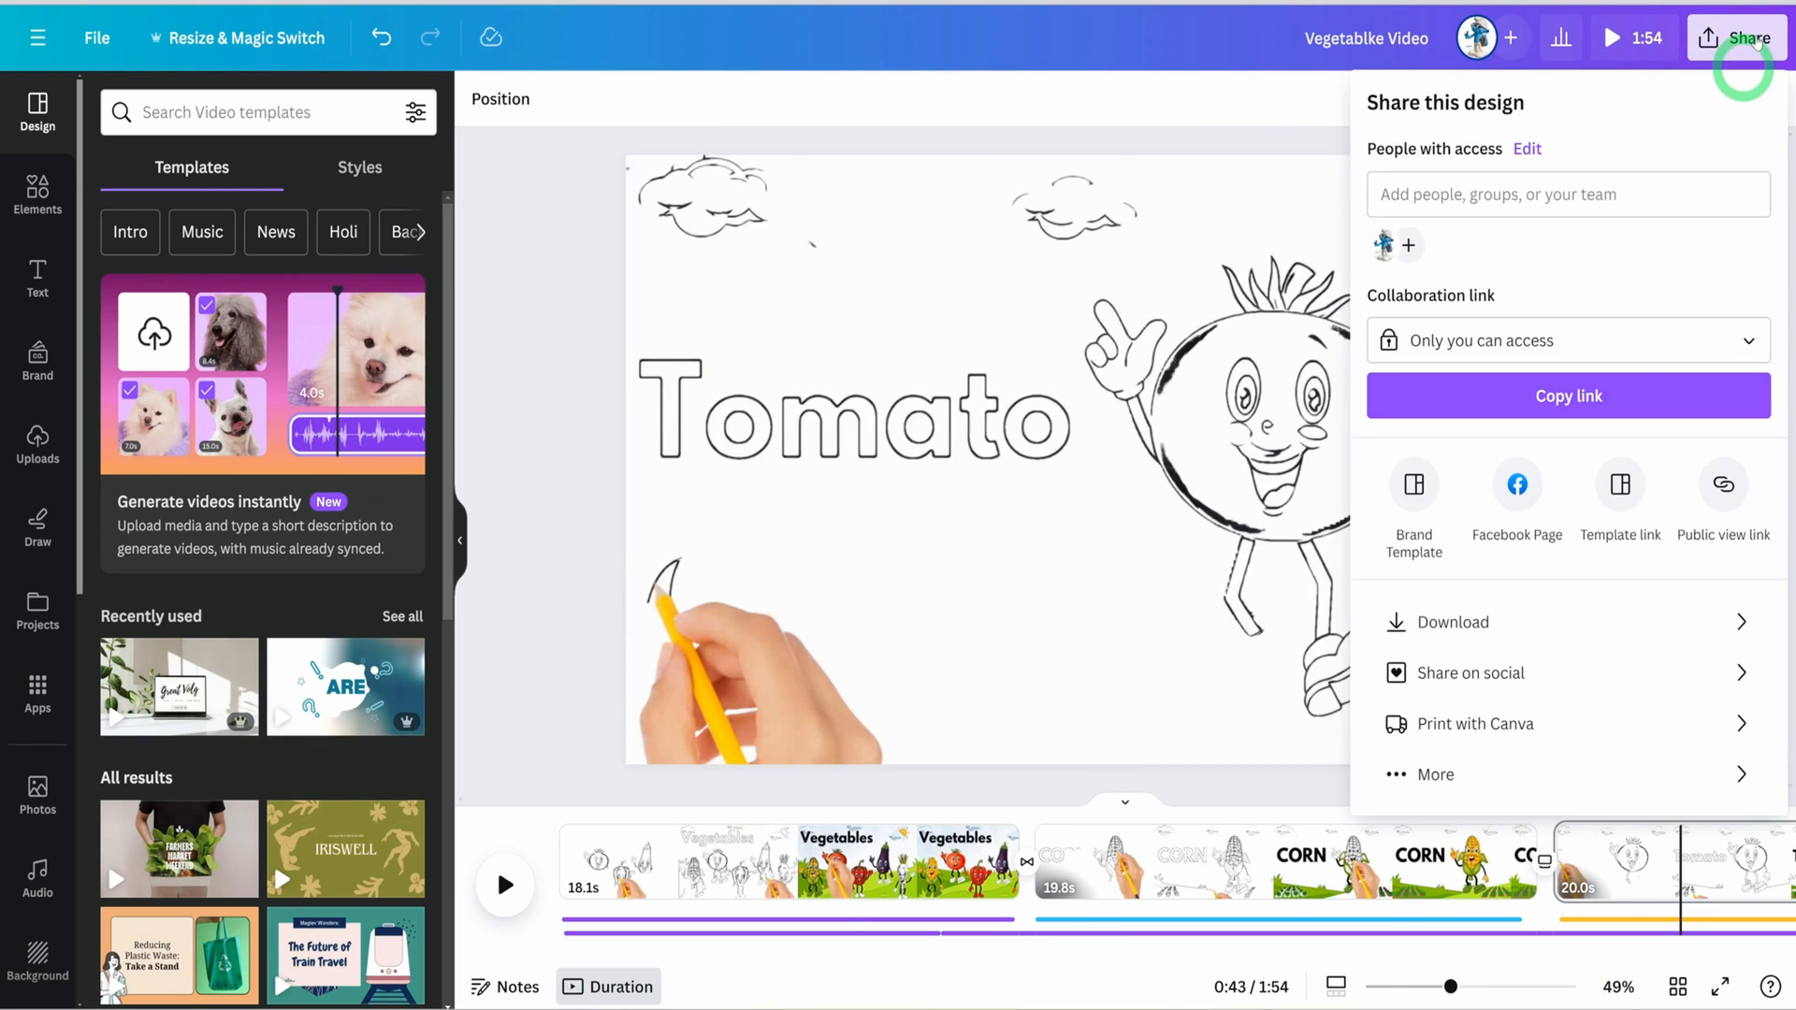
{"action": "left_click", "coordinate": [1453, 622]}
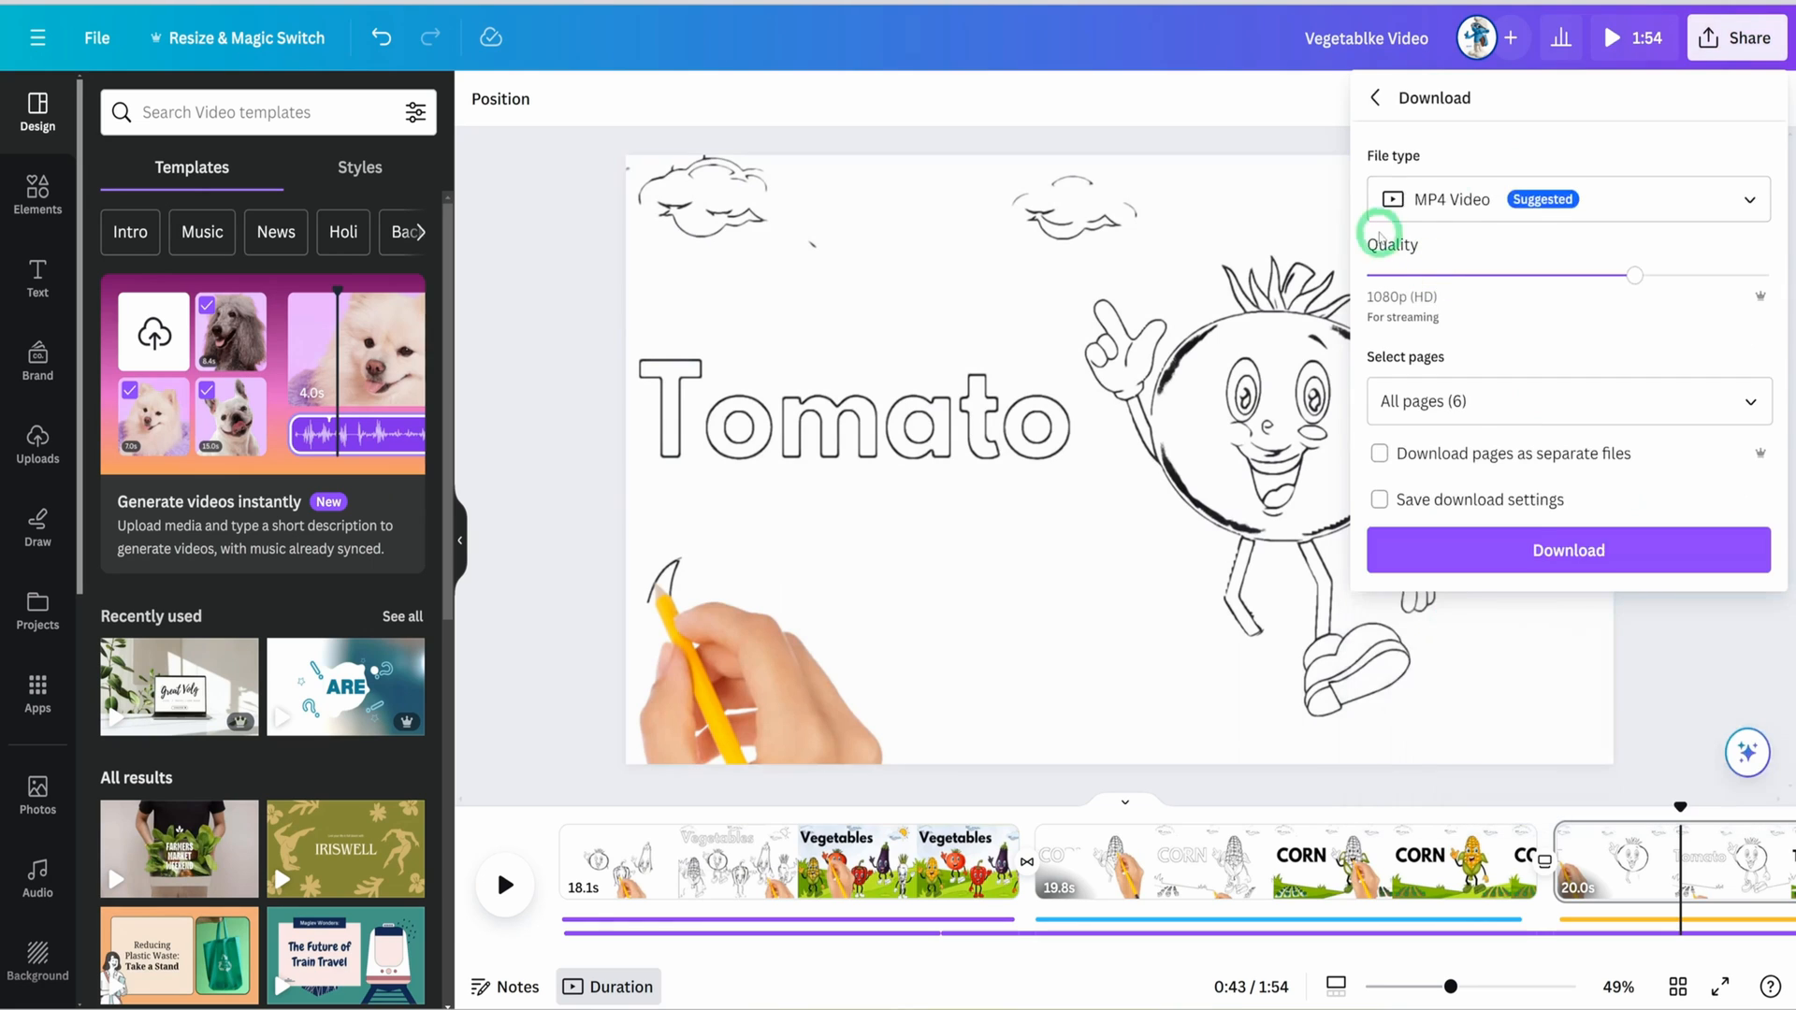